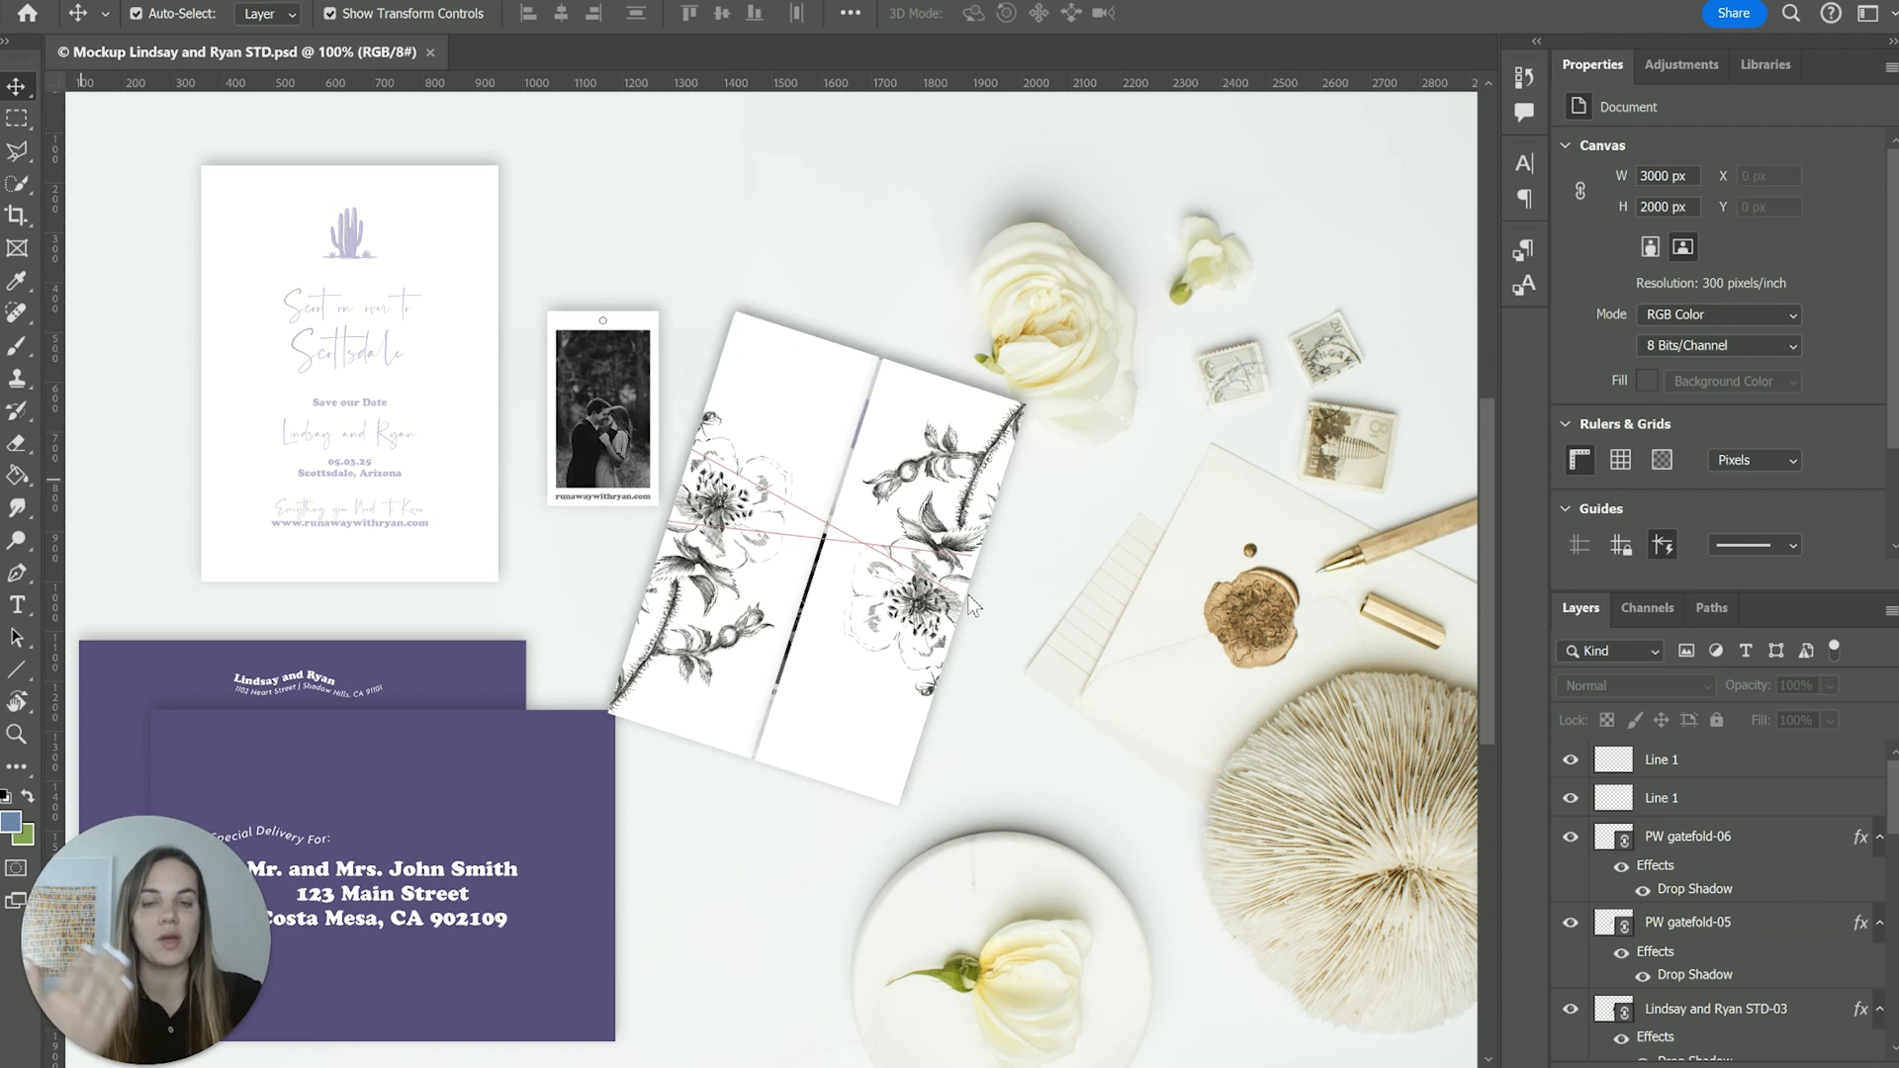
mouse_move(1050, 498)
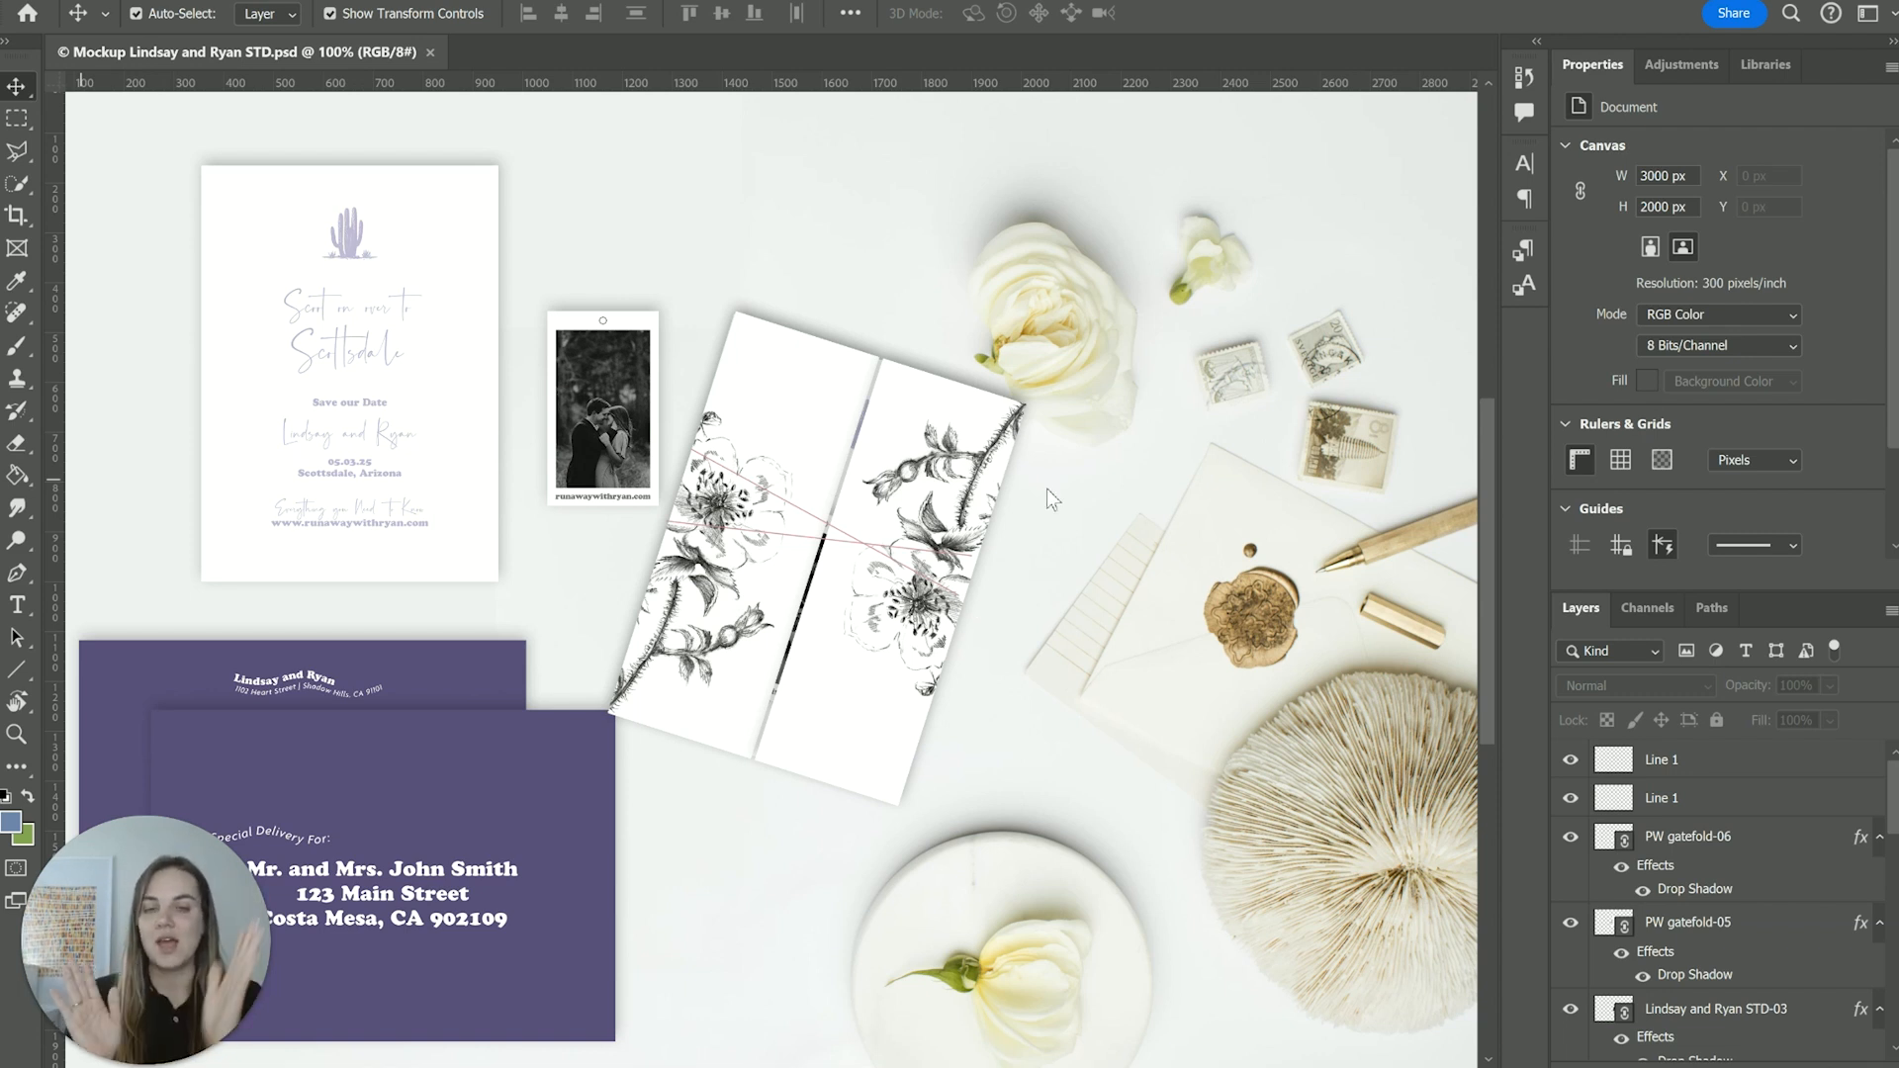
mouse_move(1059, 432)
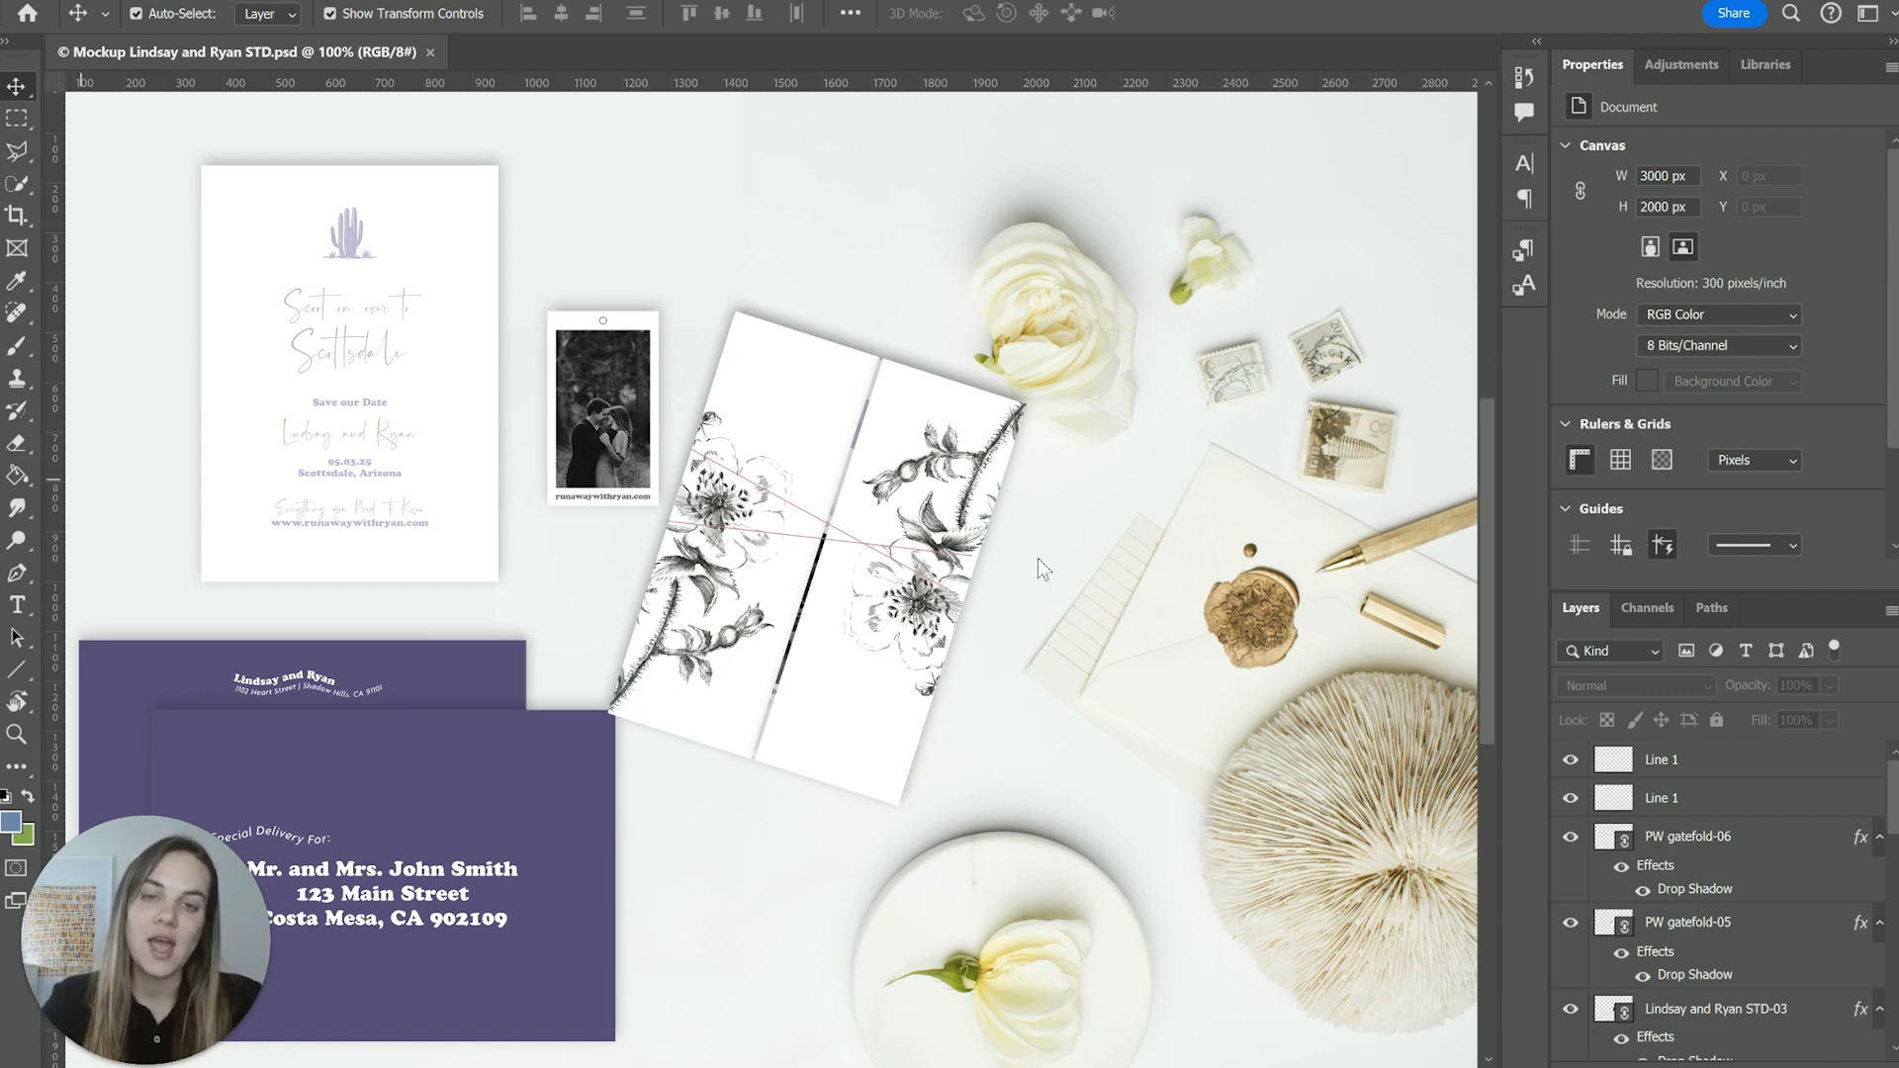
mouse_move(821, 317)
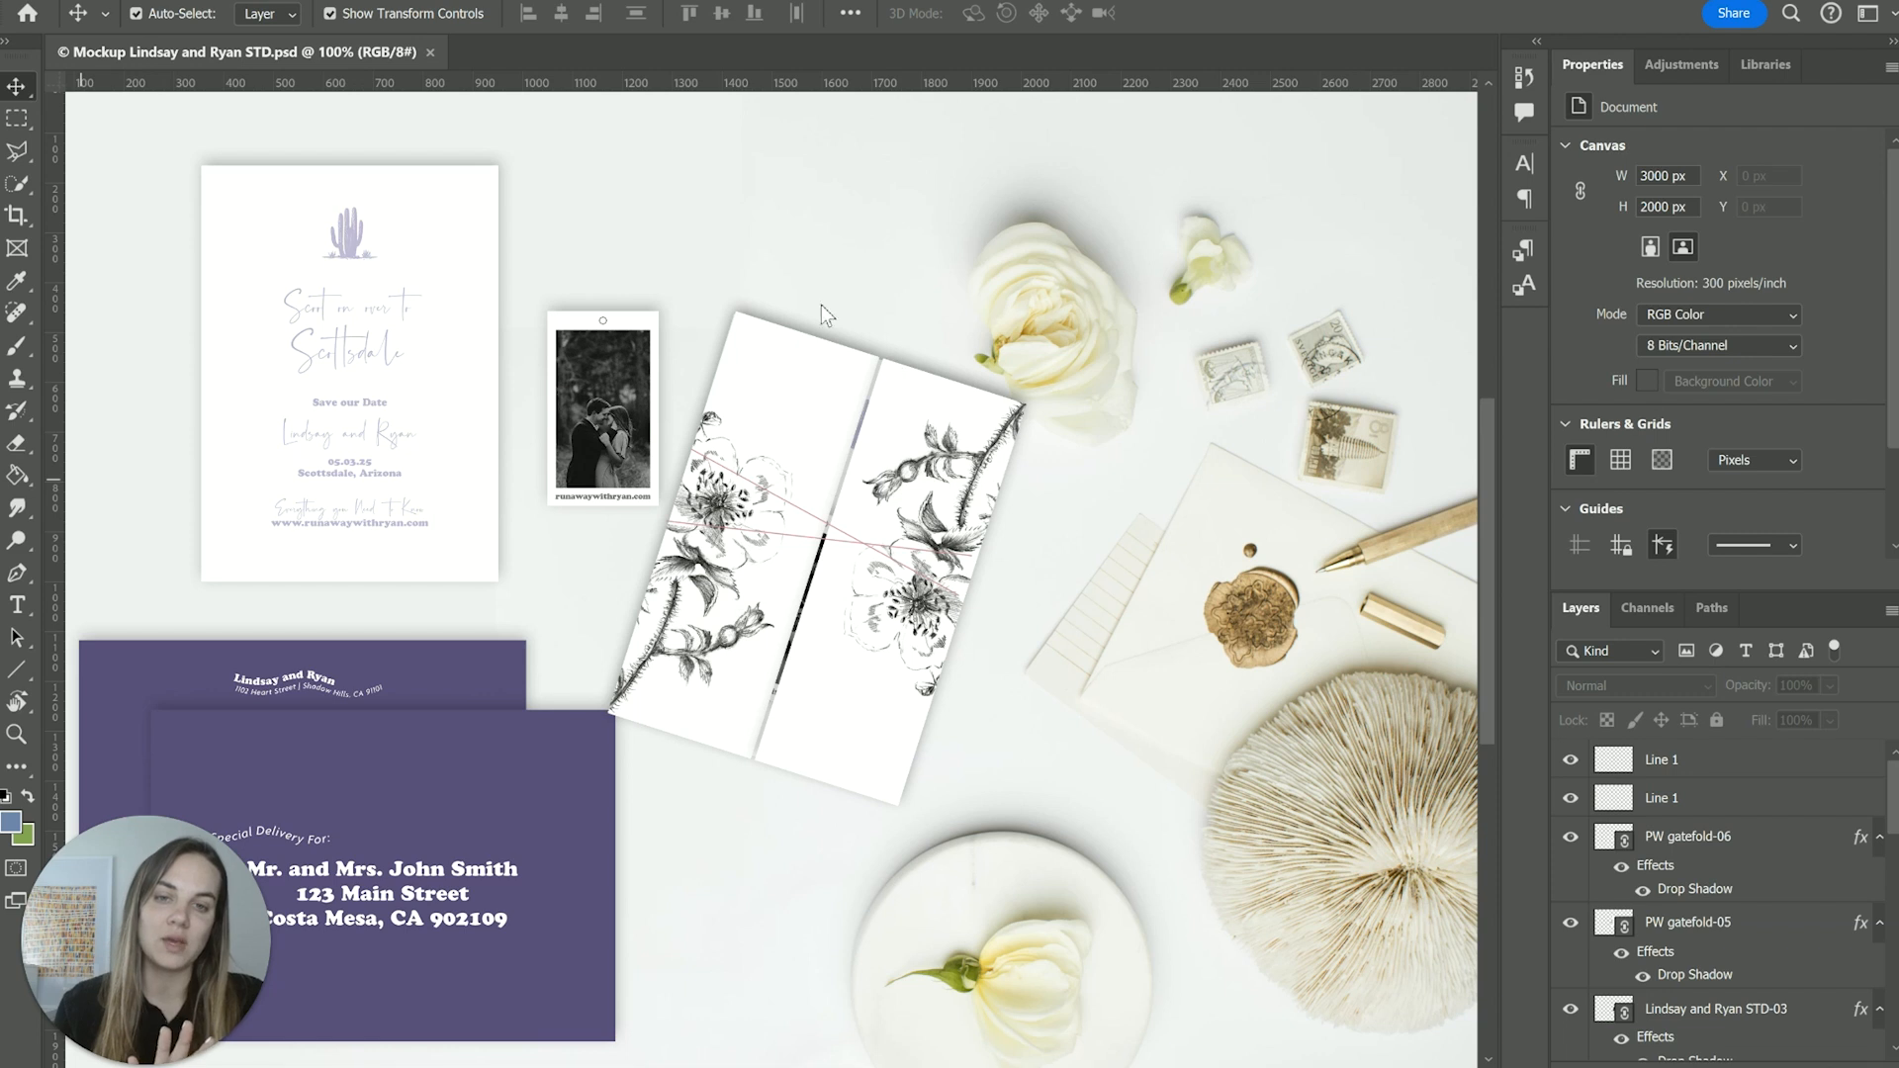
mouse_move(760, 384)
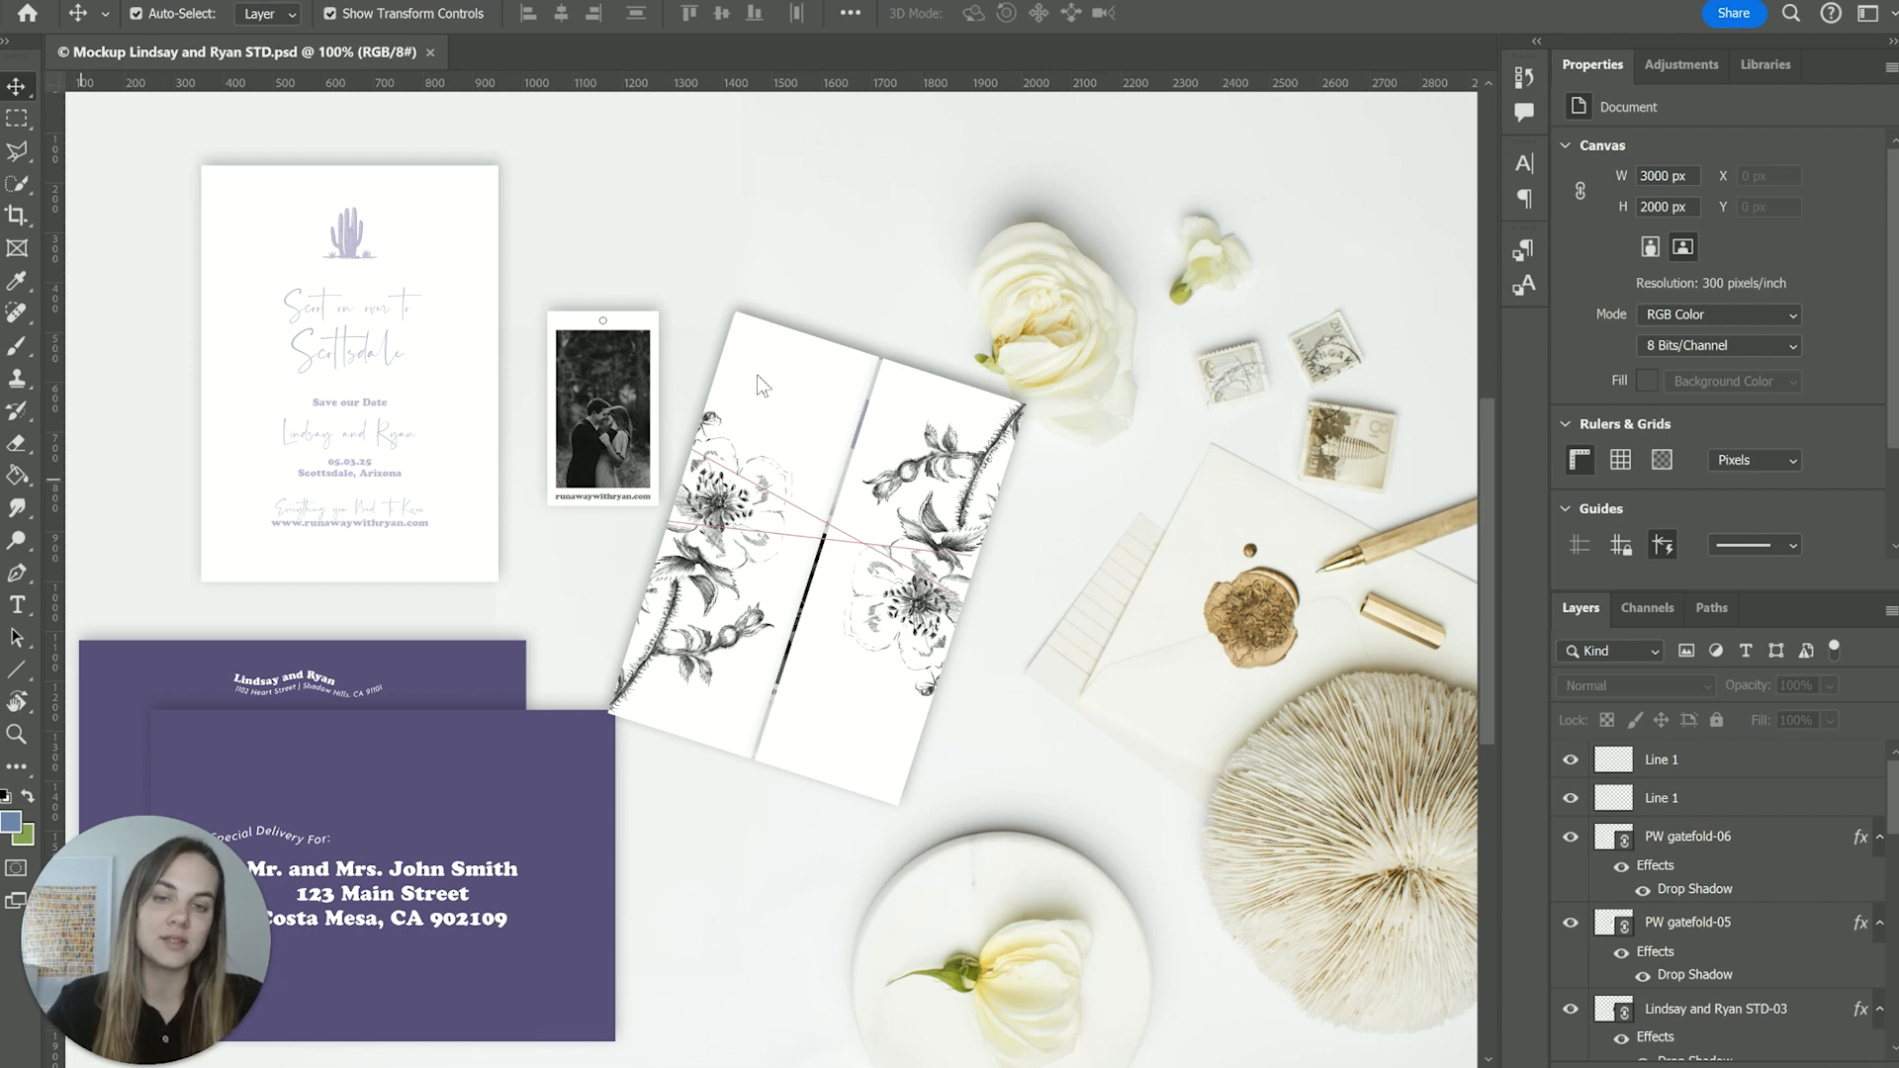
mouse_move(1026, 515)
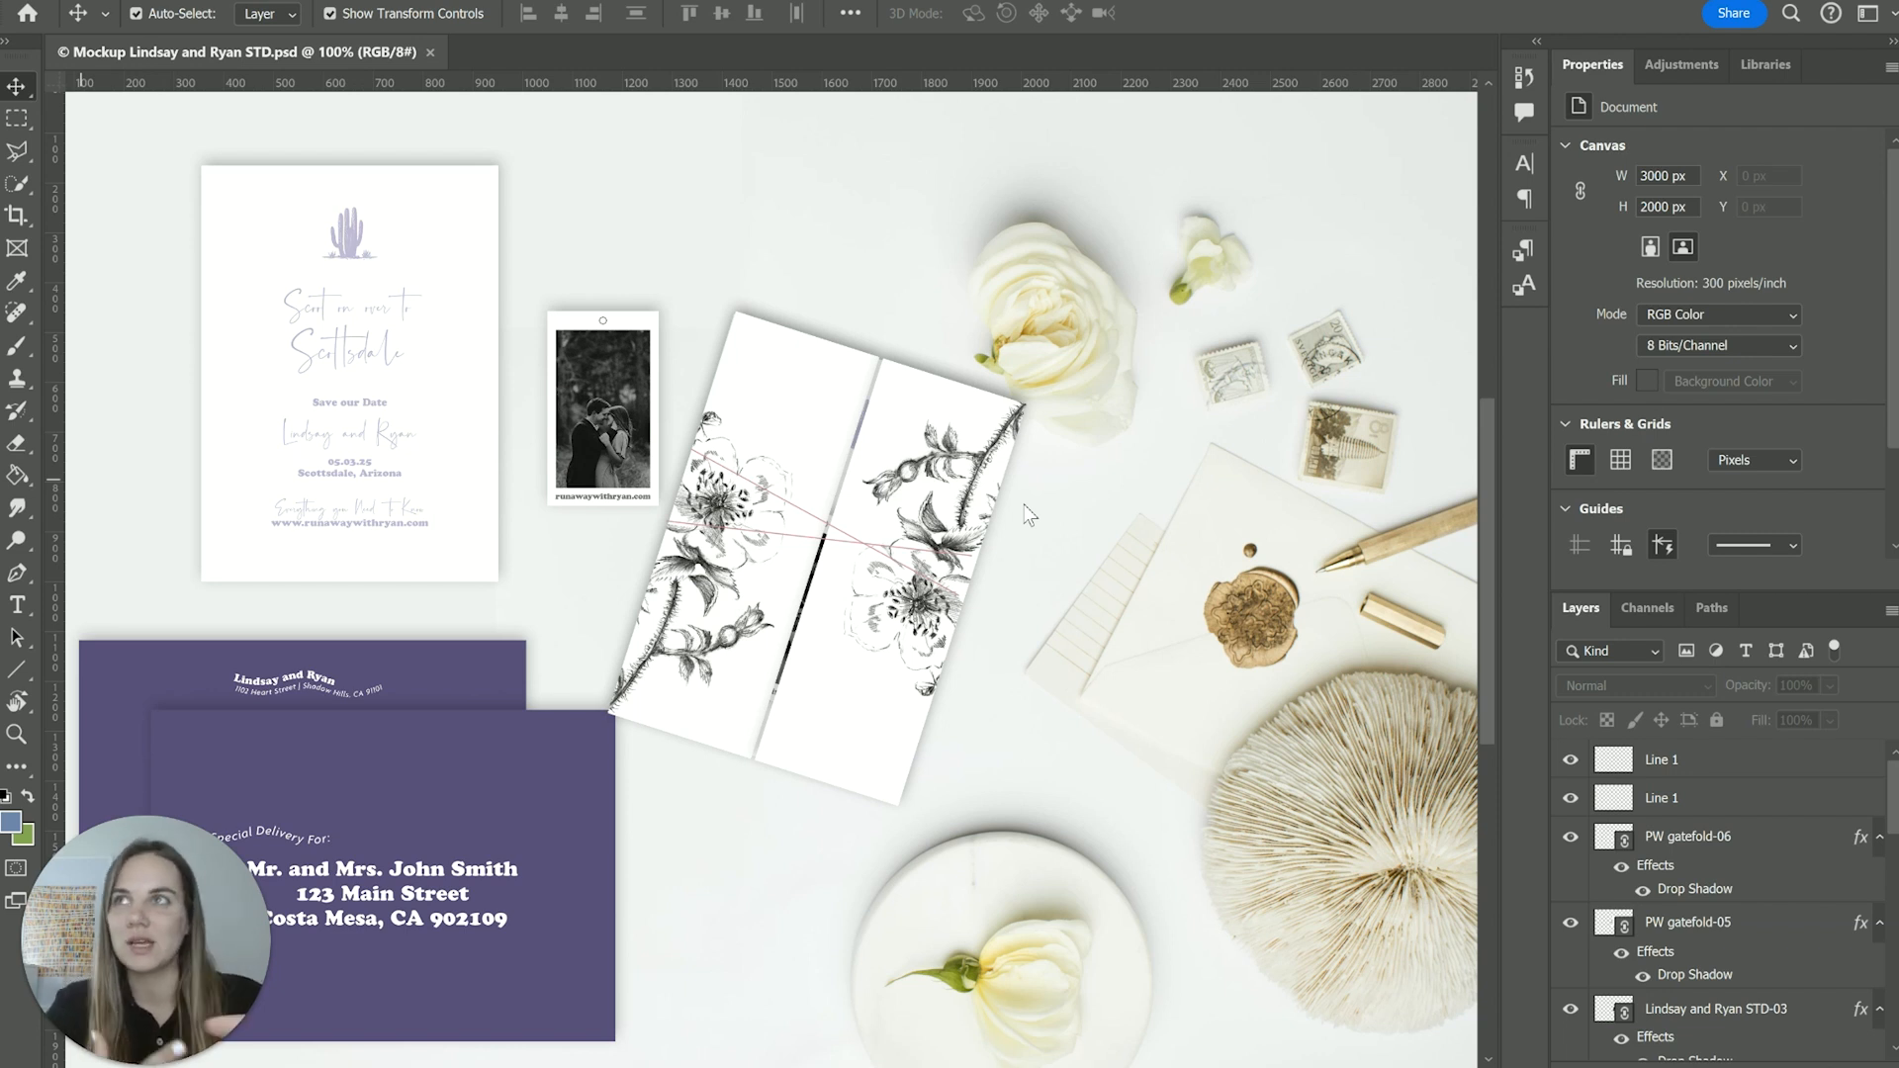
mouse_move(1116, 783)
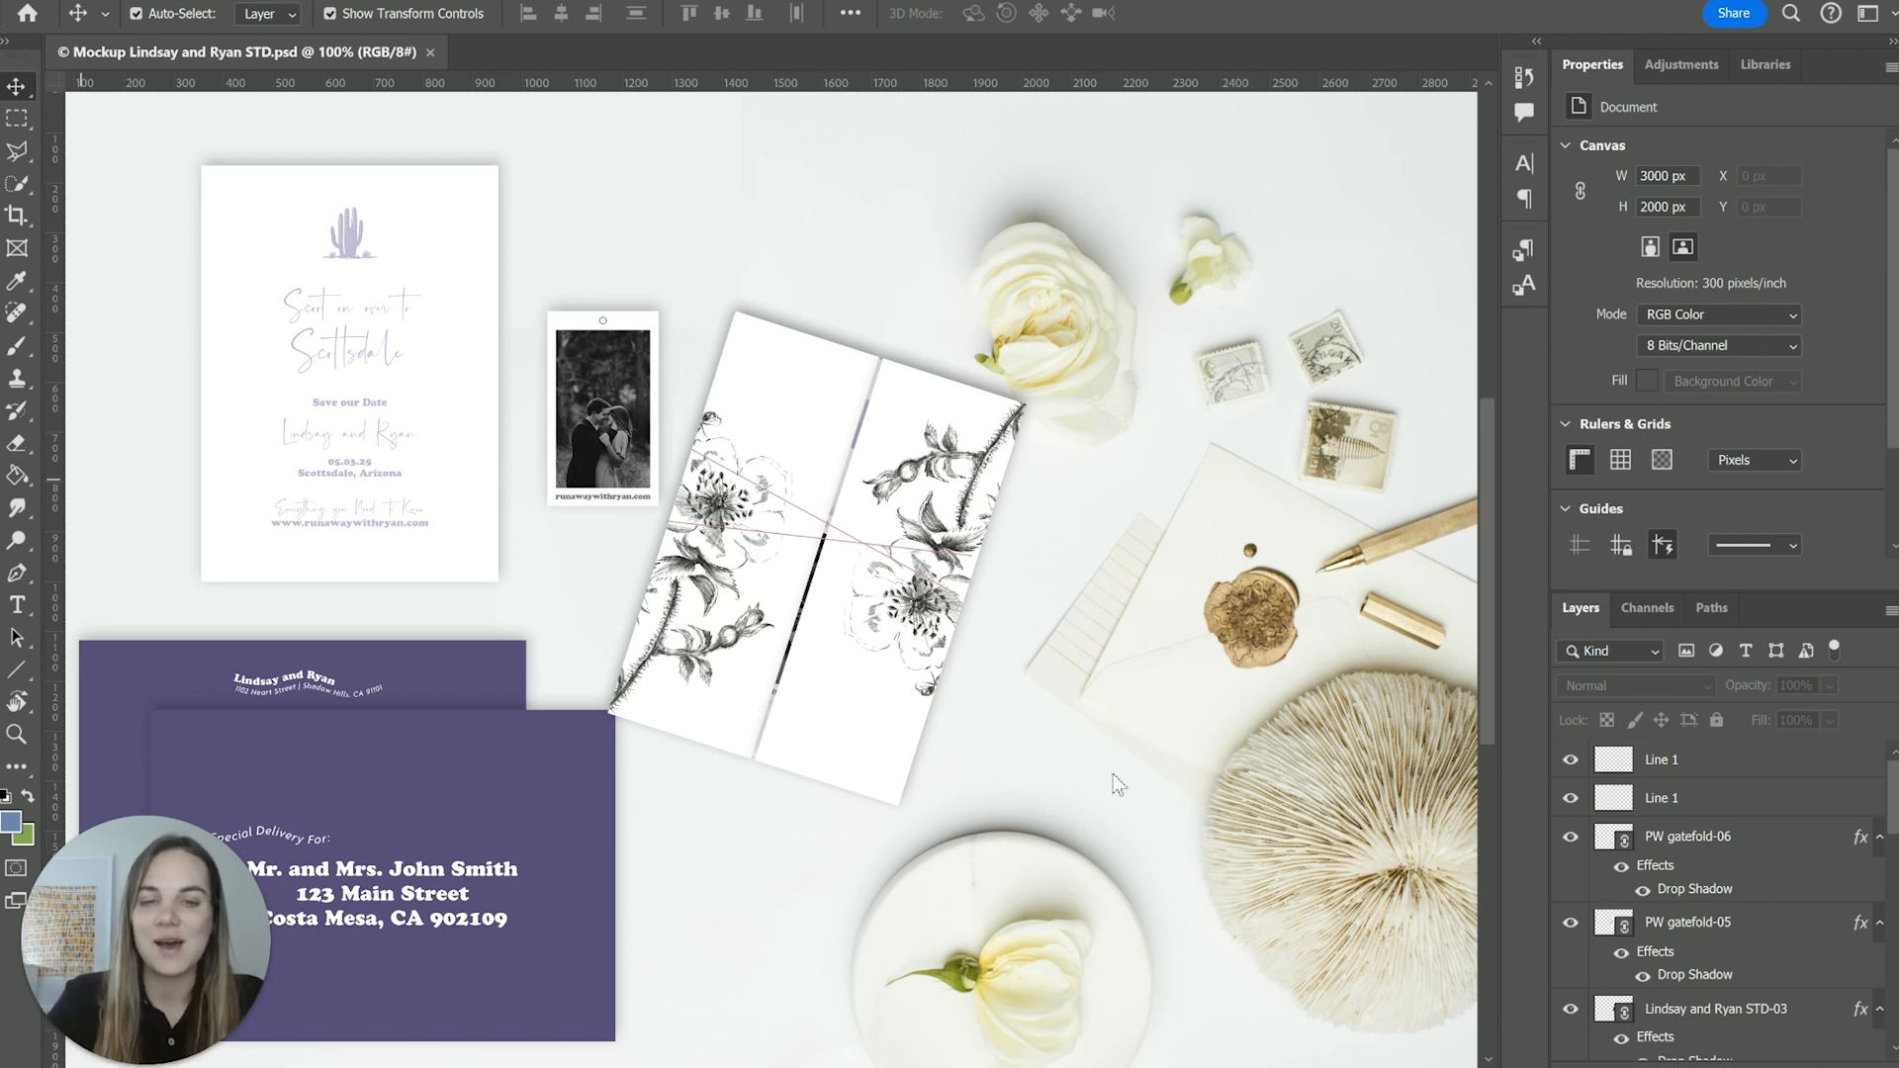
mouse_move(1027, 679)
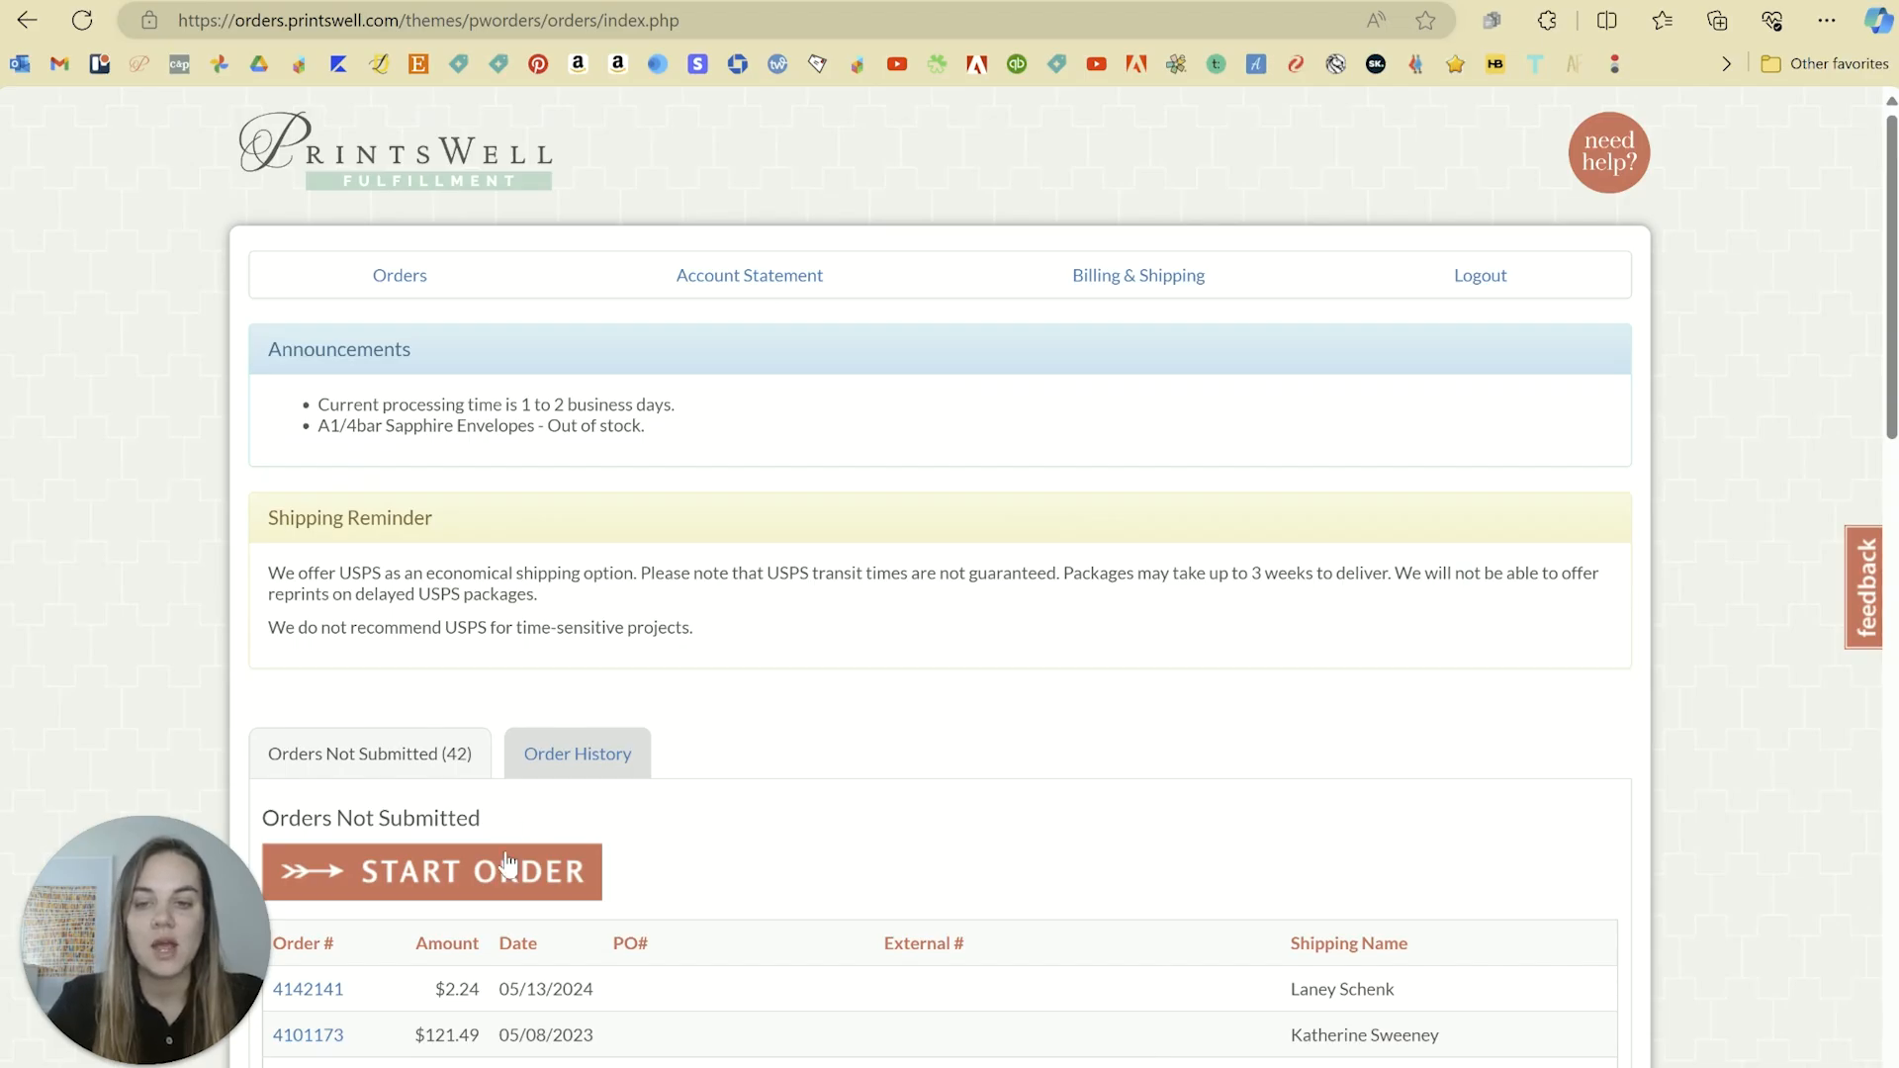
Start a new PrintsWell order and scroll through the folded-card product types and template downloads
left_click(307, 988)
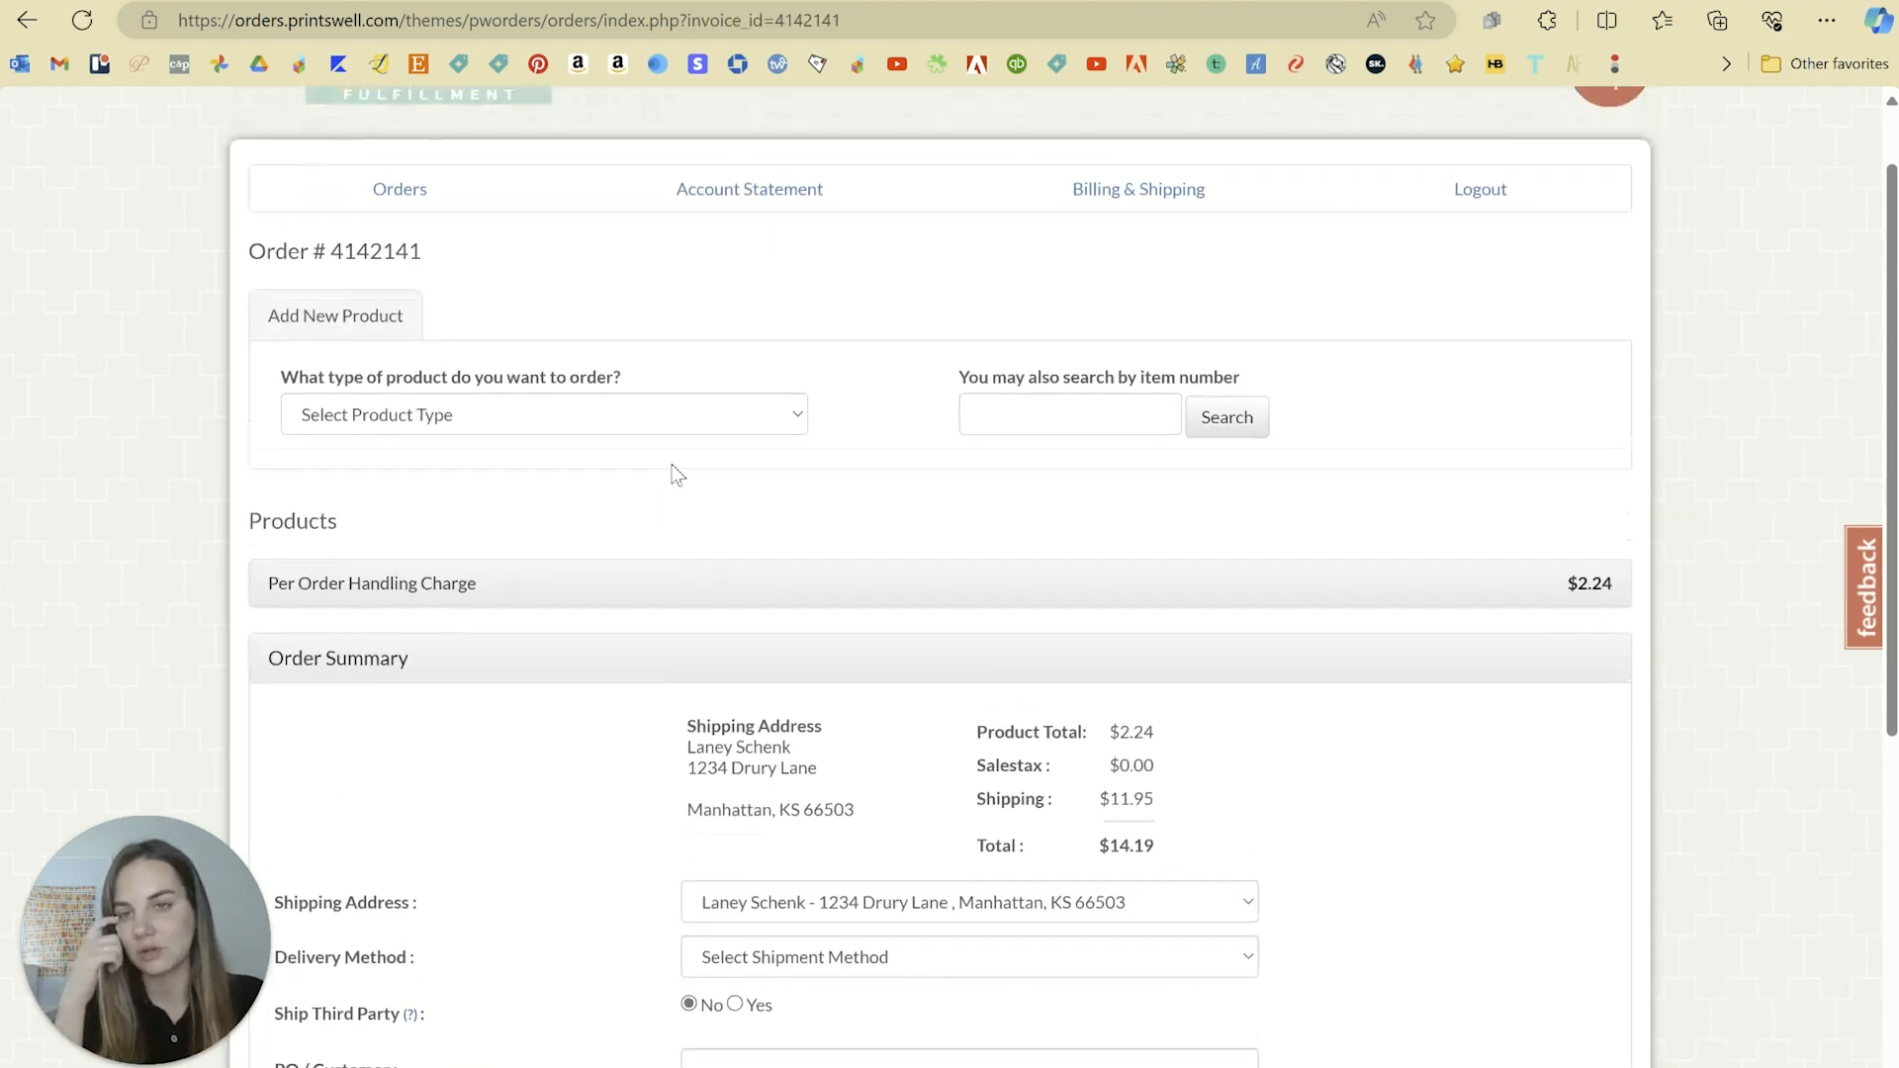
left_click(543, 414)
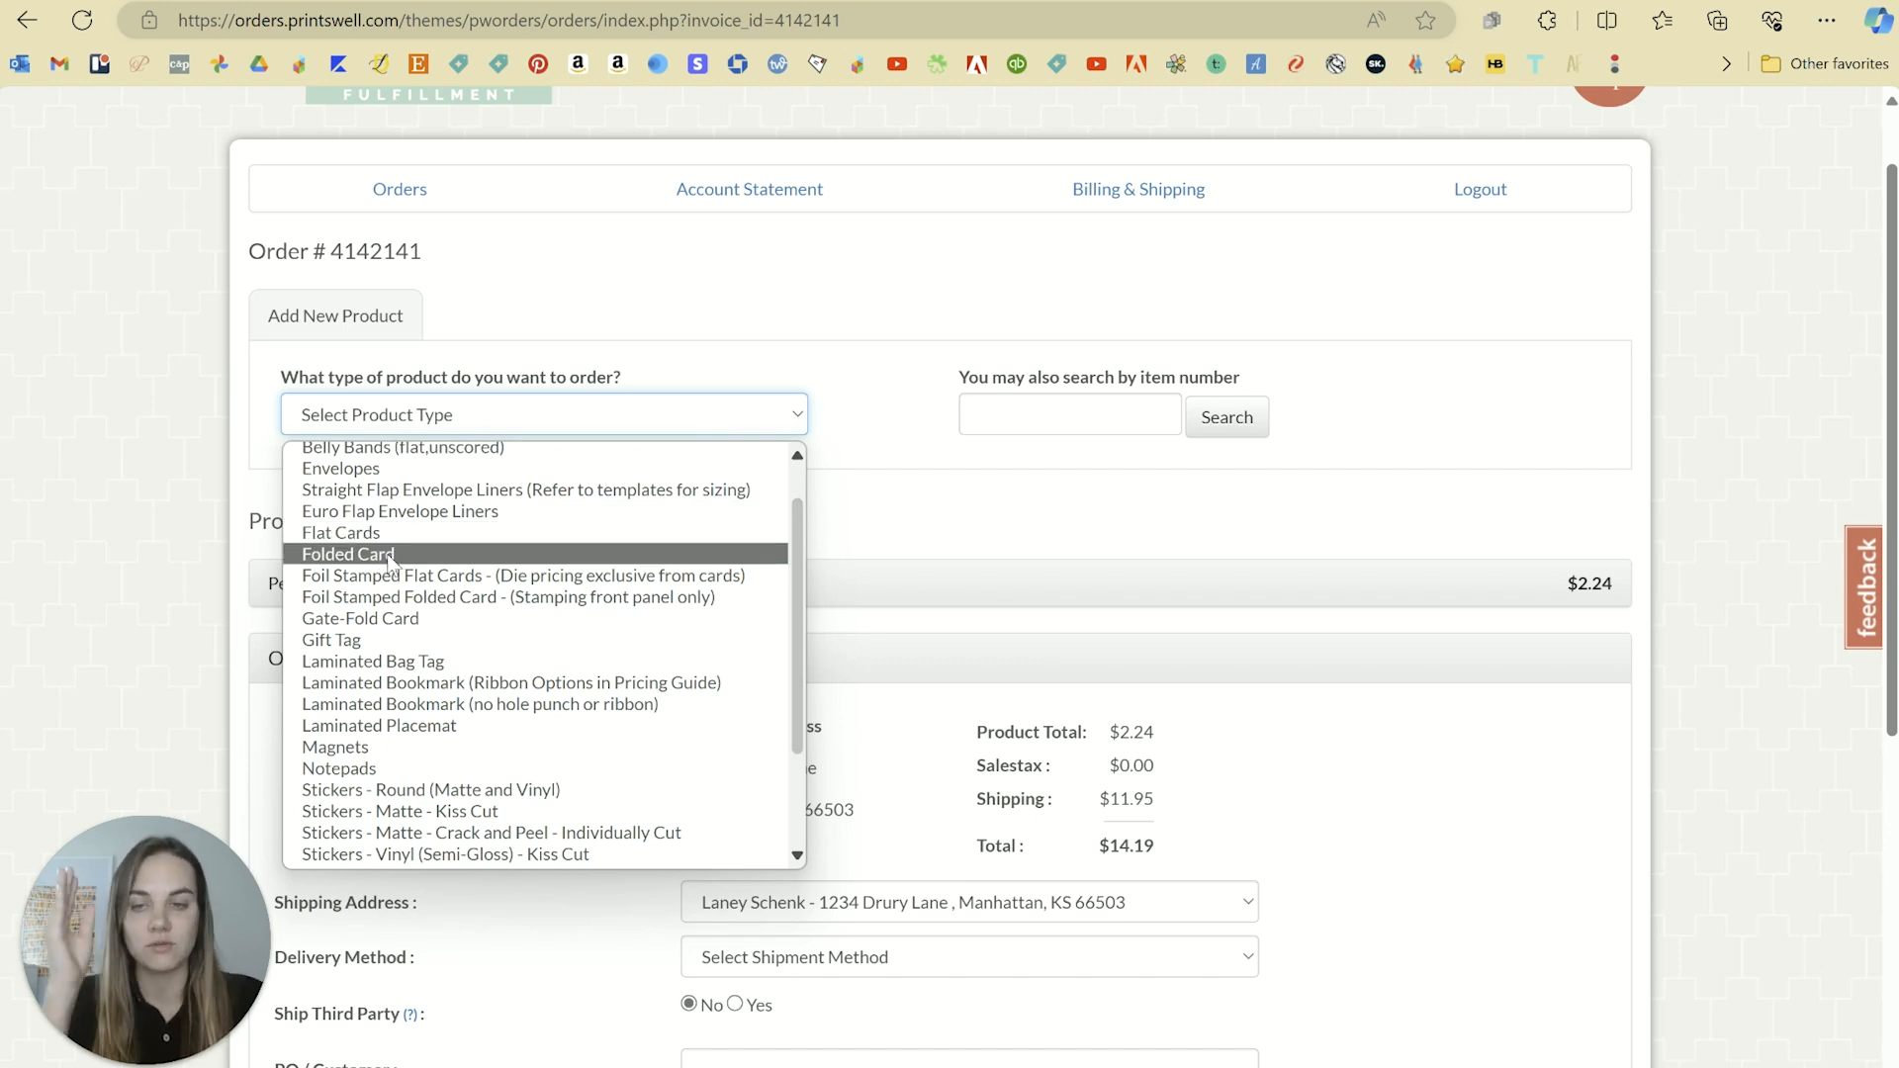
mouse_move(360, 617)
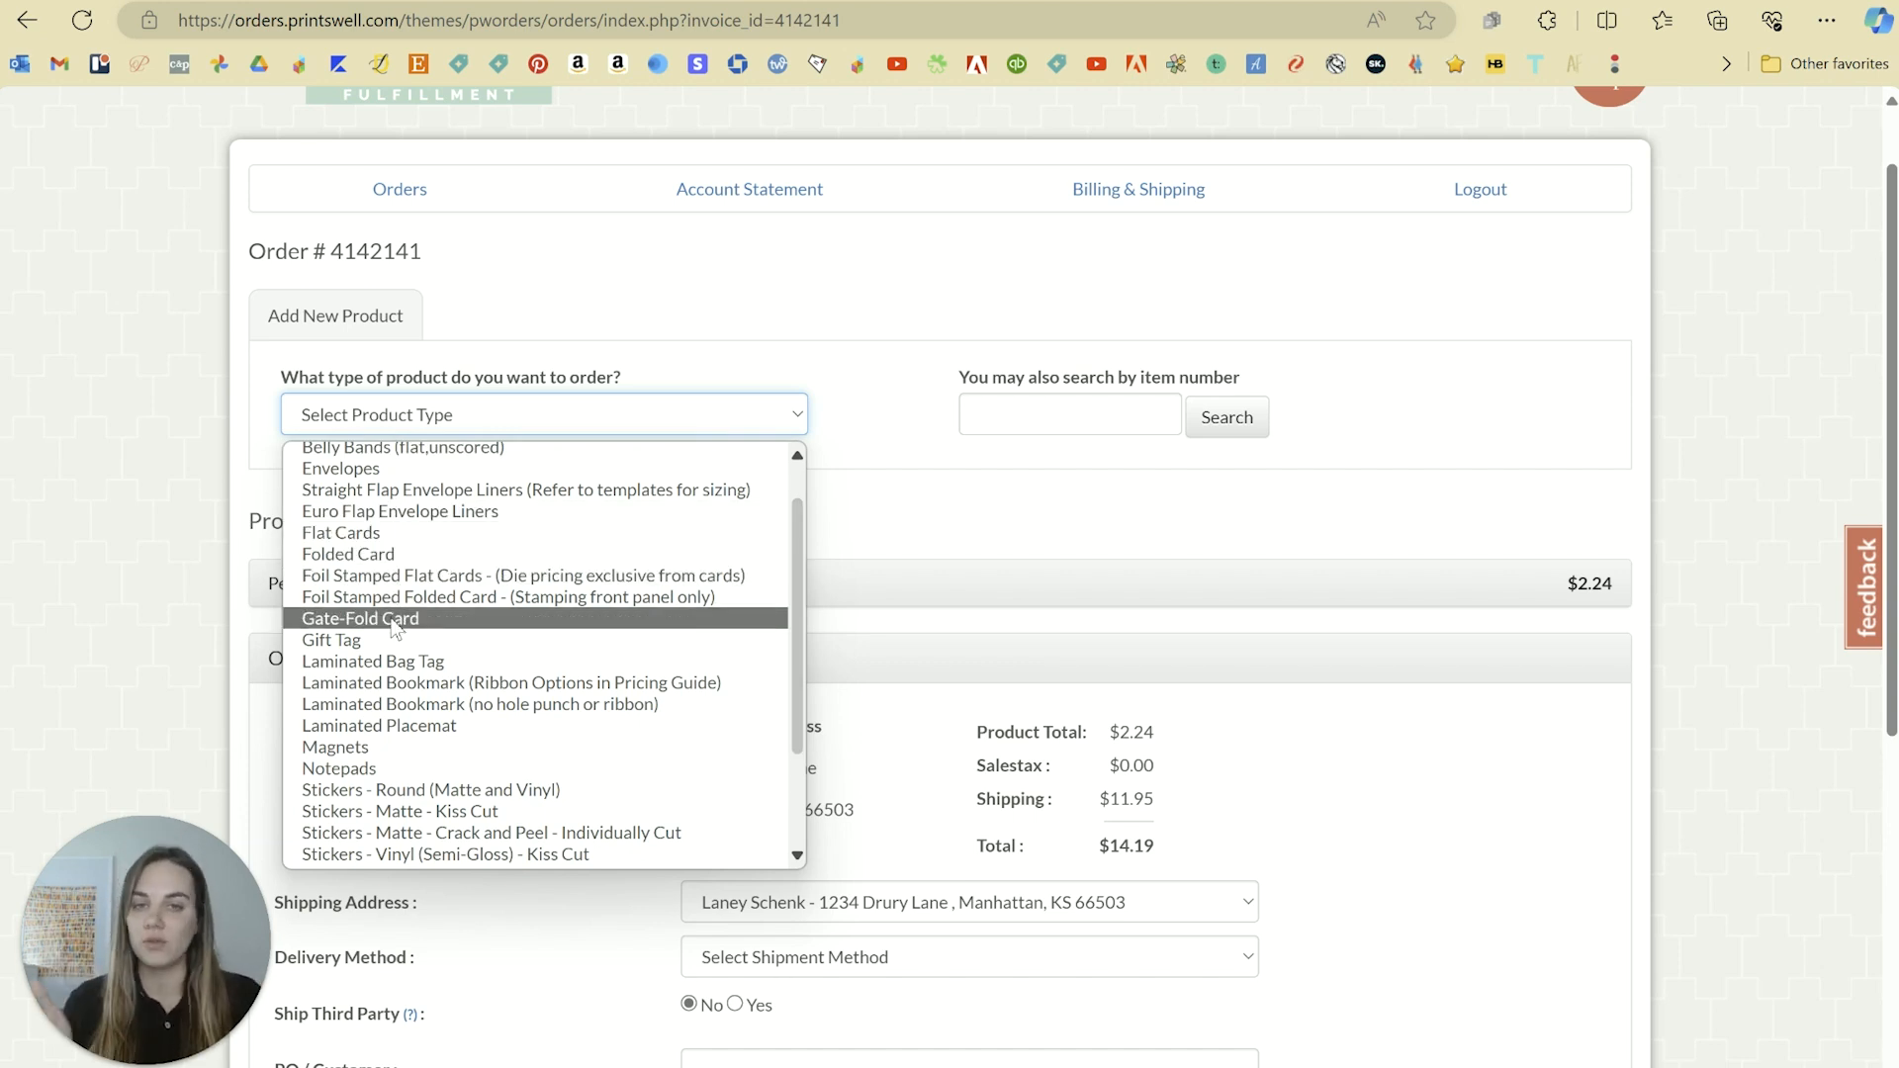
scroll("down", 3)
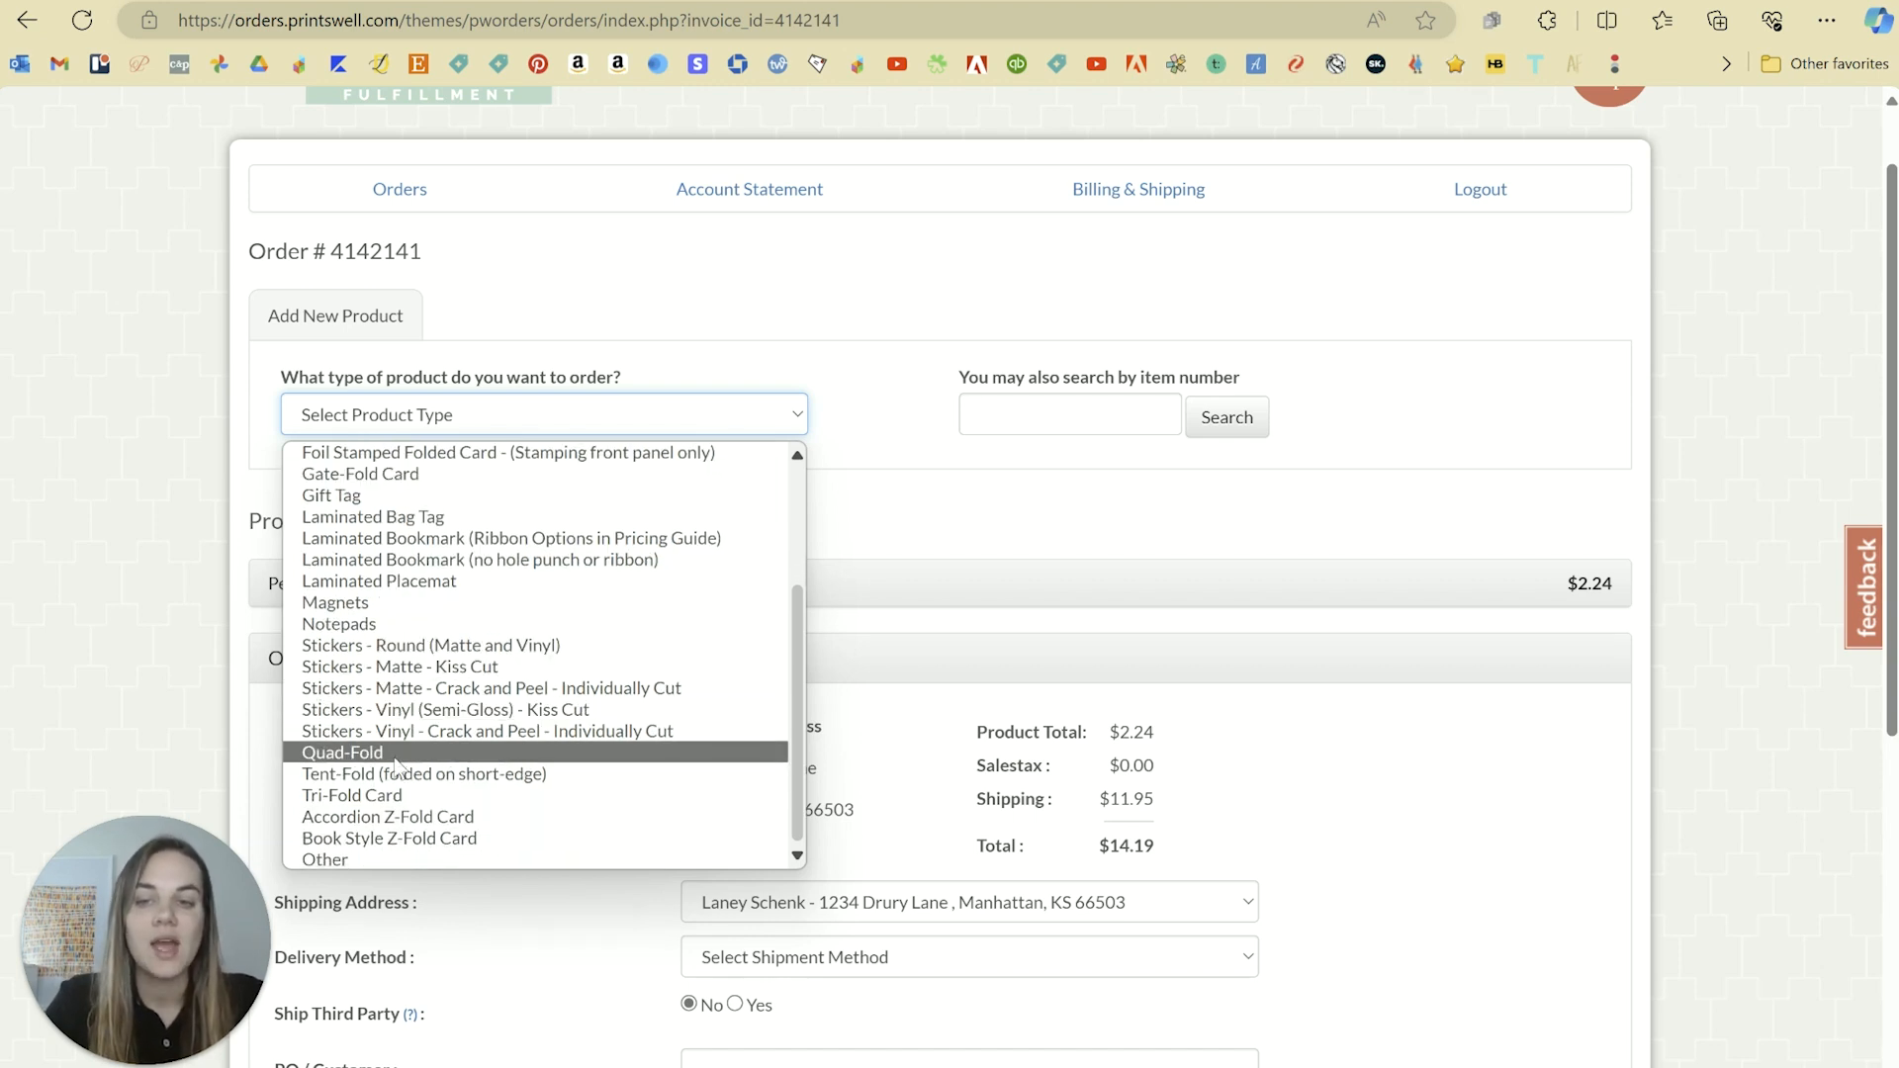
mouse_move(425, 773)
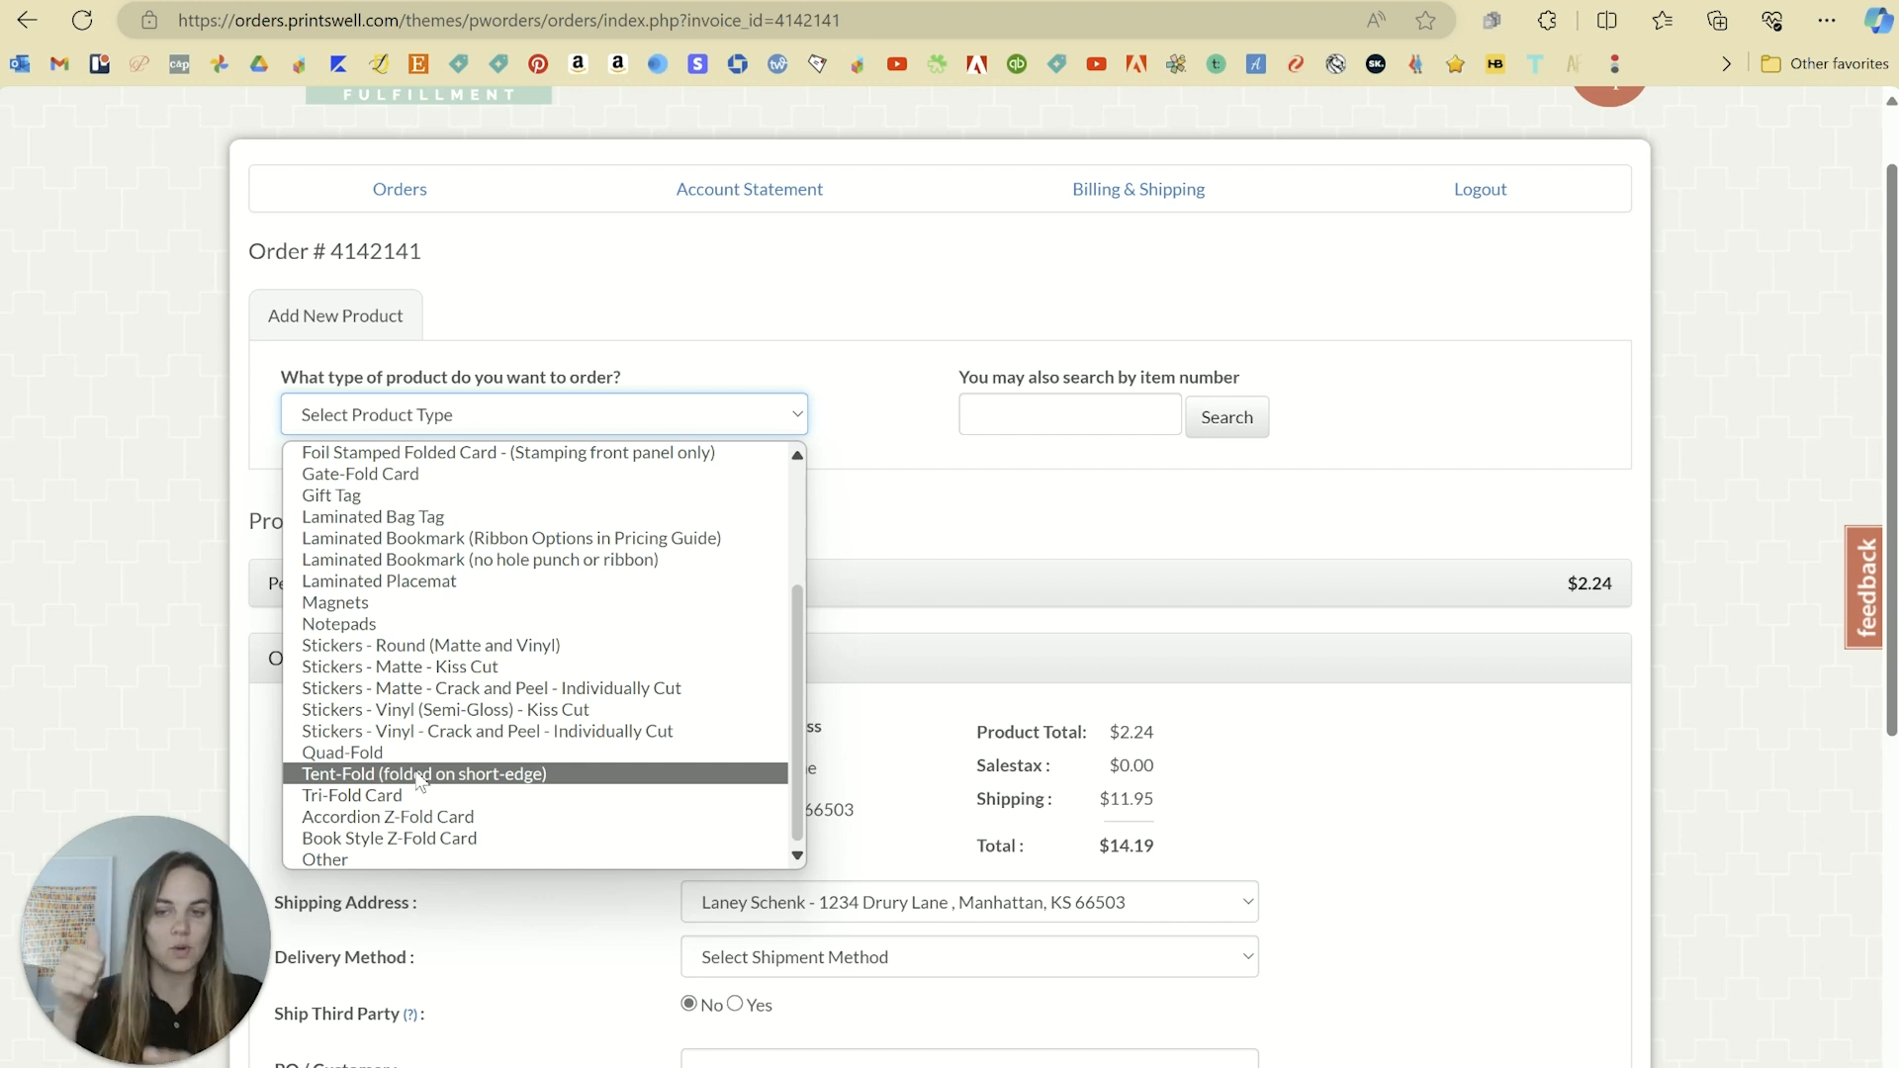
mouse_move(352, 794)
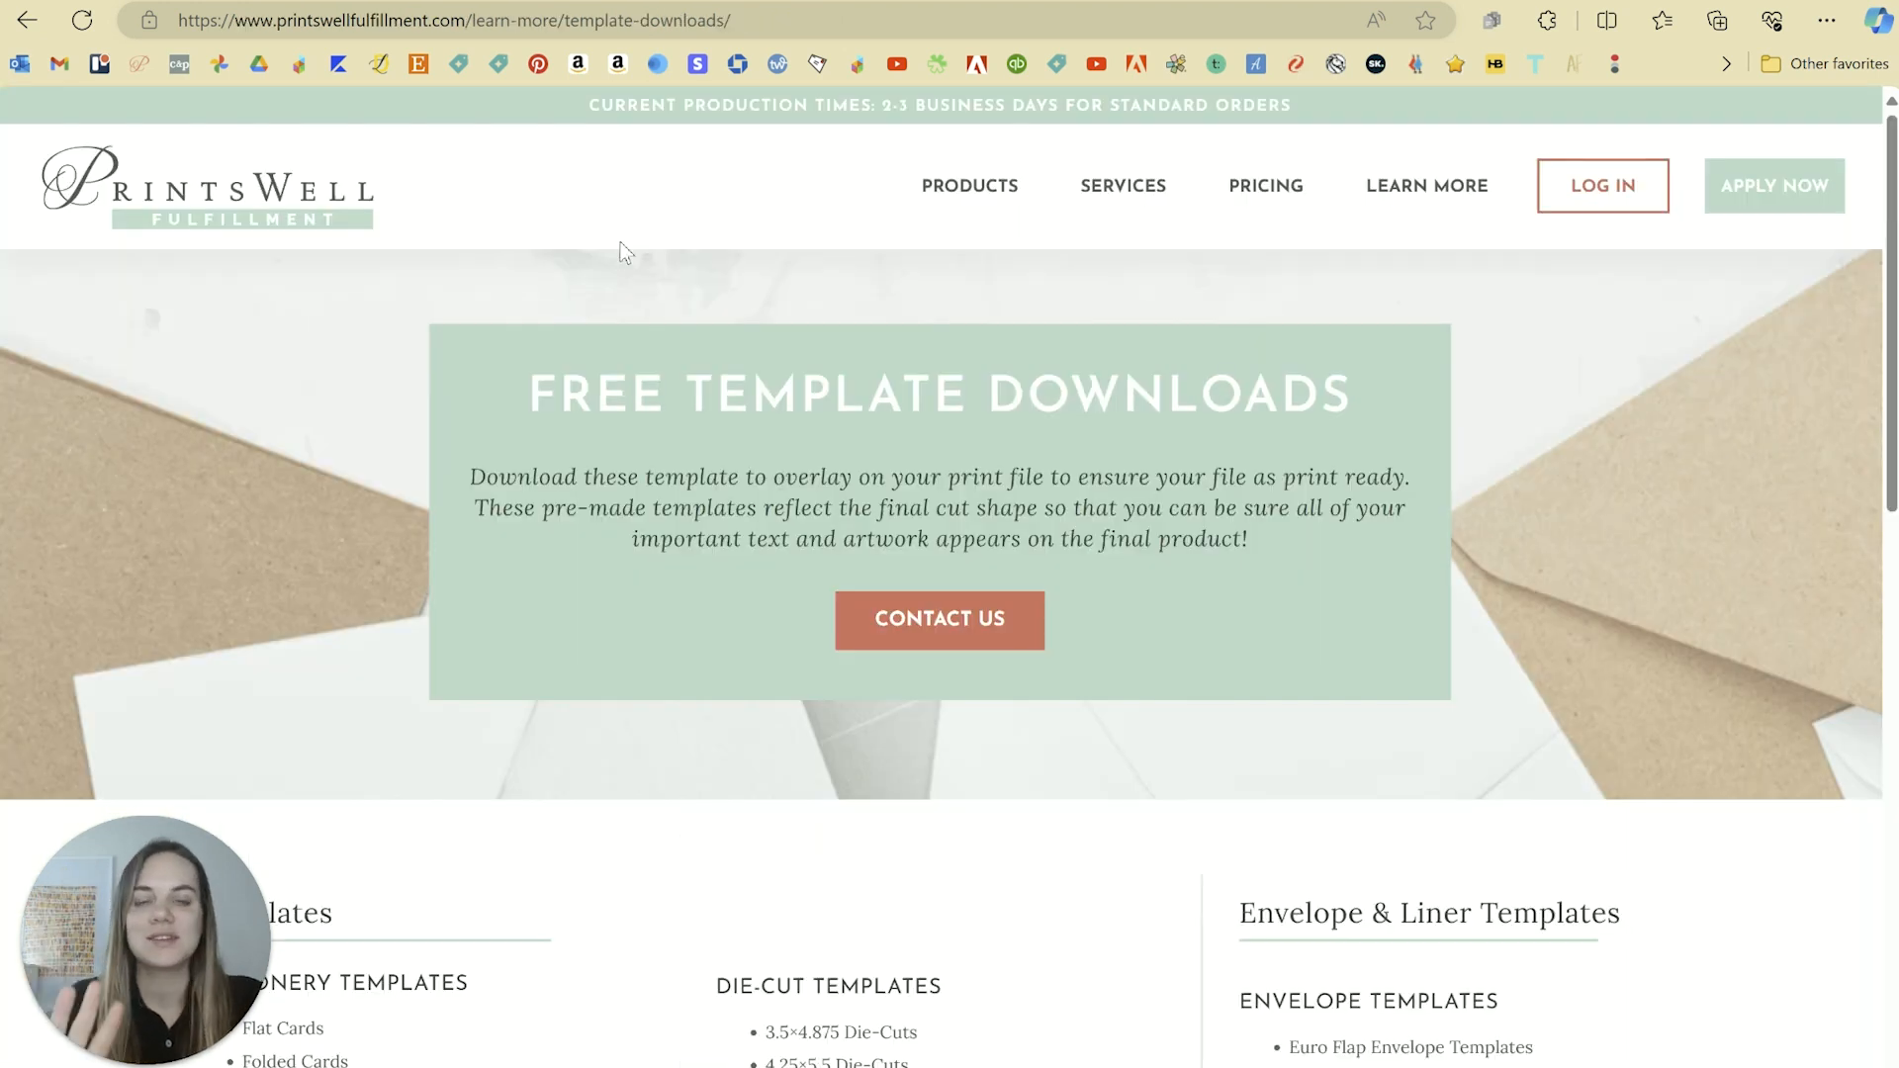
scroll("down", 3)
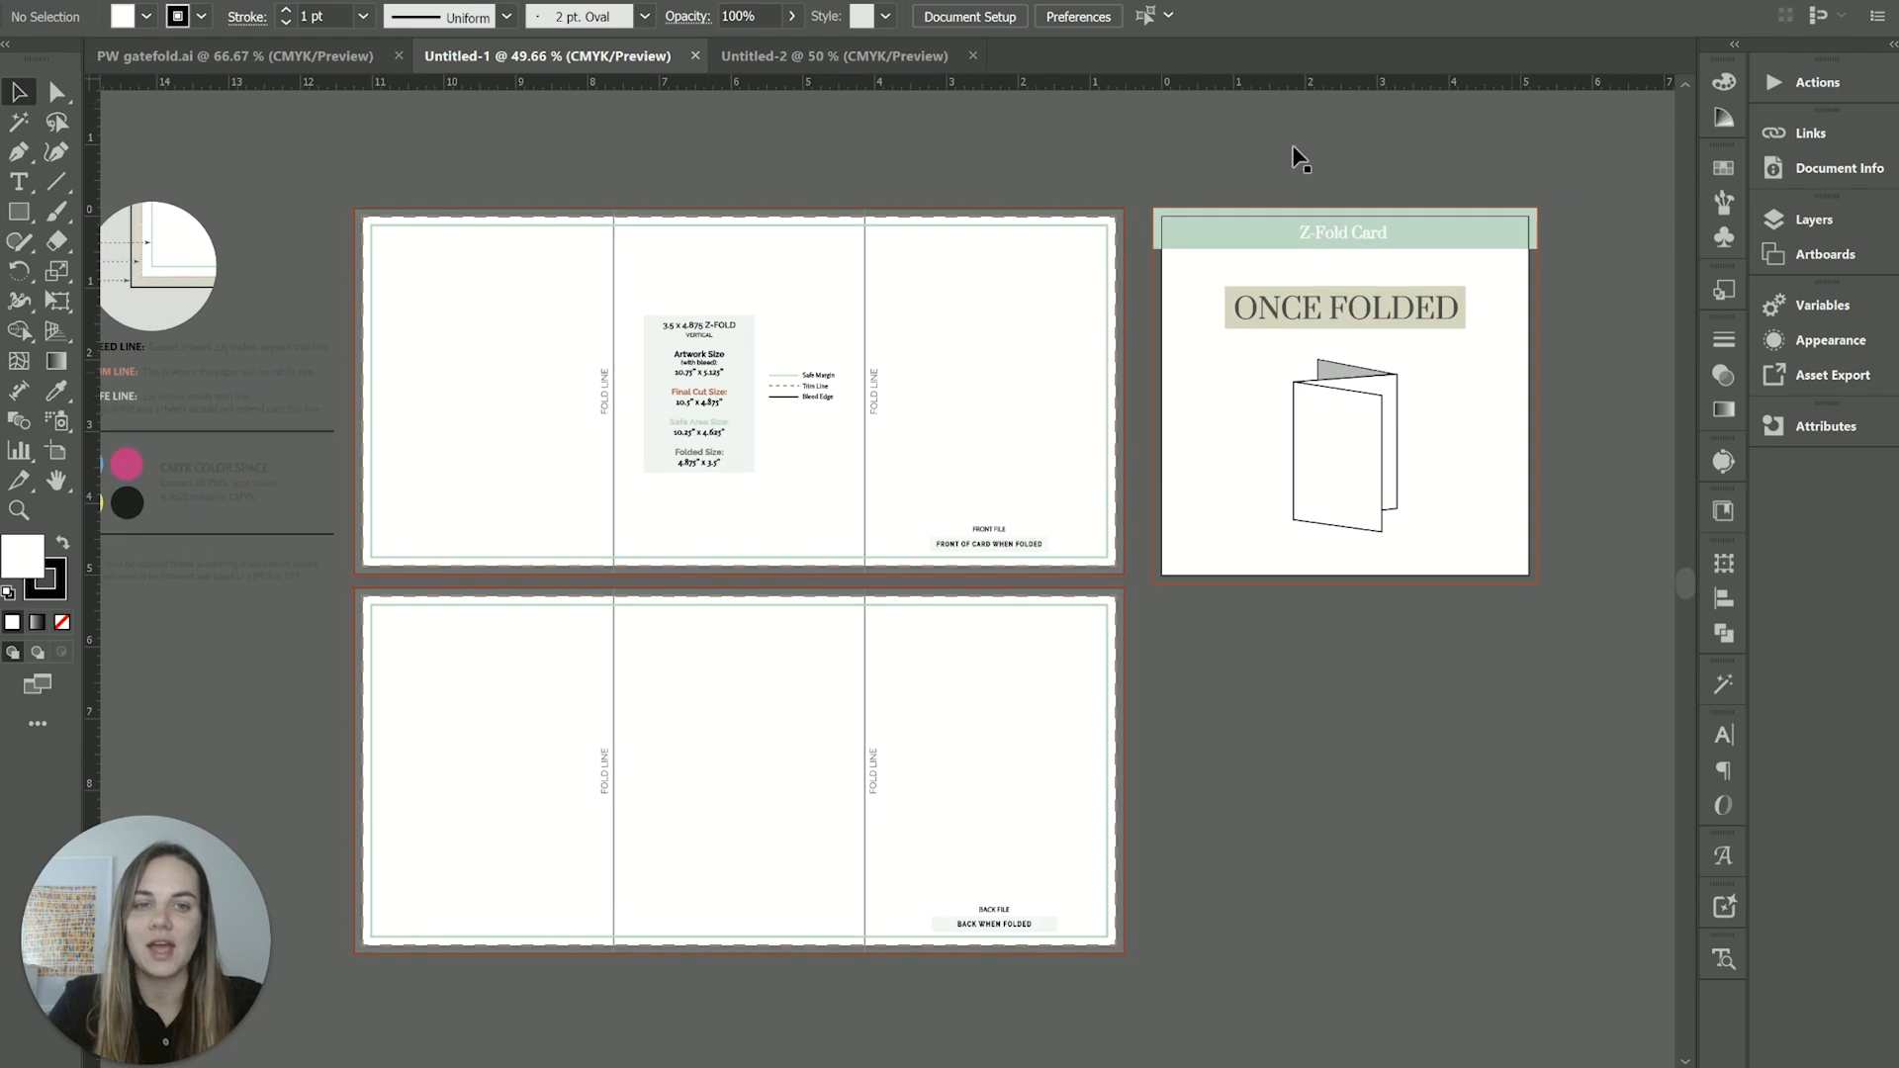
mouse_move(802, 103)
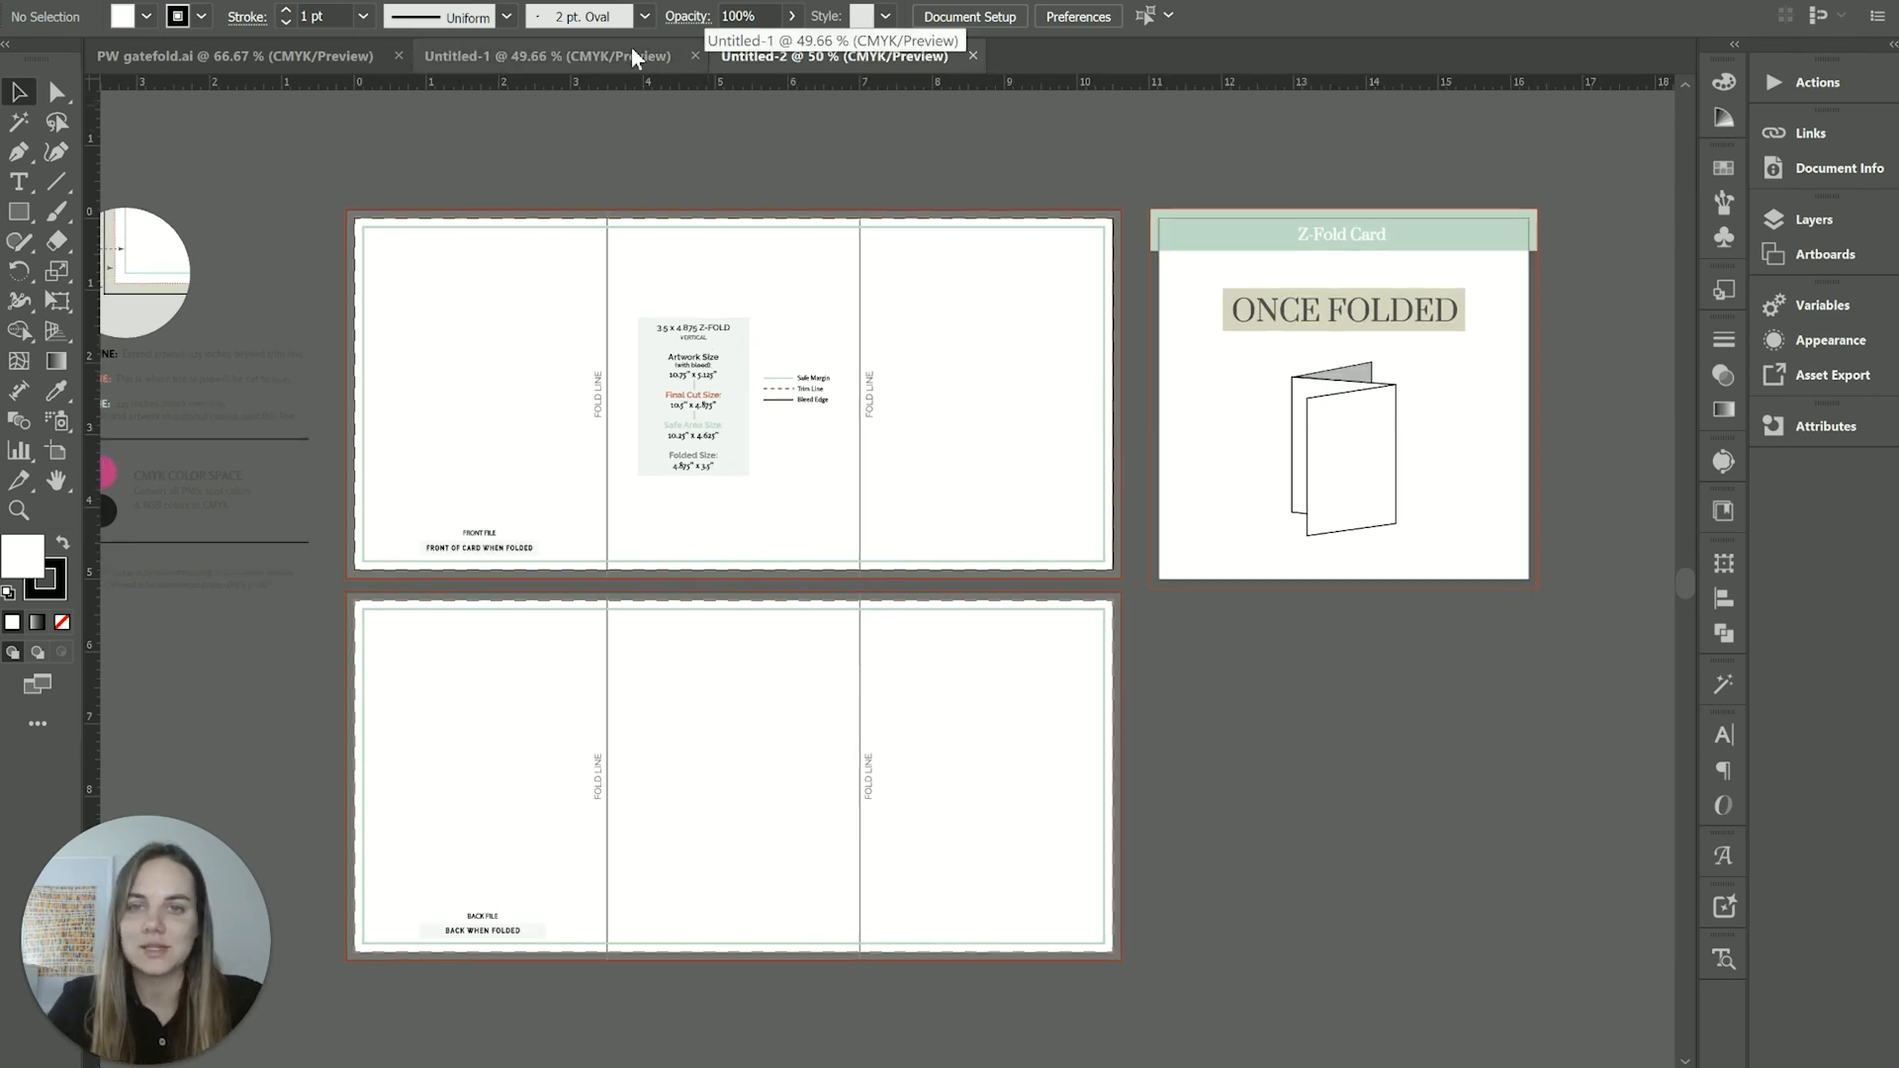
Close the Untitled-1 and Untitled-2 Z-fold templates, keeping only PW gatefold.ai open
left_click(832, 55)
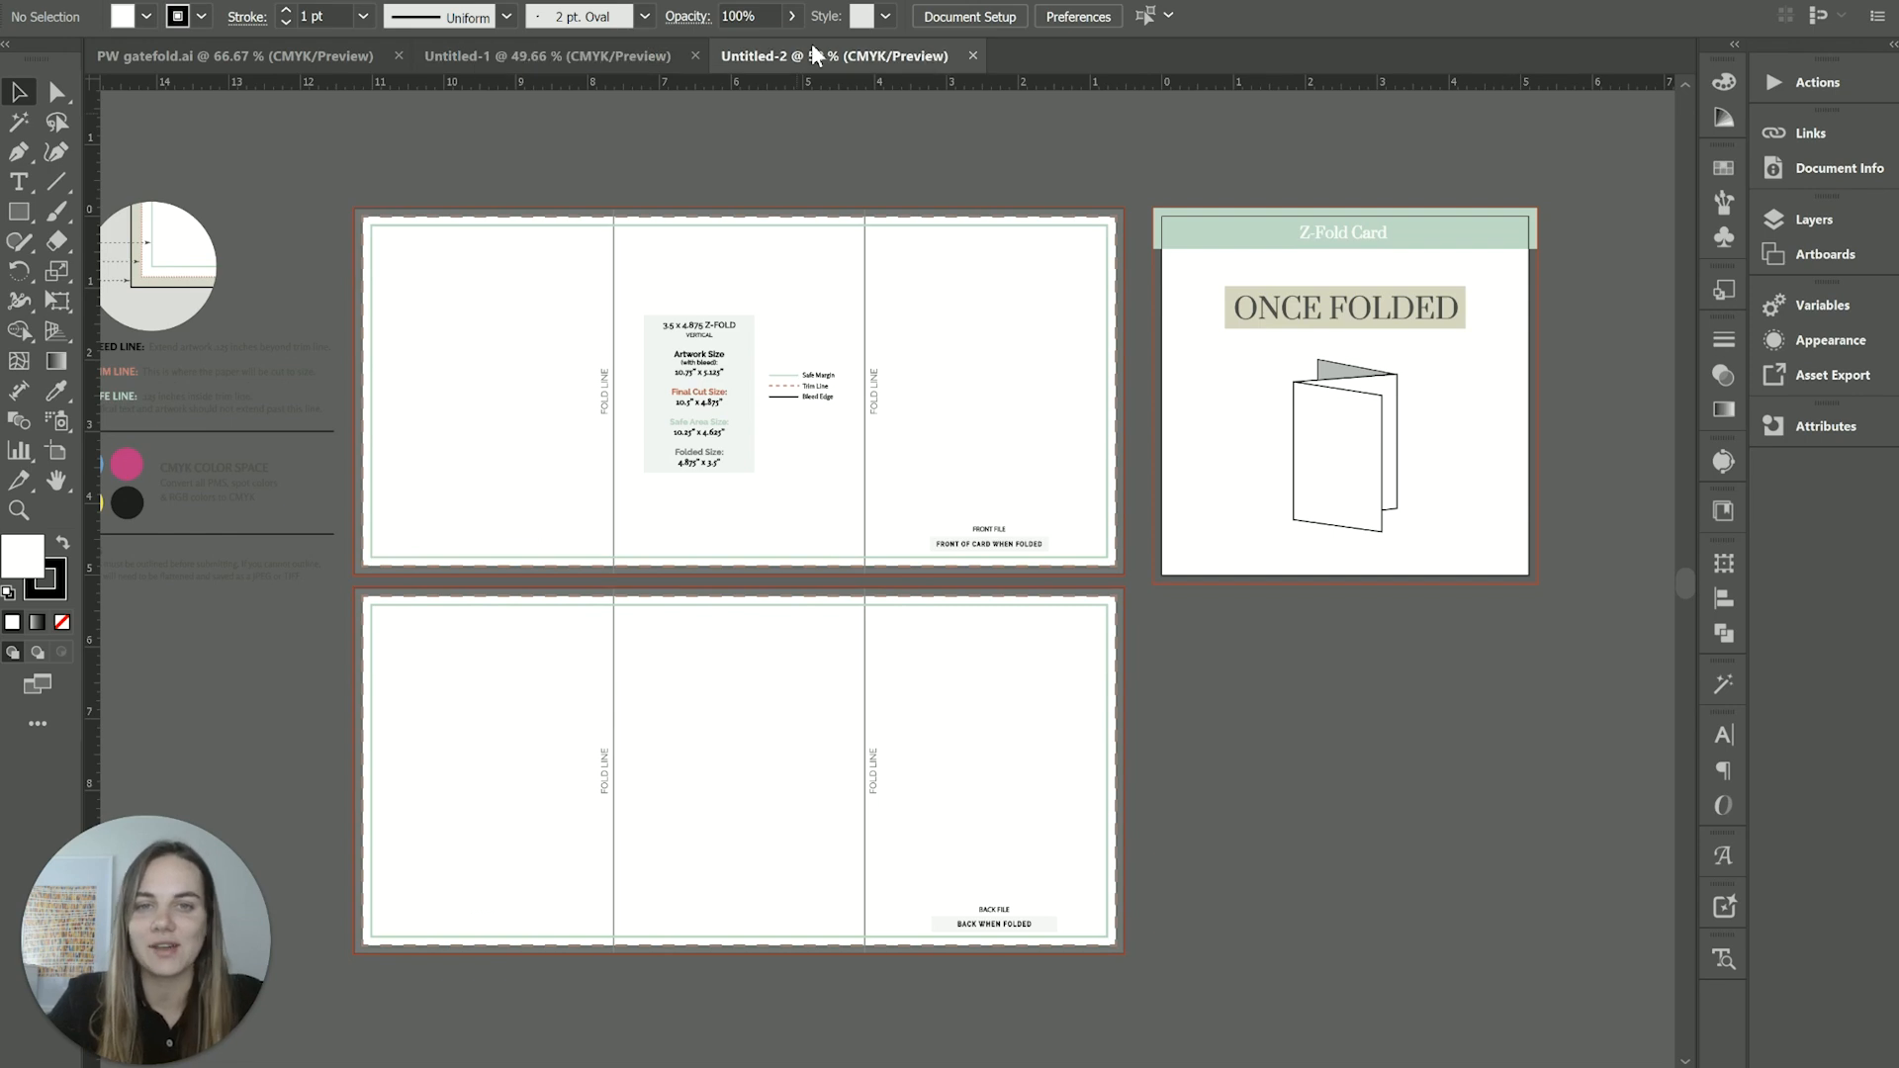
left_click(971, 55)
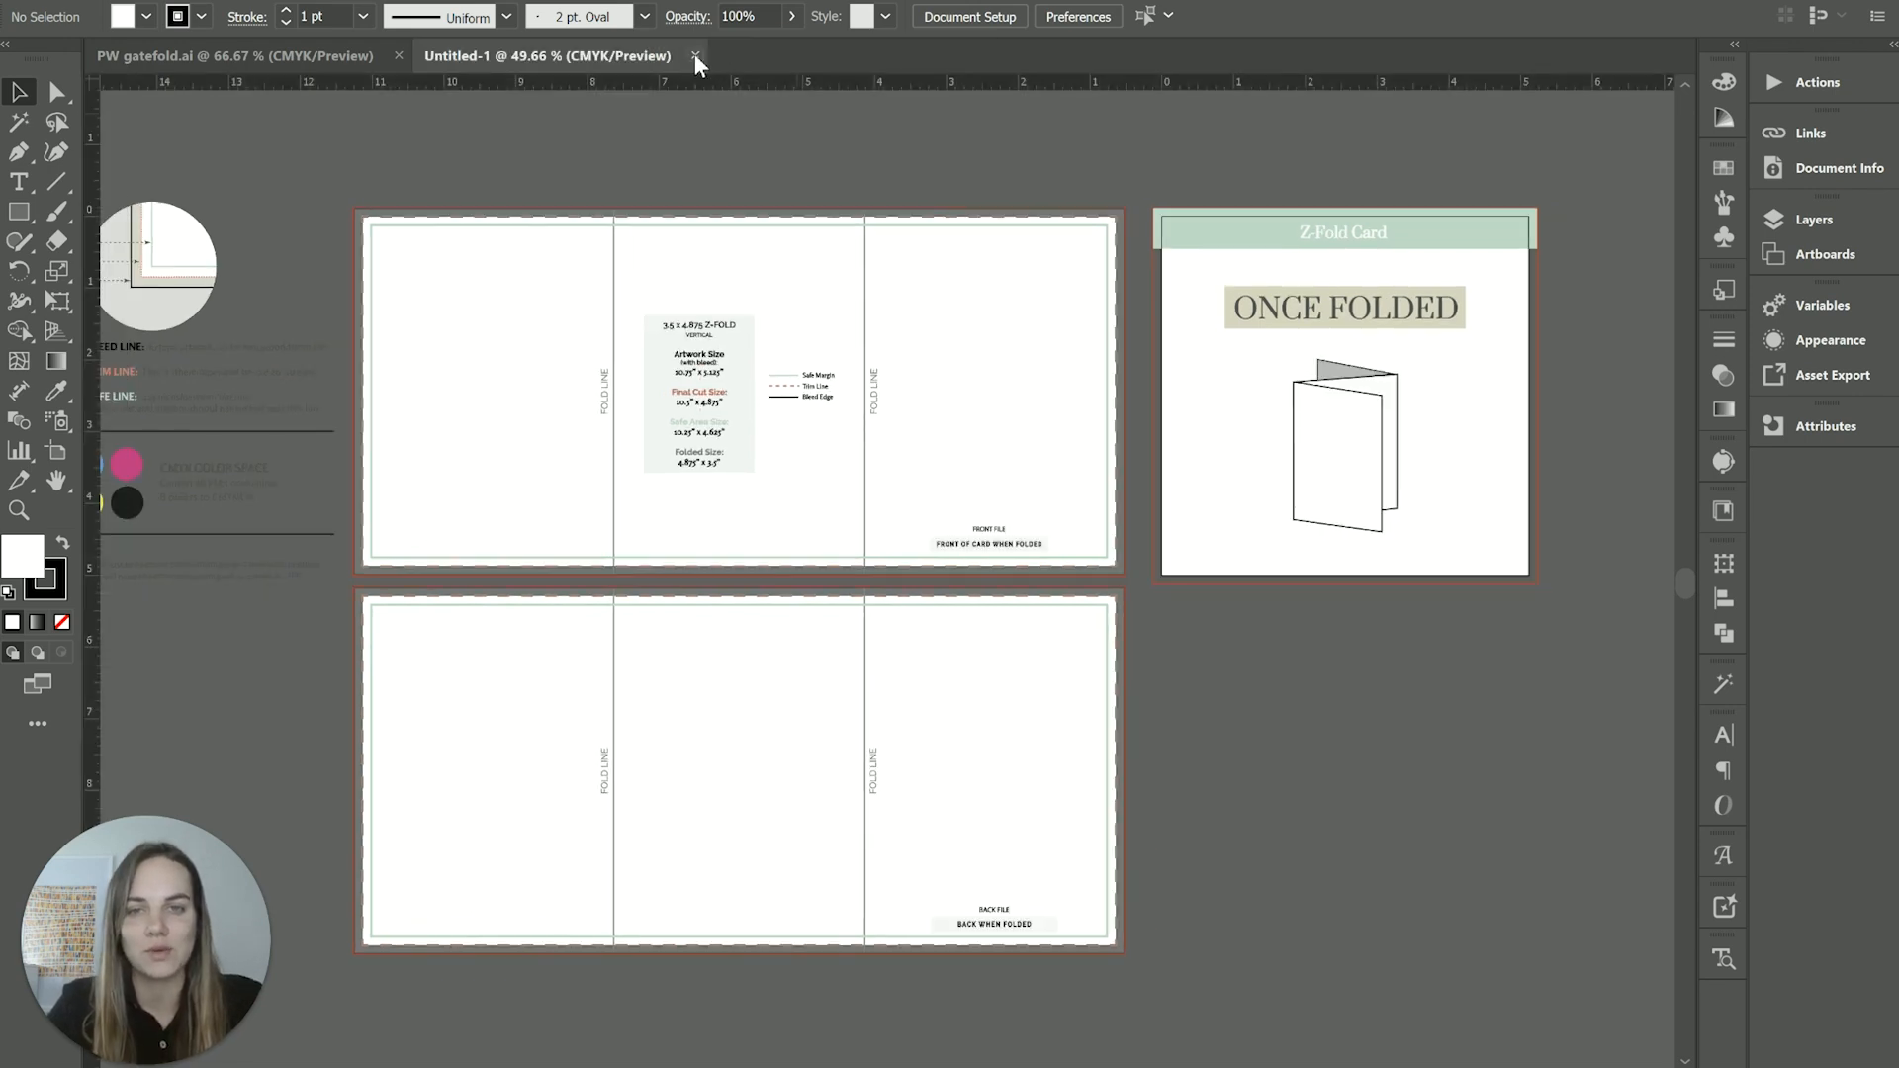
left_click(697, 56)
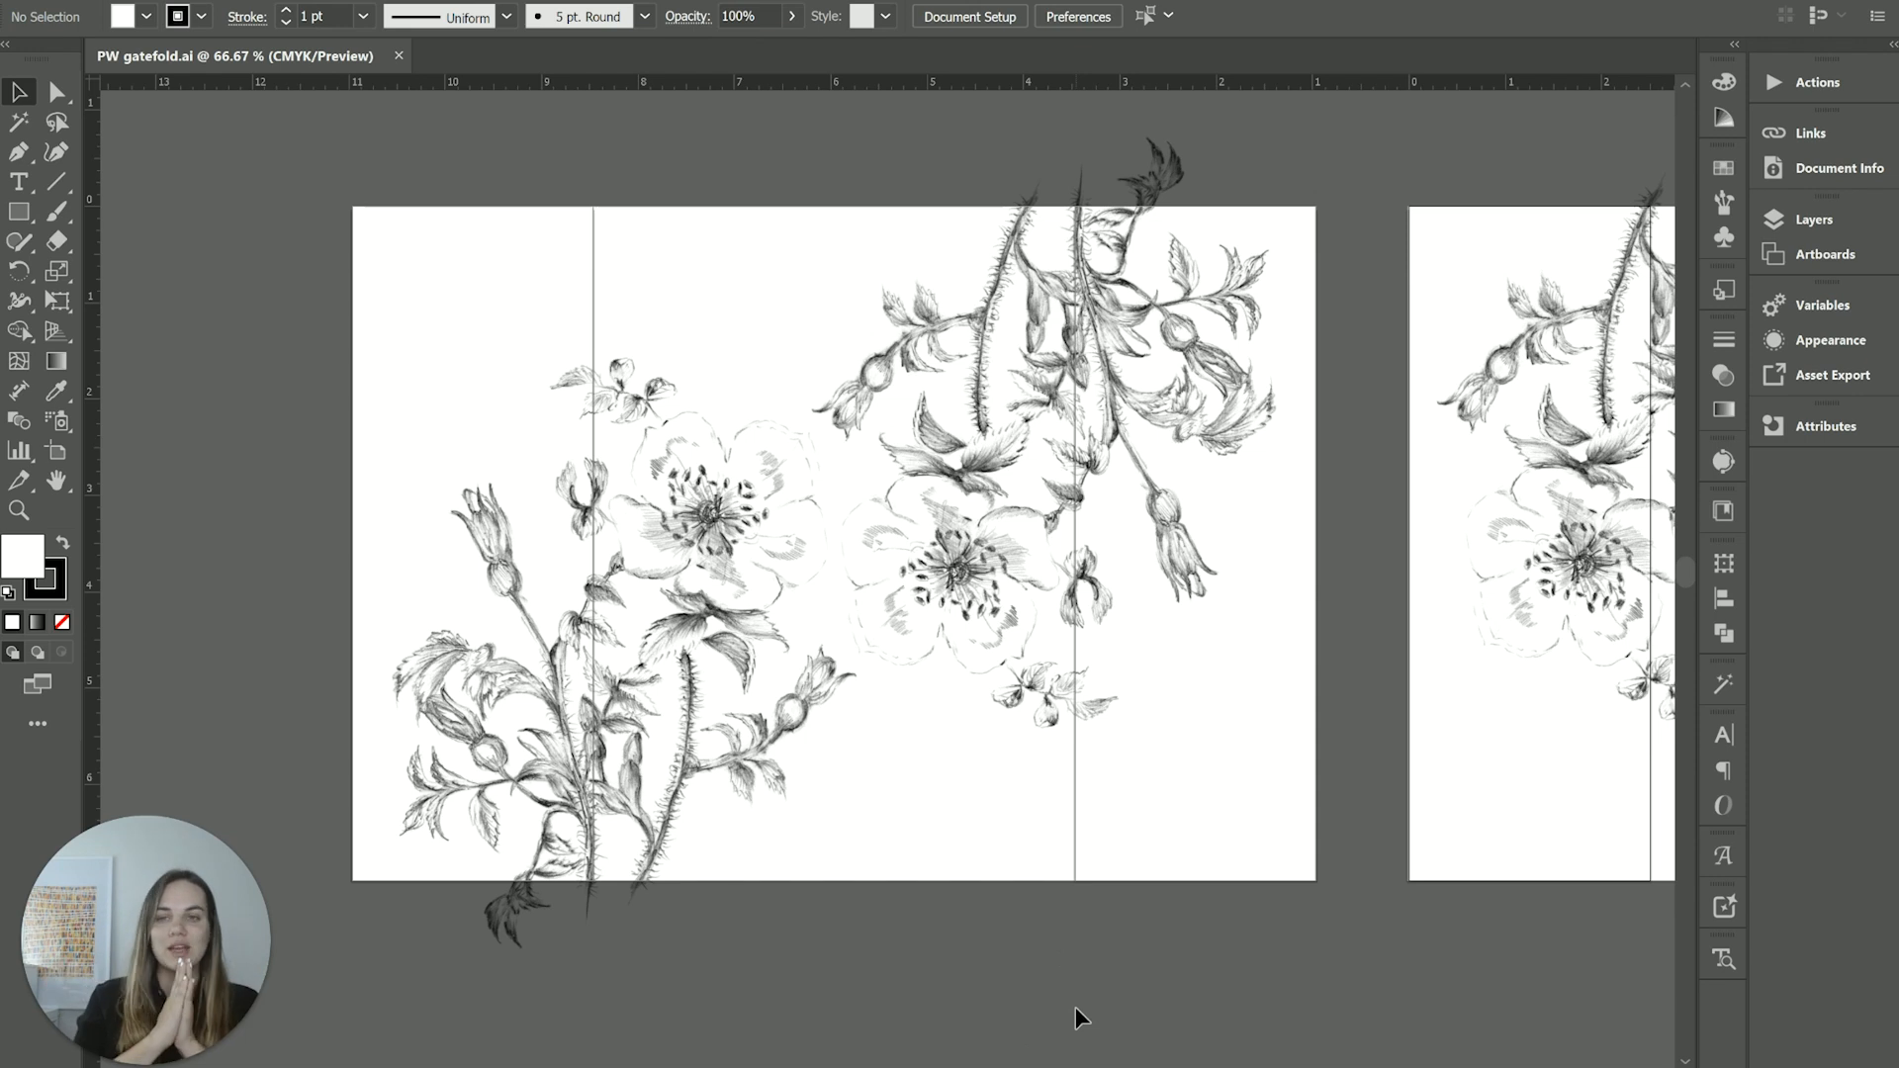
mouse_move(978, 967)
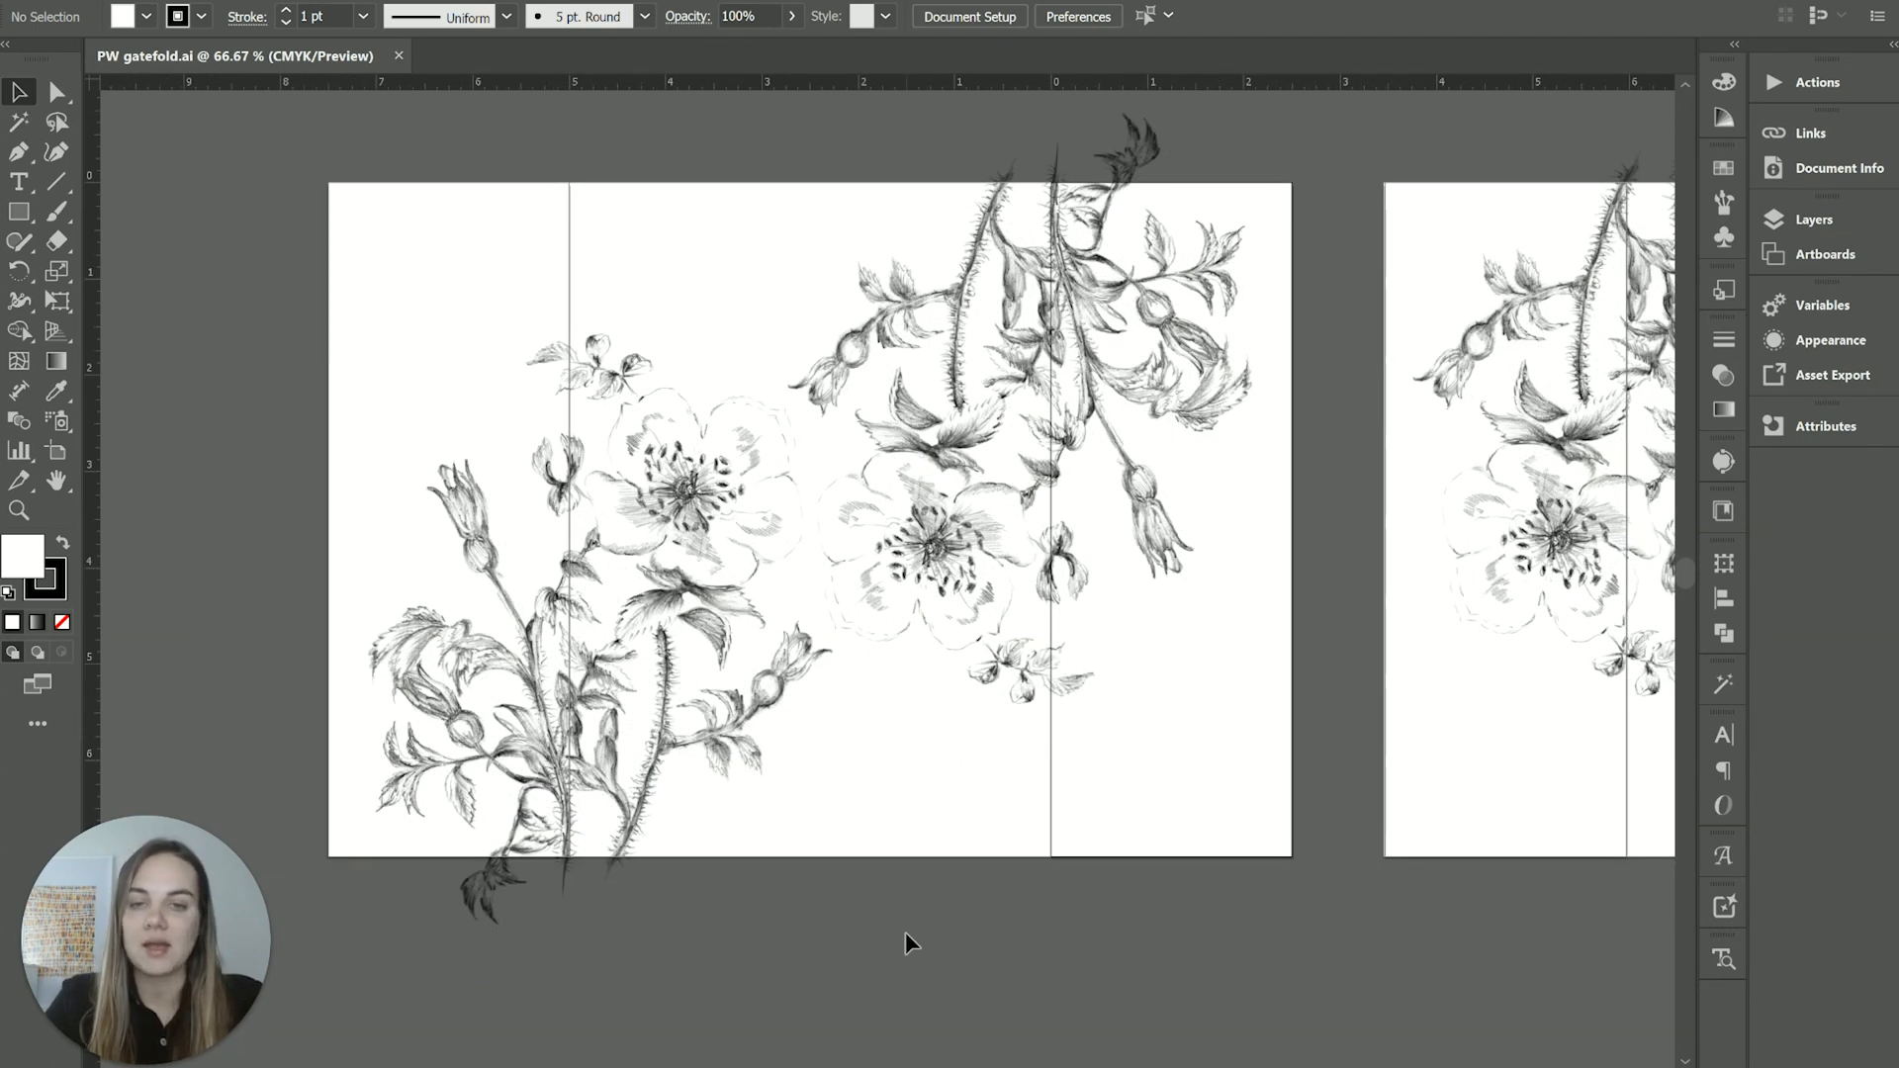
left_click(57, 449)
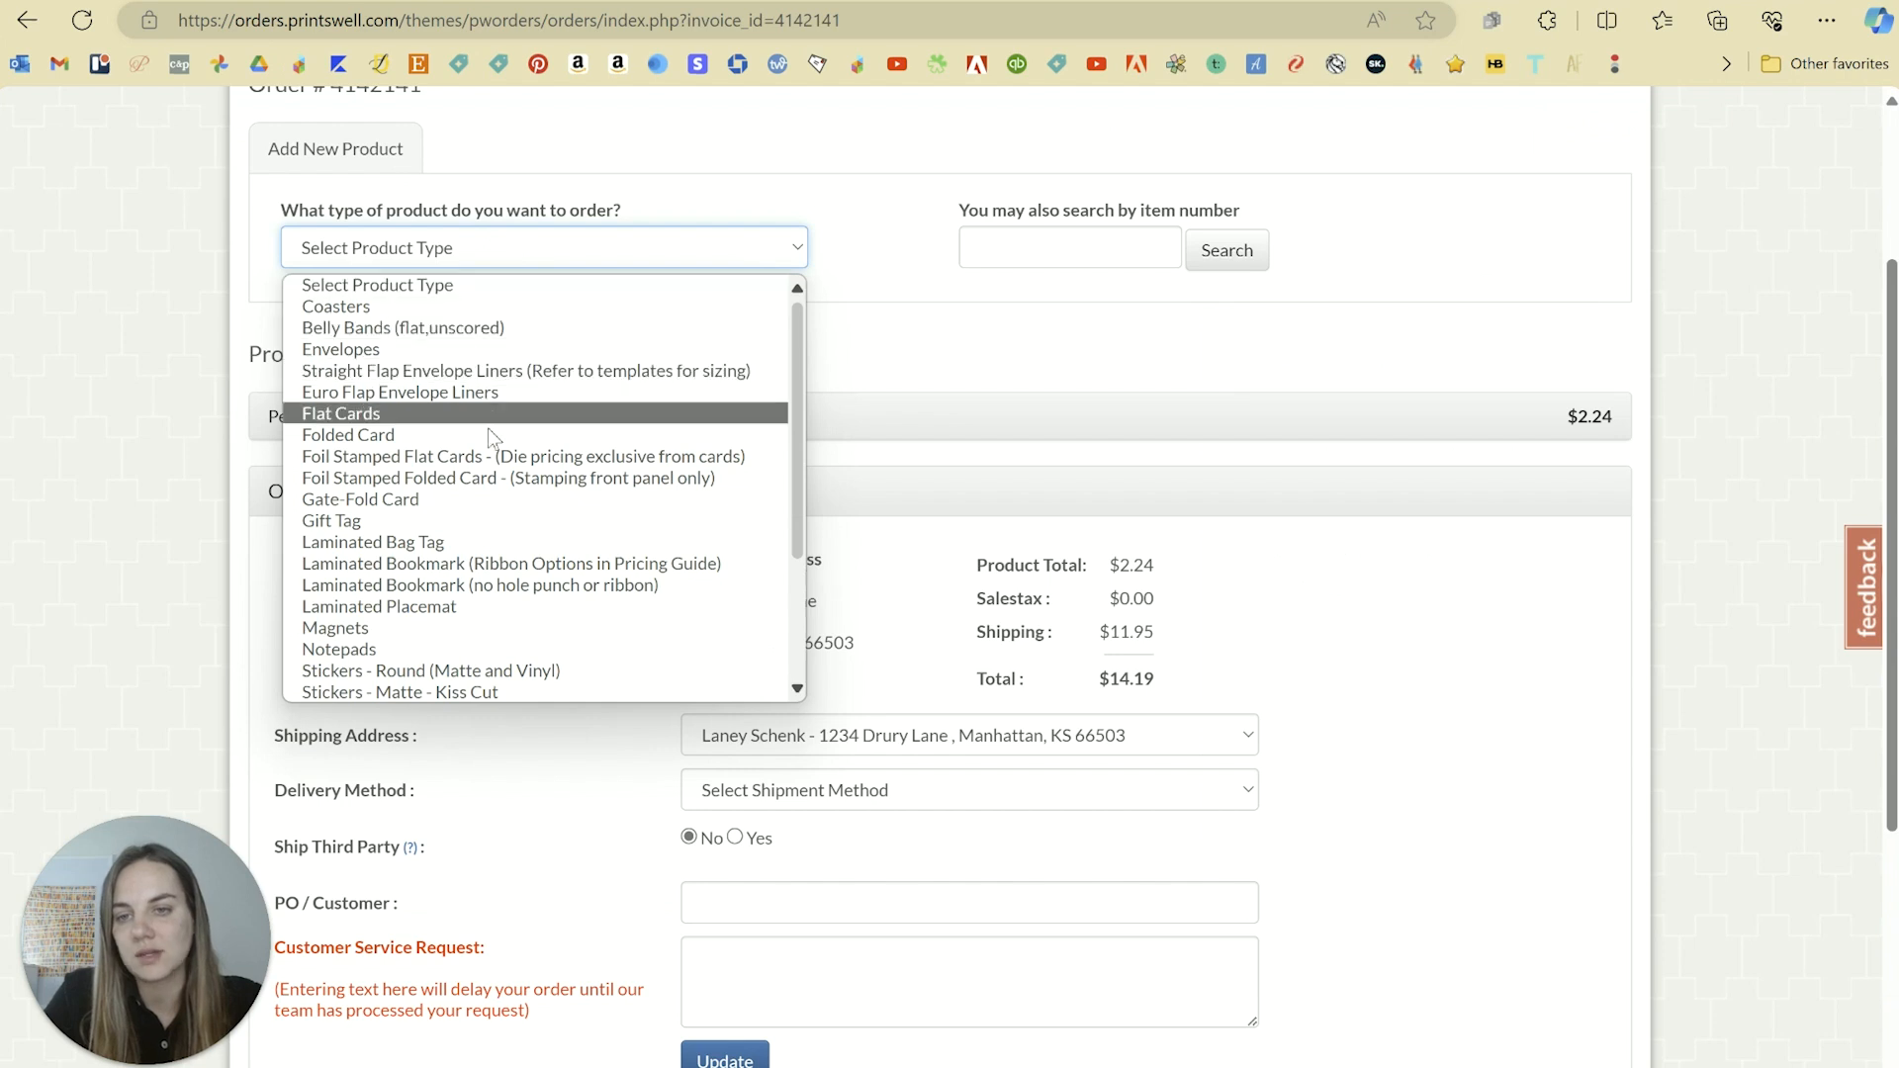
Choose Gate-Fold Card with size A7 5x7 (7x10 flat) - 10x7
left_click(360, 498)
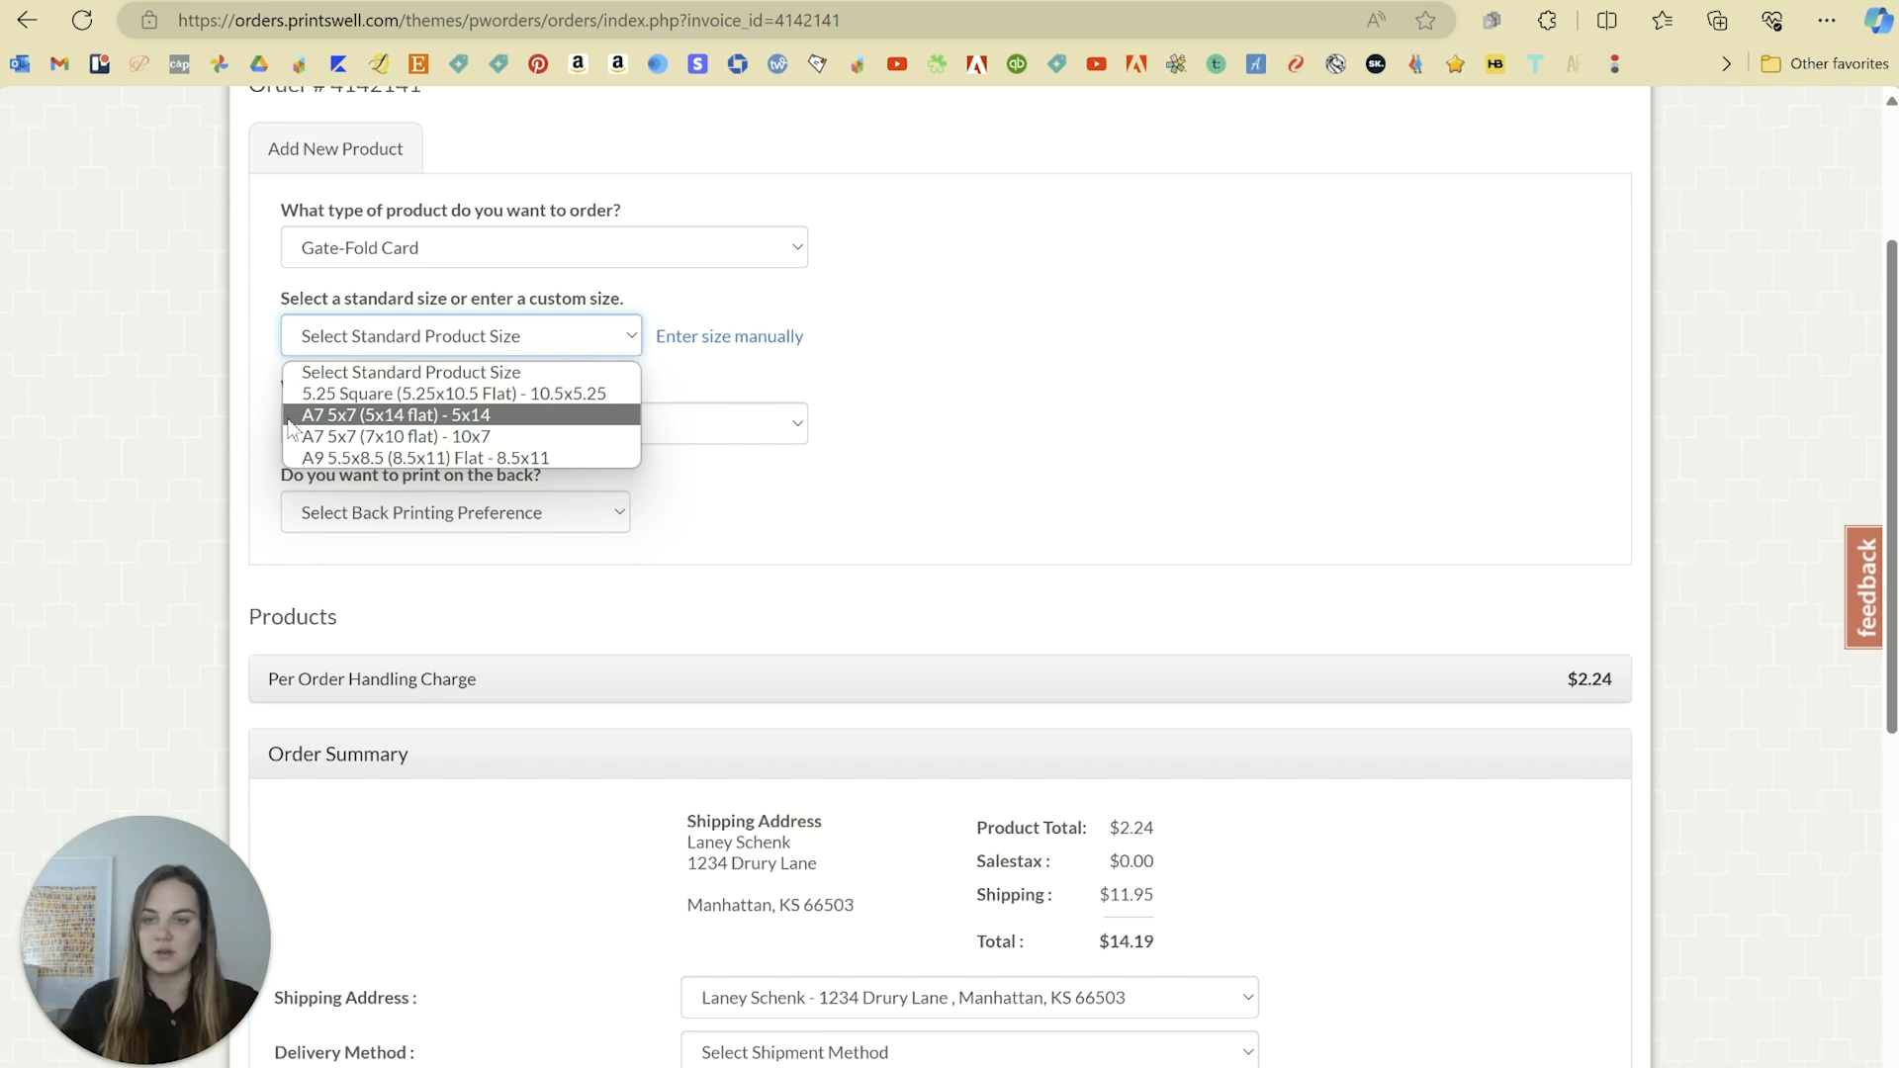
mouse_move(392, 436)
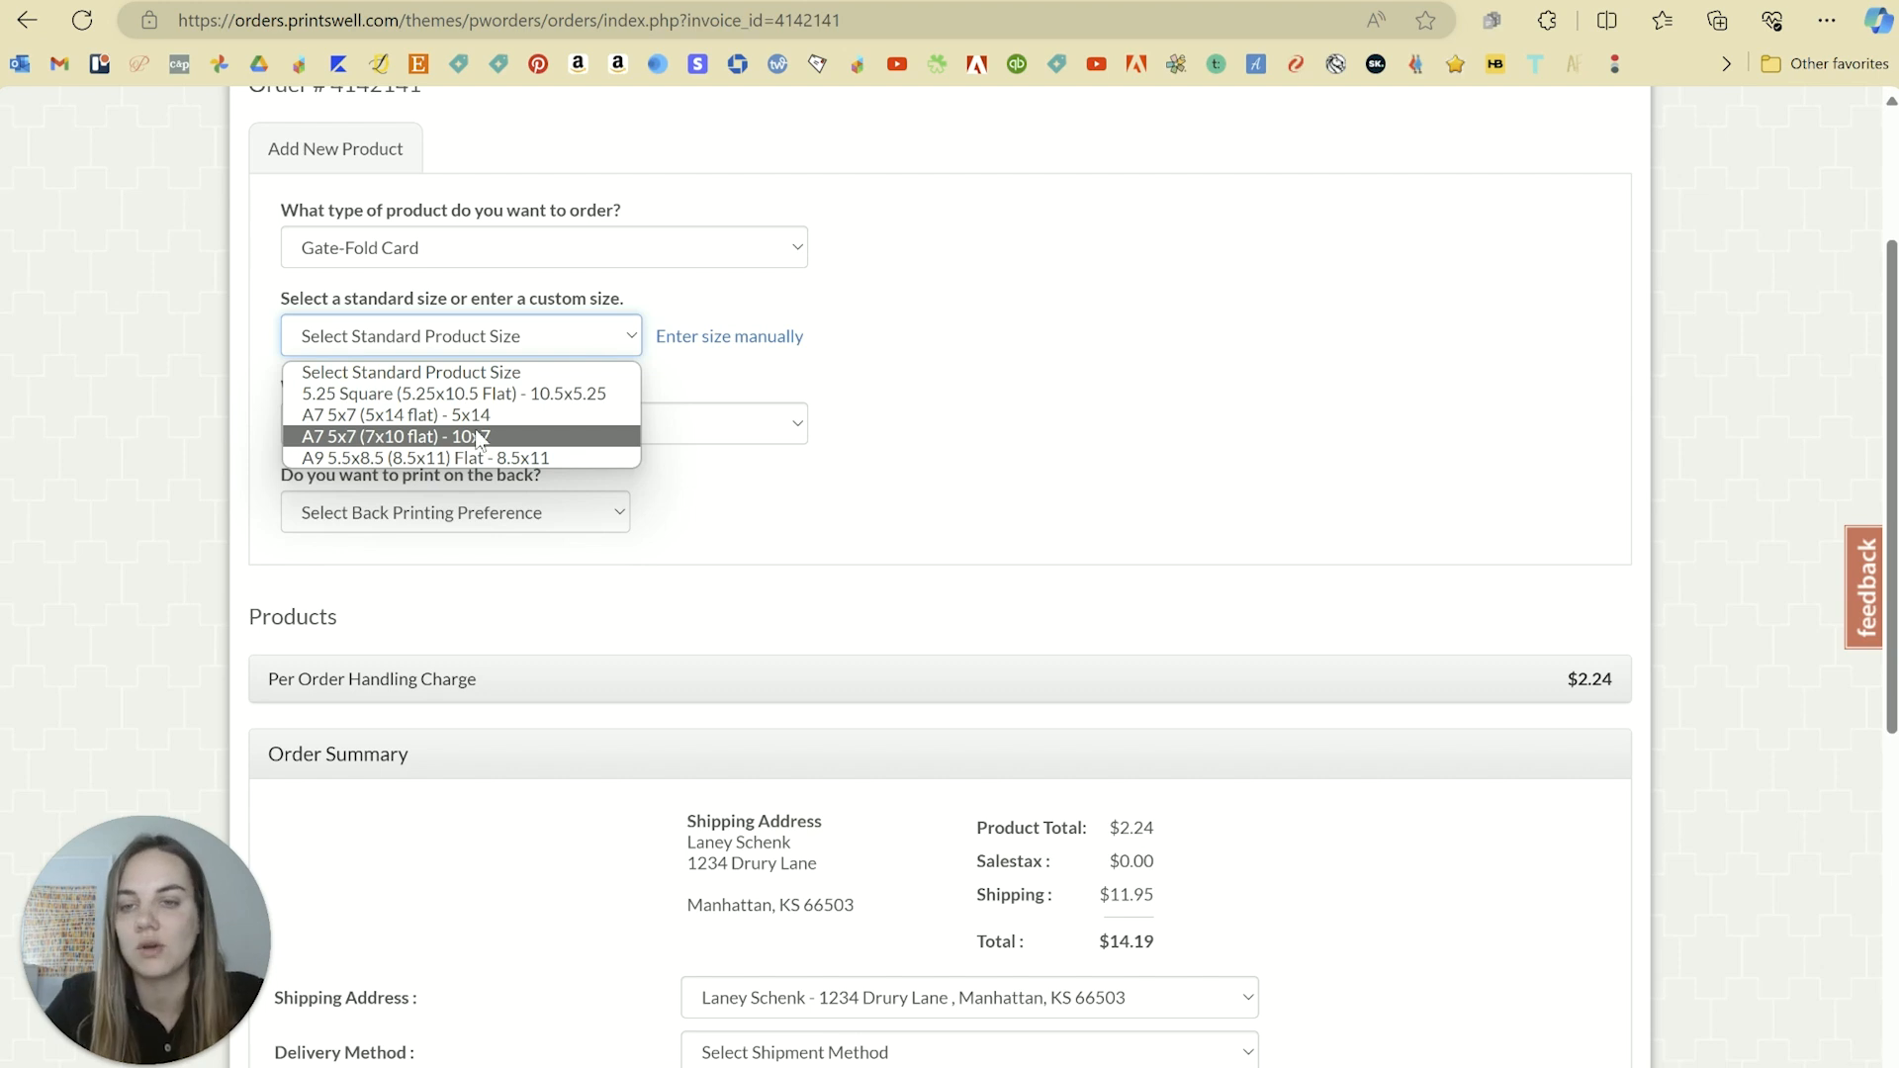
left_click(392, 437)
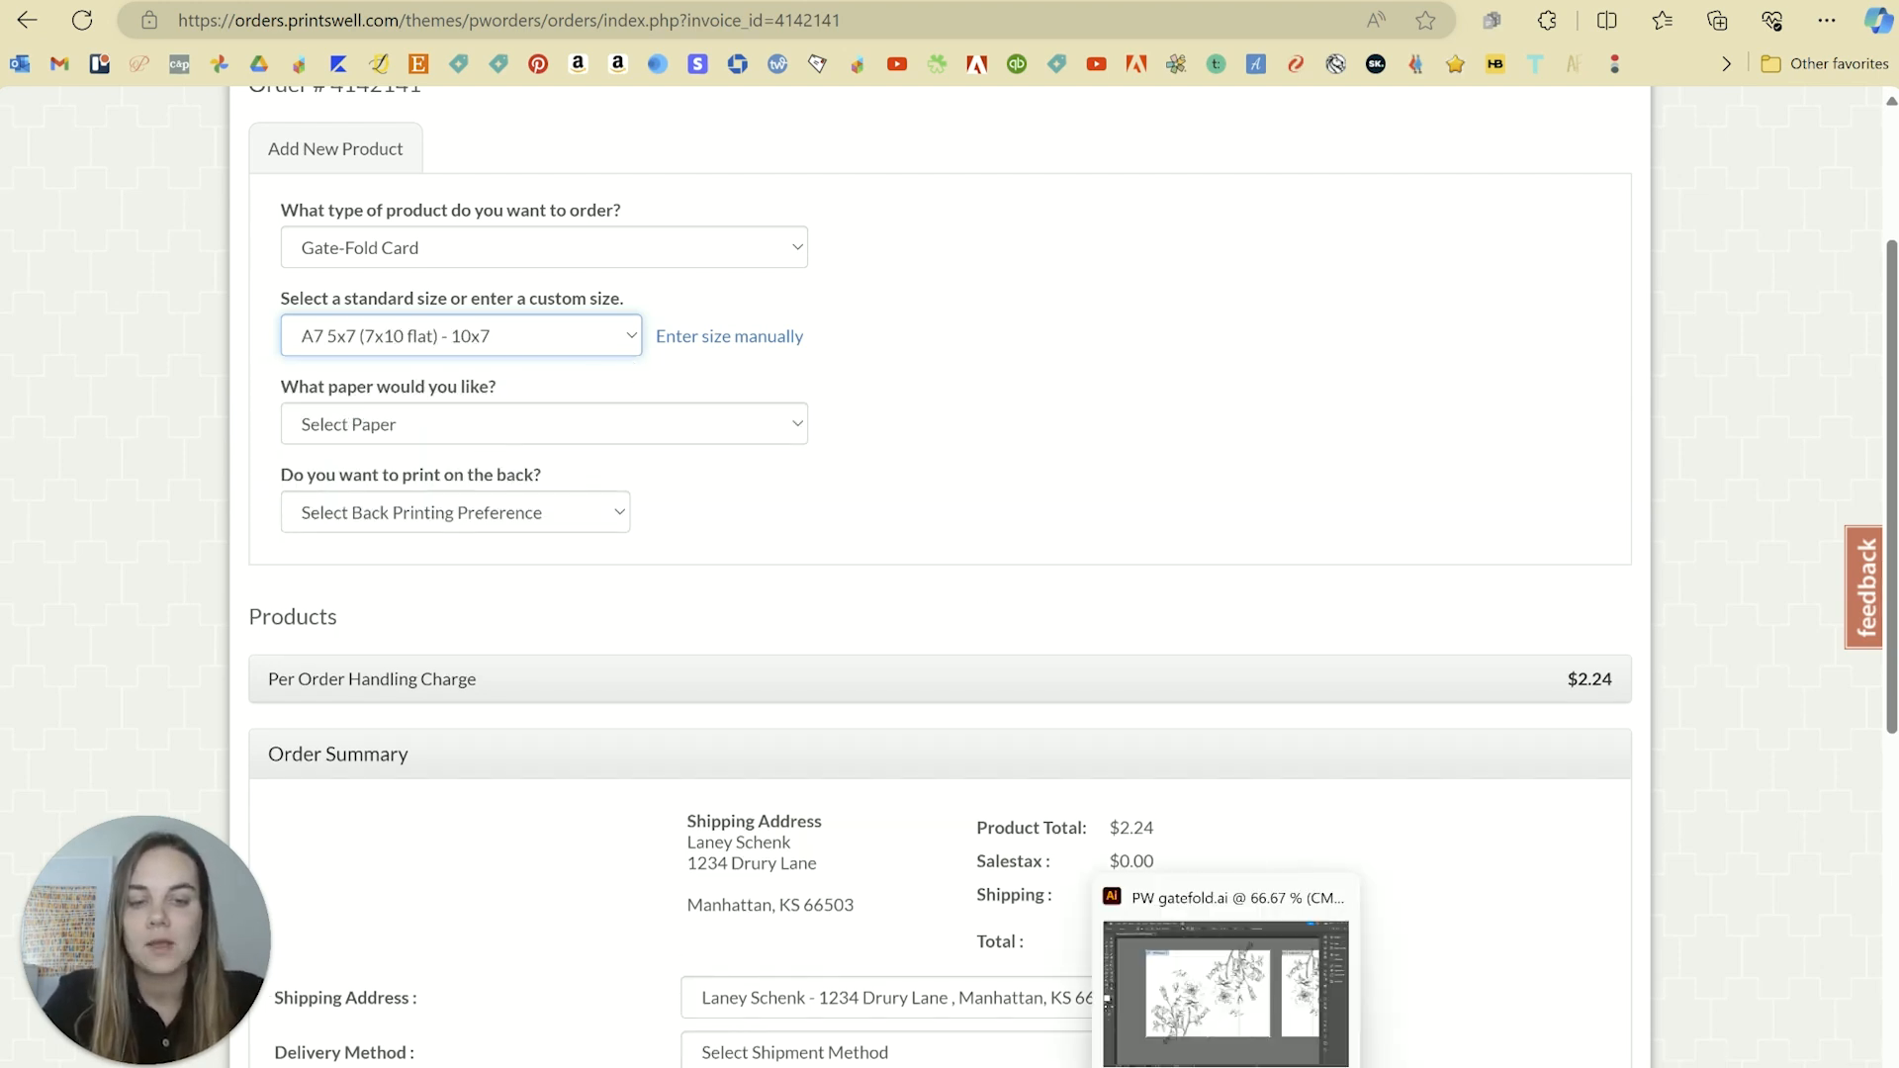
left_click(1224, 993)
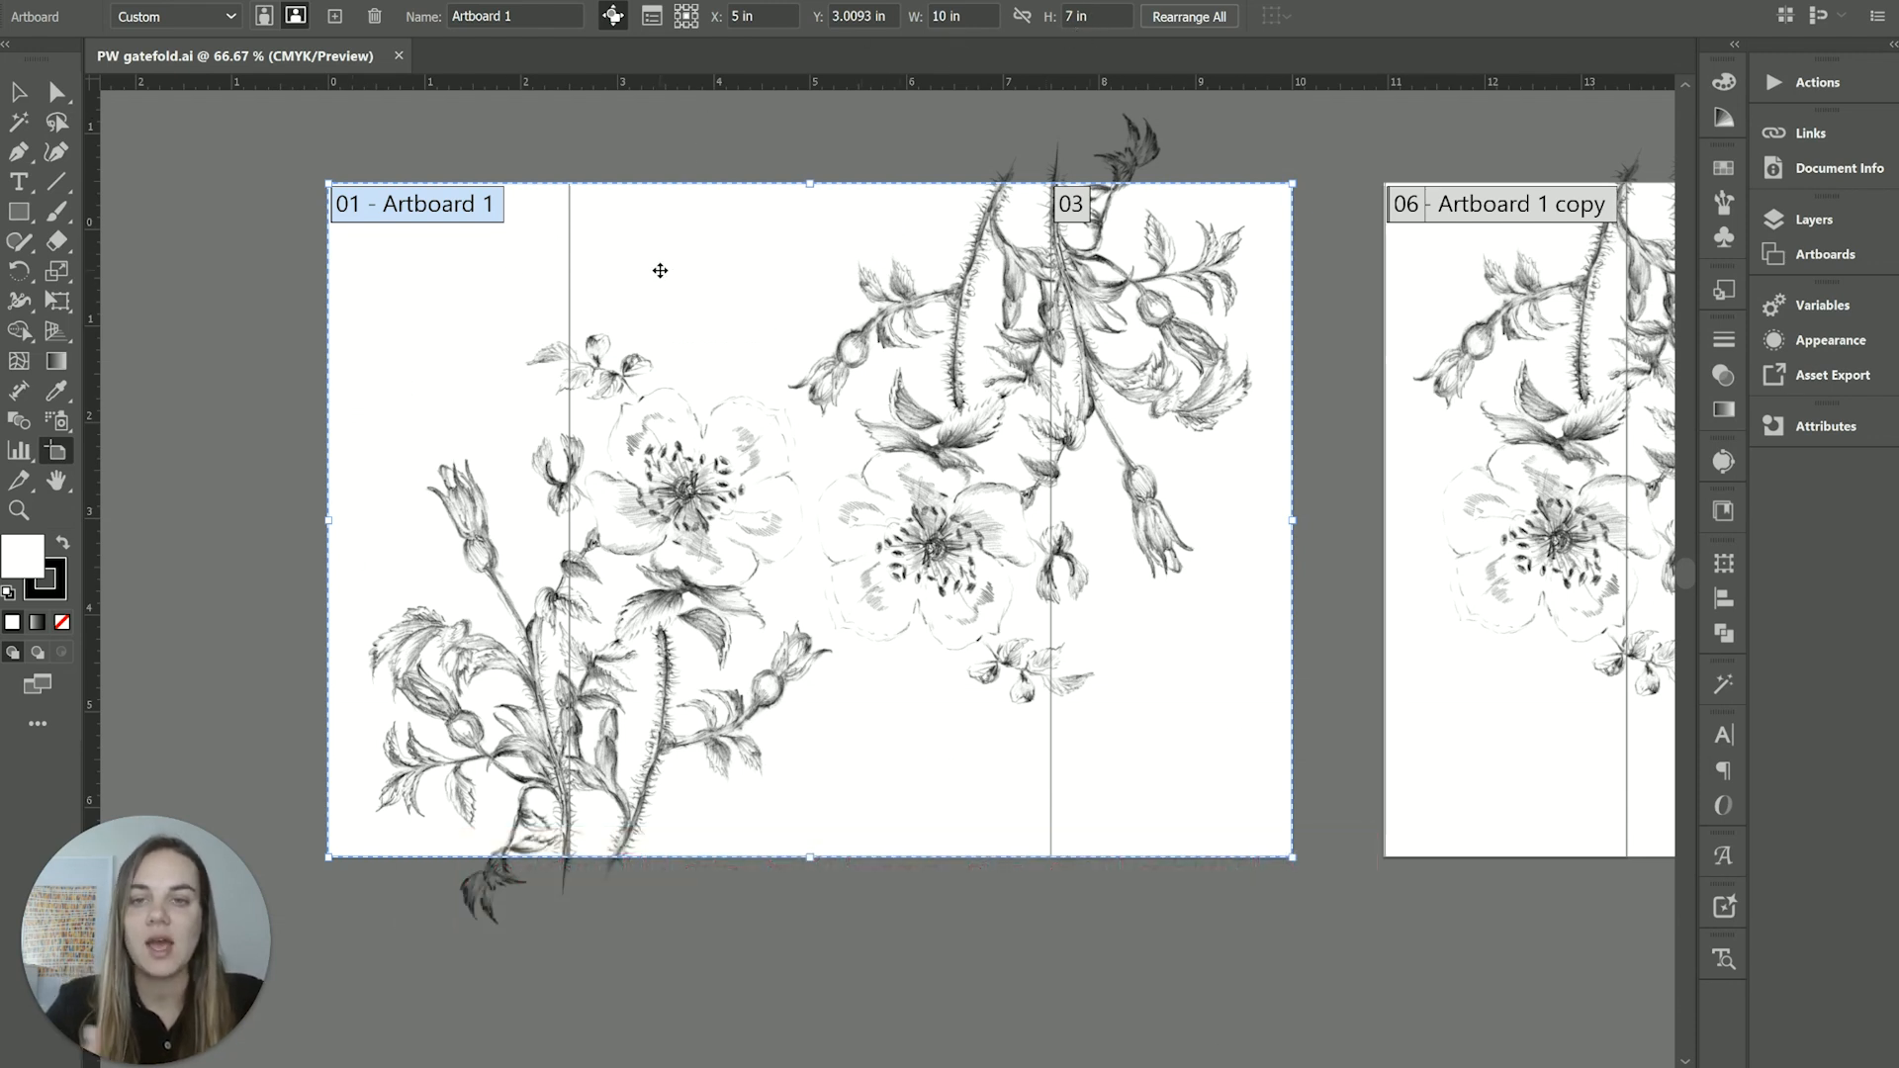
mouse_move(907, 566)
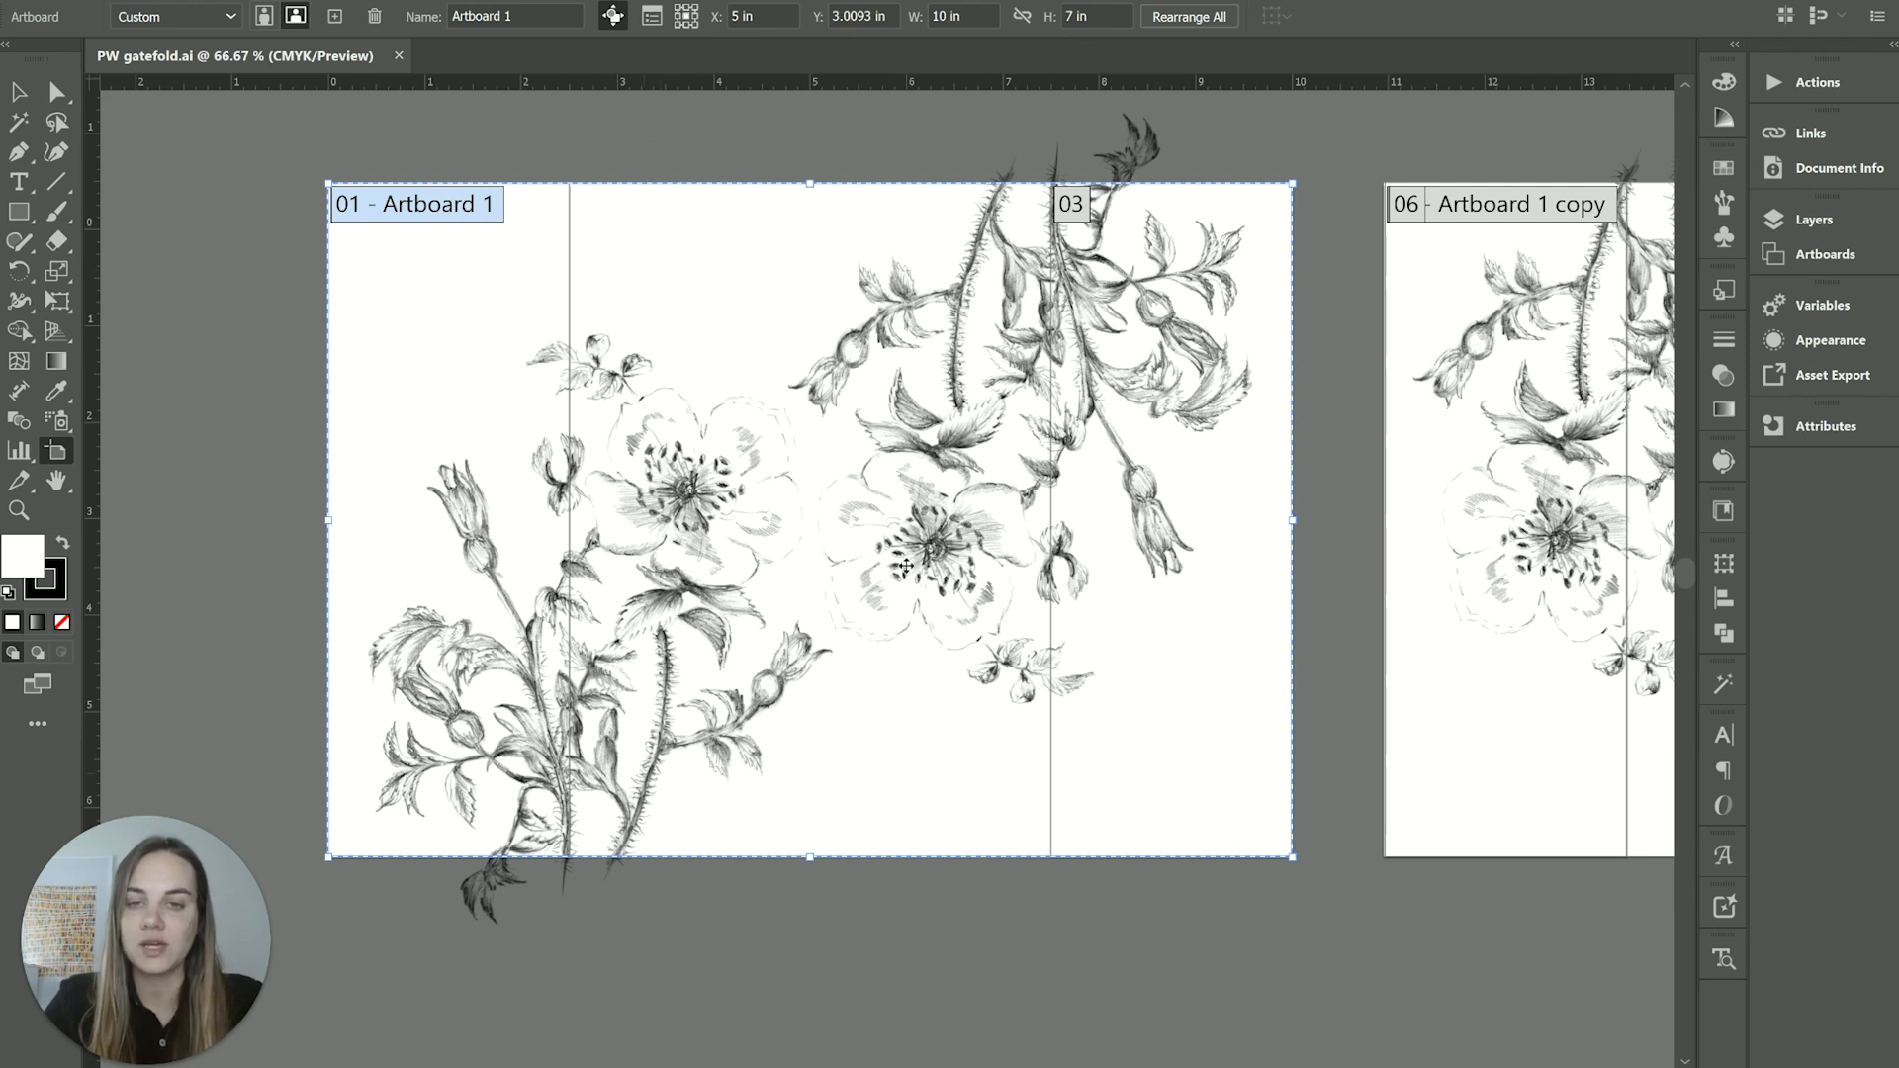
mouse_move(476, 298)
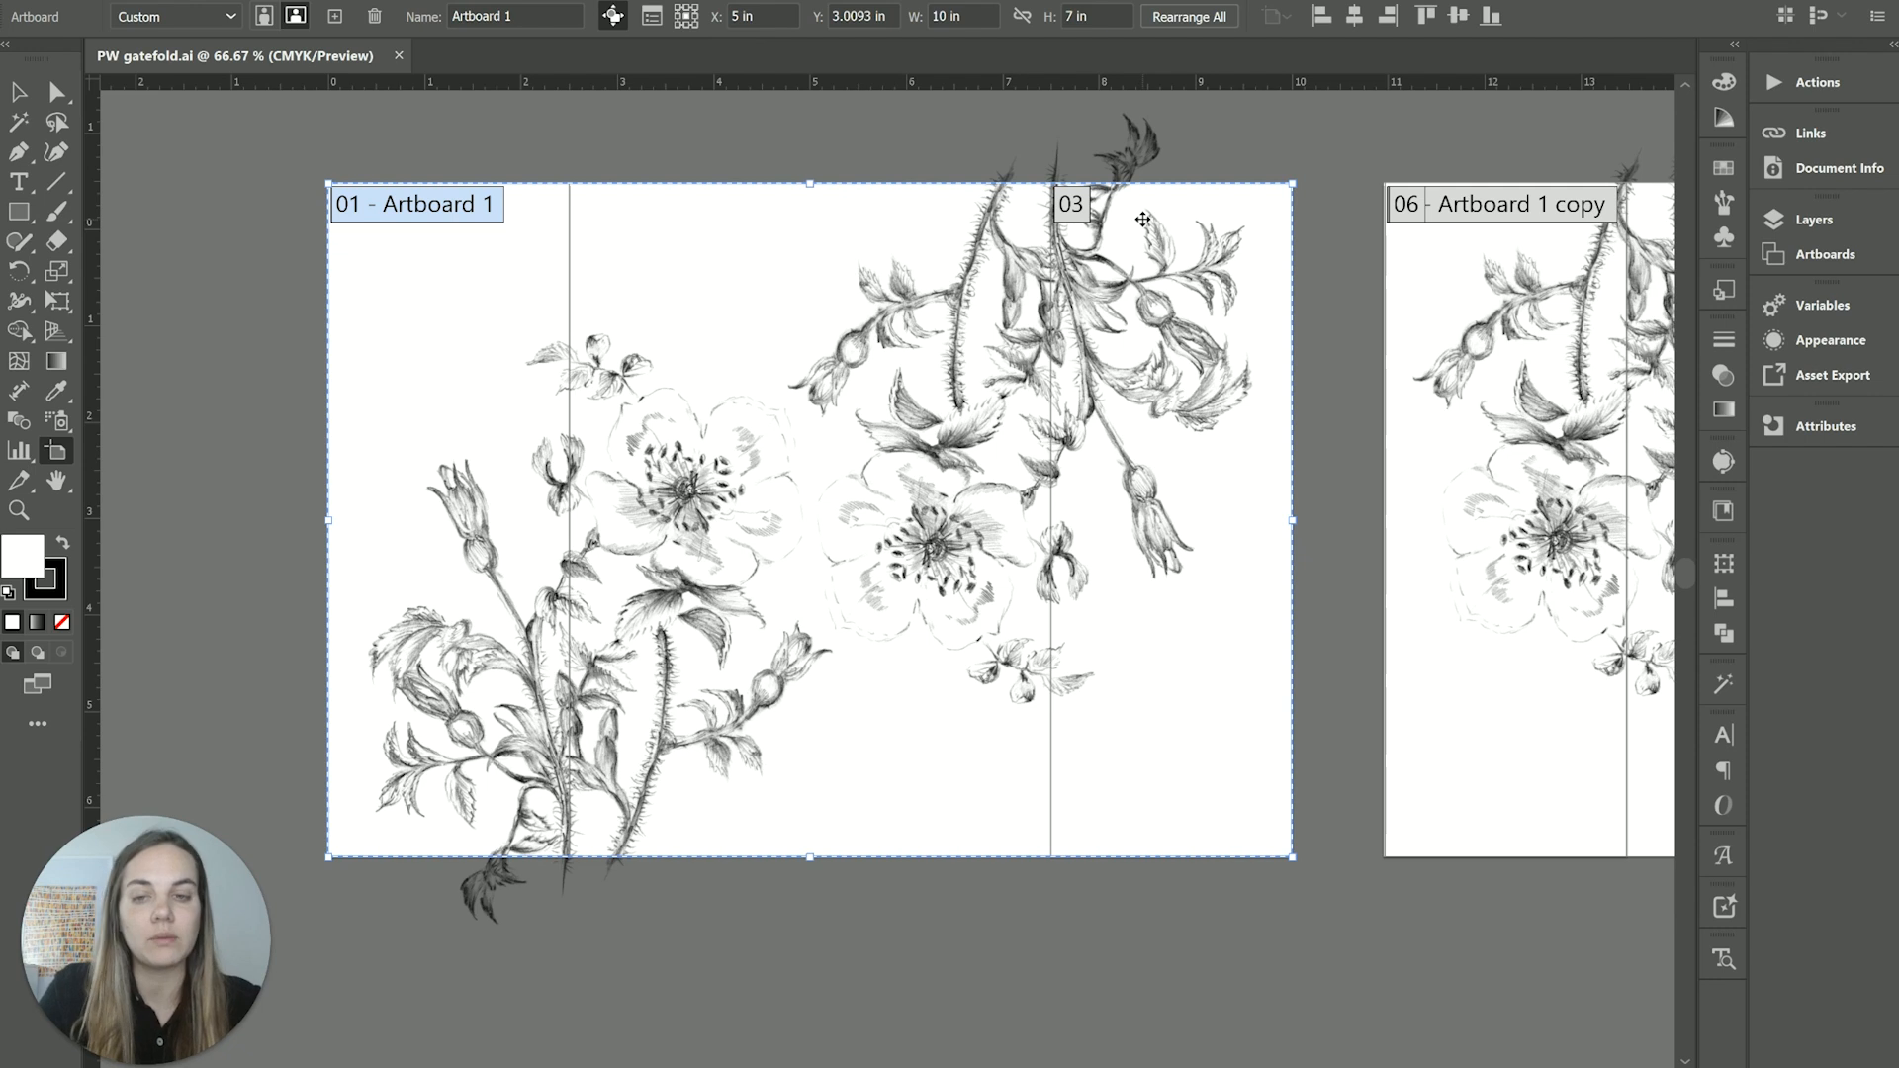
mouse_move(1075, 212)
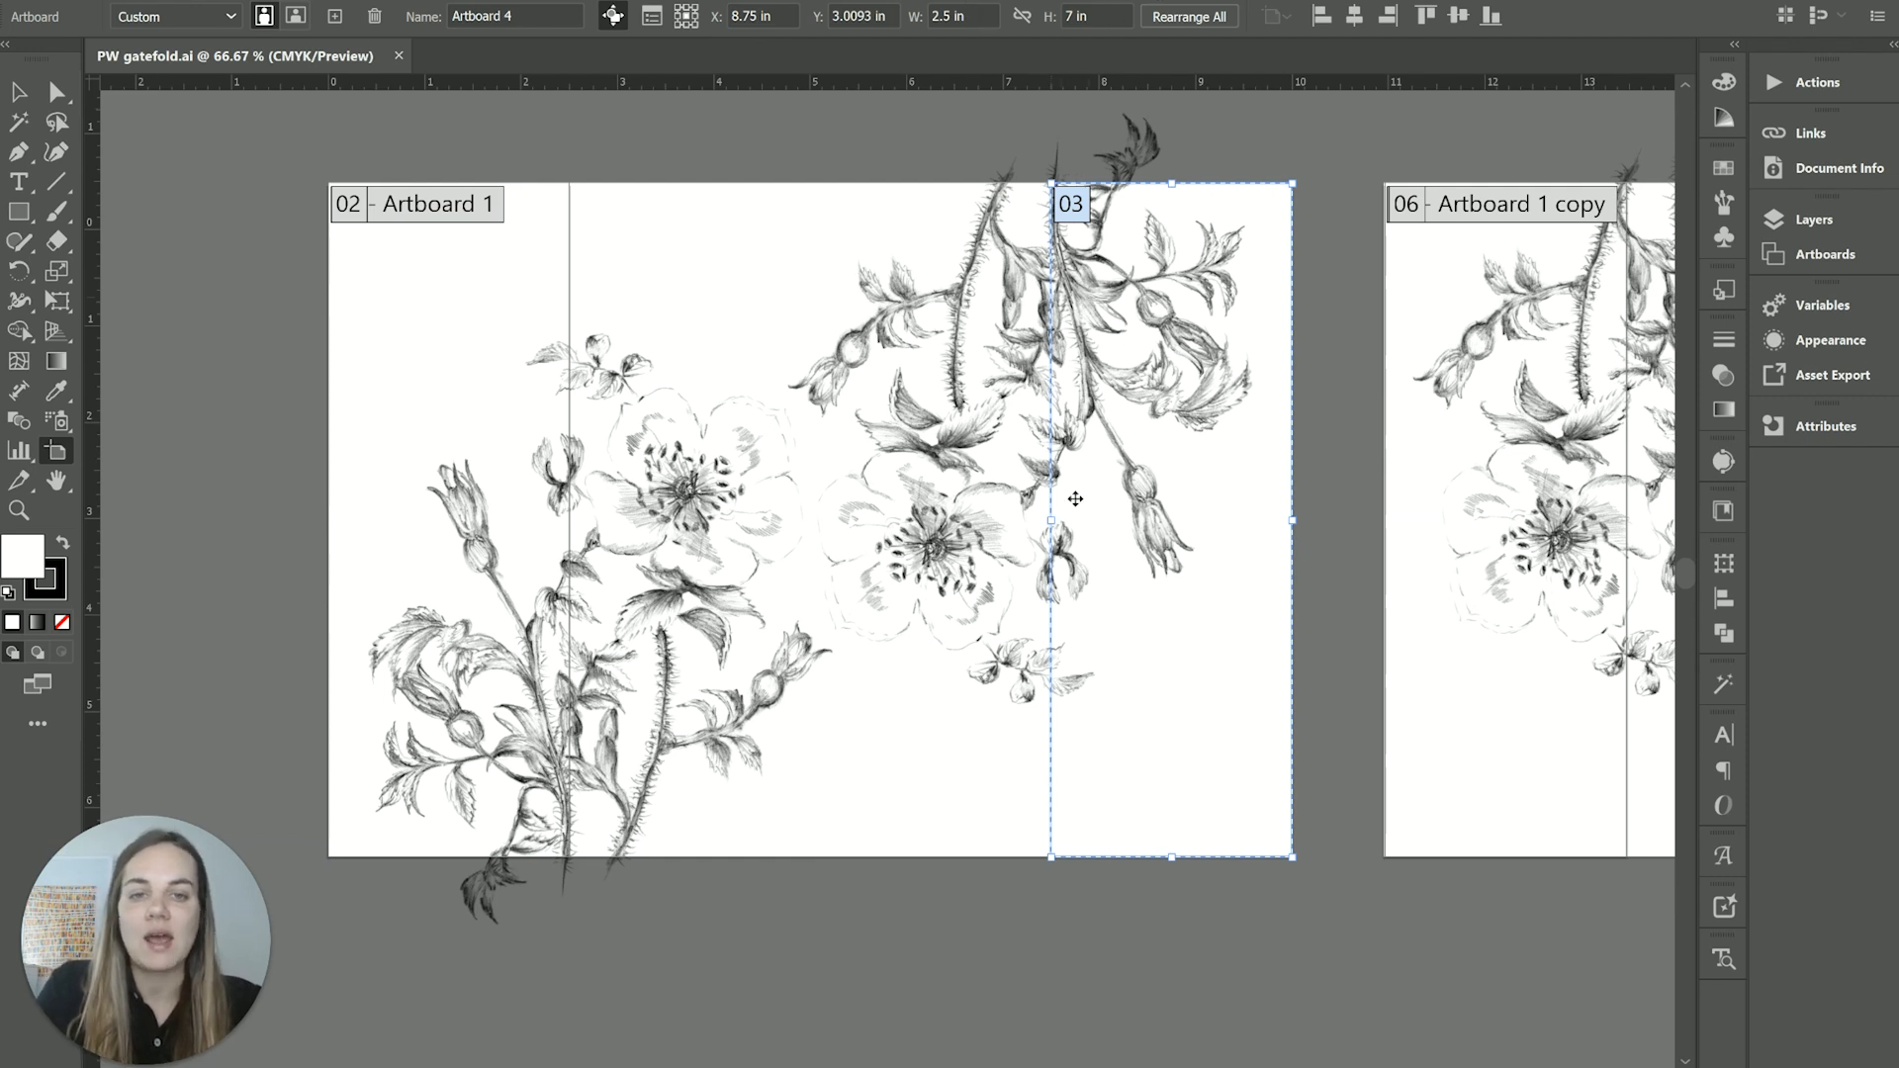
mouse_move(1121, 794)
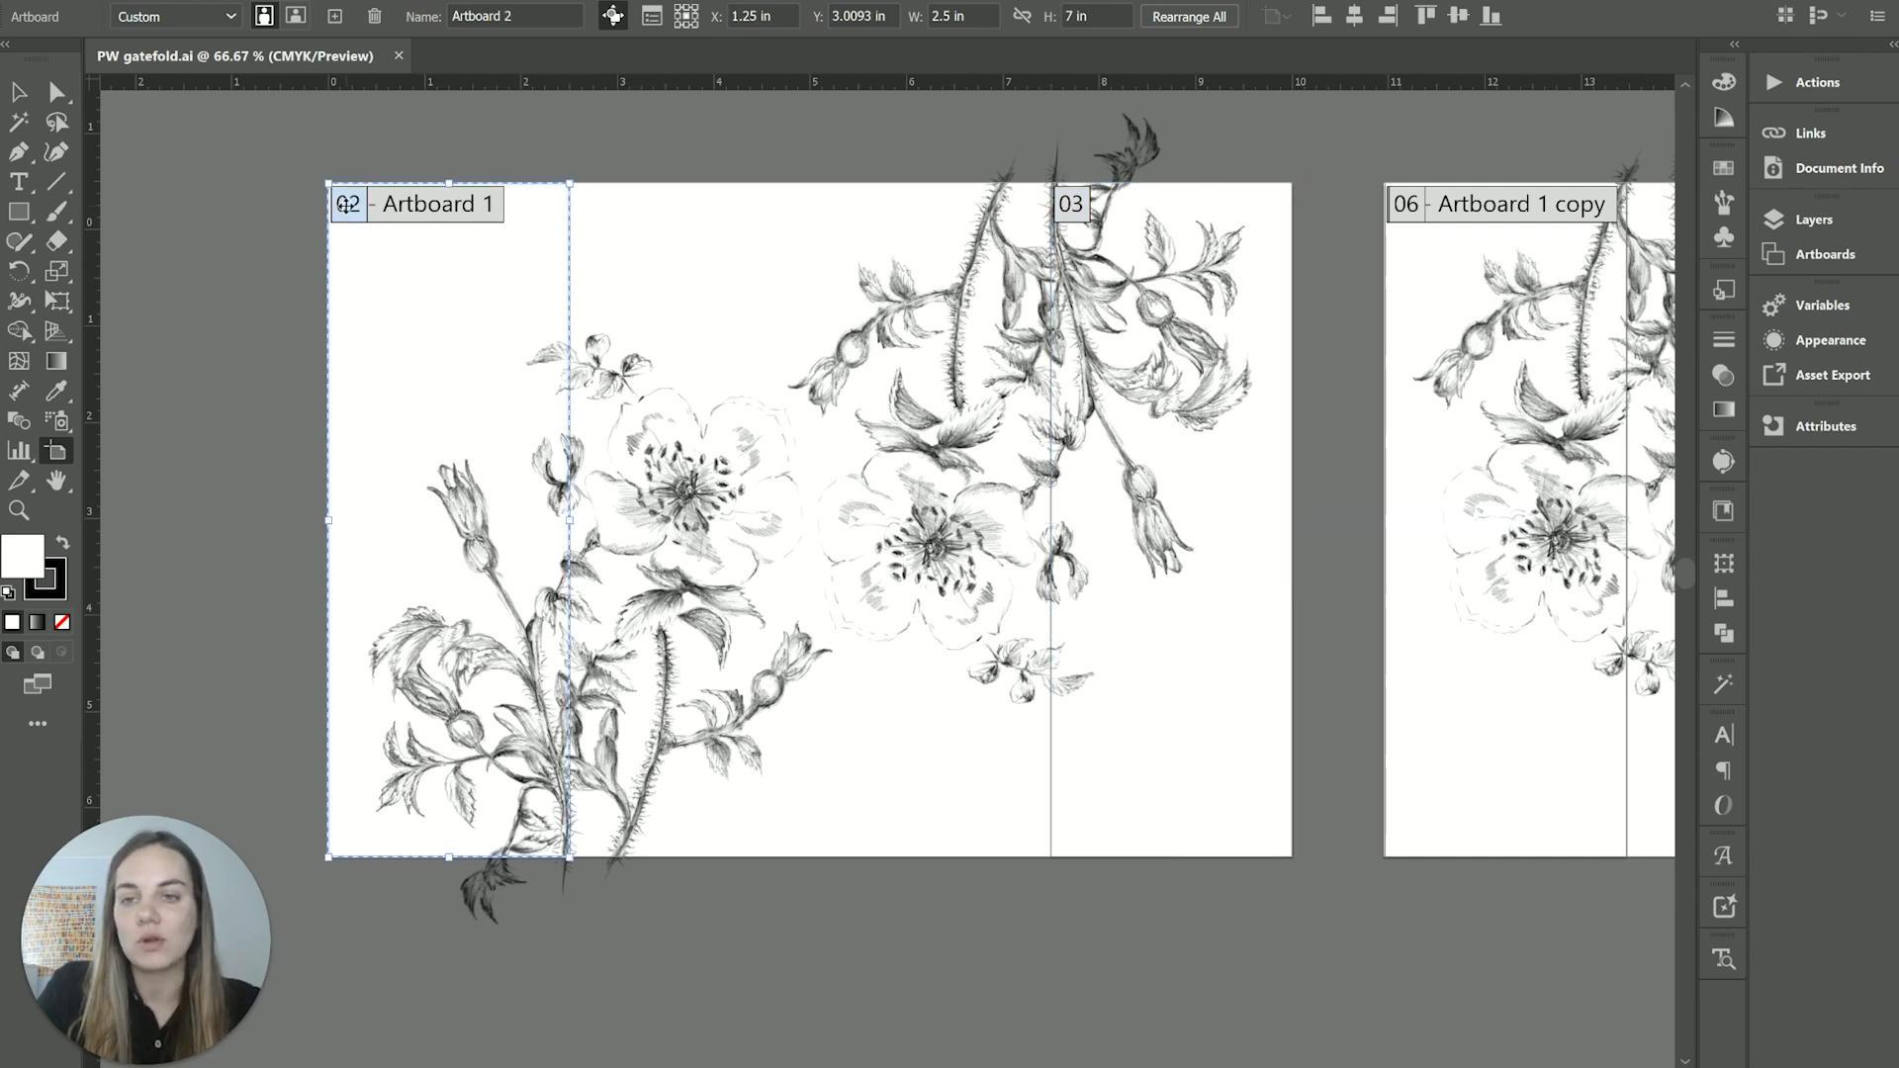
mouse_move(409, 717)
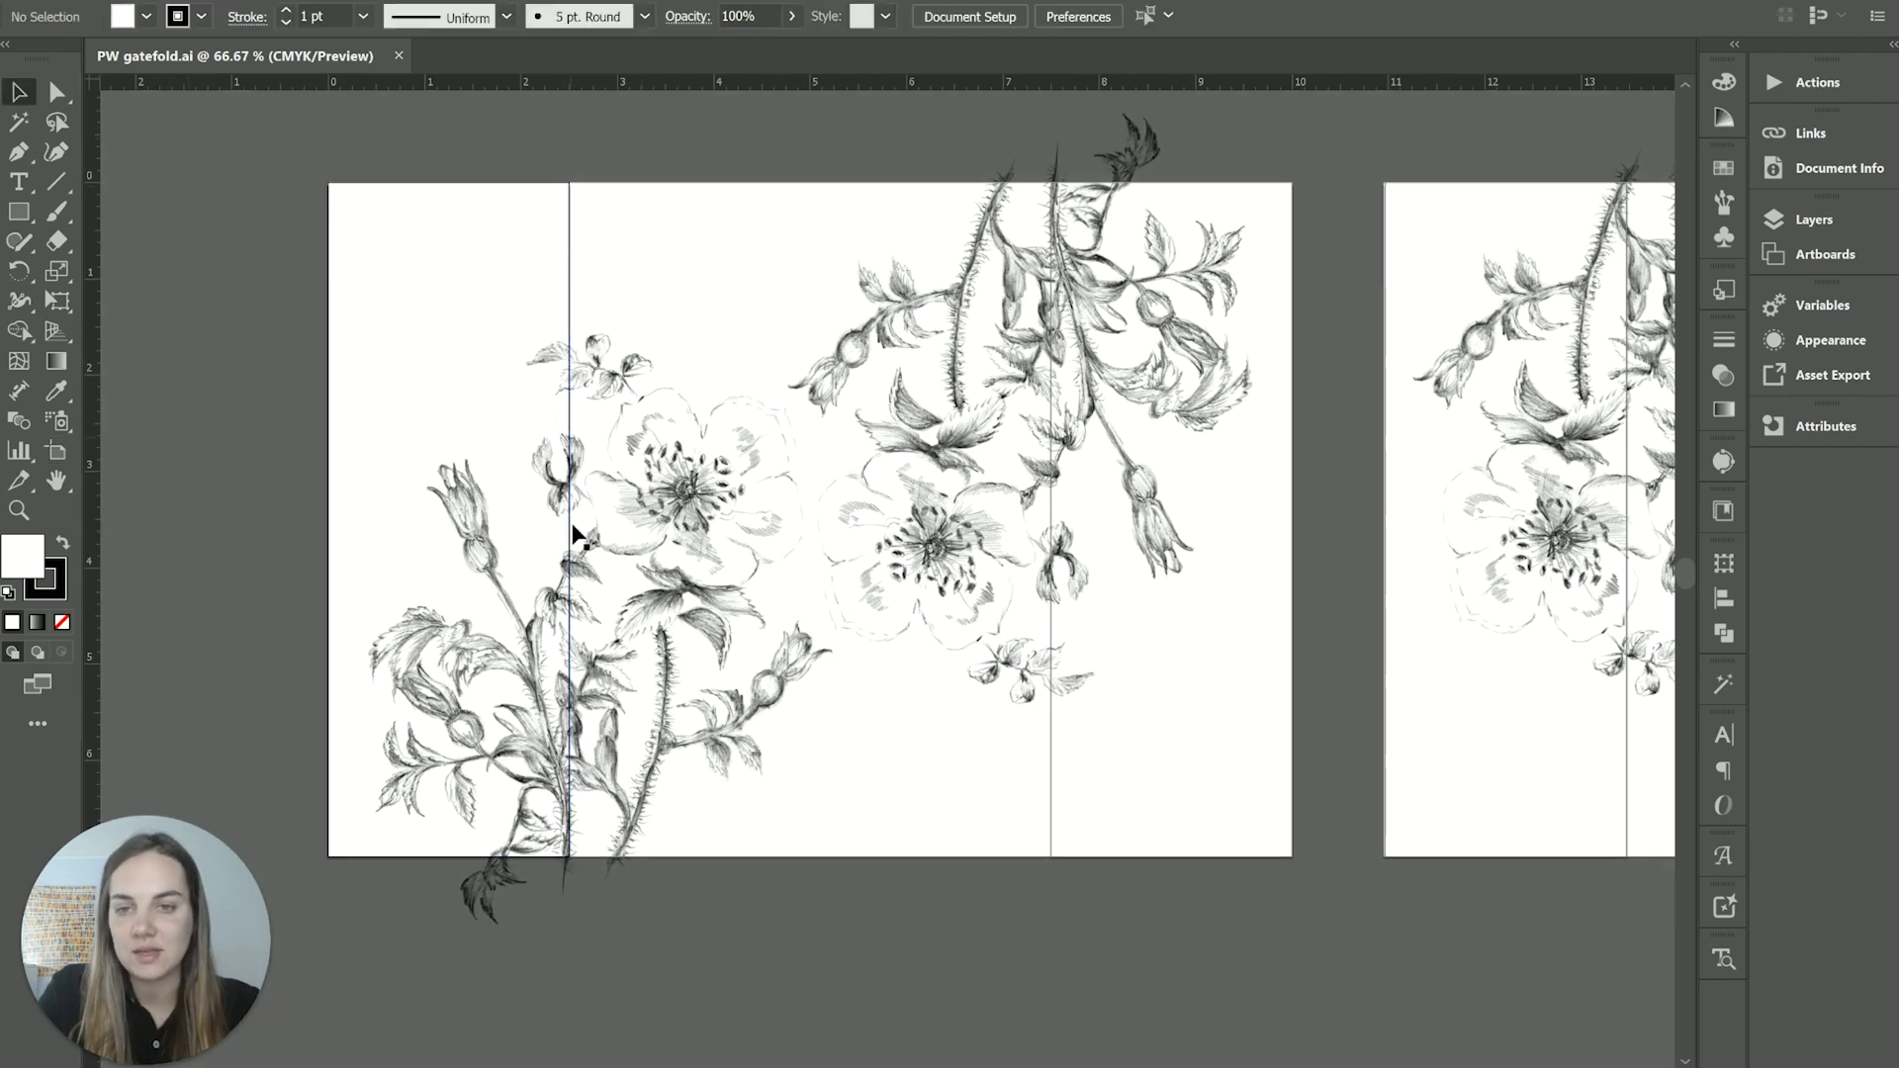
left_click(581, 557)
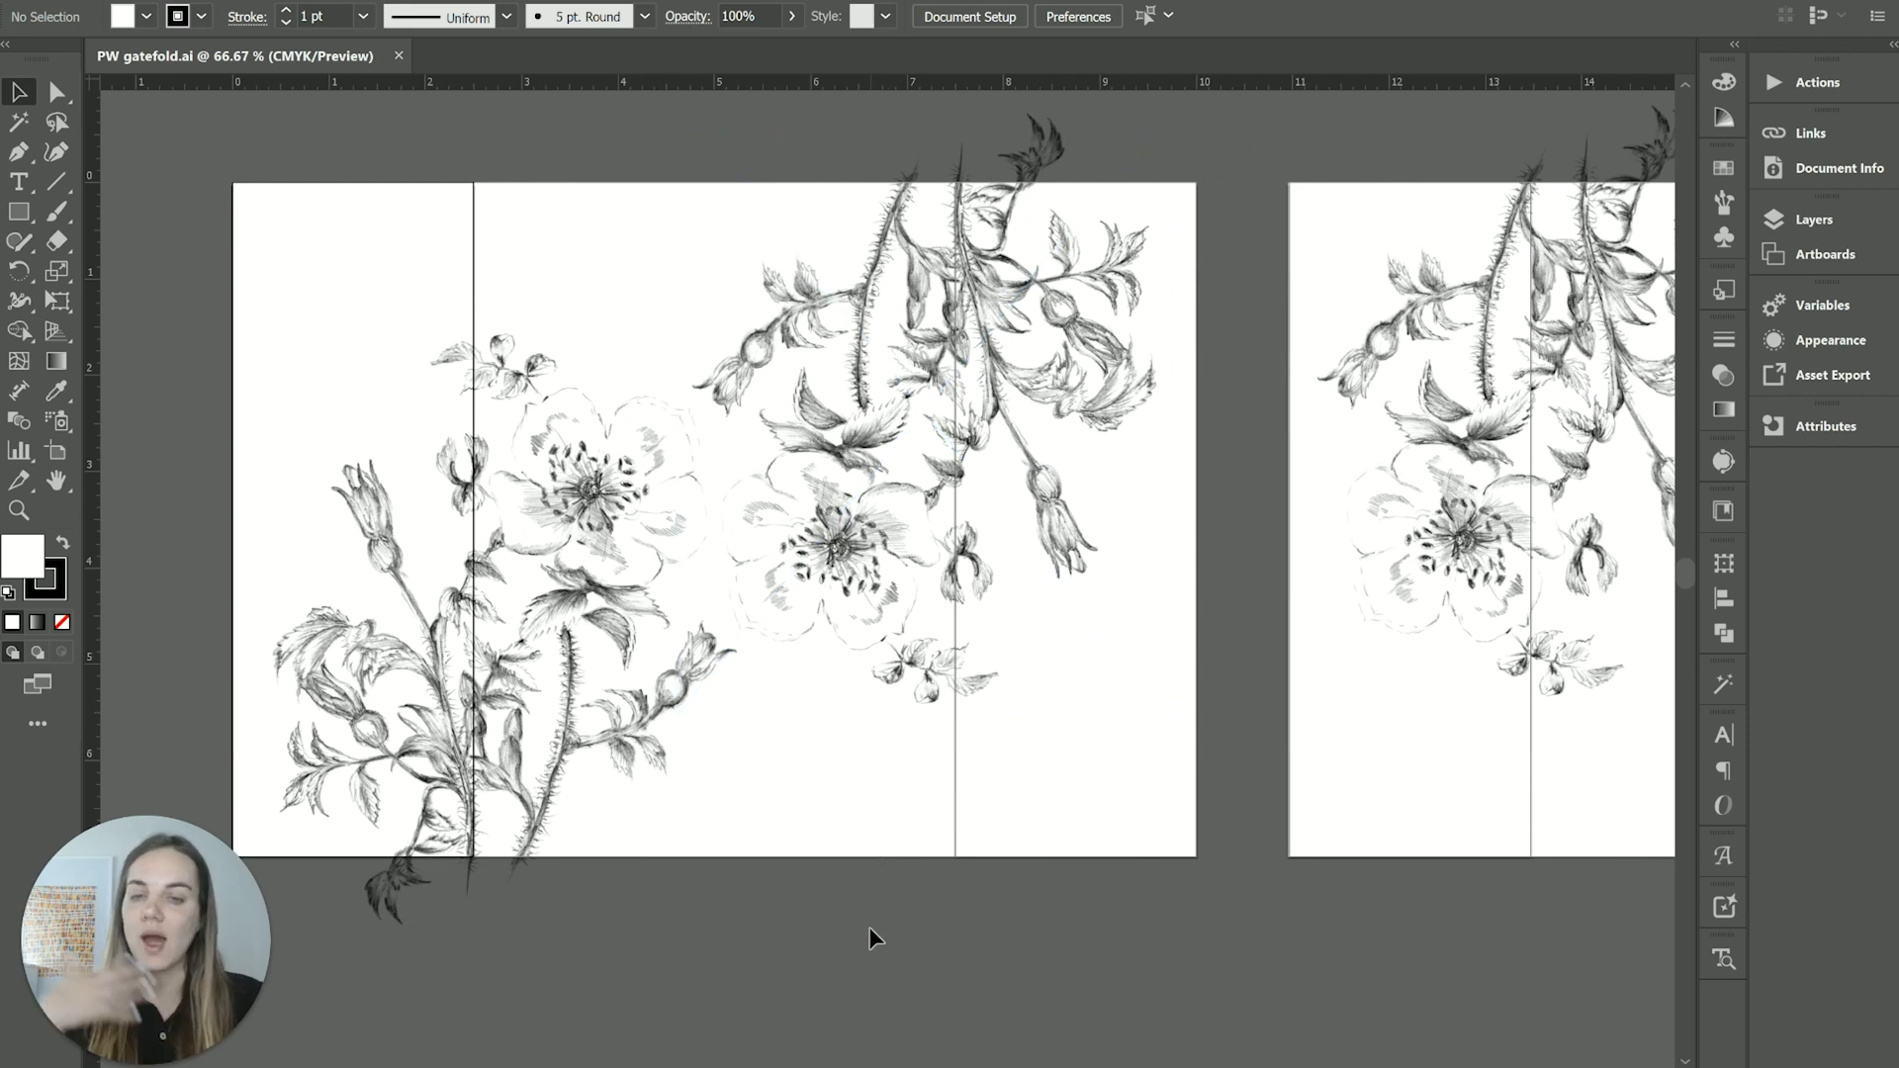
mouse_move(1339, 1059)
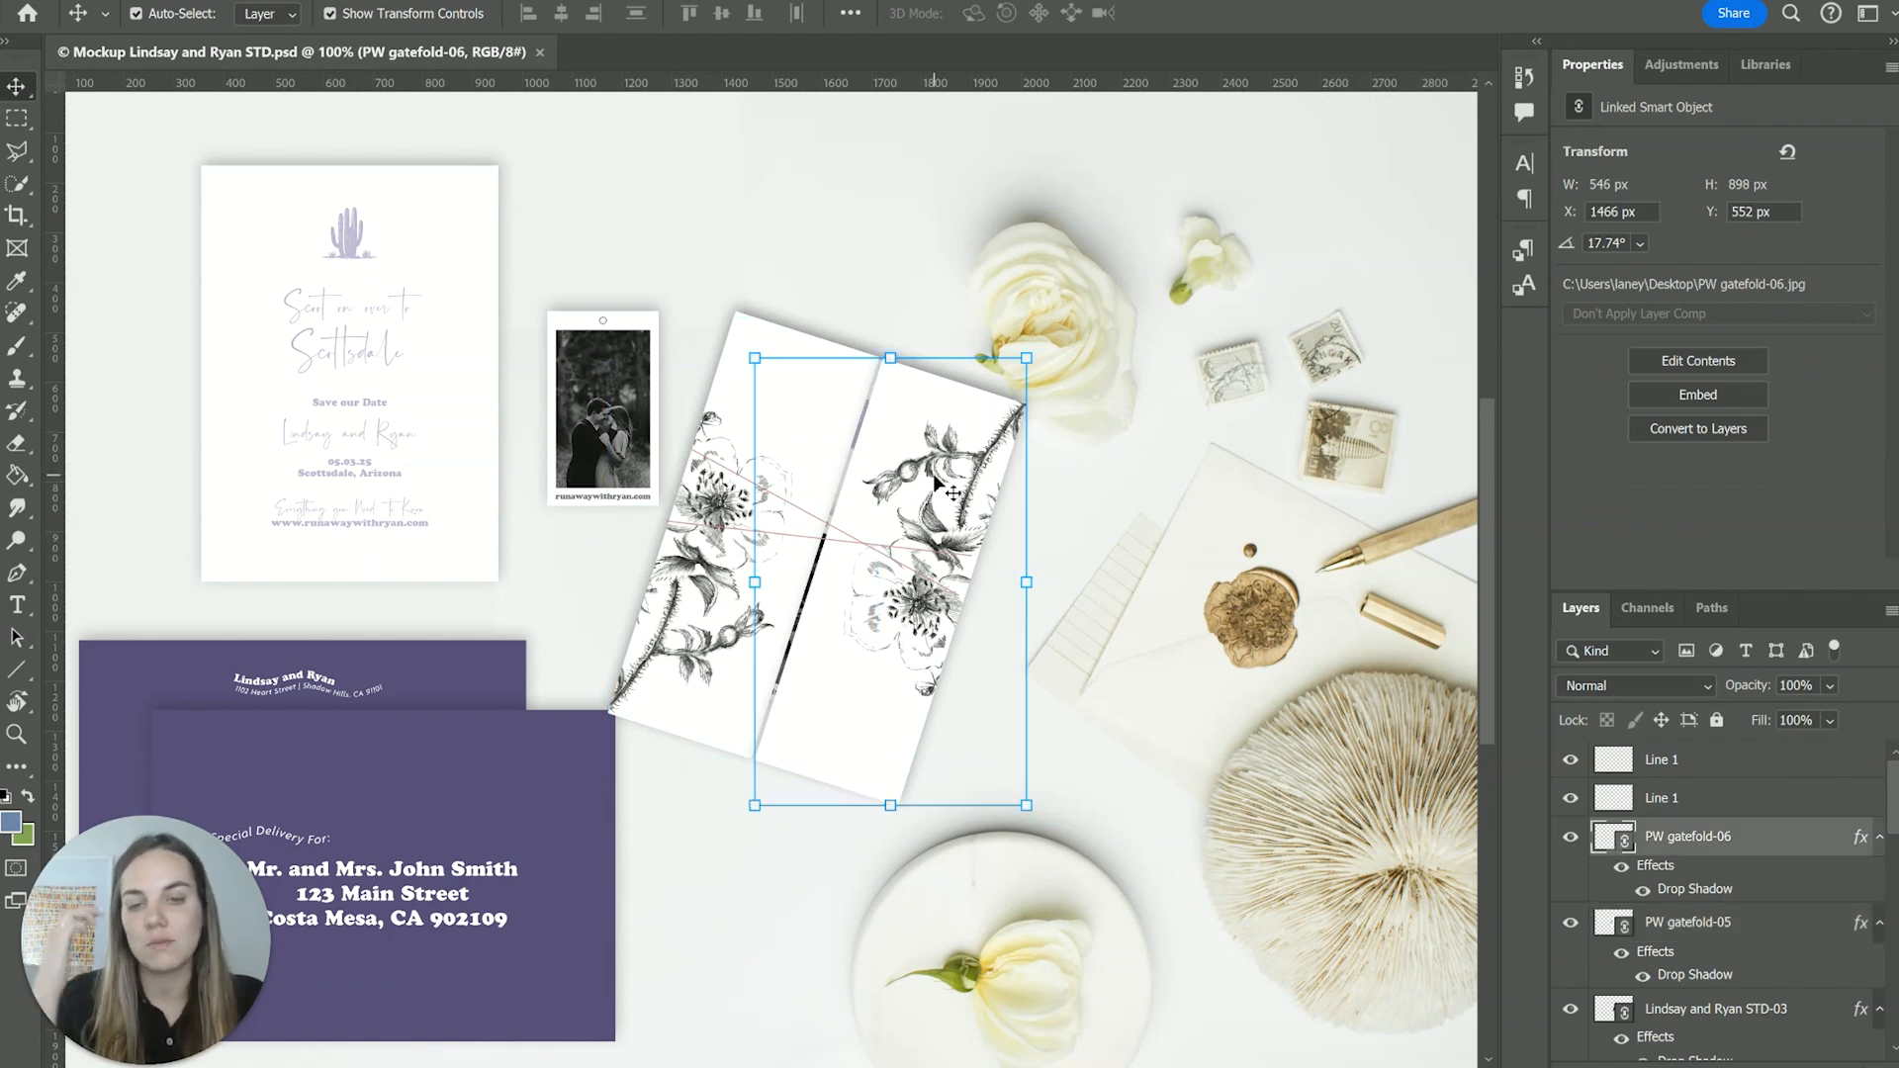
left_click(1687, 922)
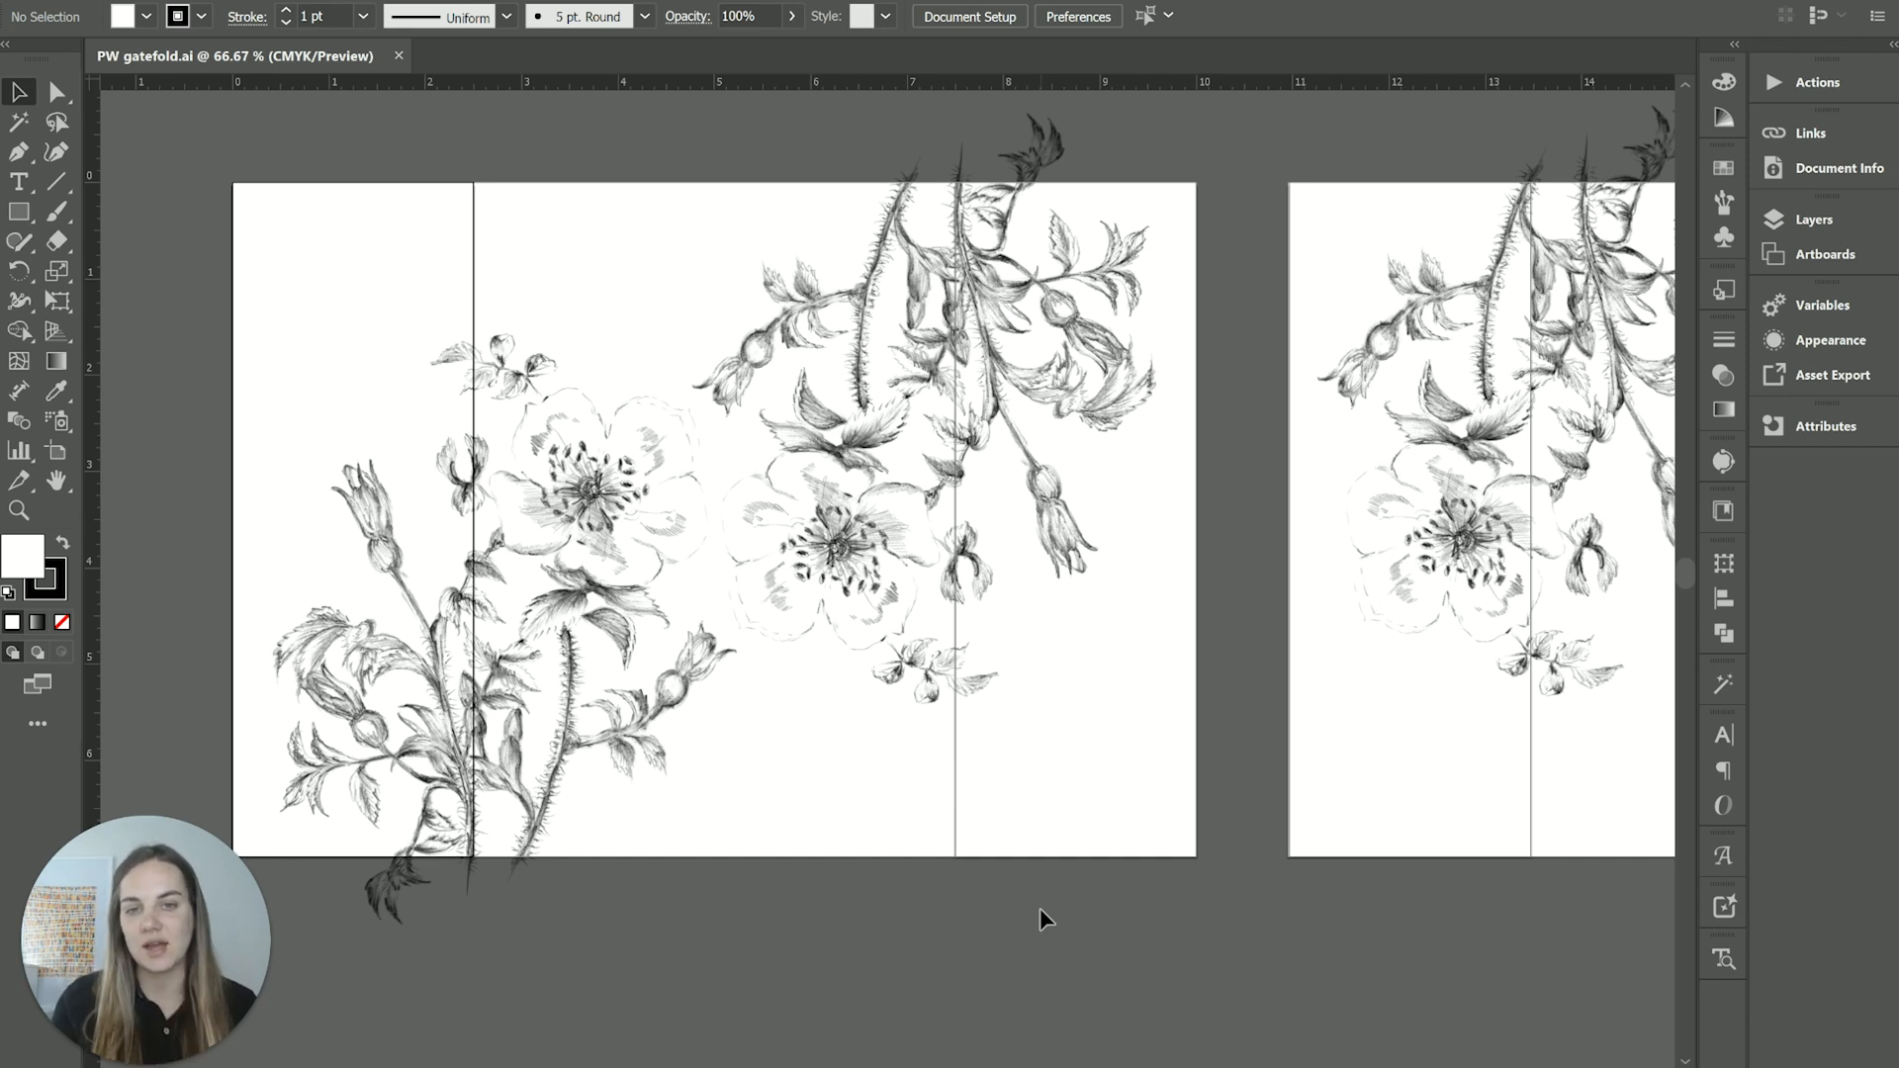
mouse_move(789, 573)
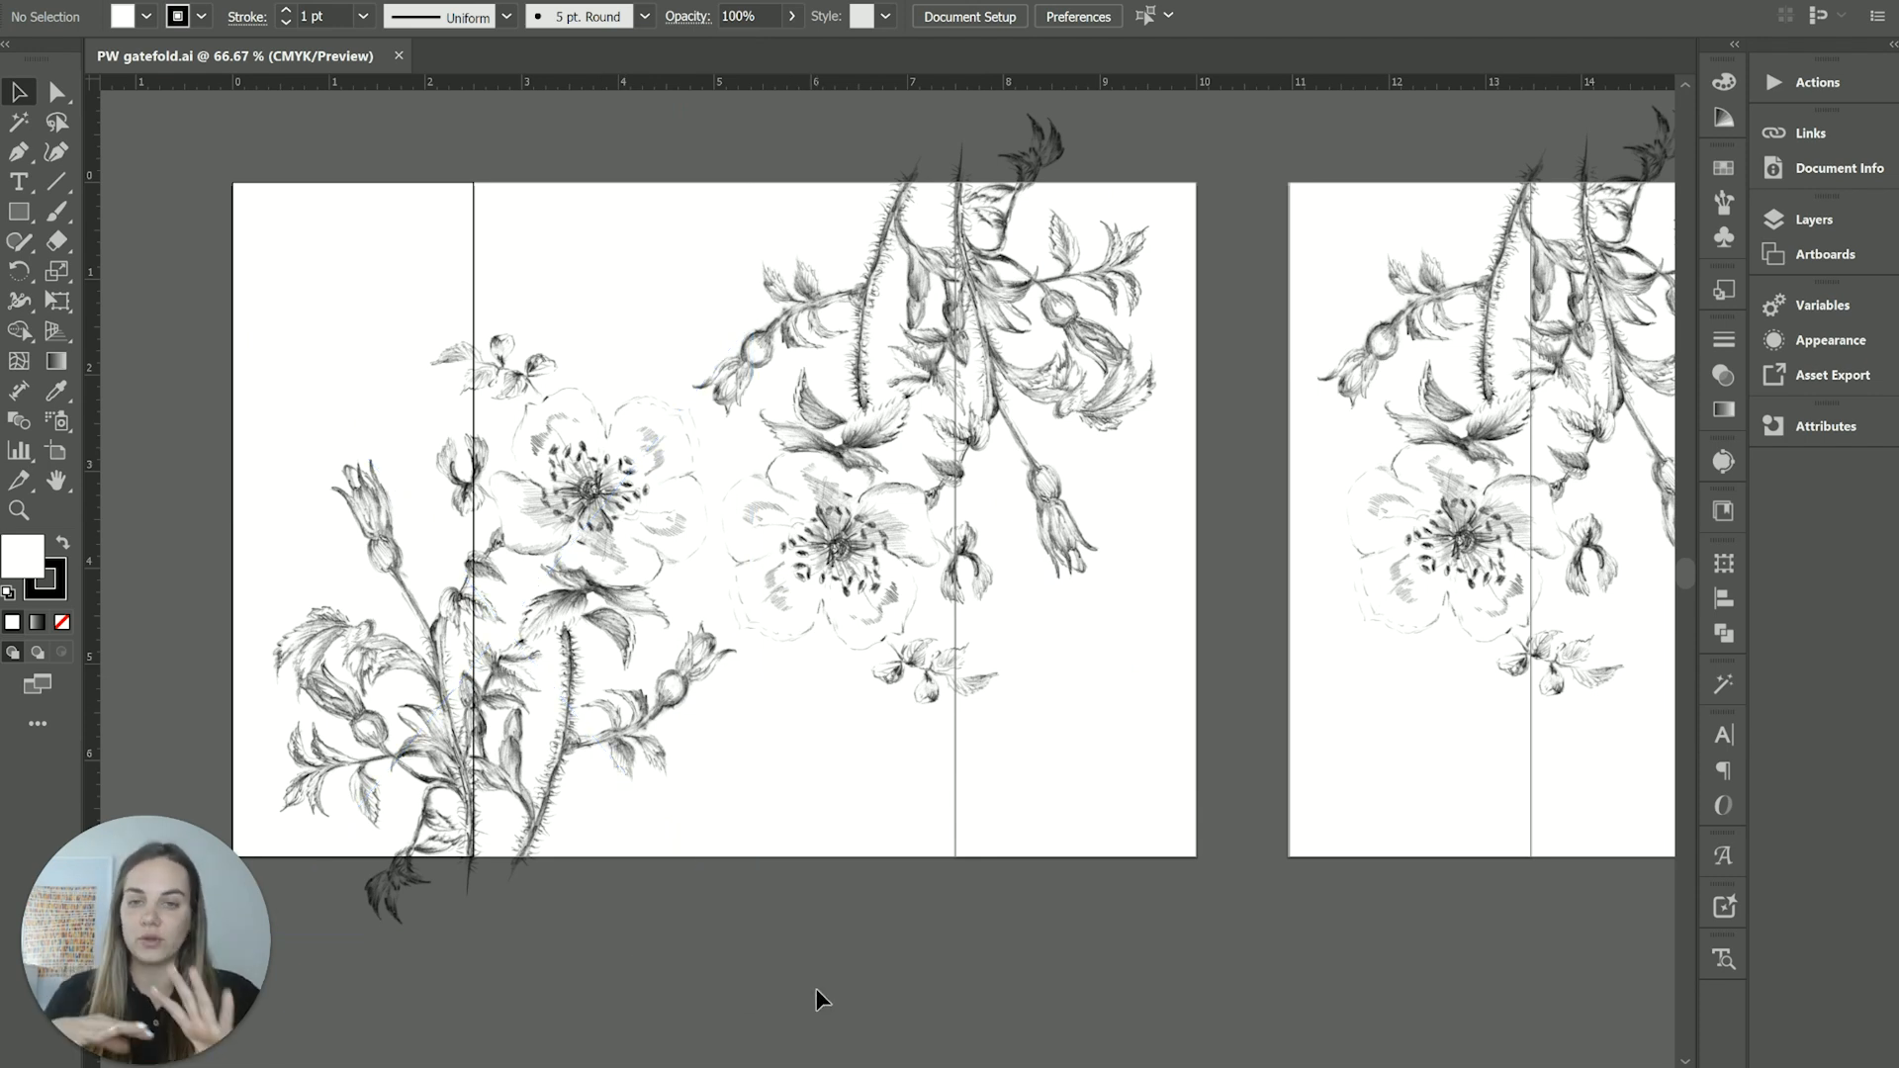
mouse_move(592, 428)
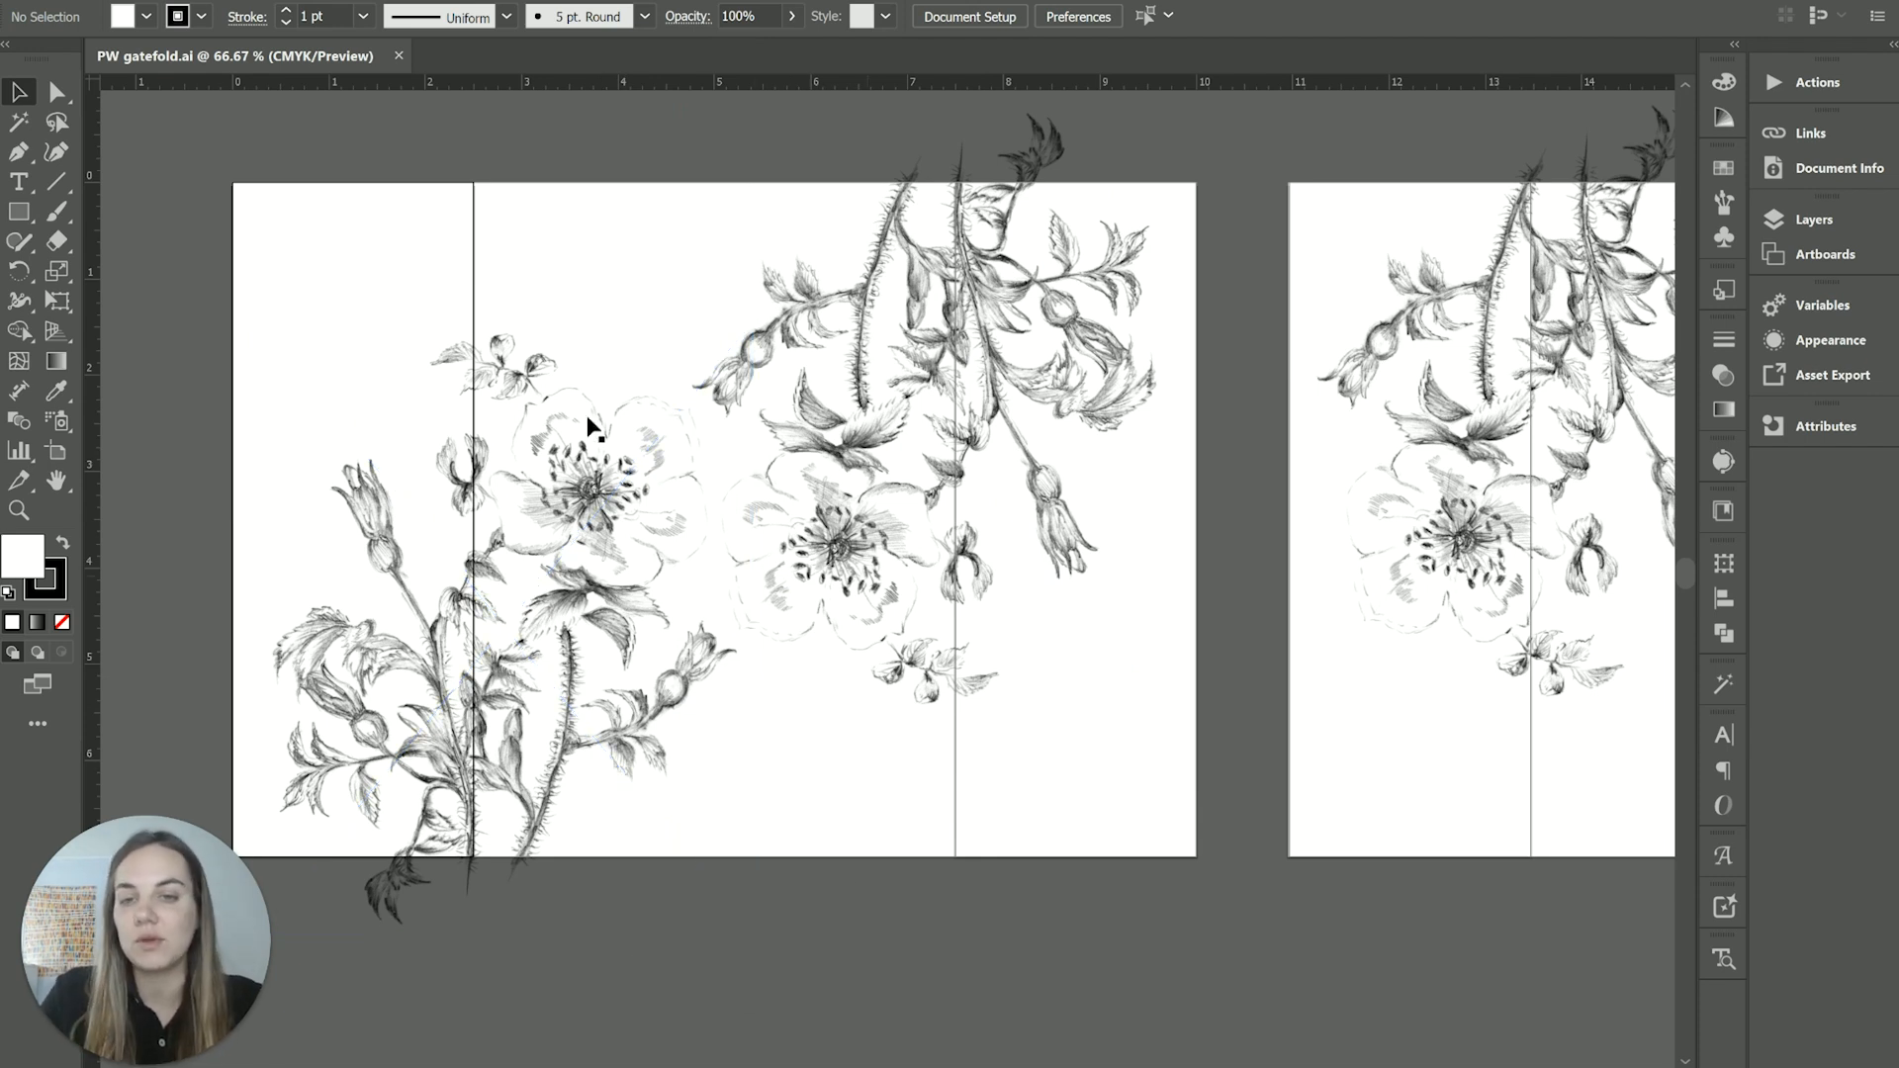
mouse_move(764, 952)
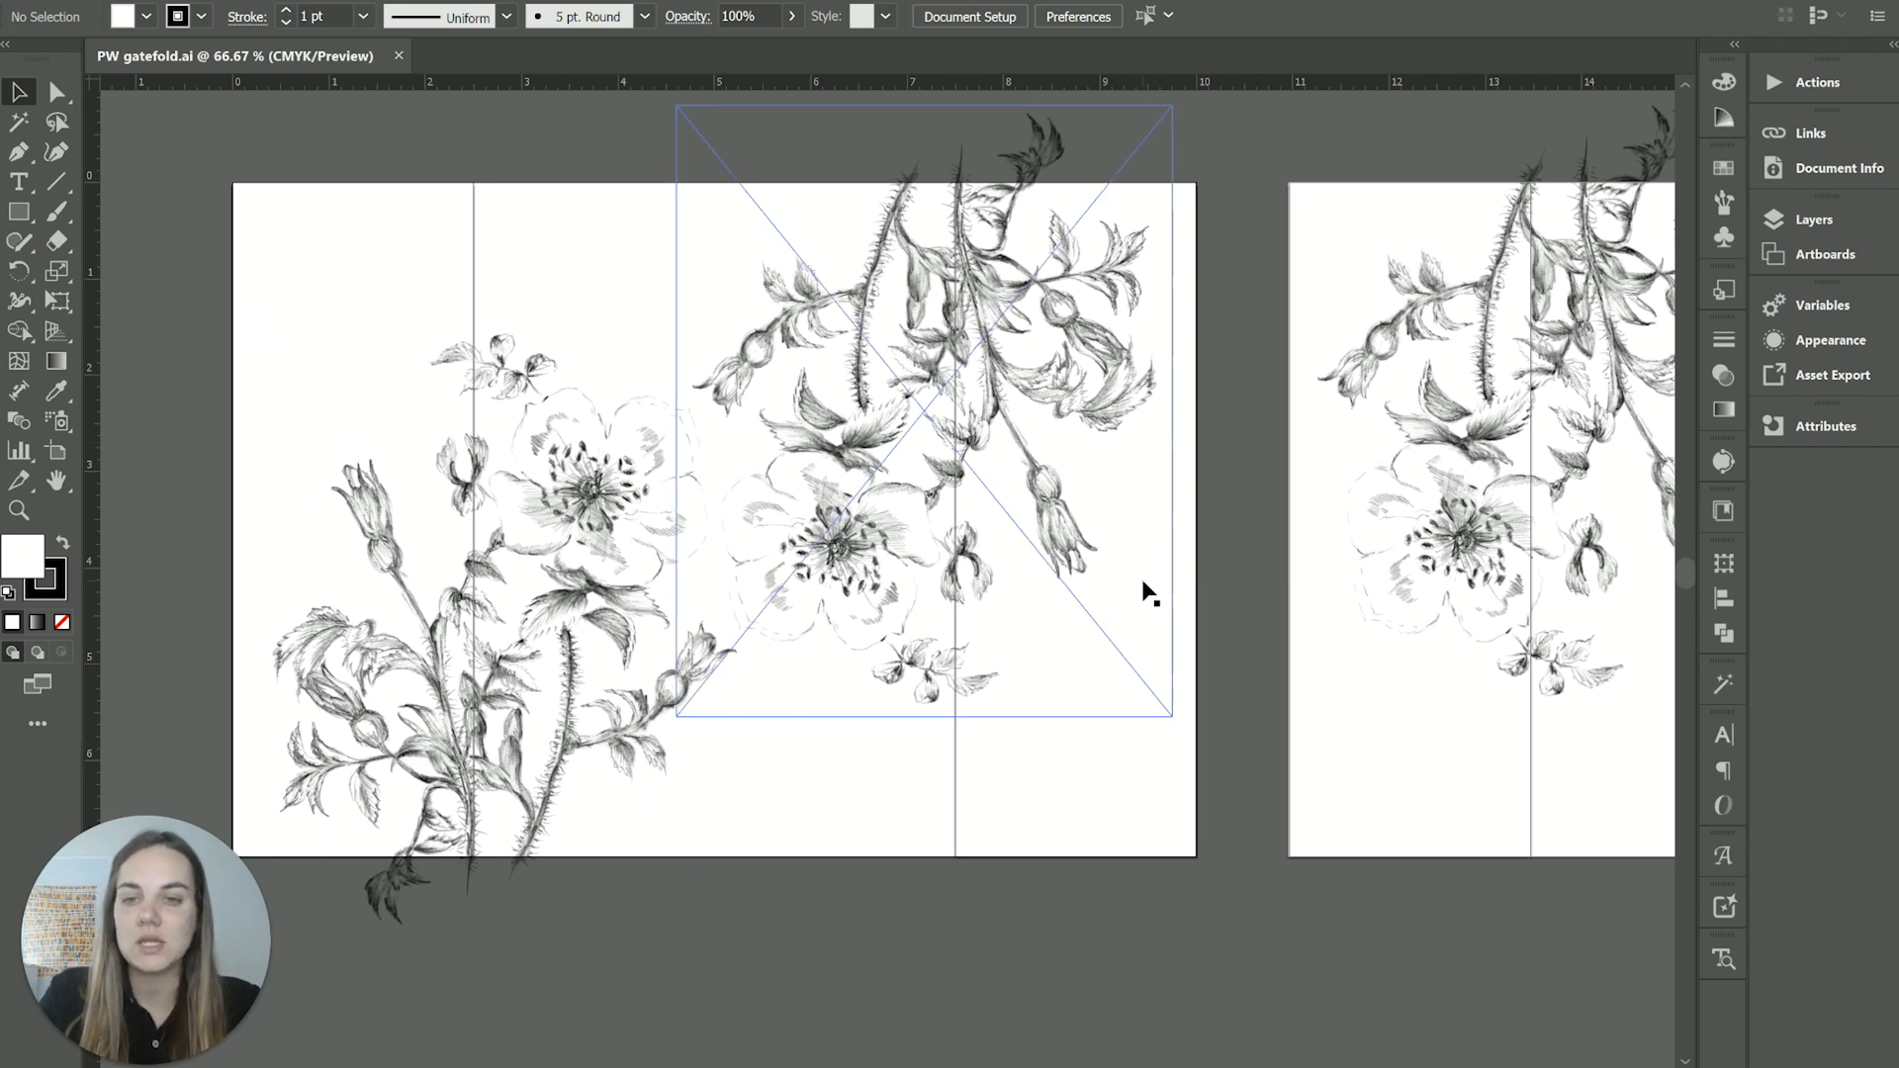
left_click(847, 991)
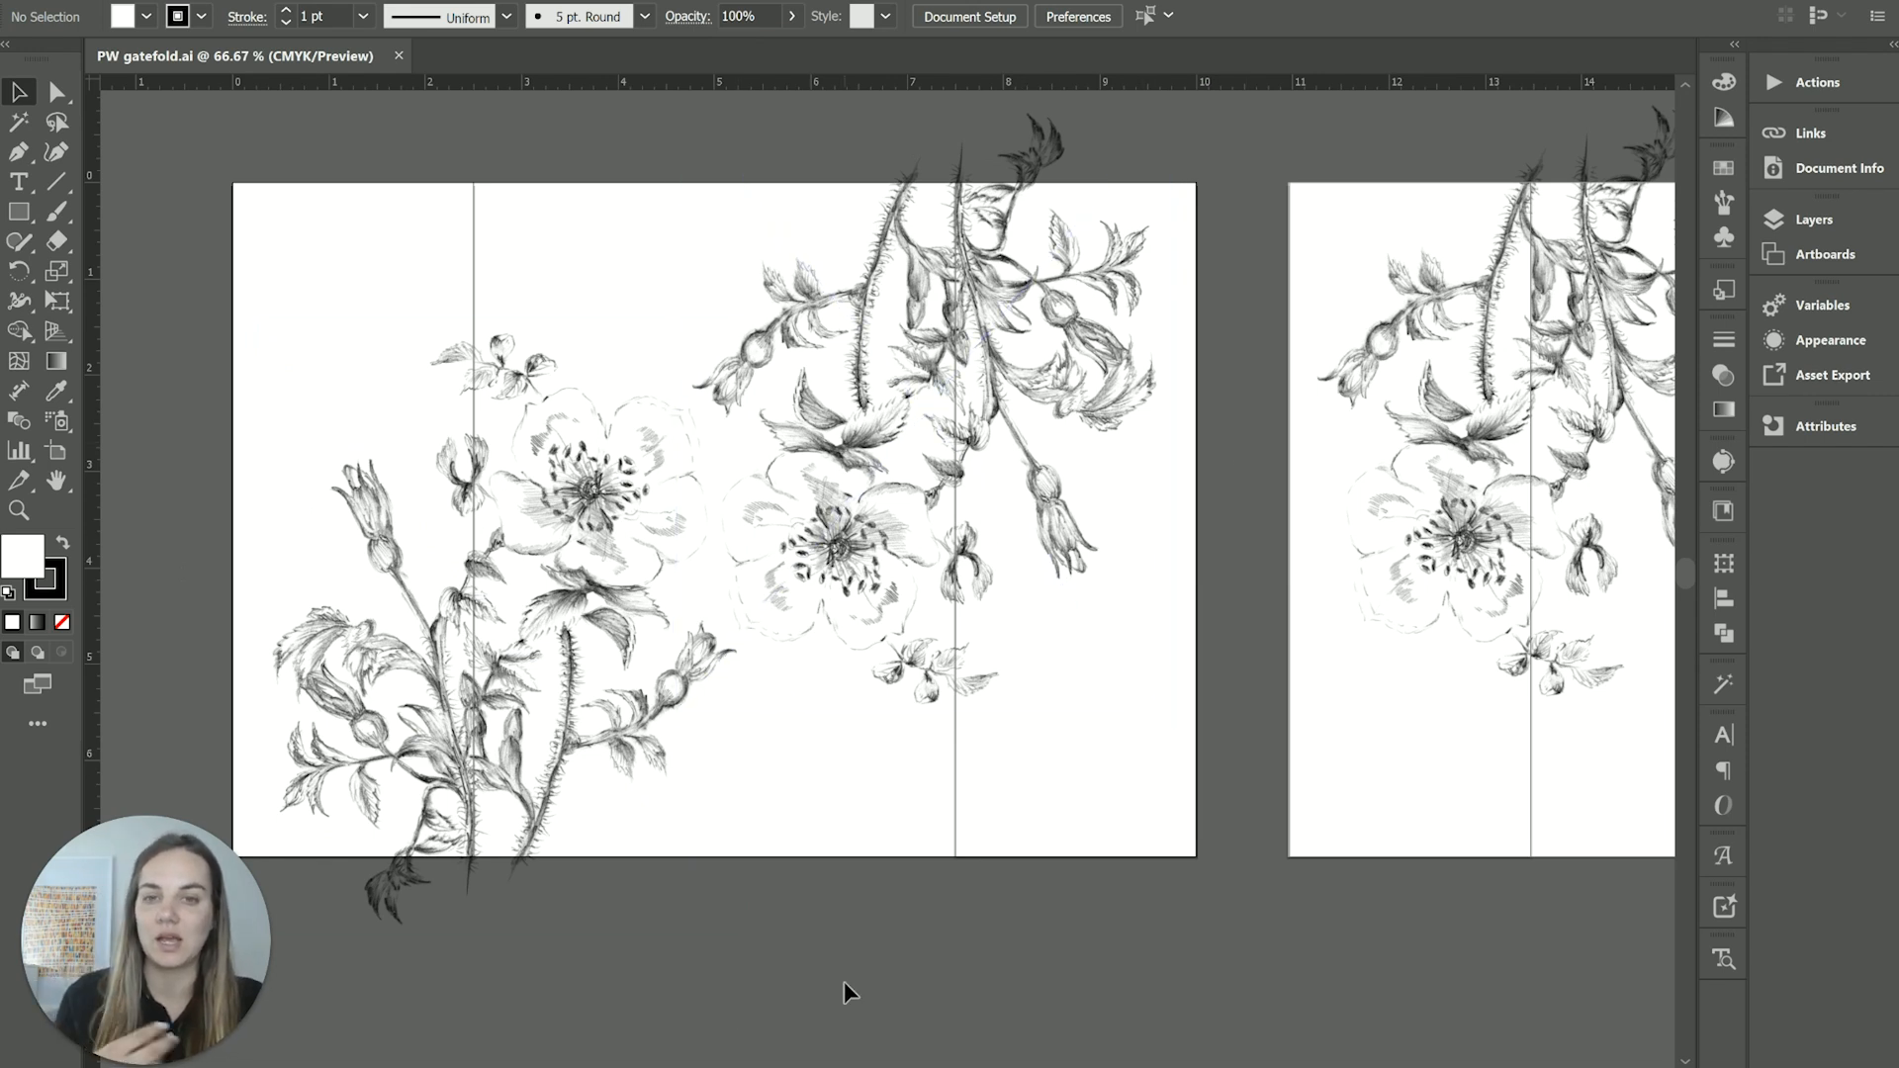
scroll("right", 3)
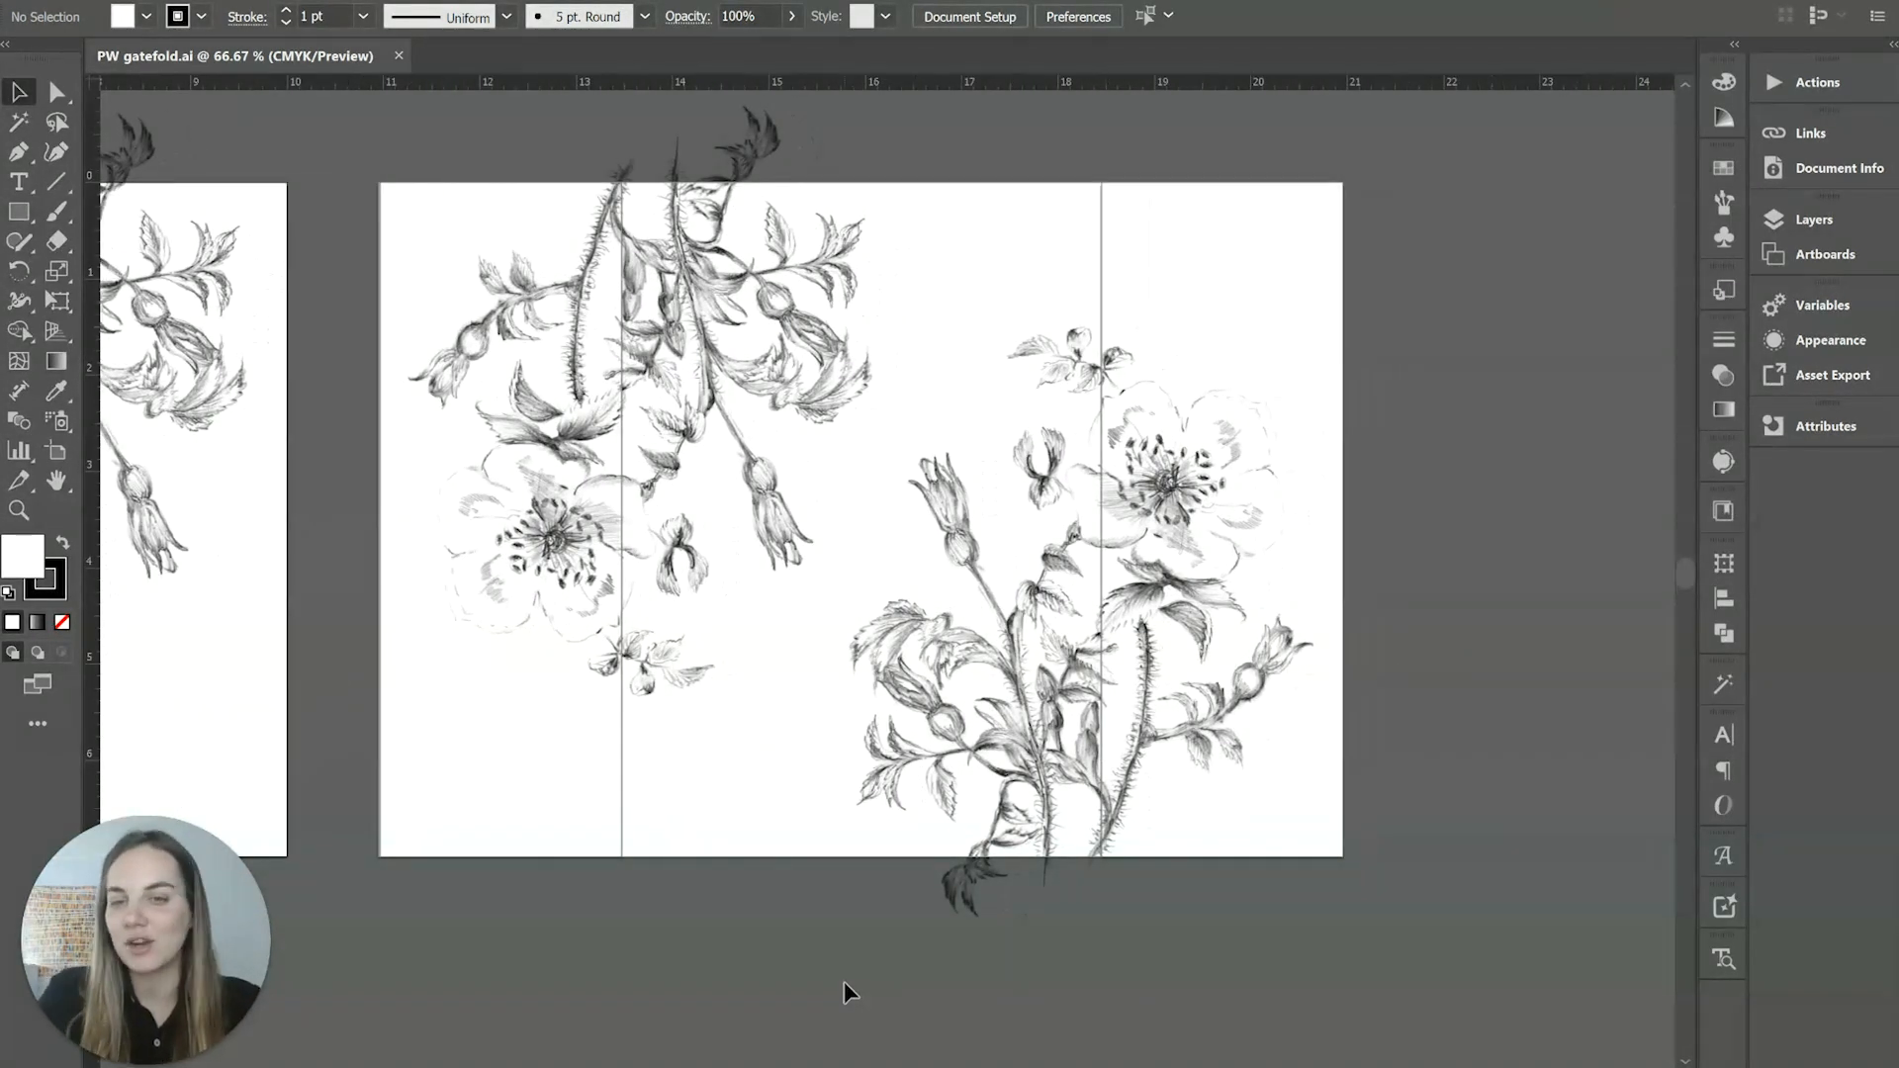
left_click(575, 302)
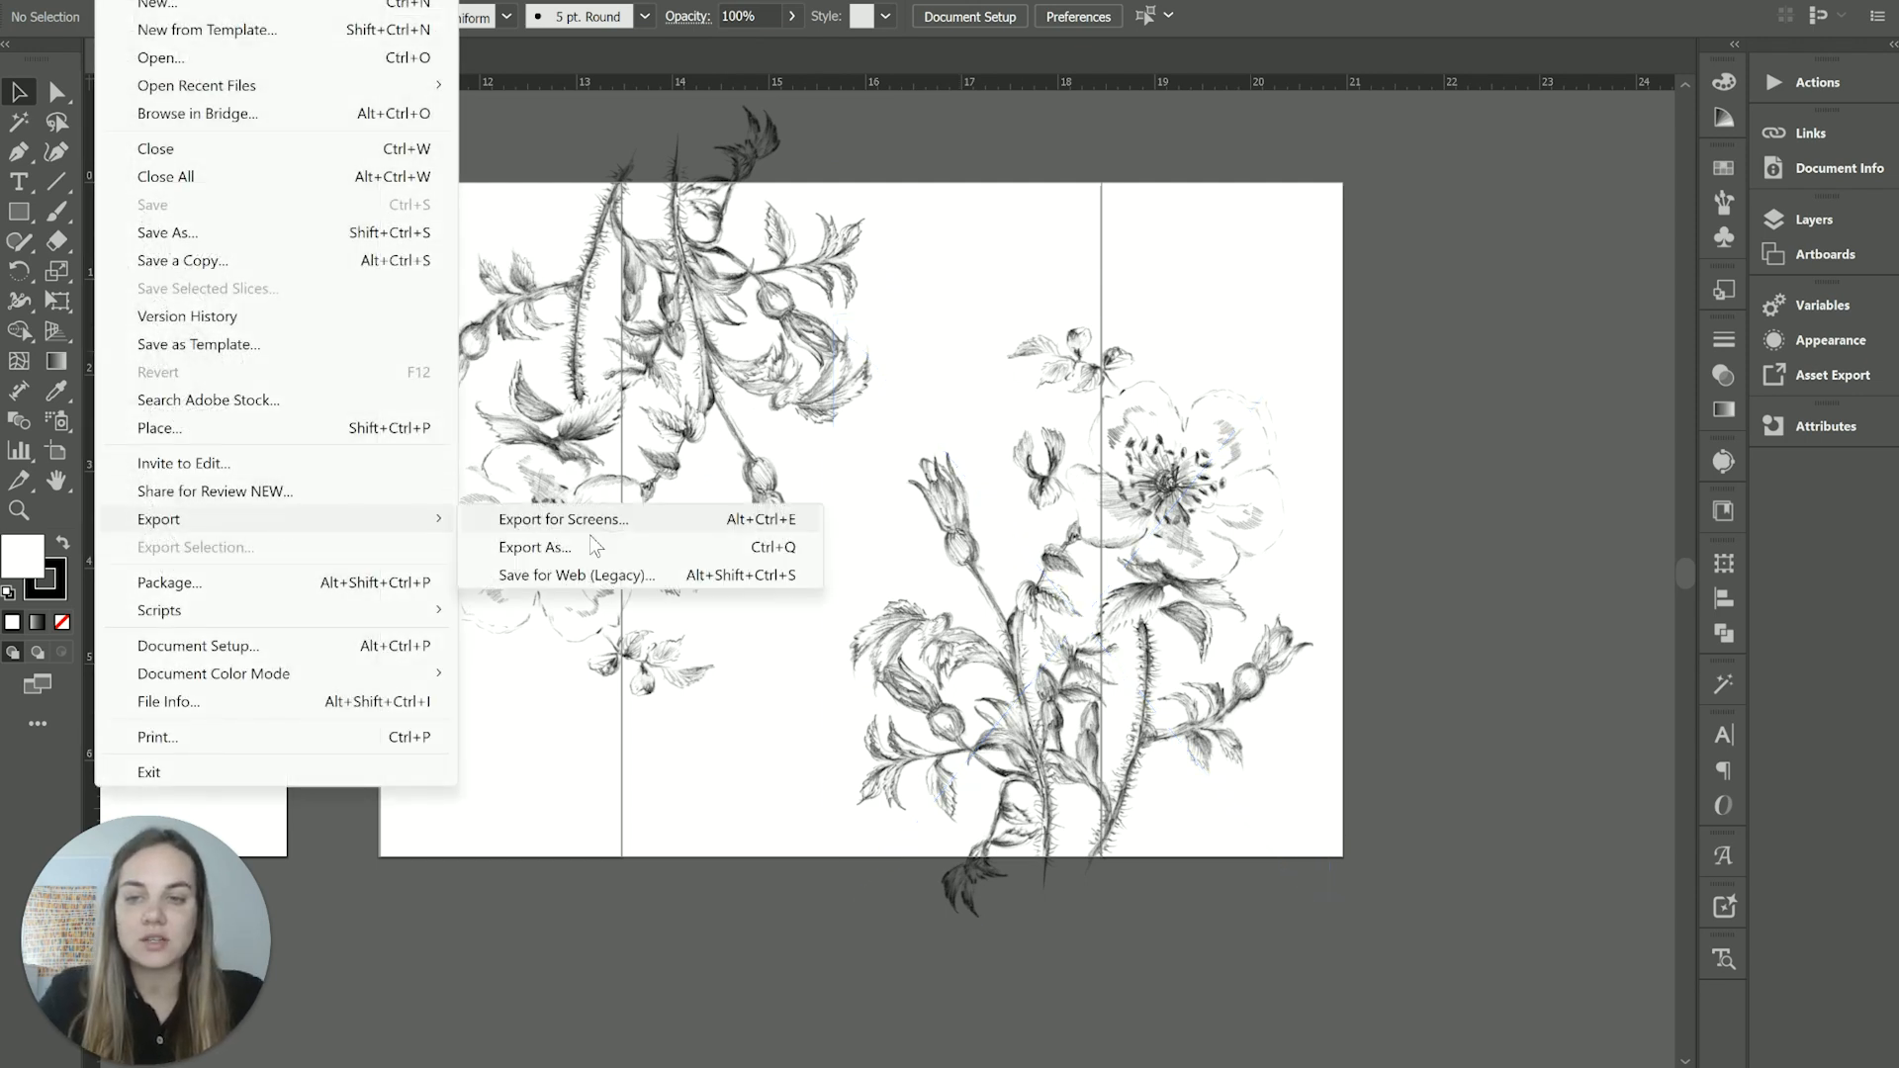
left_click(534, 546)
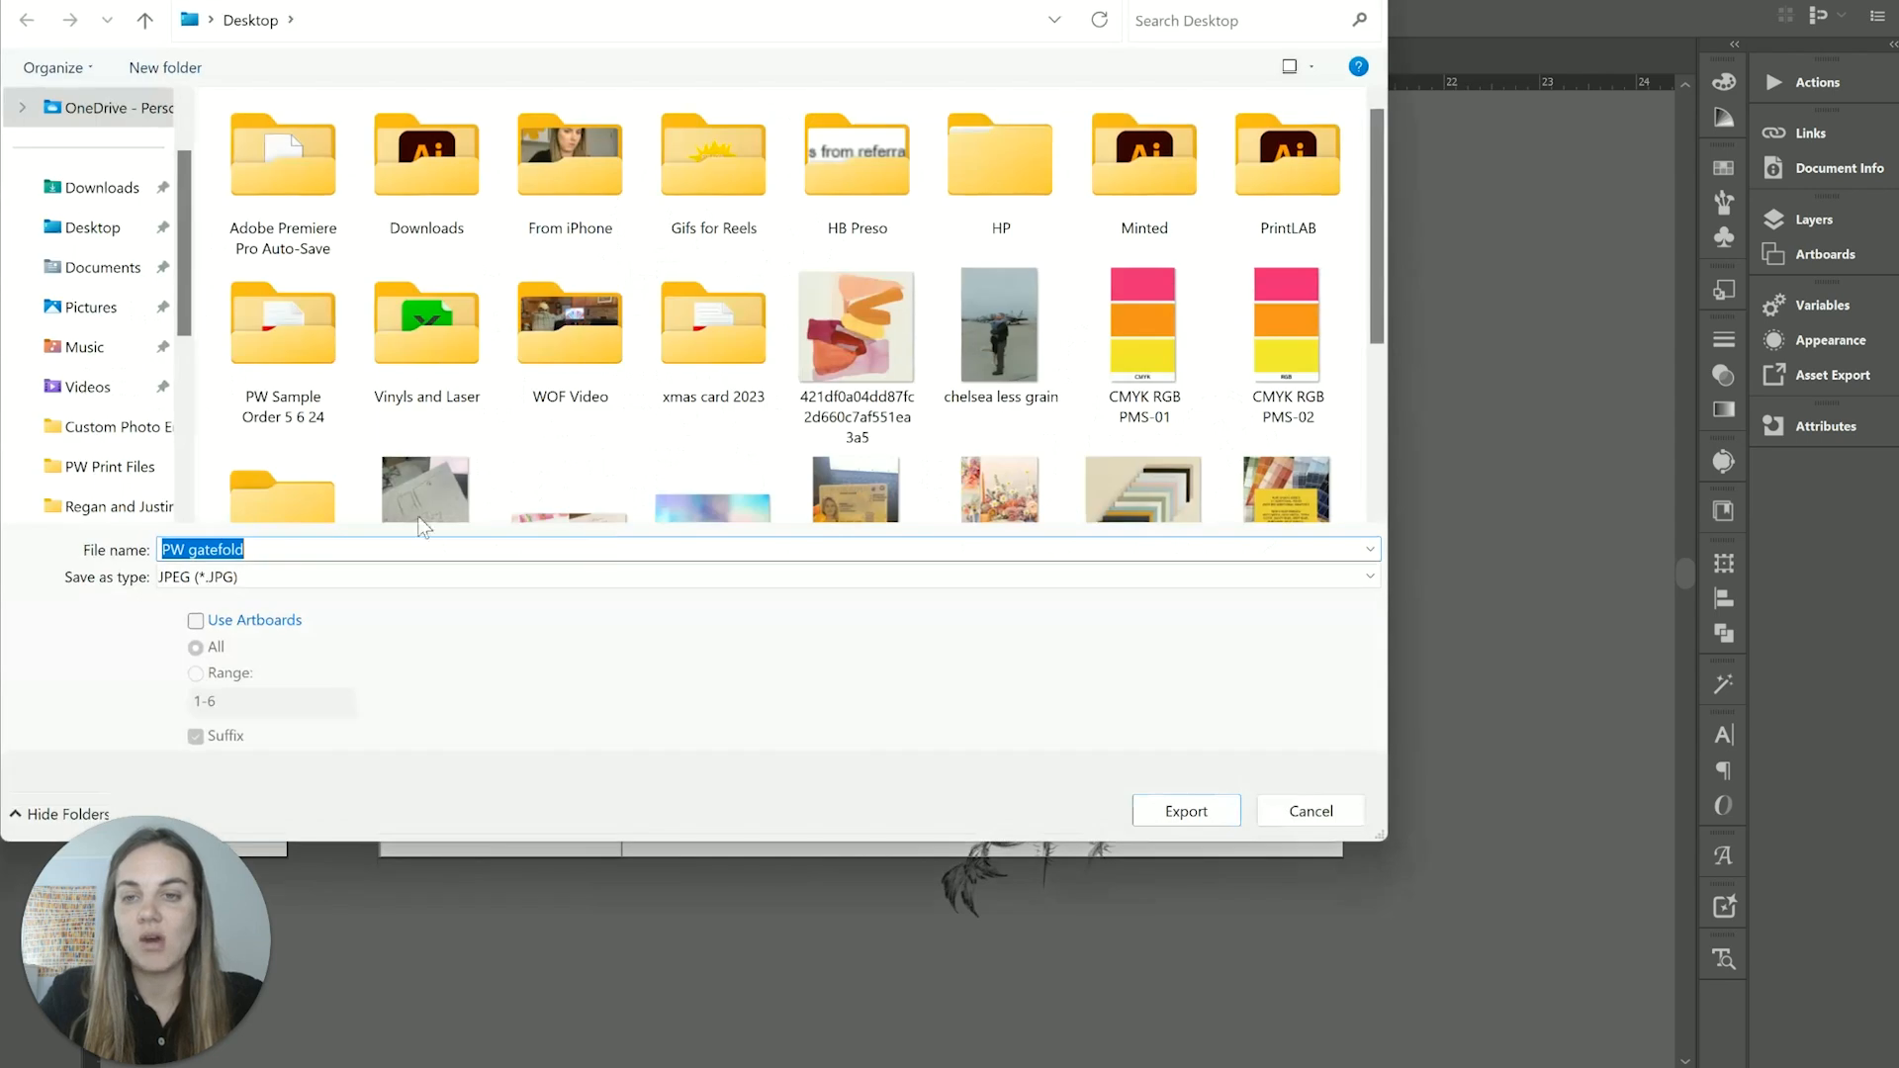
left_click(195, 620)
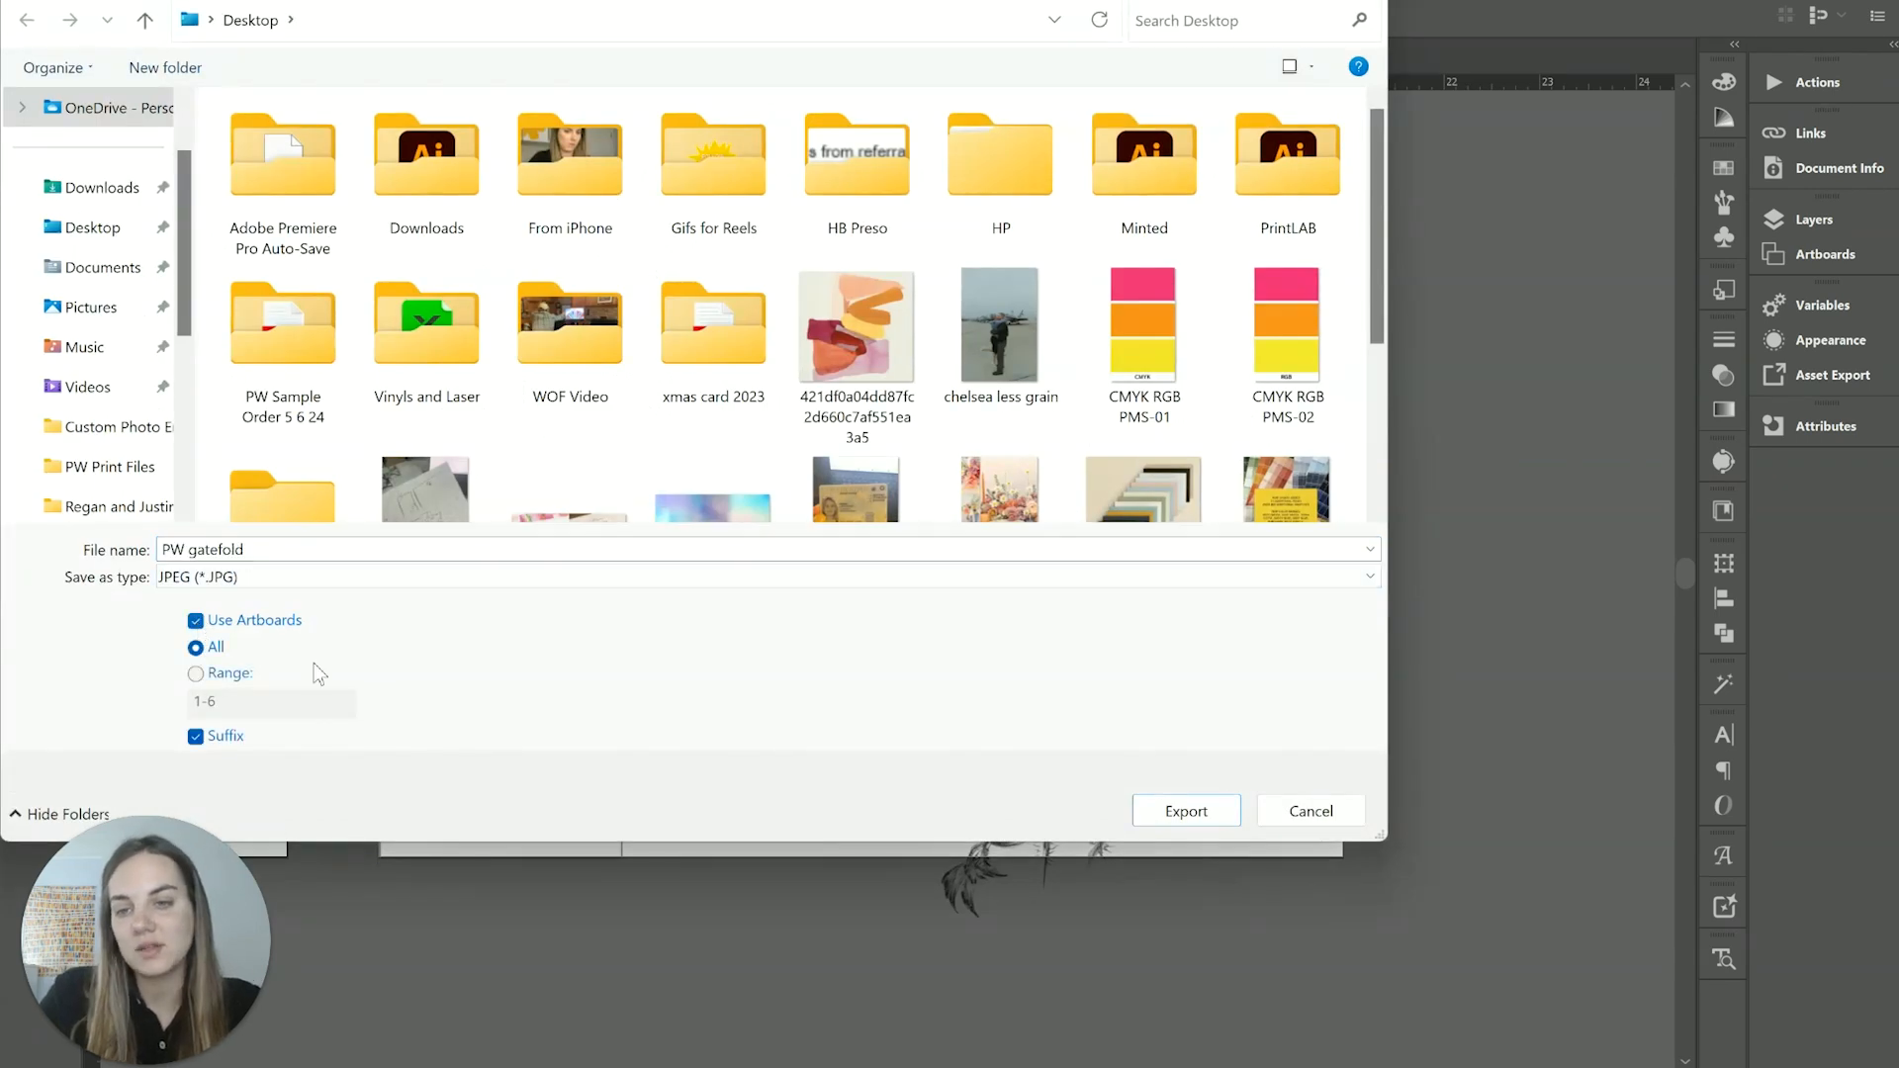
scroll("down", 3)
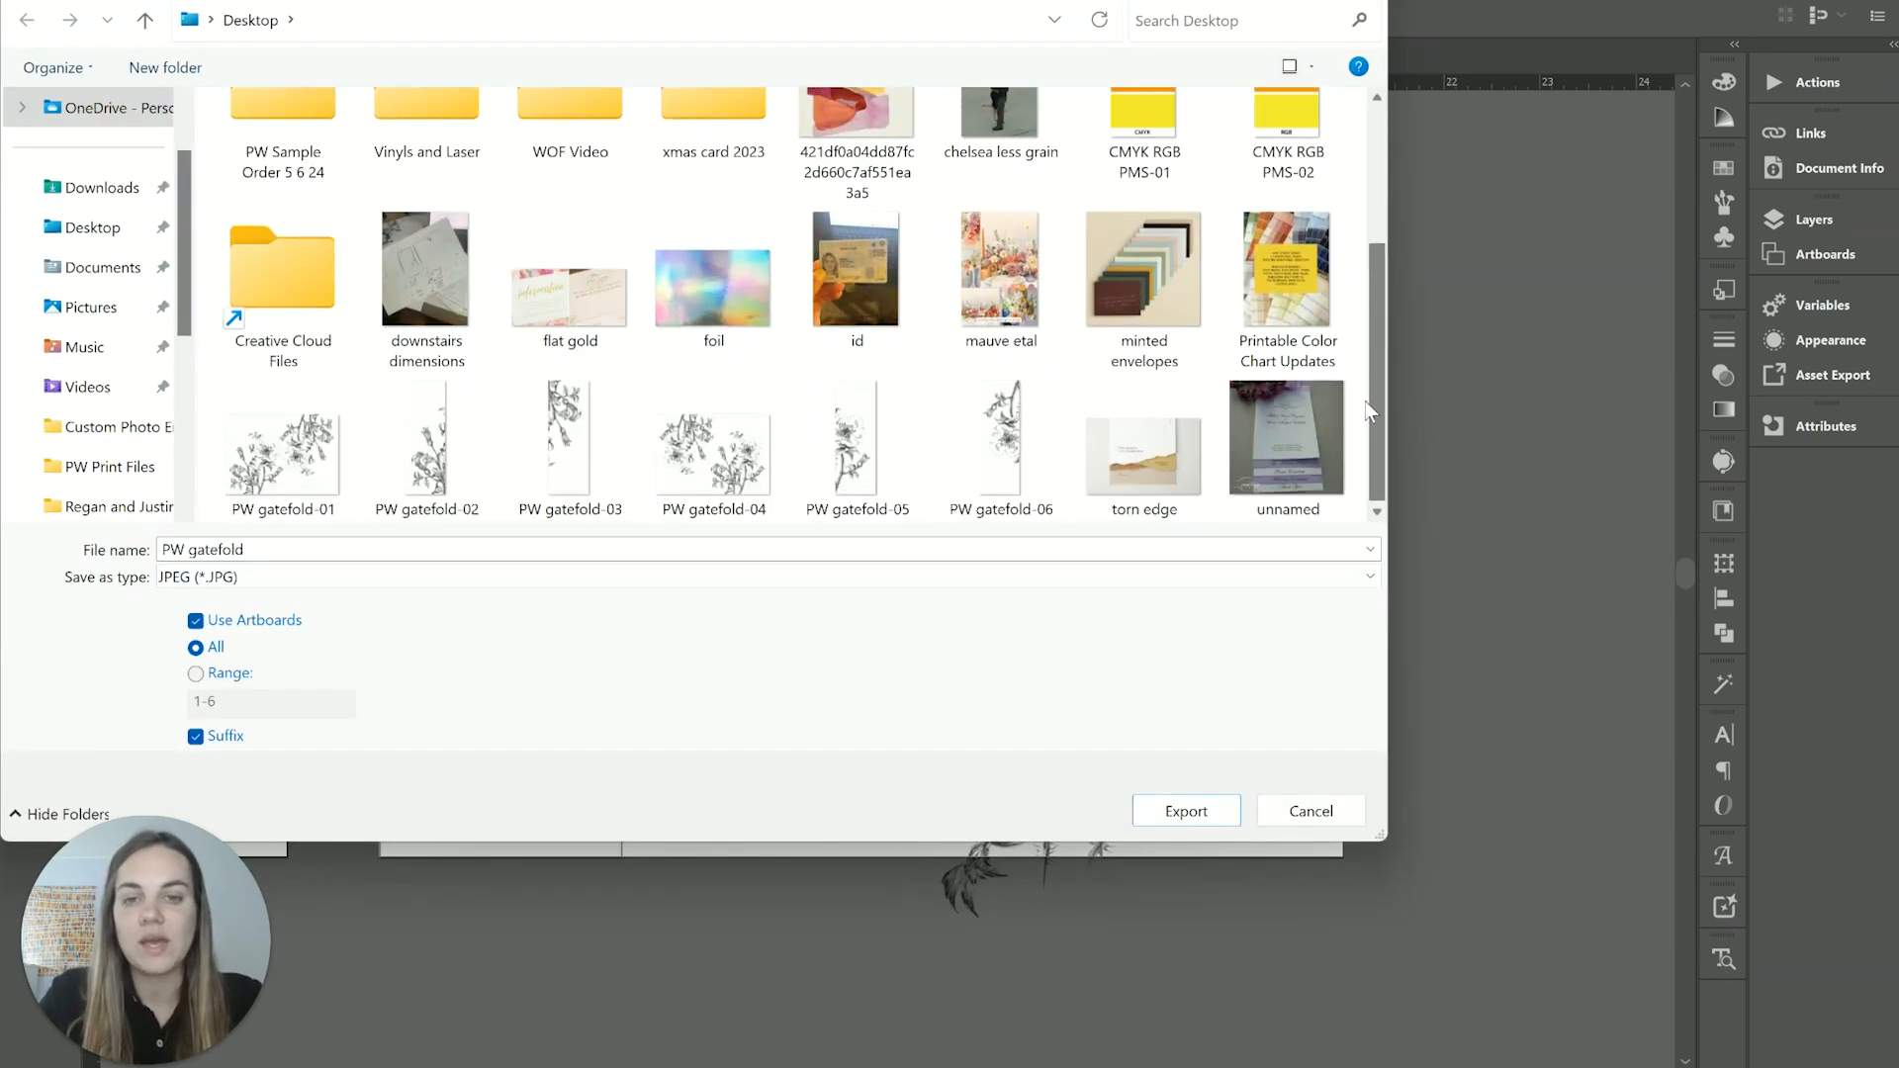
left_click(282, 436)
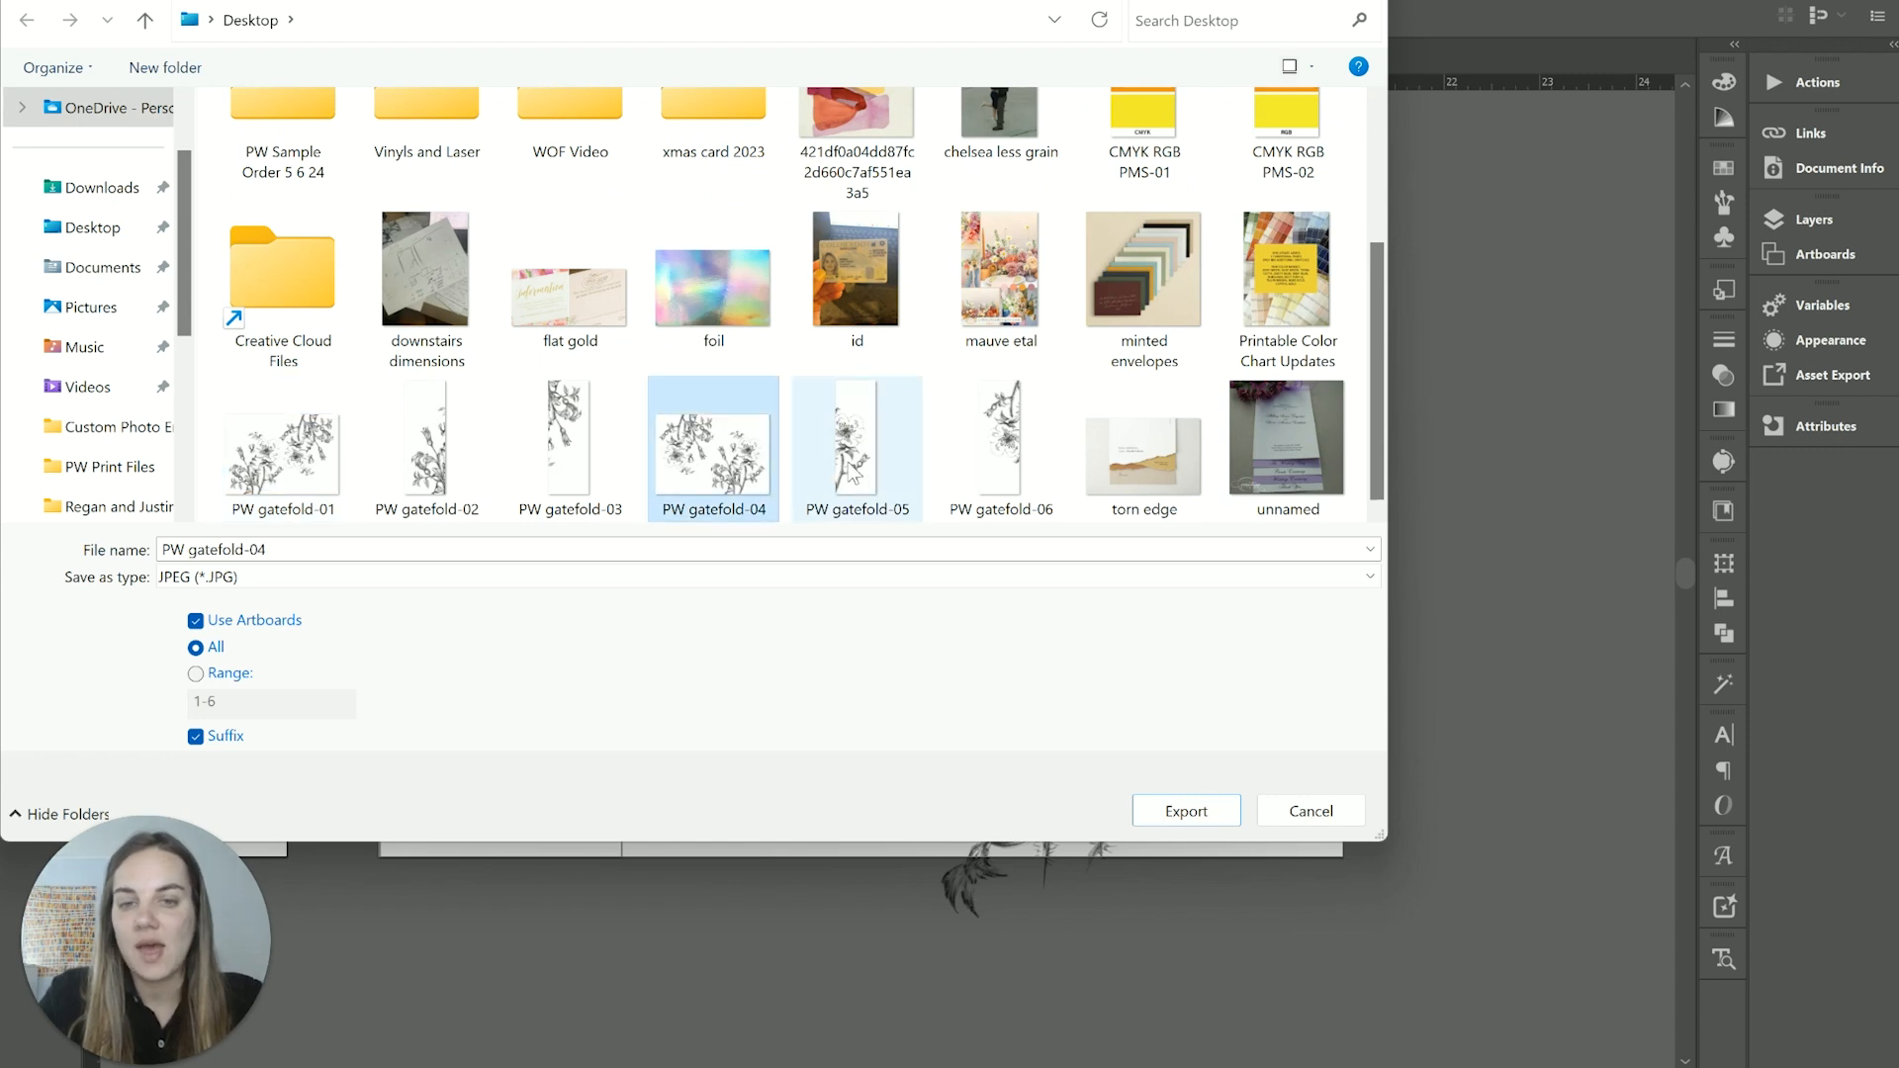
left_click(999, 436)
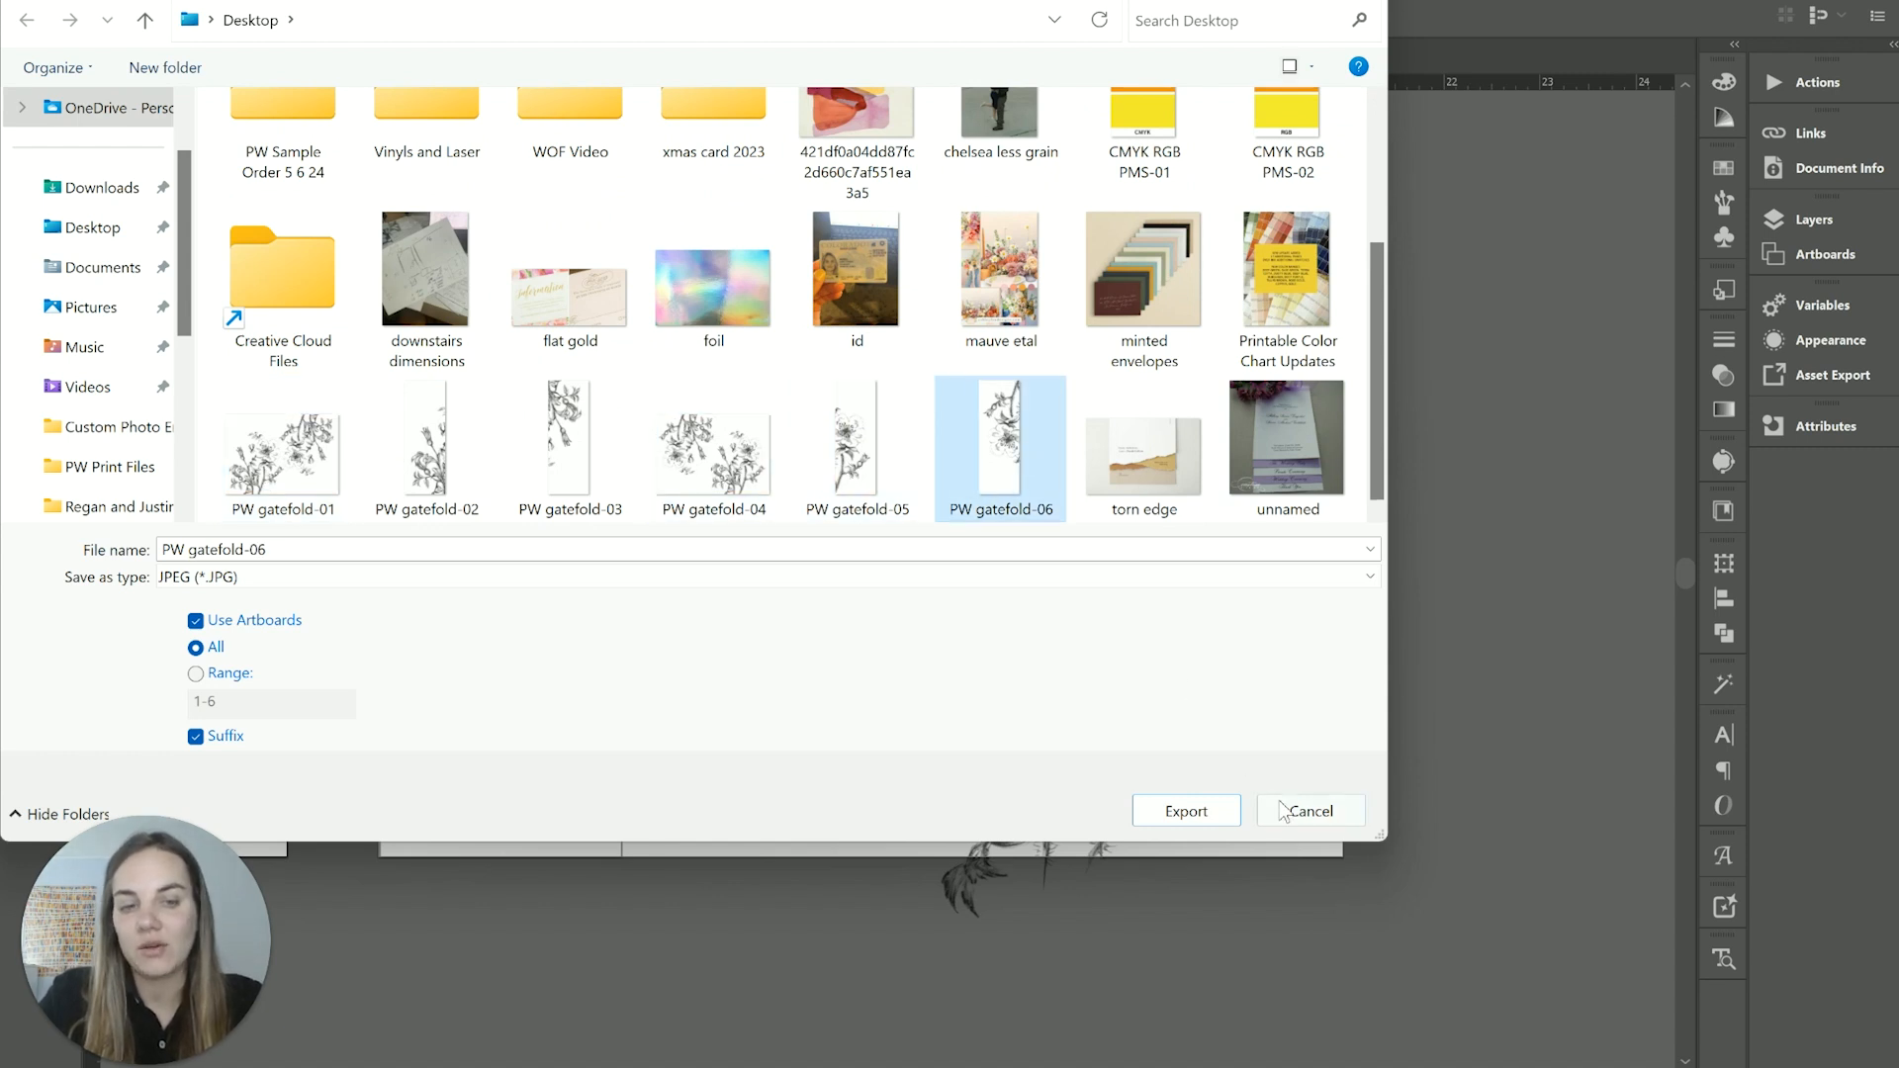
left_click(1185, 810)
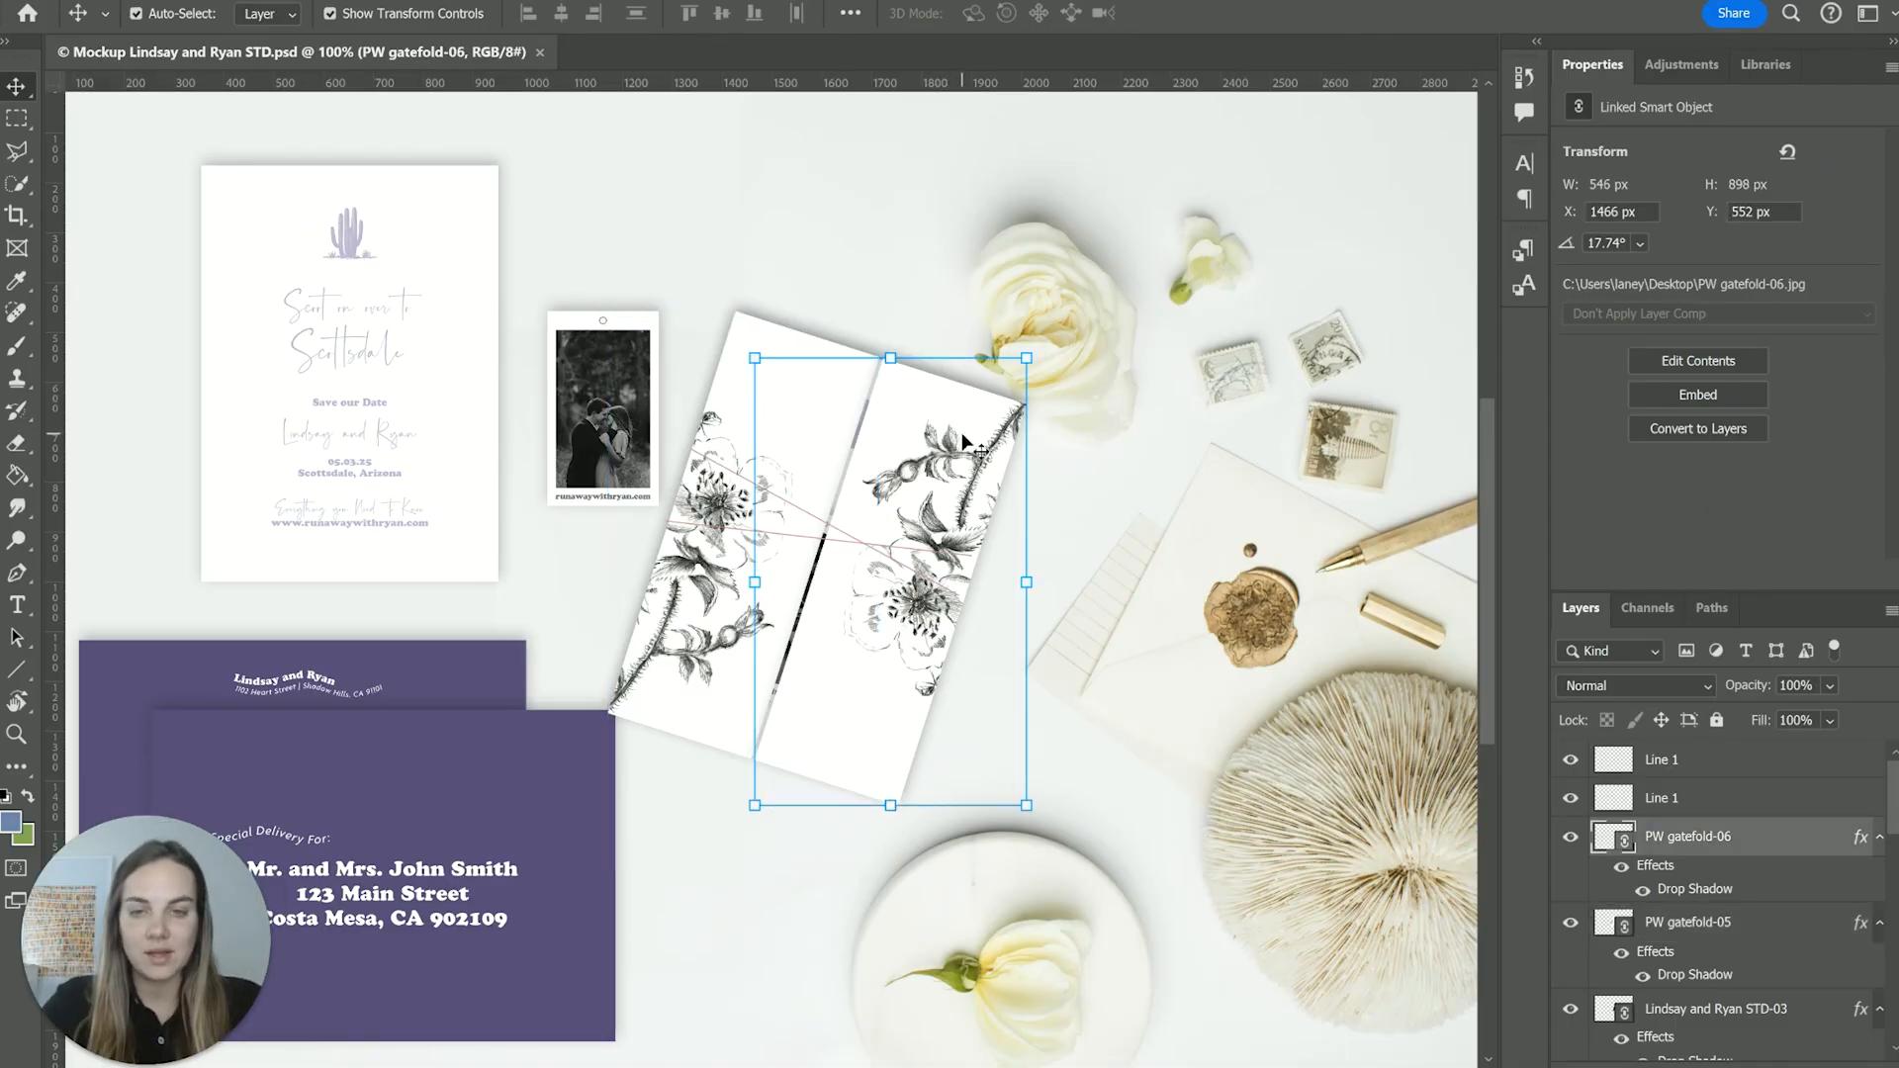
left_click(1138, 443)
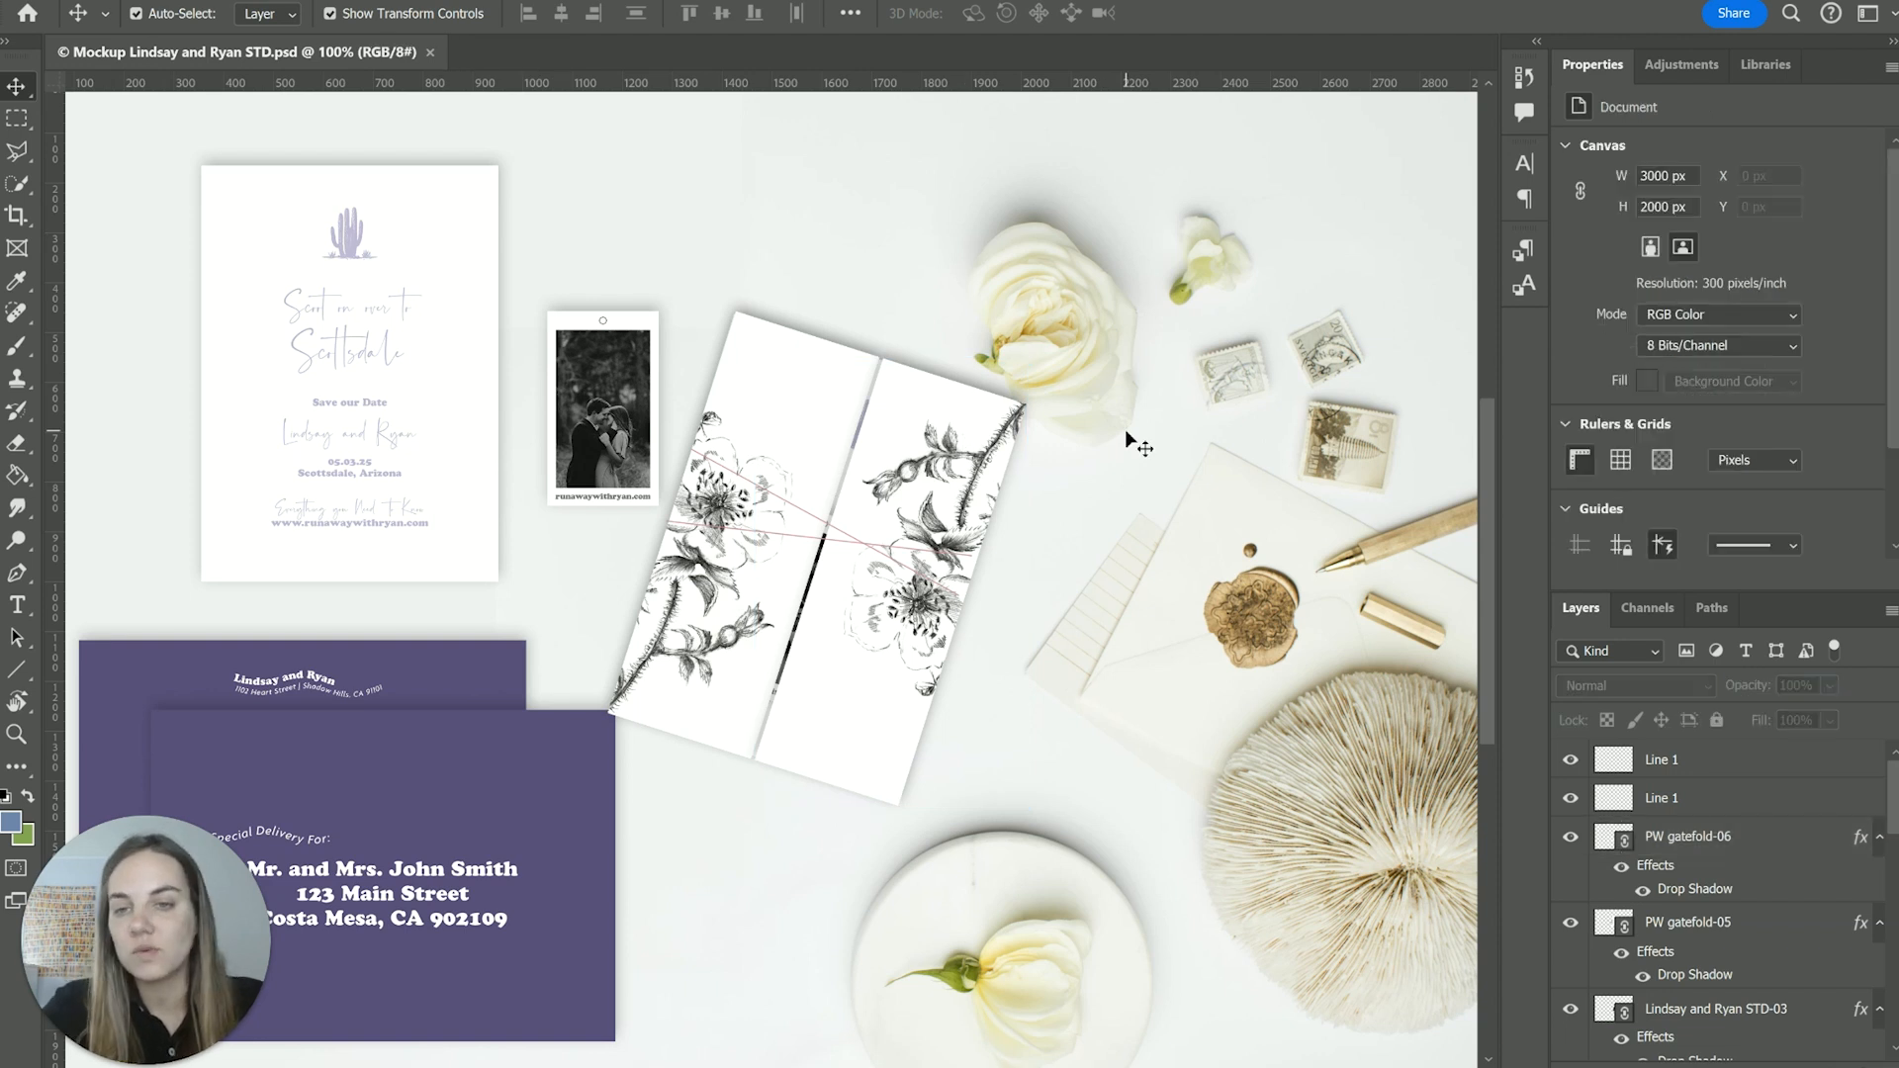
mouse_move(1121, 569)
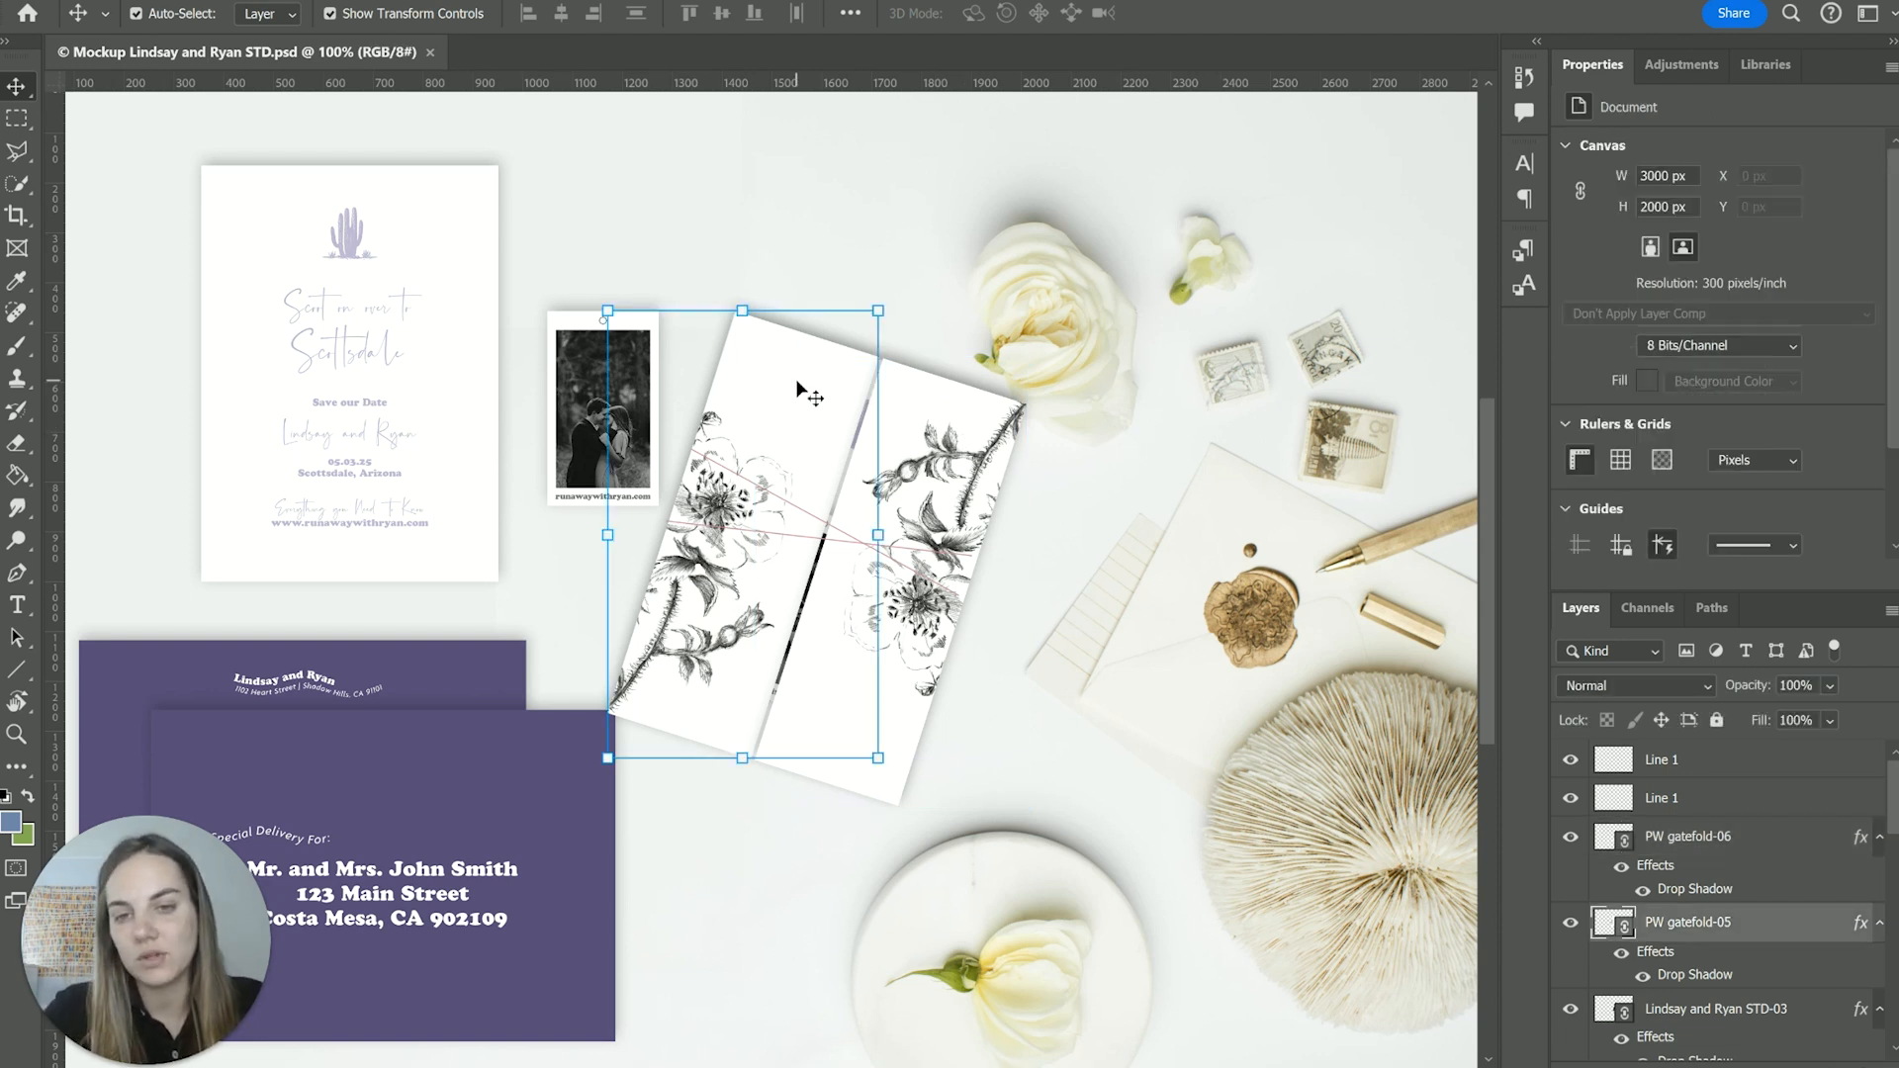
left_click(1688, 922)
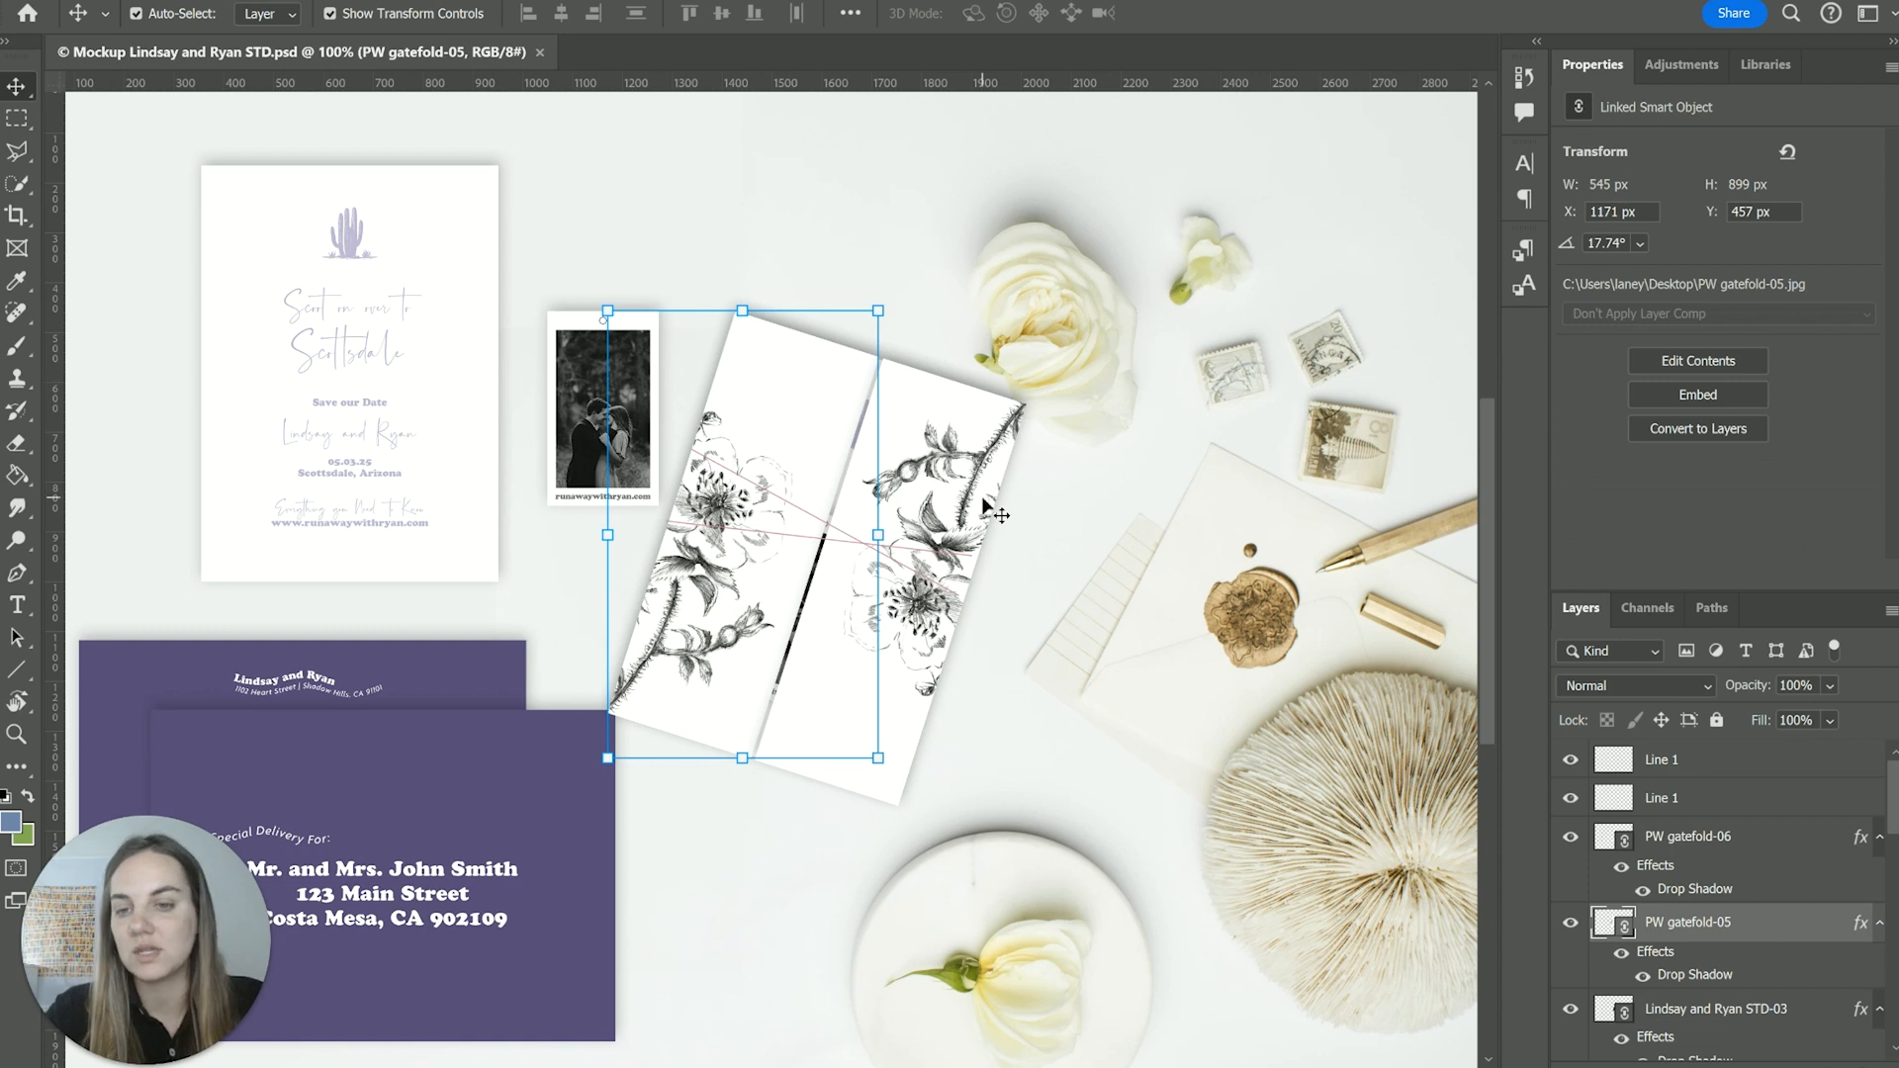
mouse_move(1208, 473)
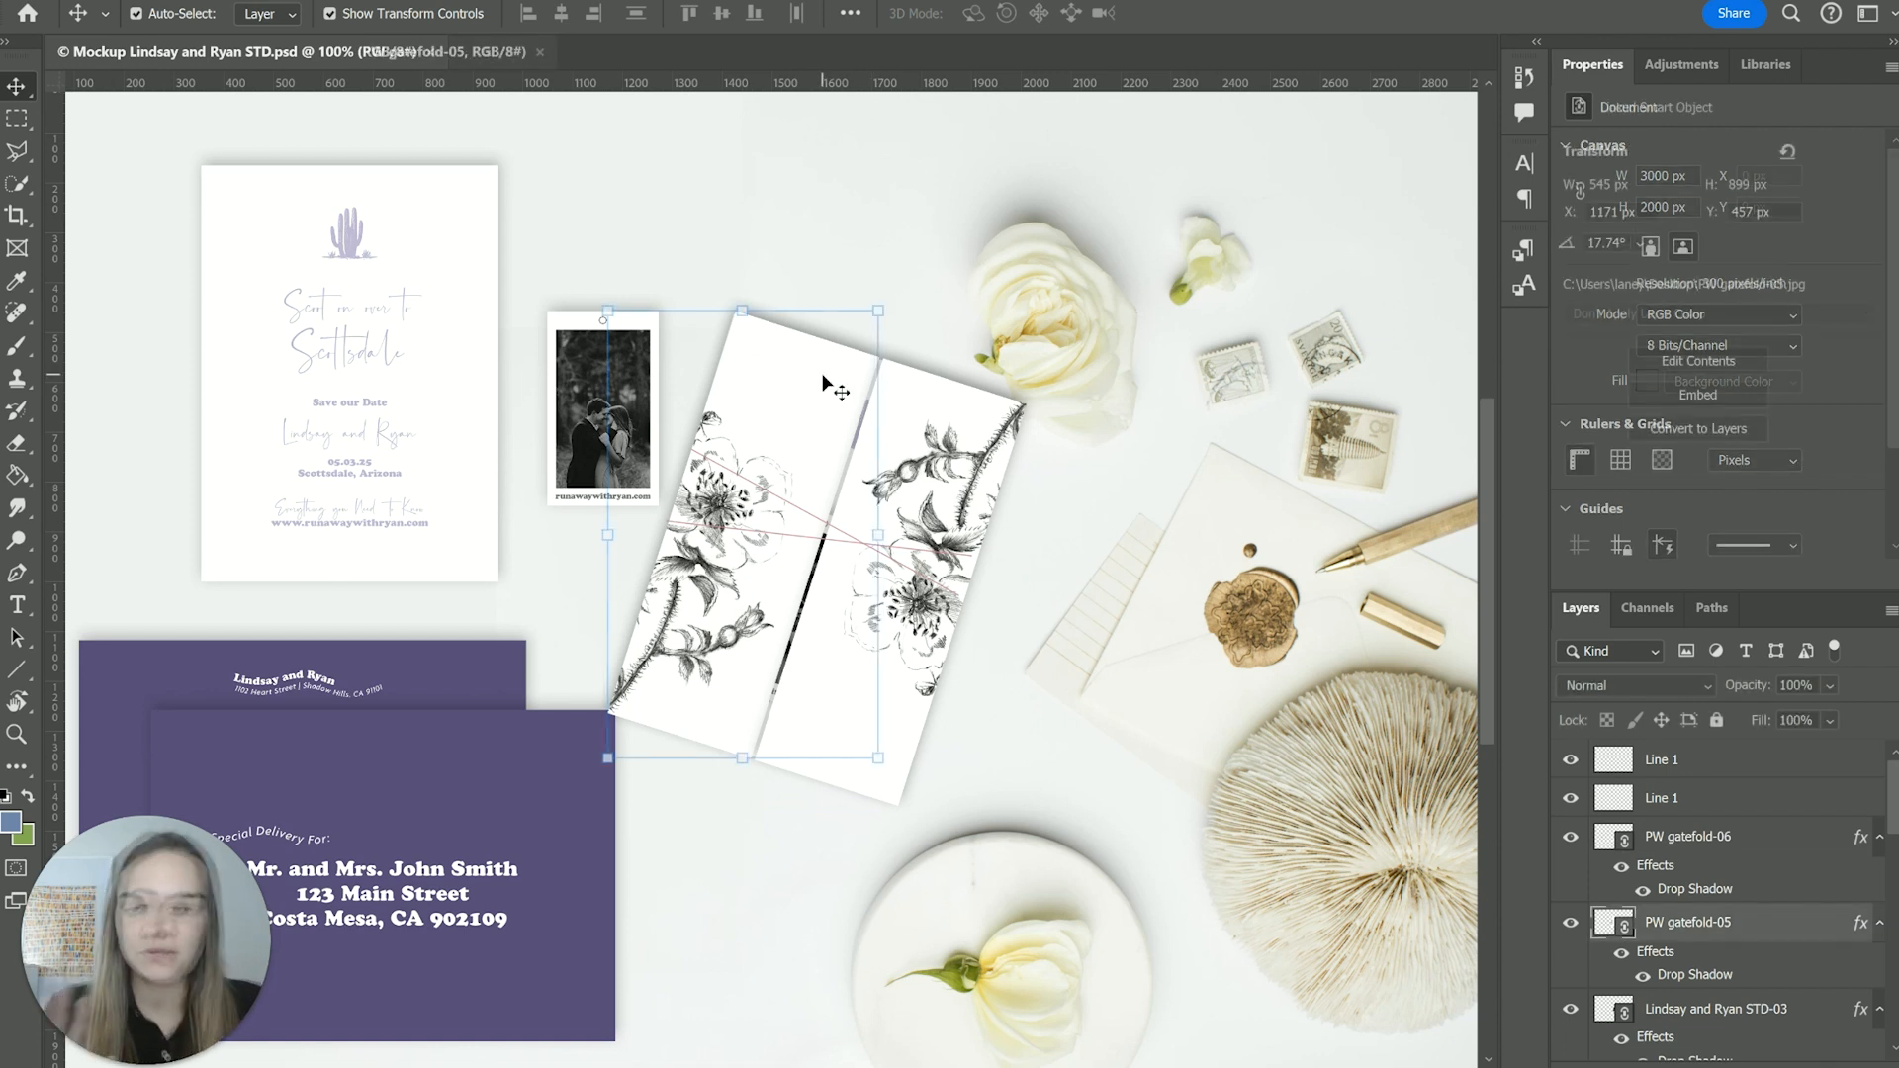
left_click(1687, 836)
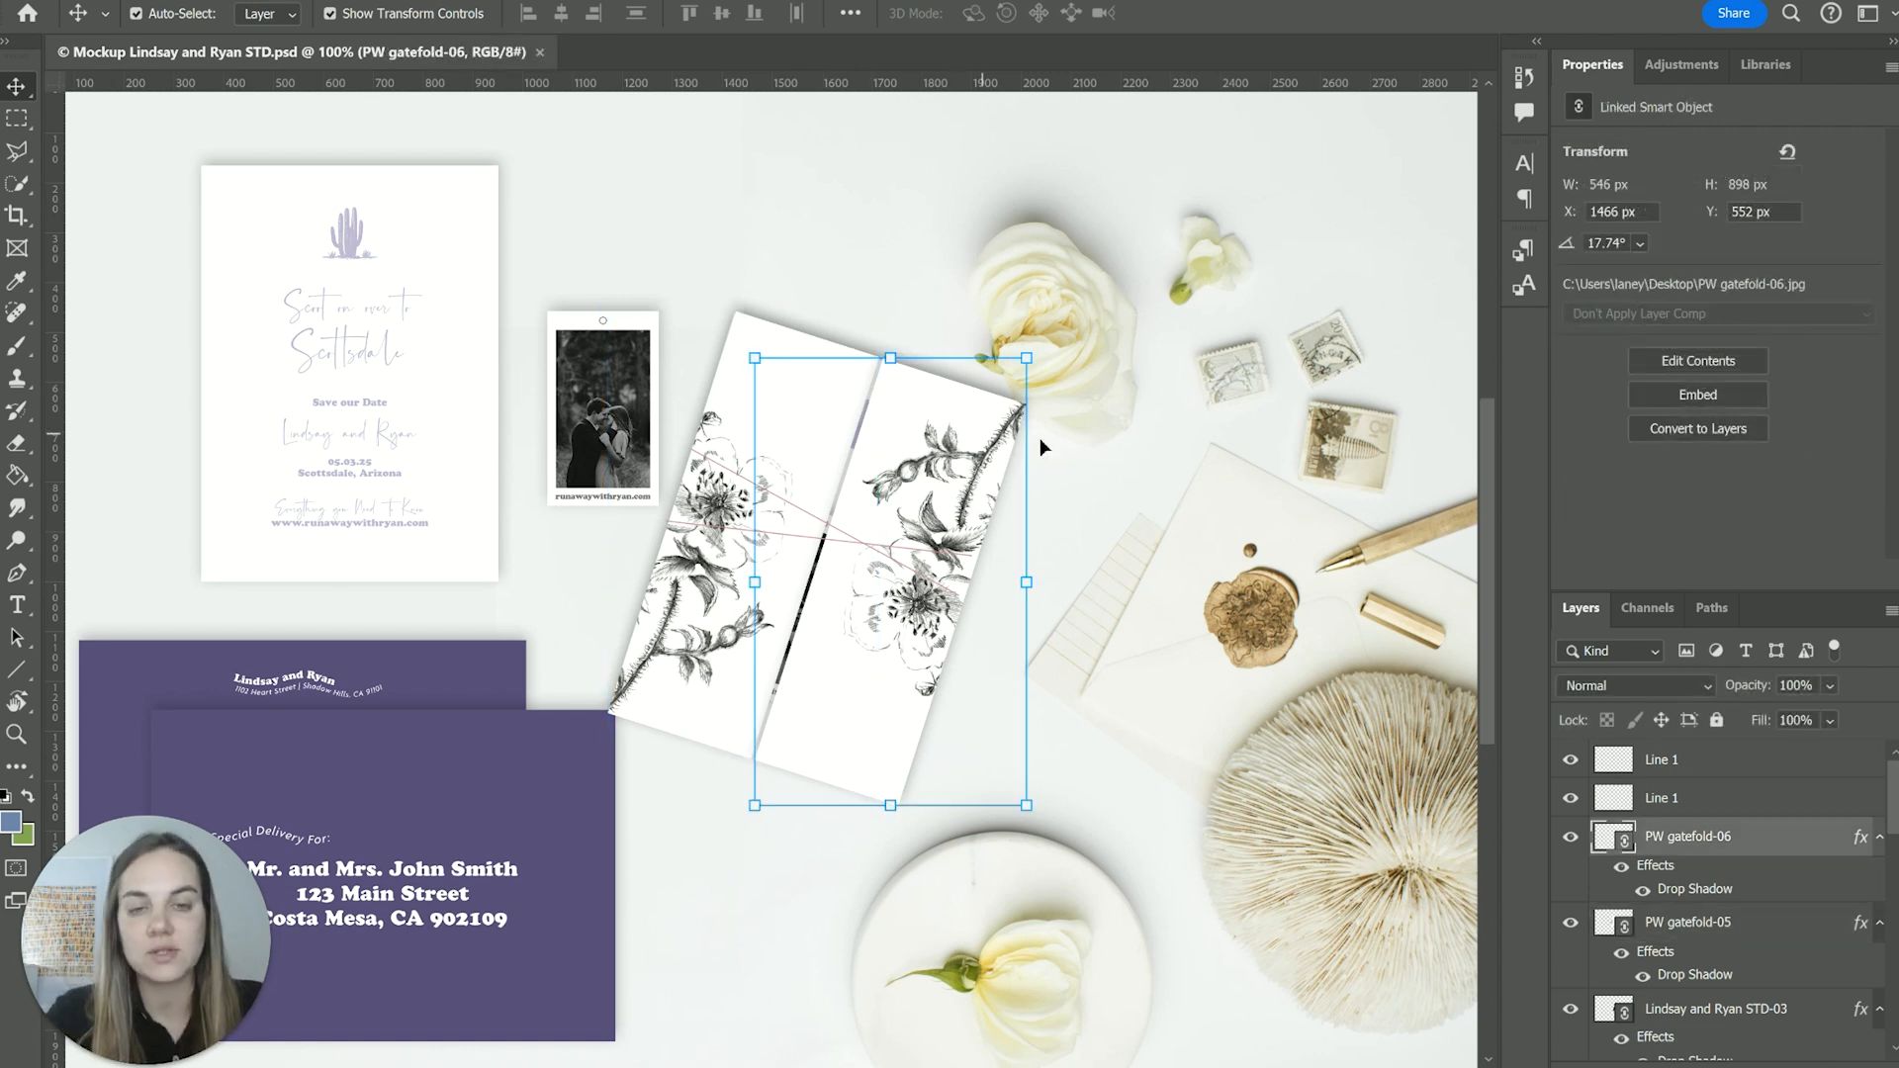
left_click(1126, 504)
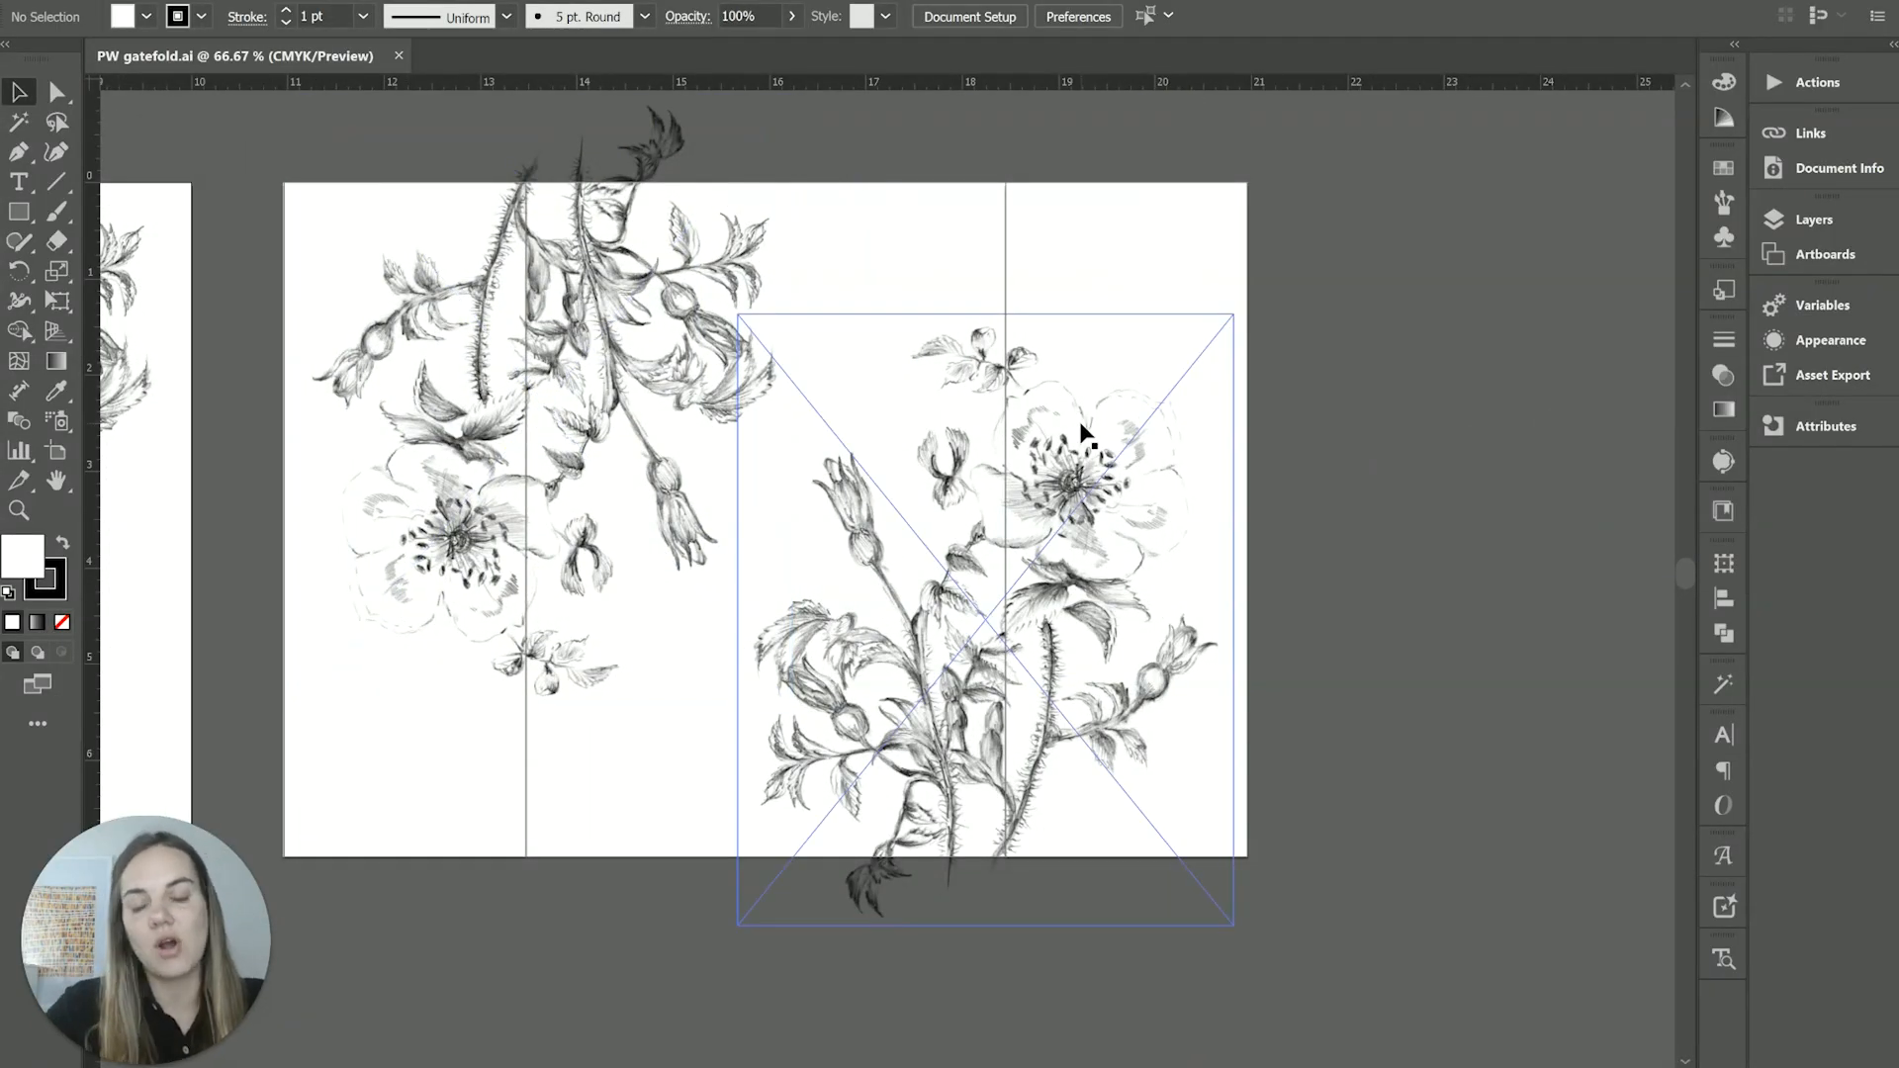
Use the Artboard tool to reveal the inside spread's numbered panel artboards
left_click(58, 452)
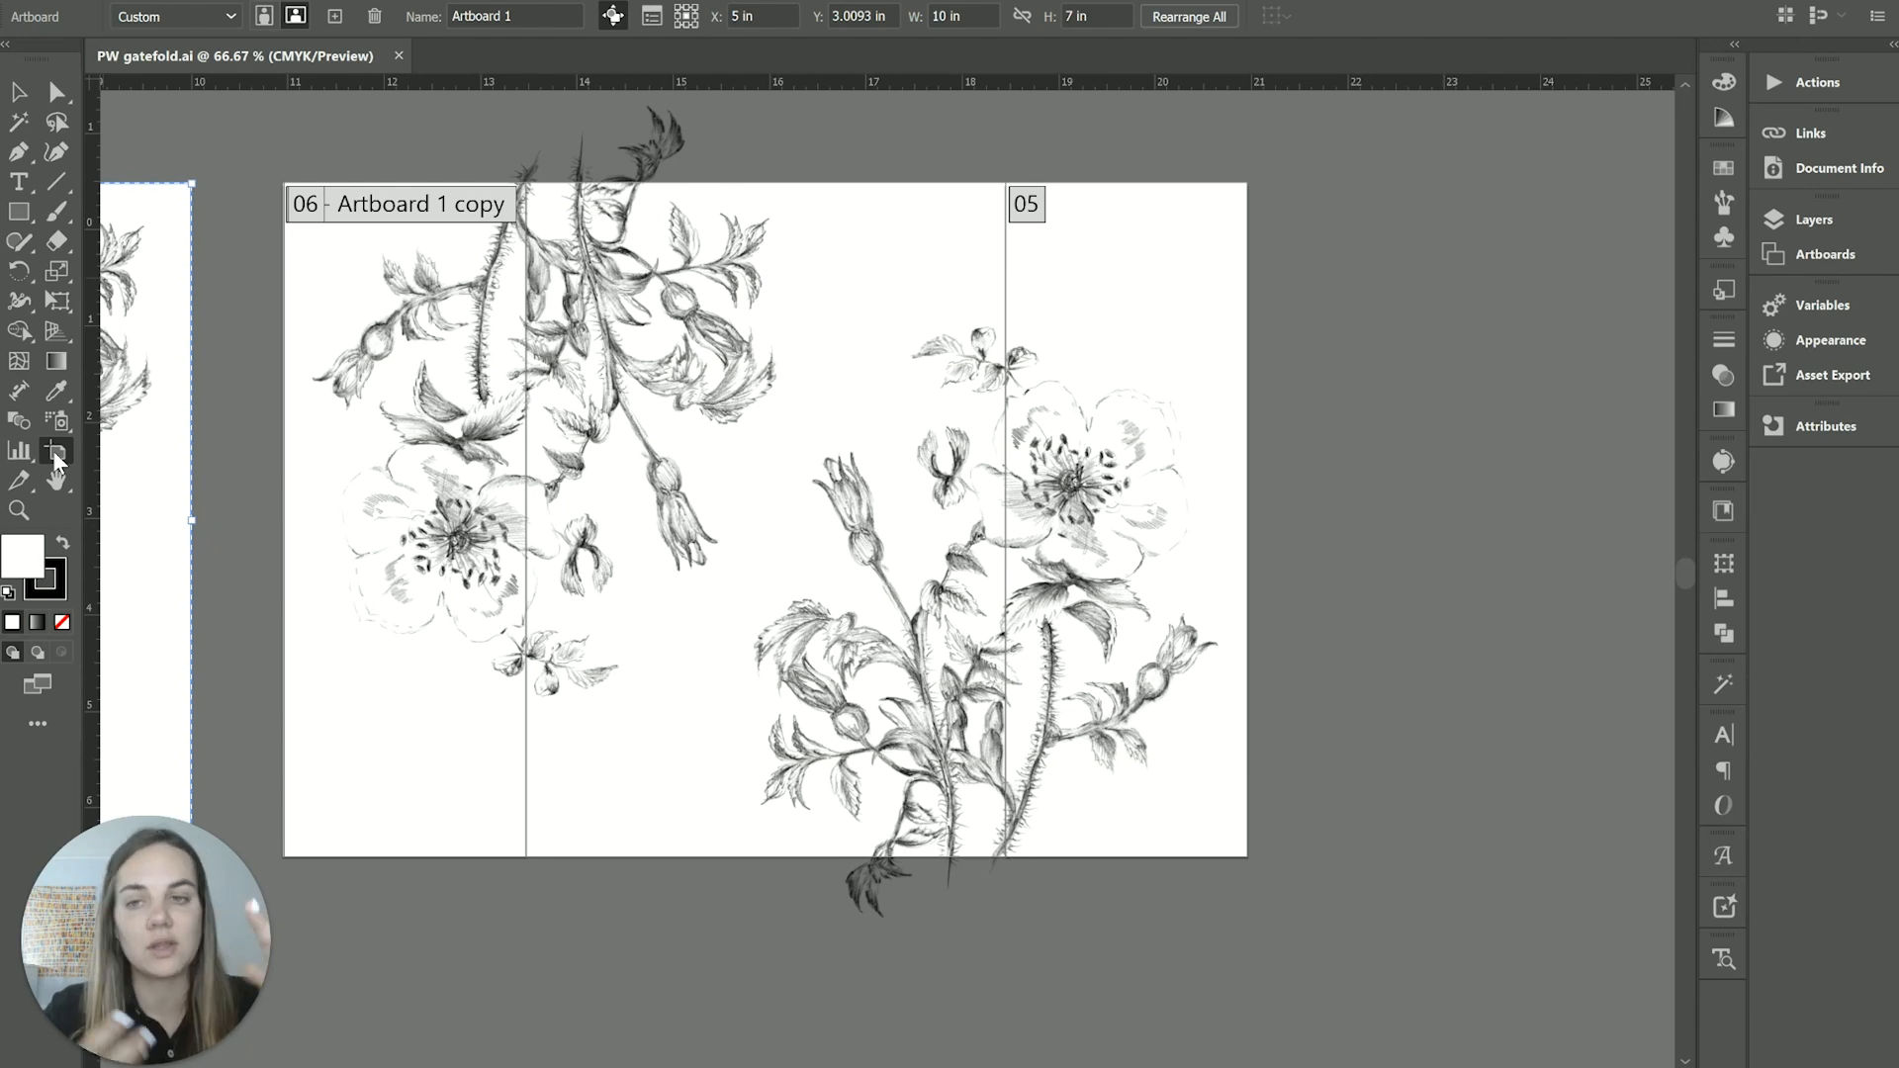
mouse_move(908, 222)
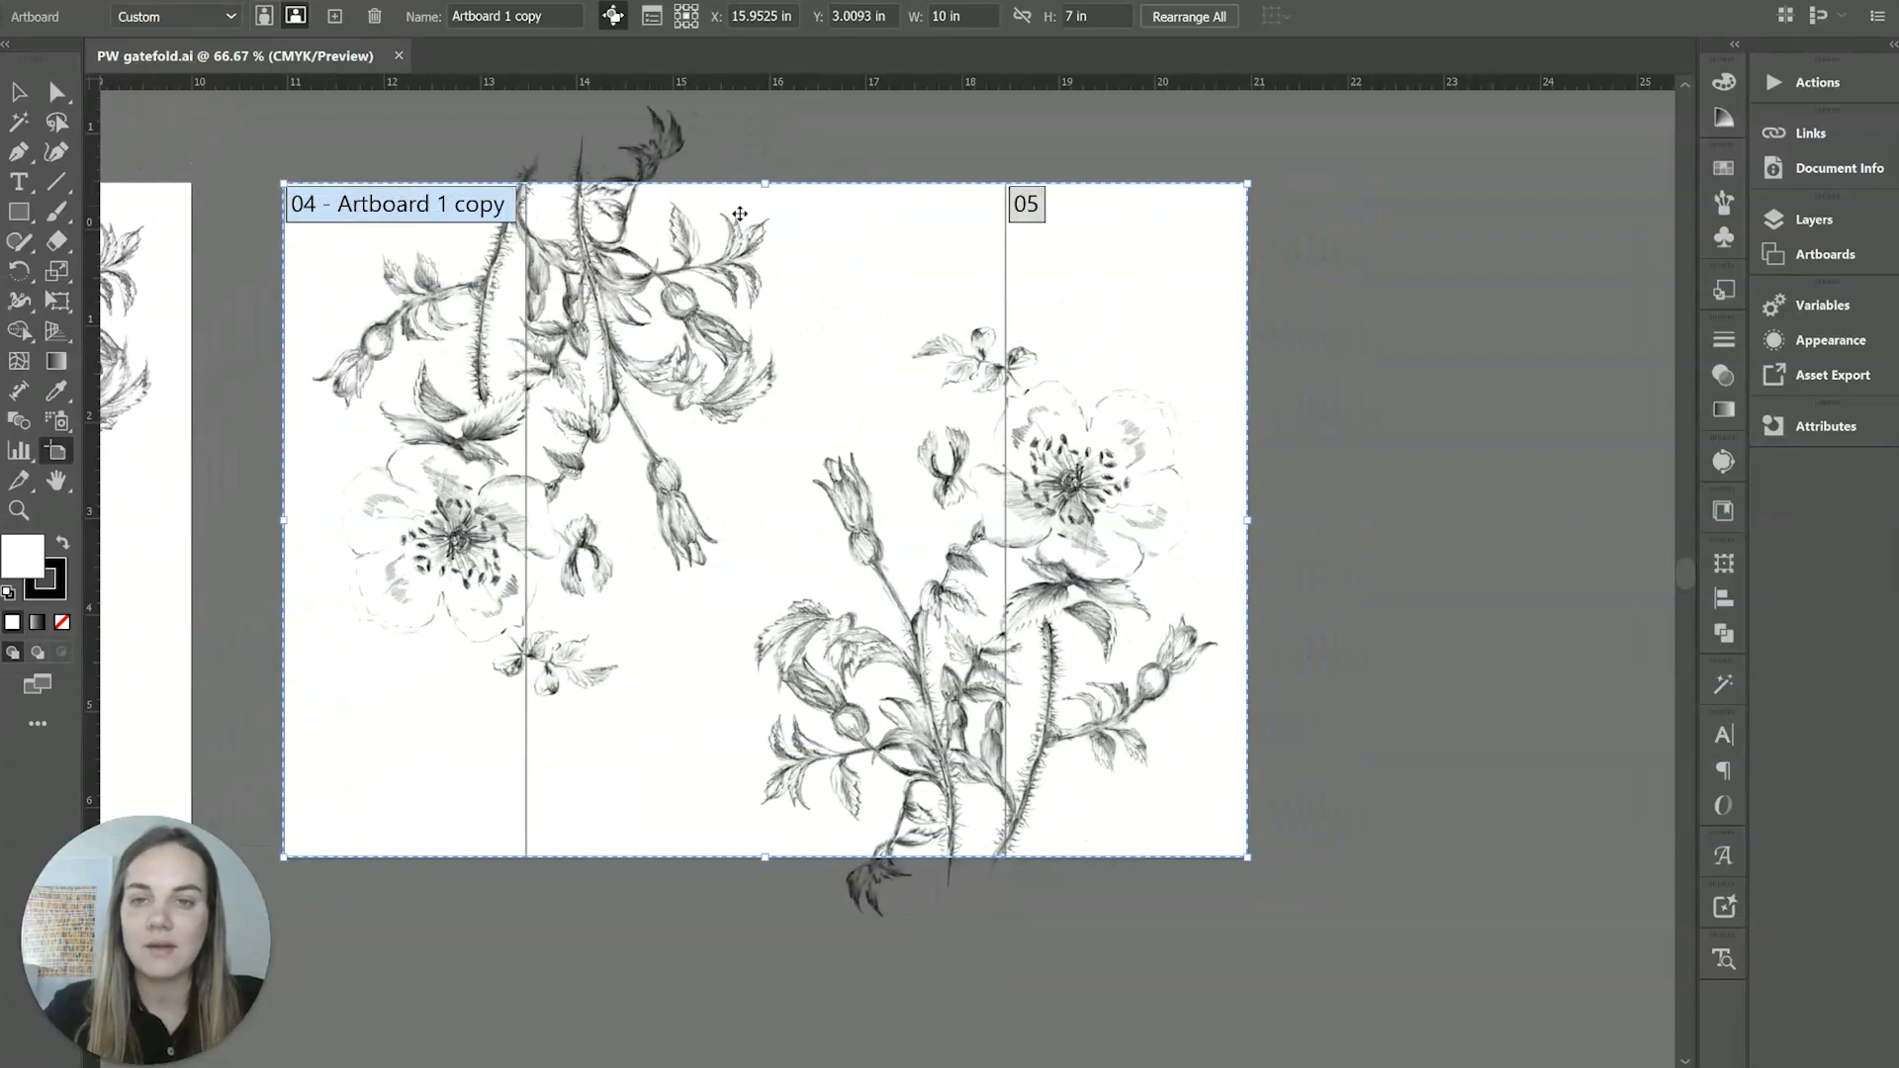
mouse_move(336, 757)
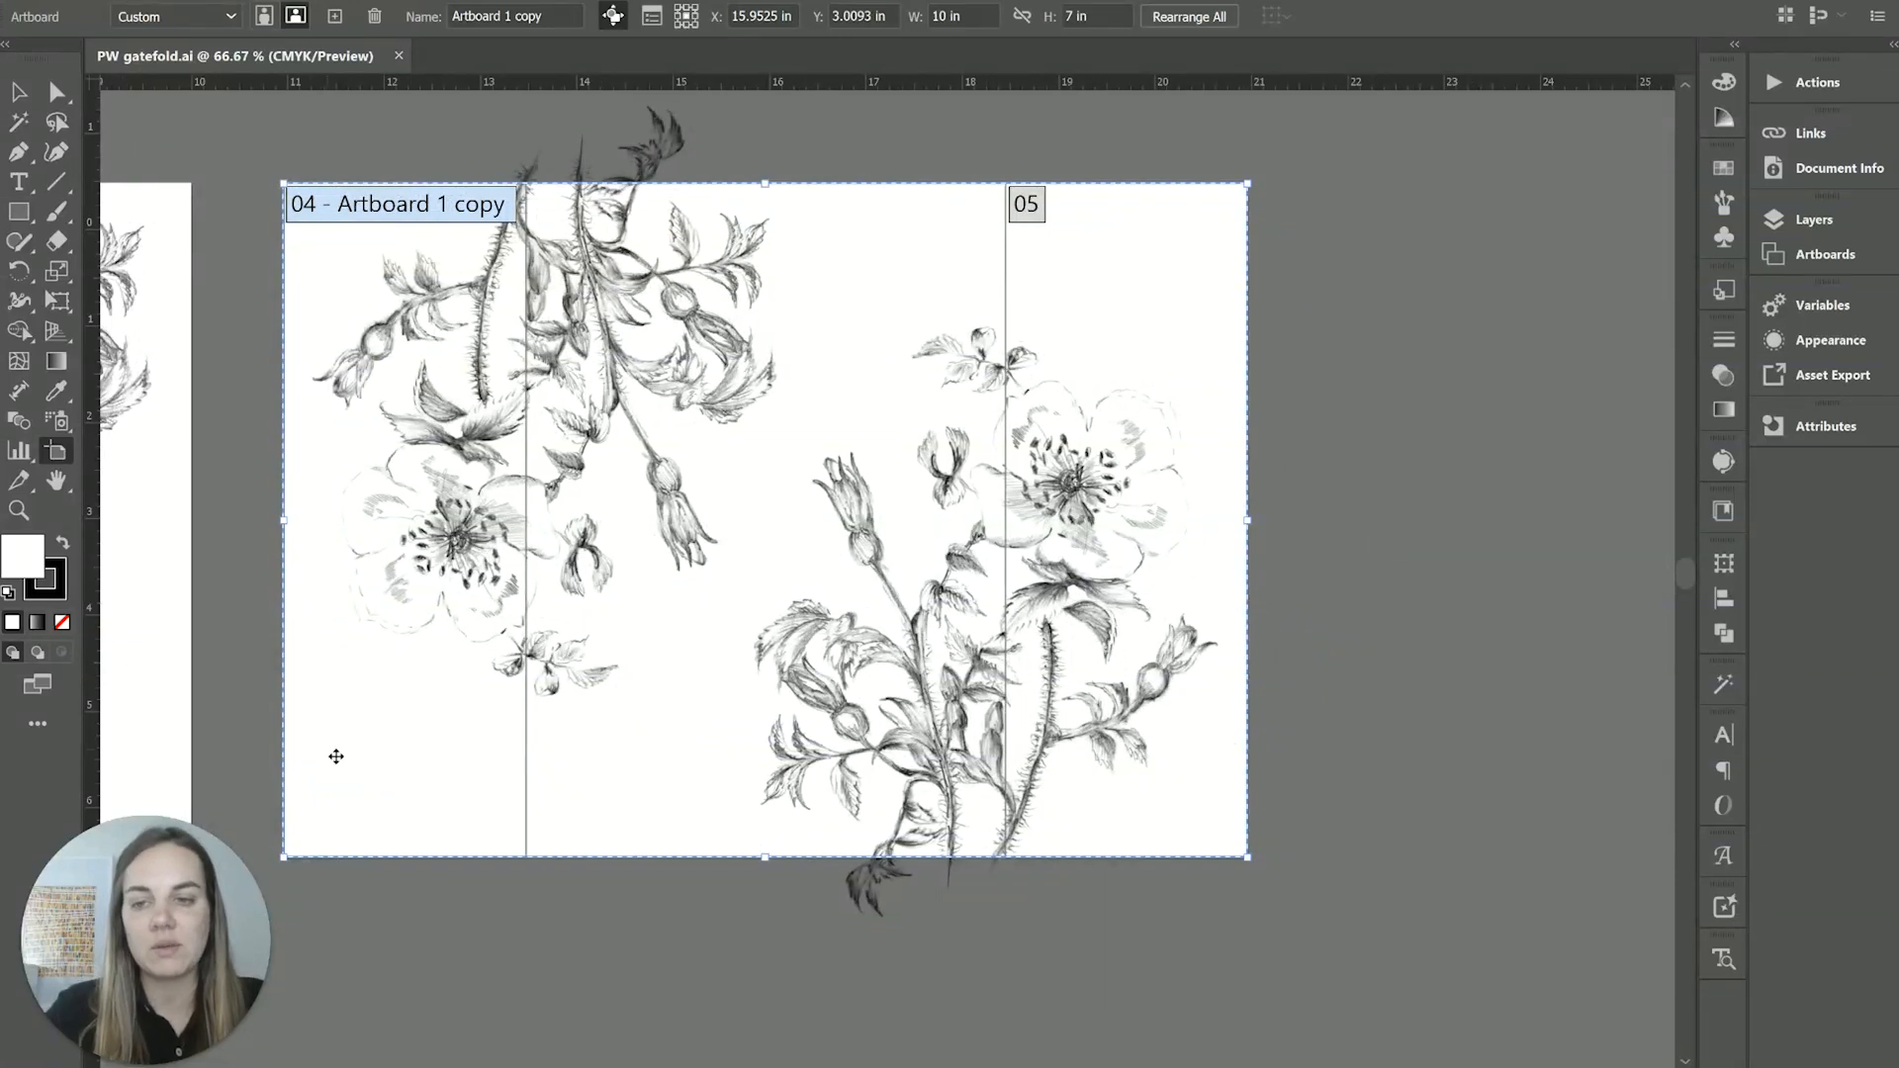
left_click(31, 6)
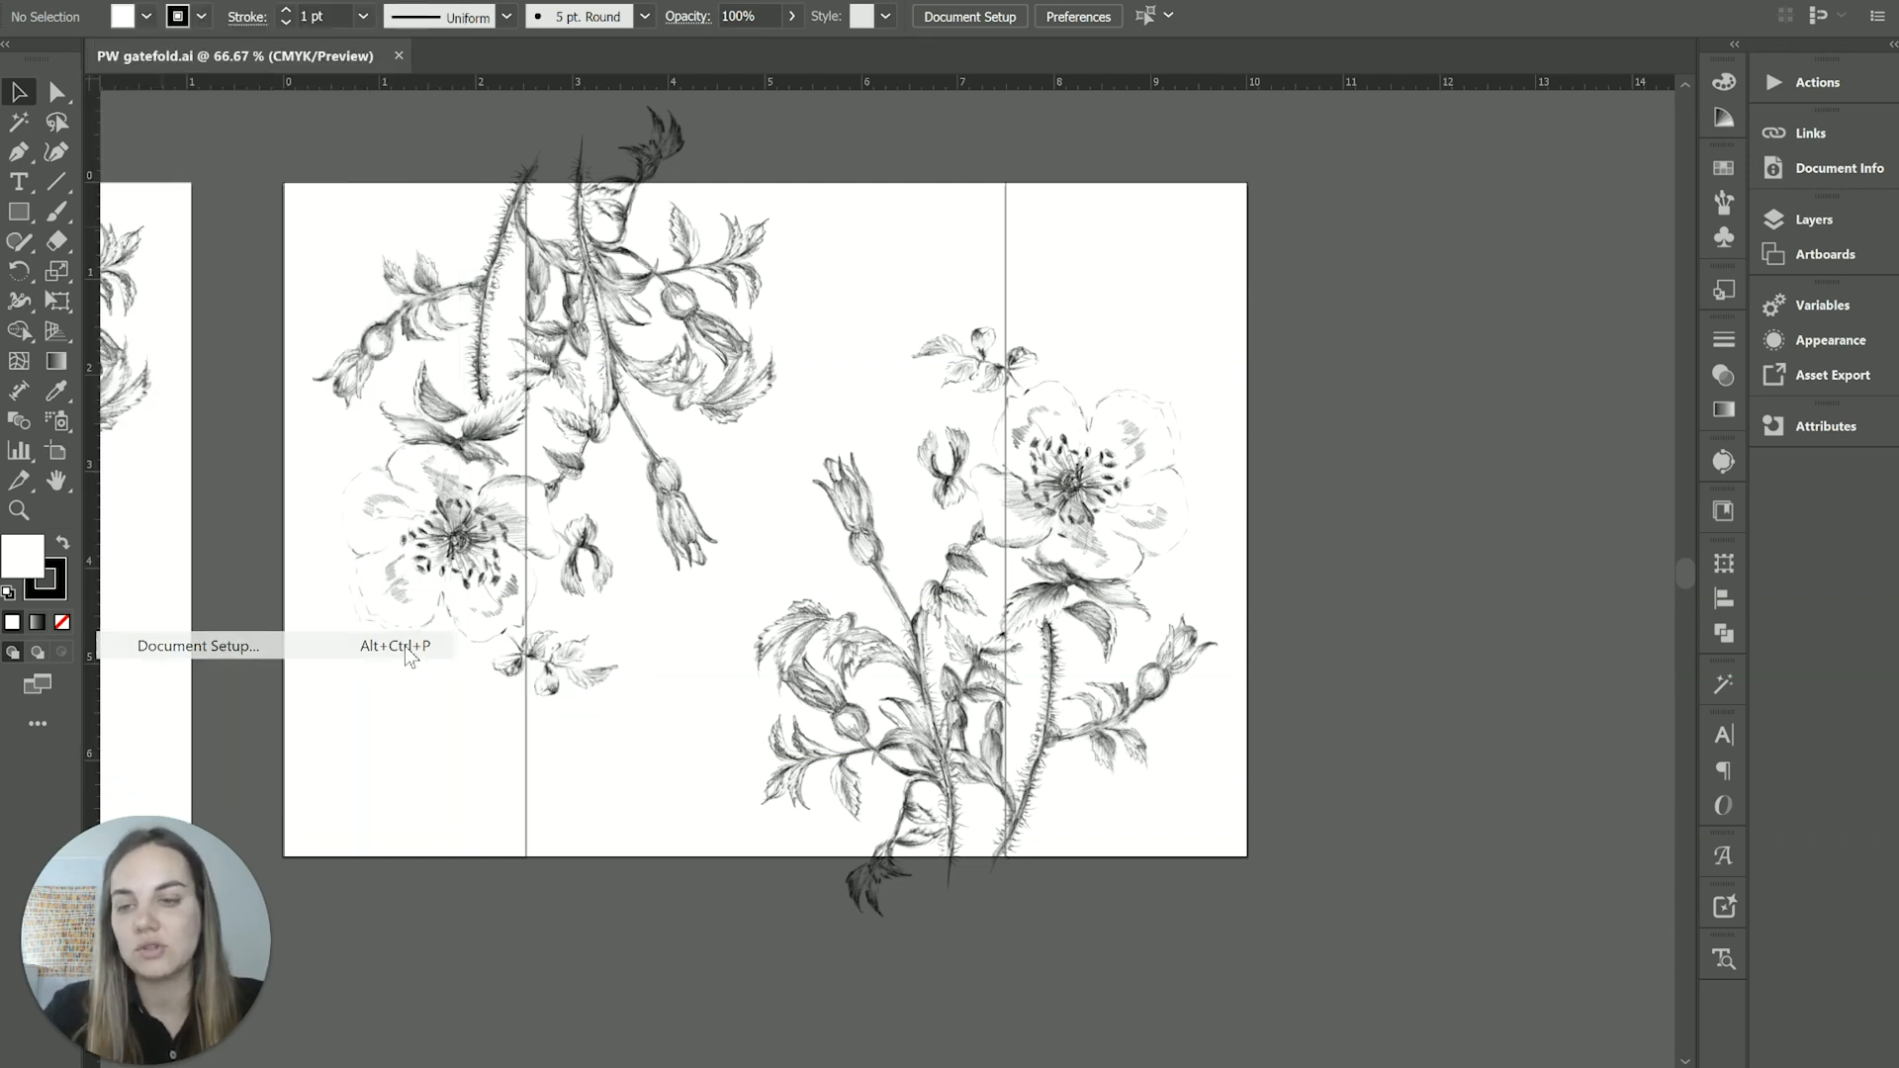
Set a 0.125 in bleed on top, bottom, left and right in Document Setup
left_click(197, 643)
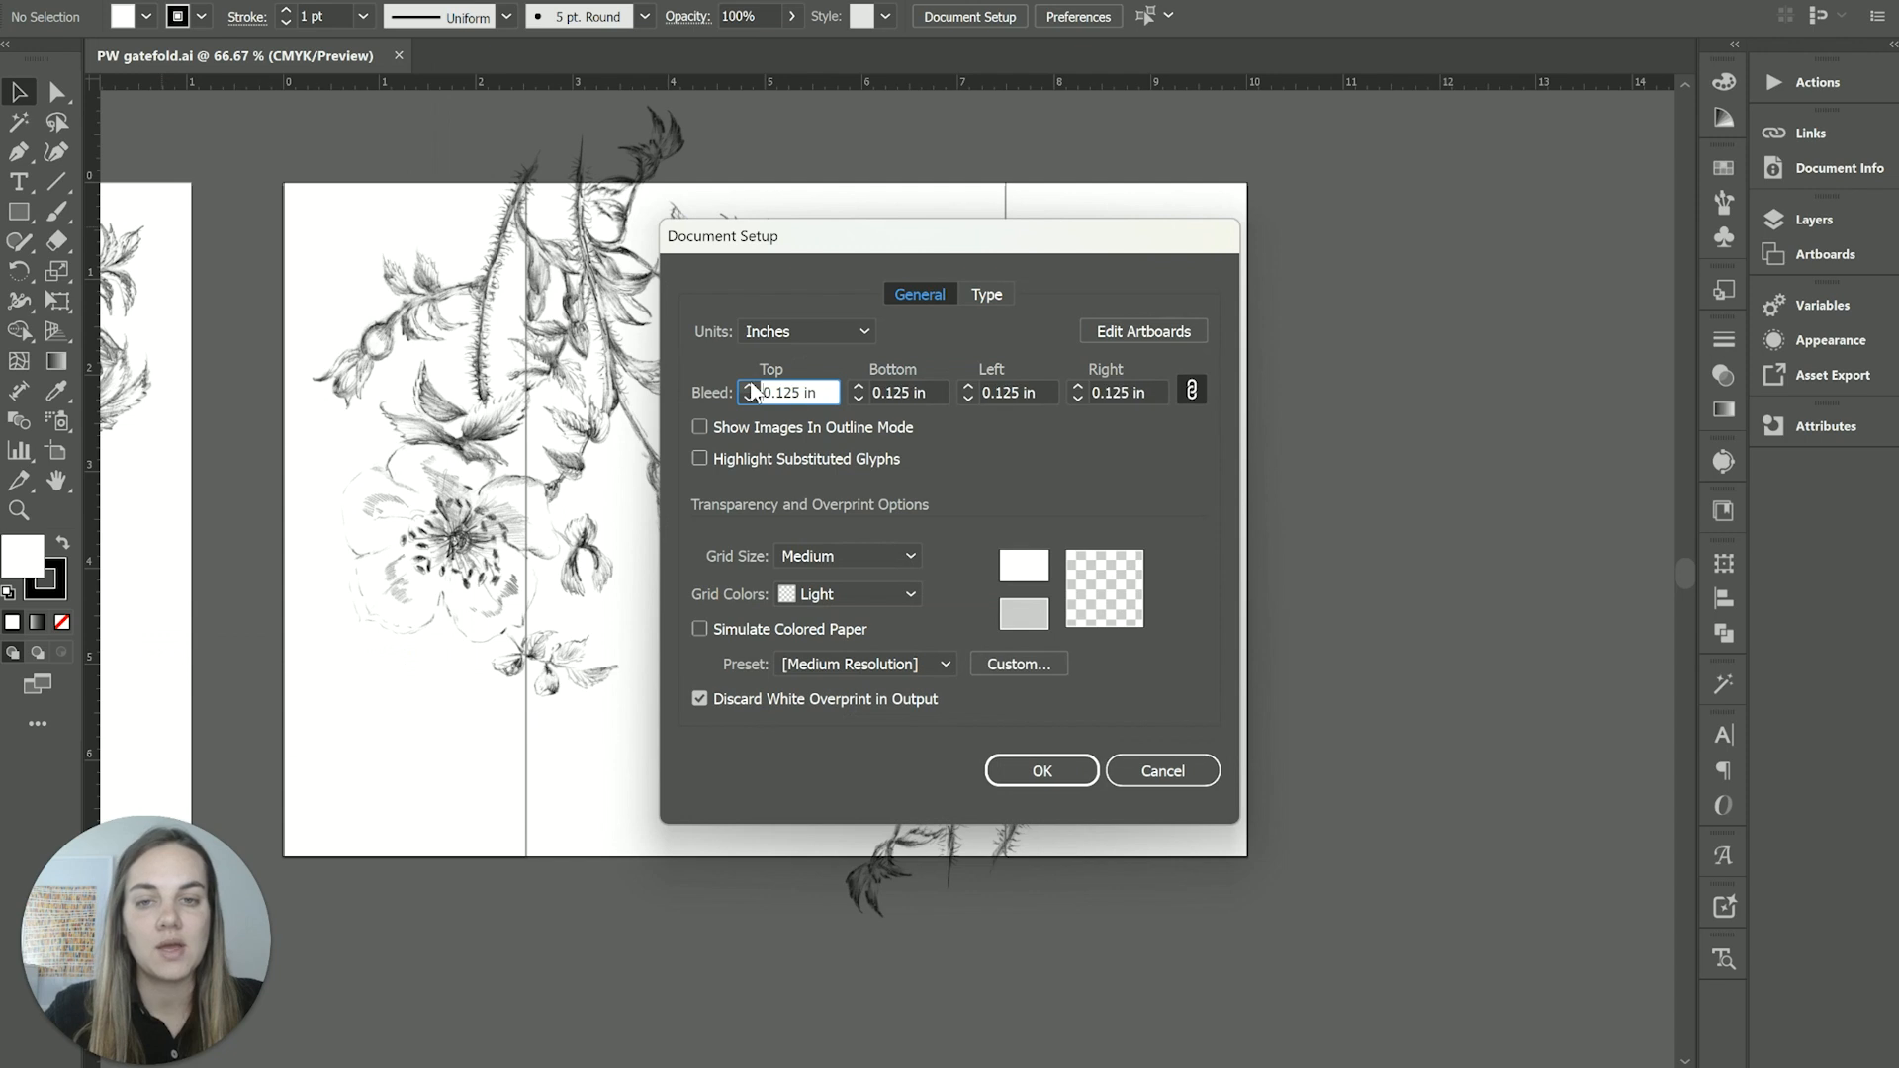
left_click(1040, 771)
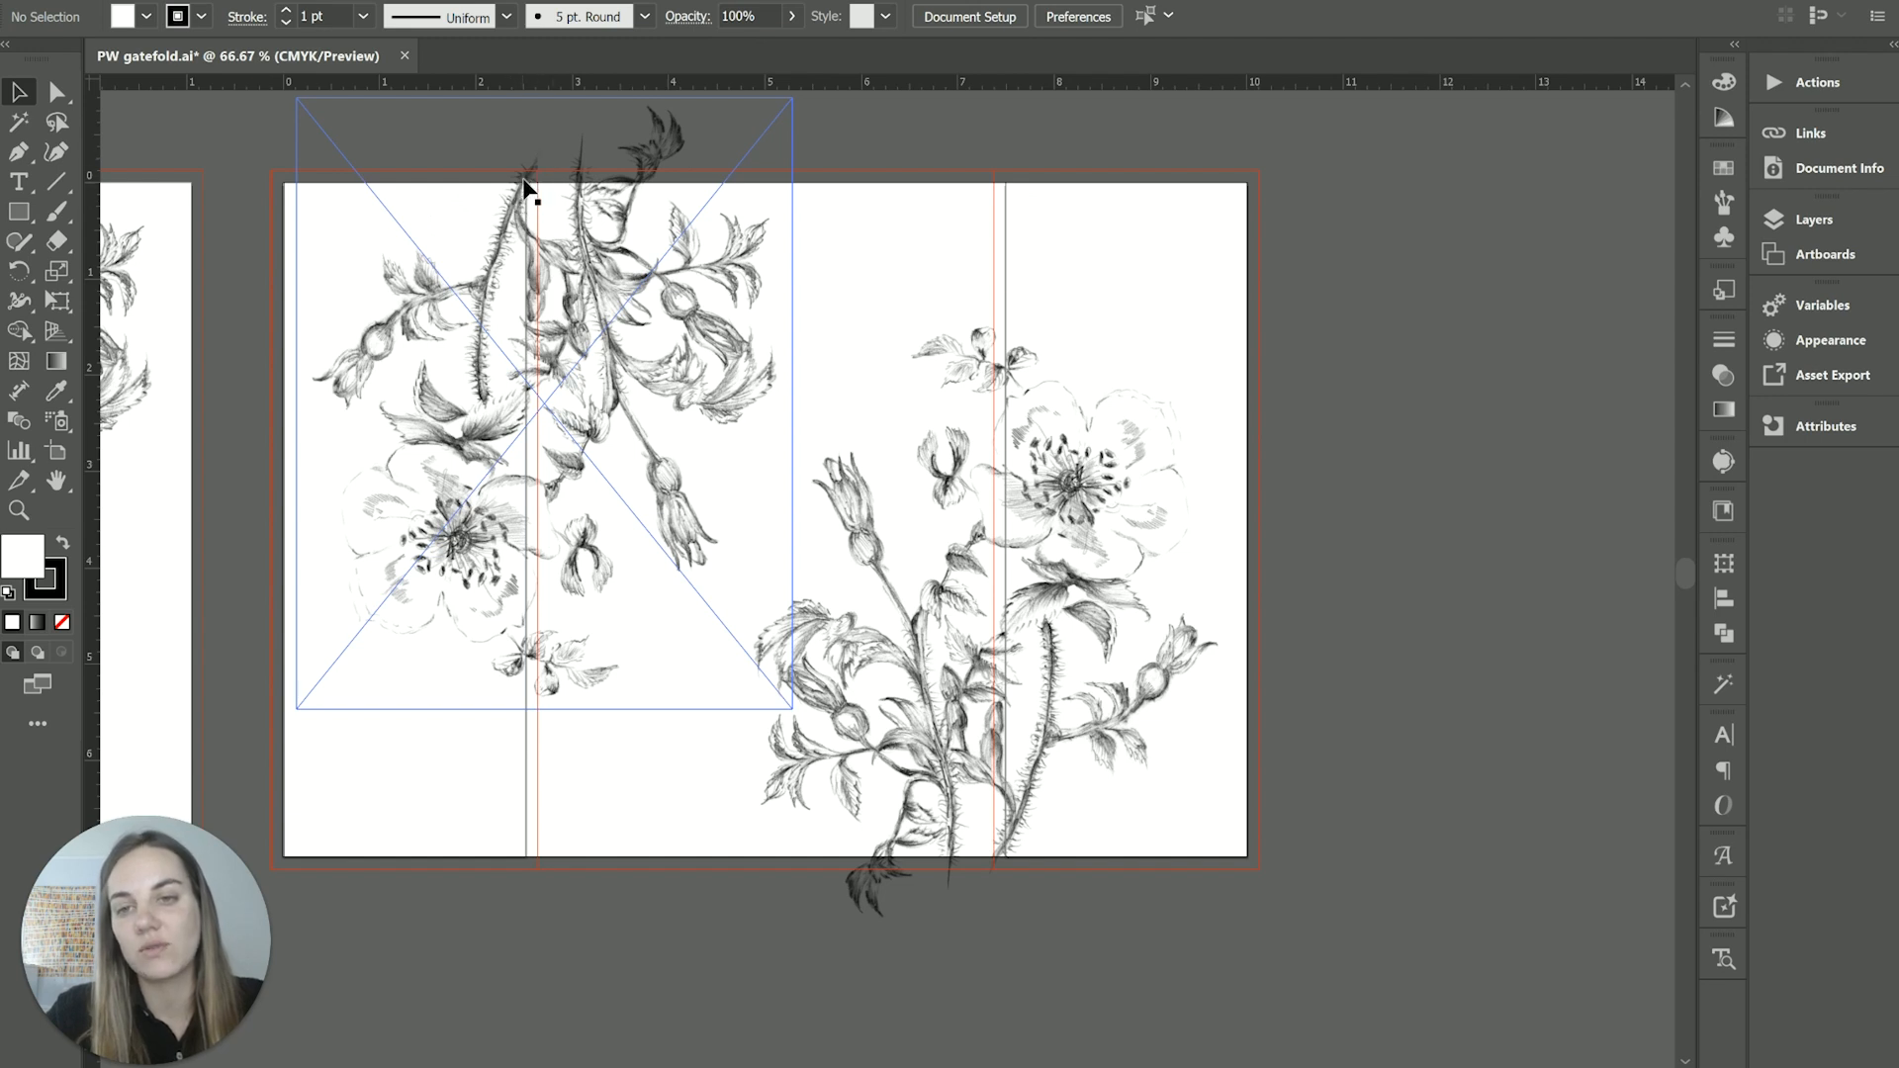
mouse_move(835, 217)
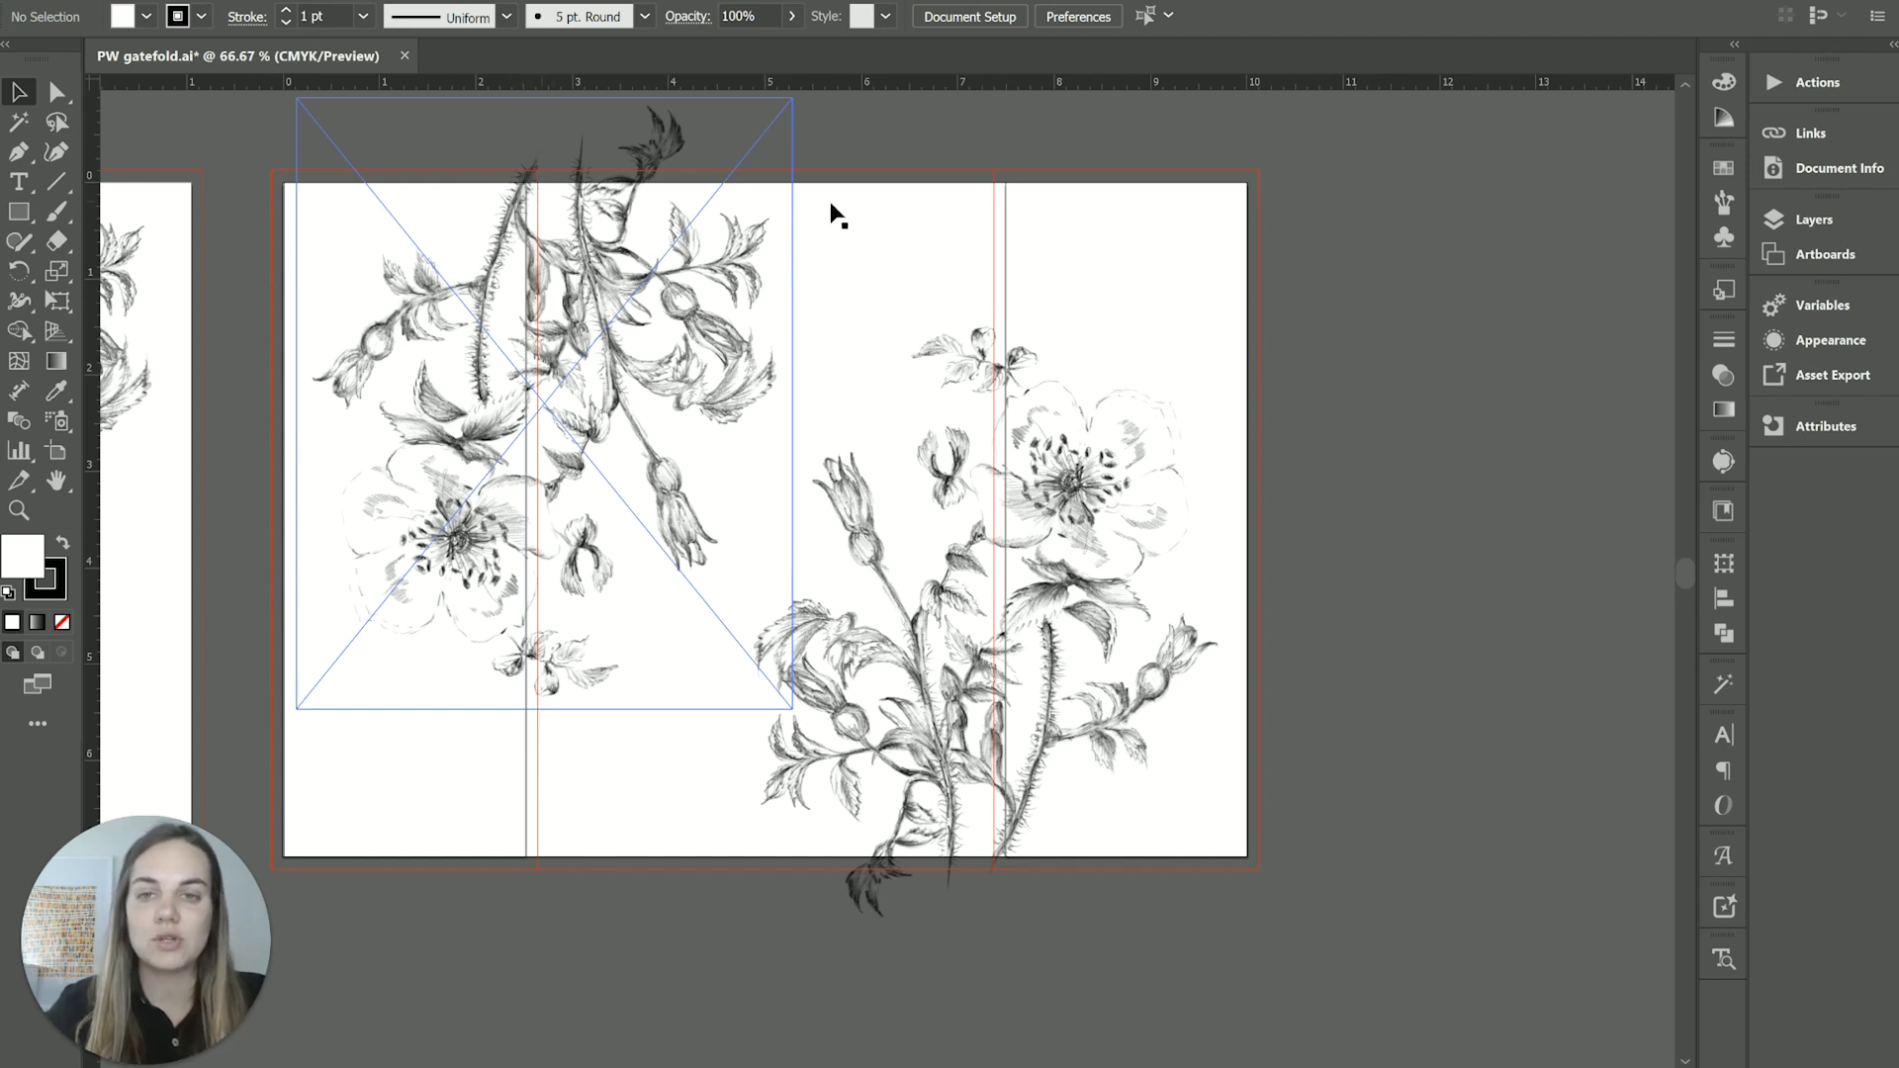
left_click(37, 16)
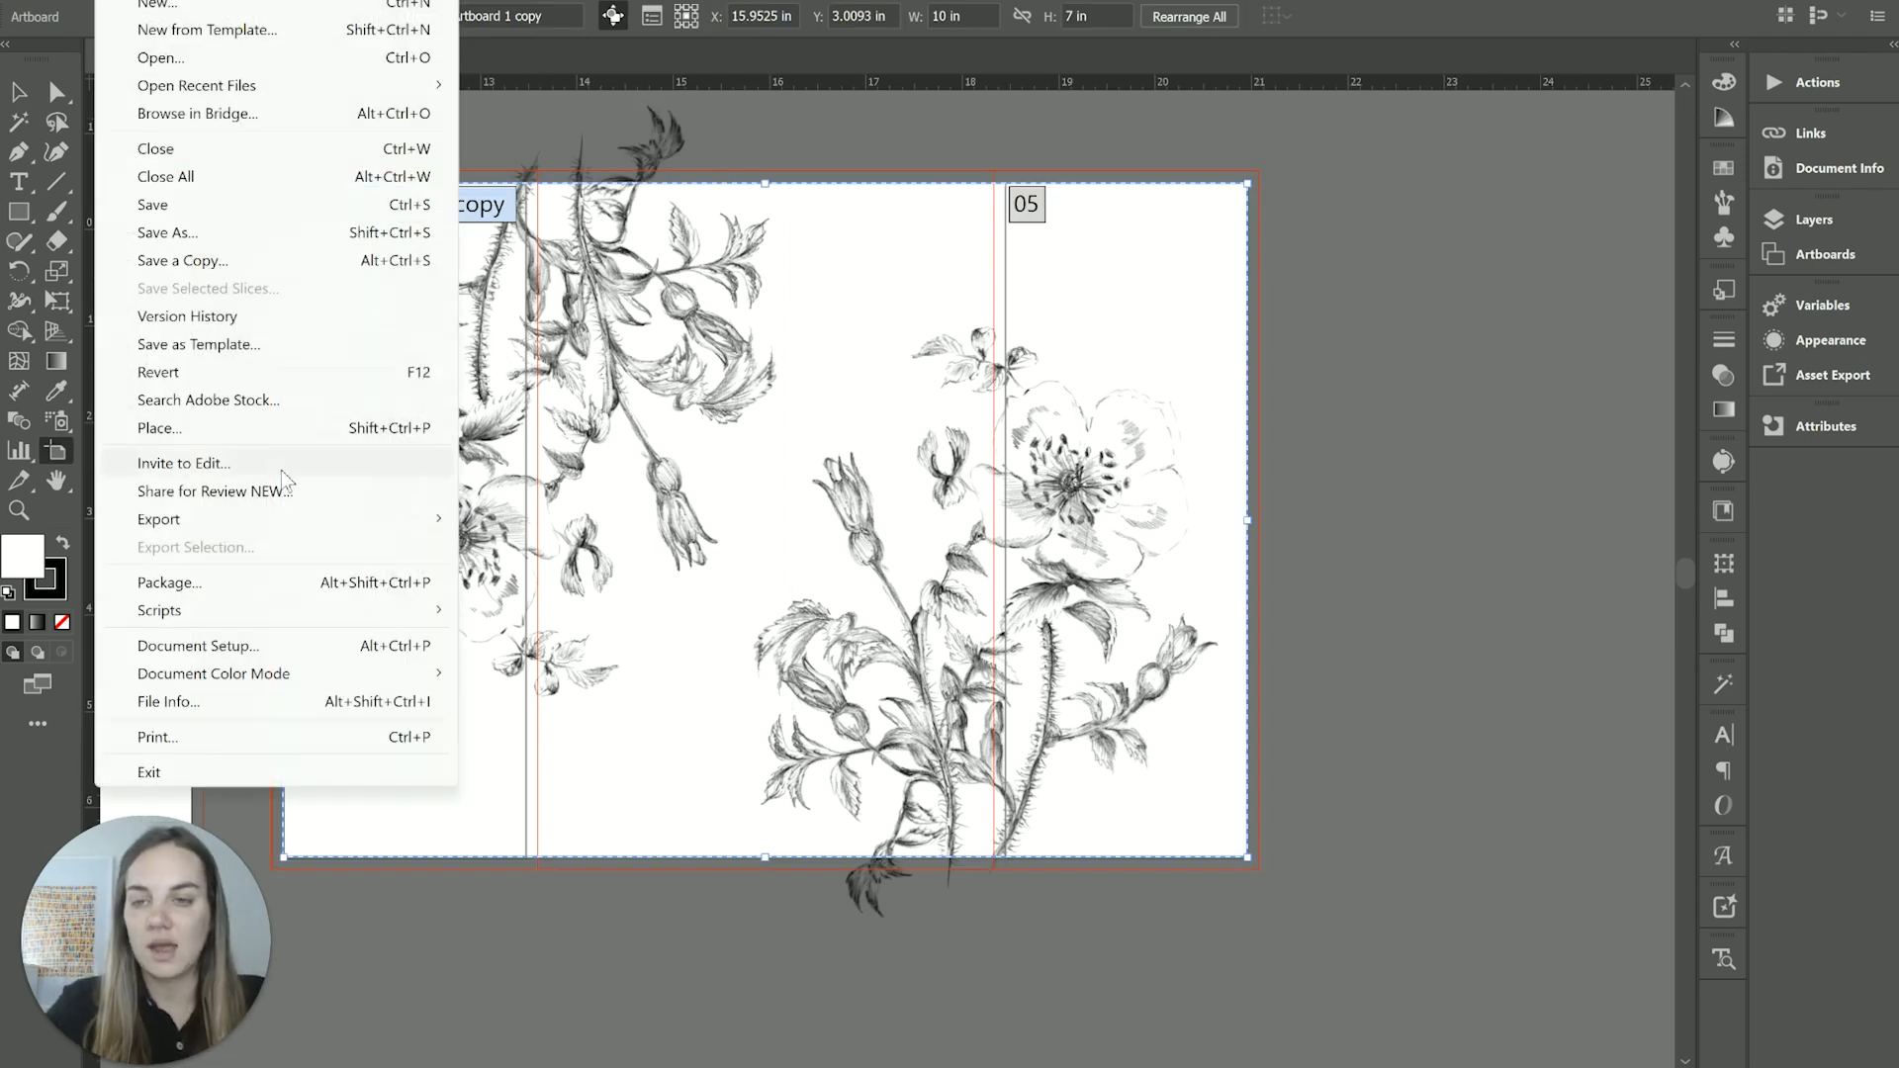
Save artboards 1–6 as Adobe PDF 'PW gatefold' without Illustrator editing capabilities
left_click(167, 232)
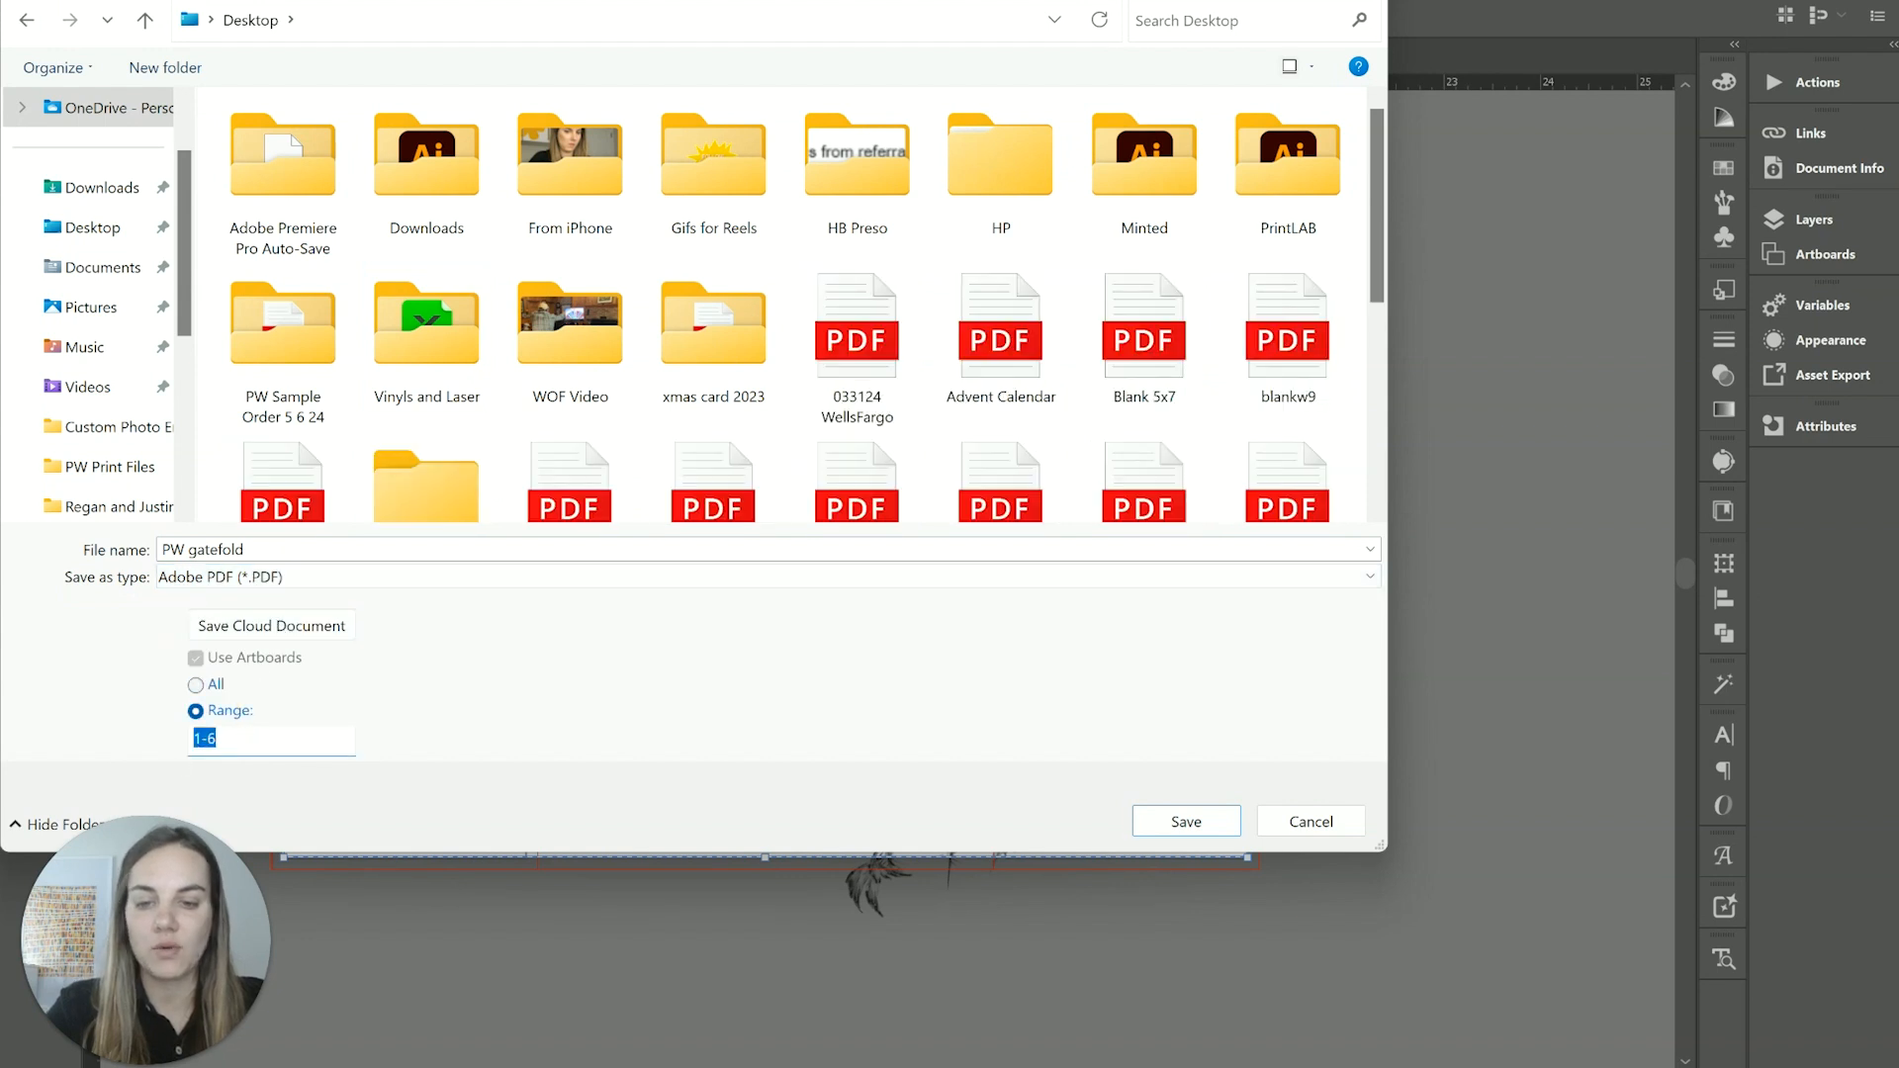
left_click(1182, 821)
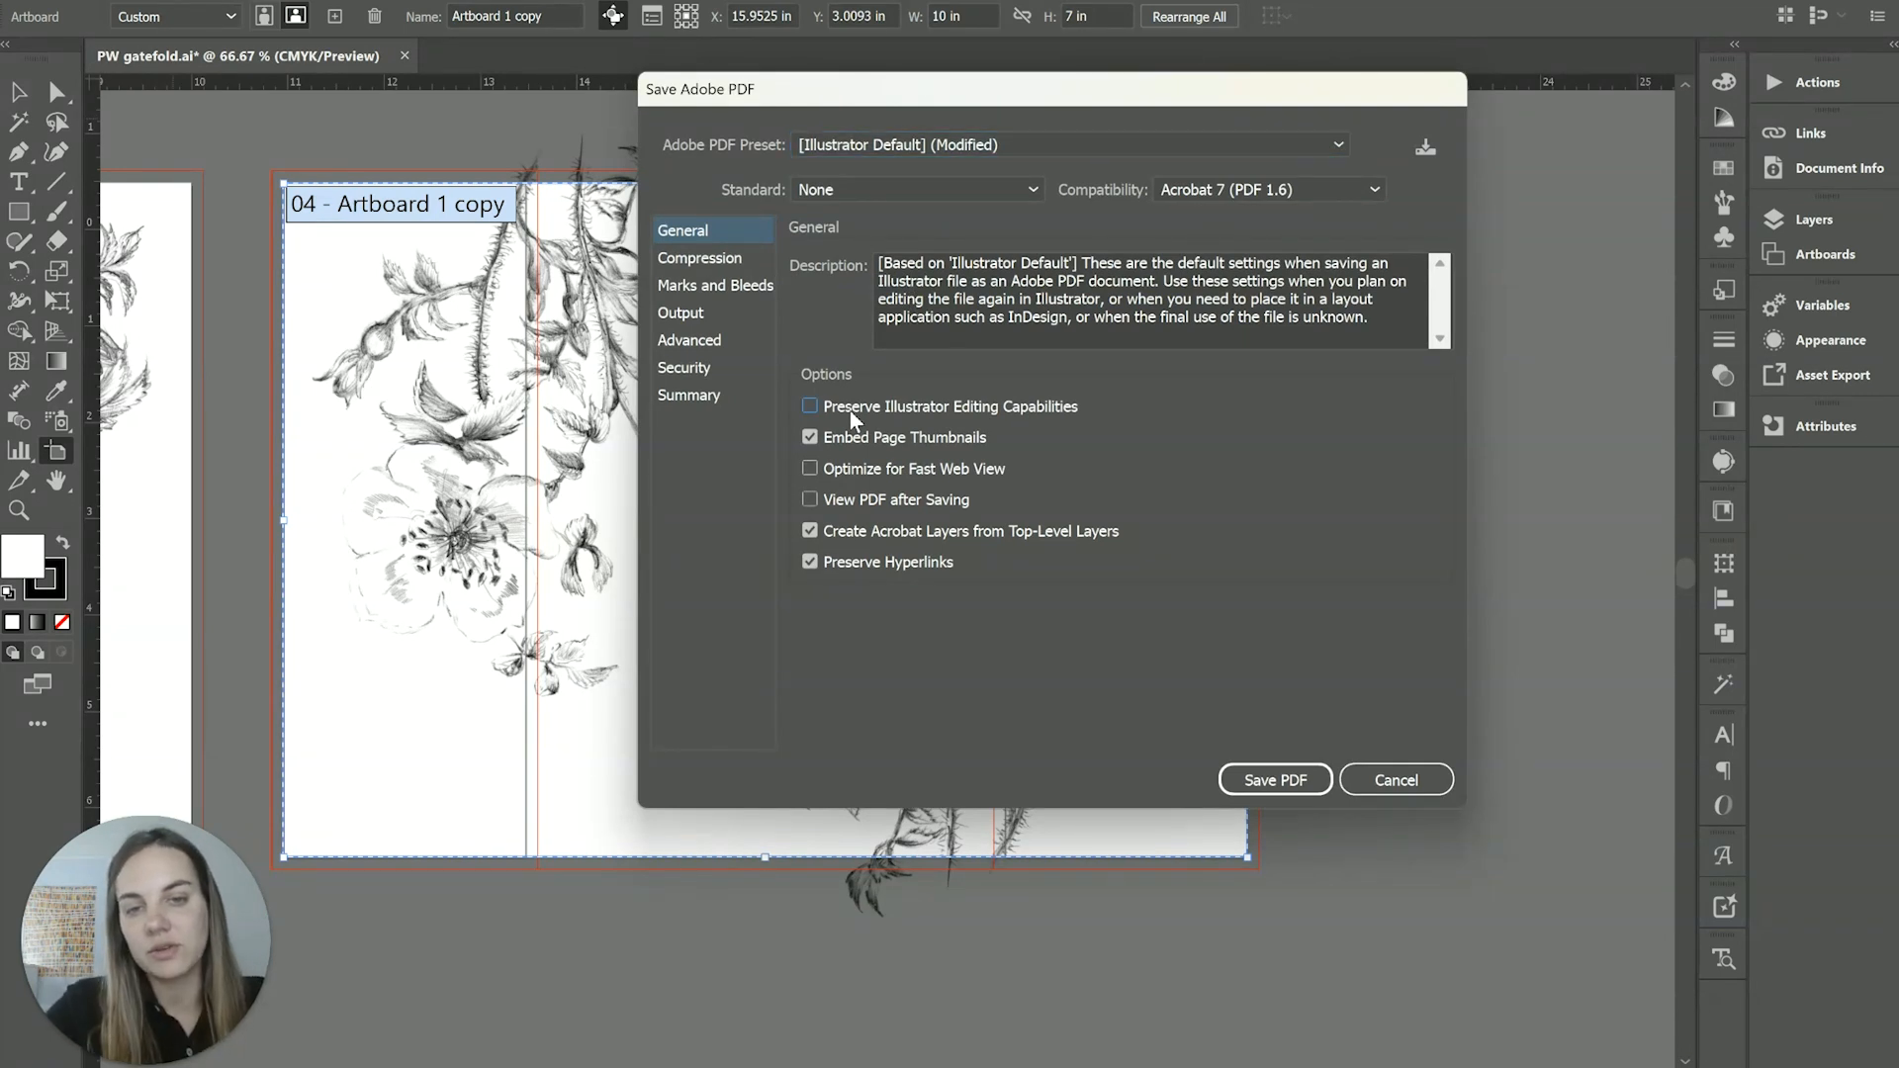
left_click(714, 285)
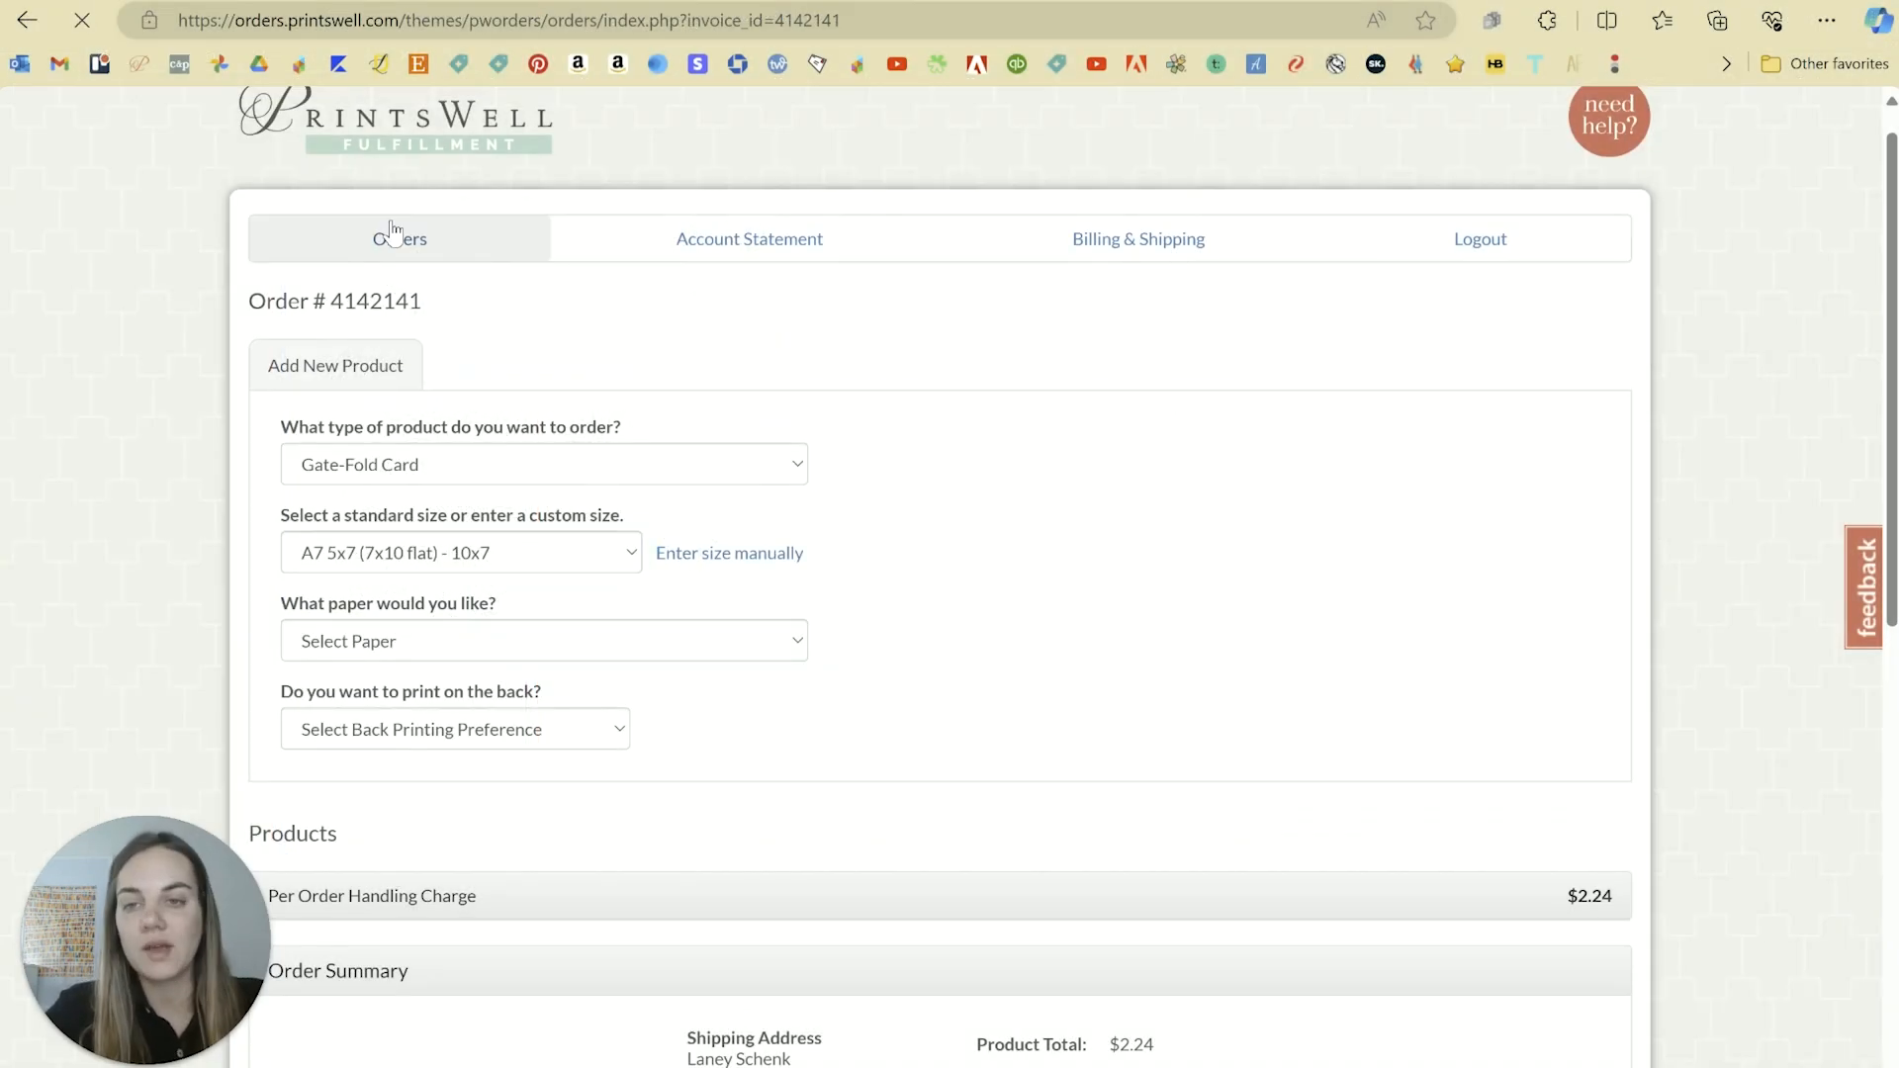
Pick the A7 5x7 (7x10 flat) size and 80 Eggshell Ultra White paper
left_click(399, 238)
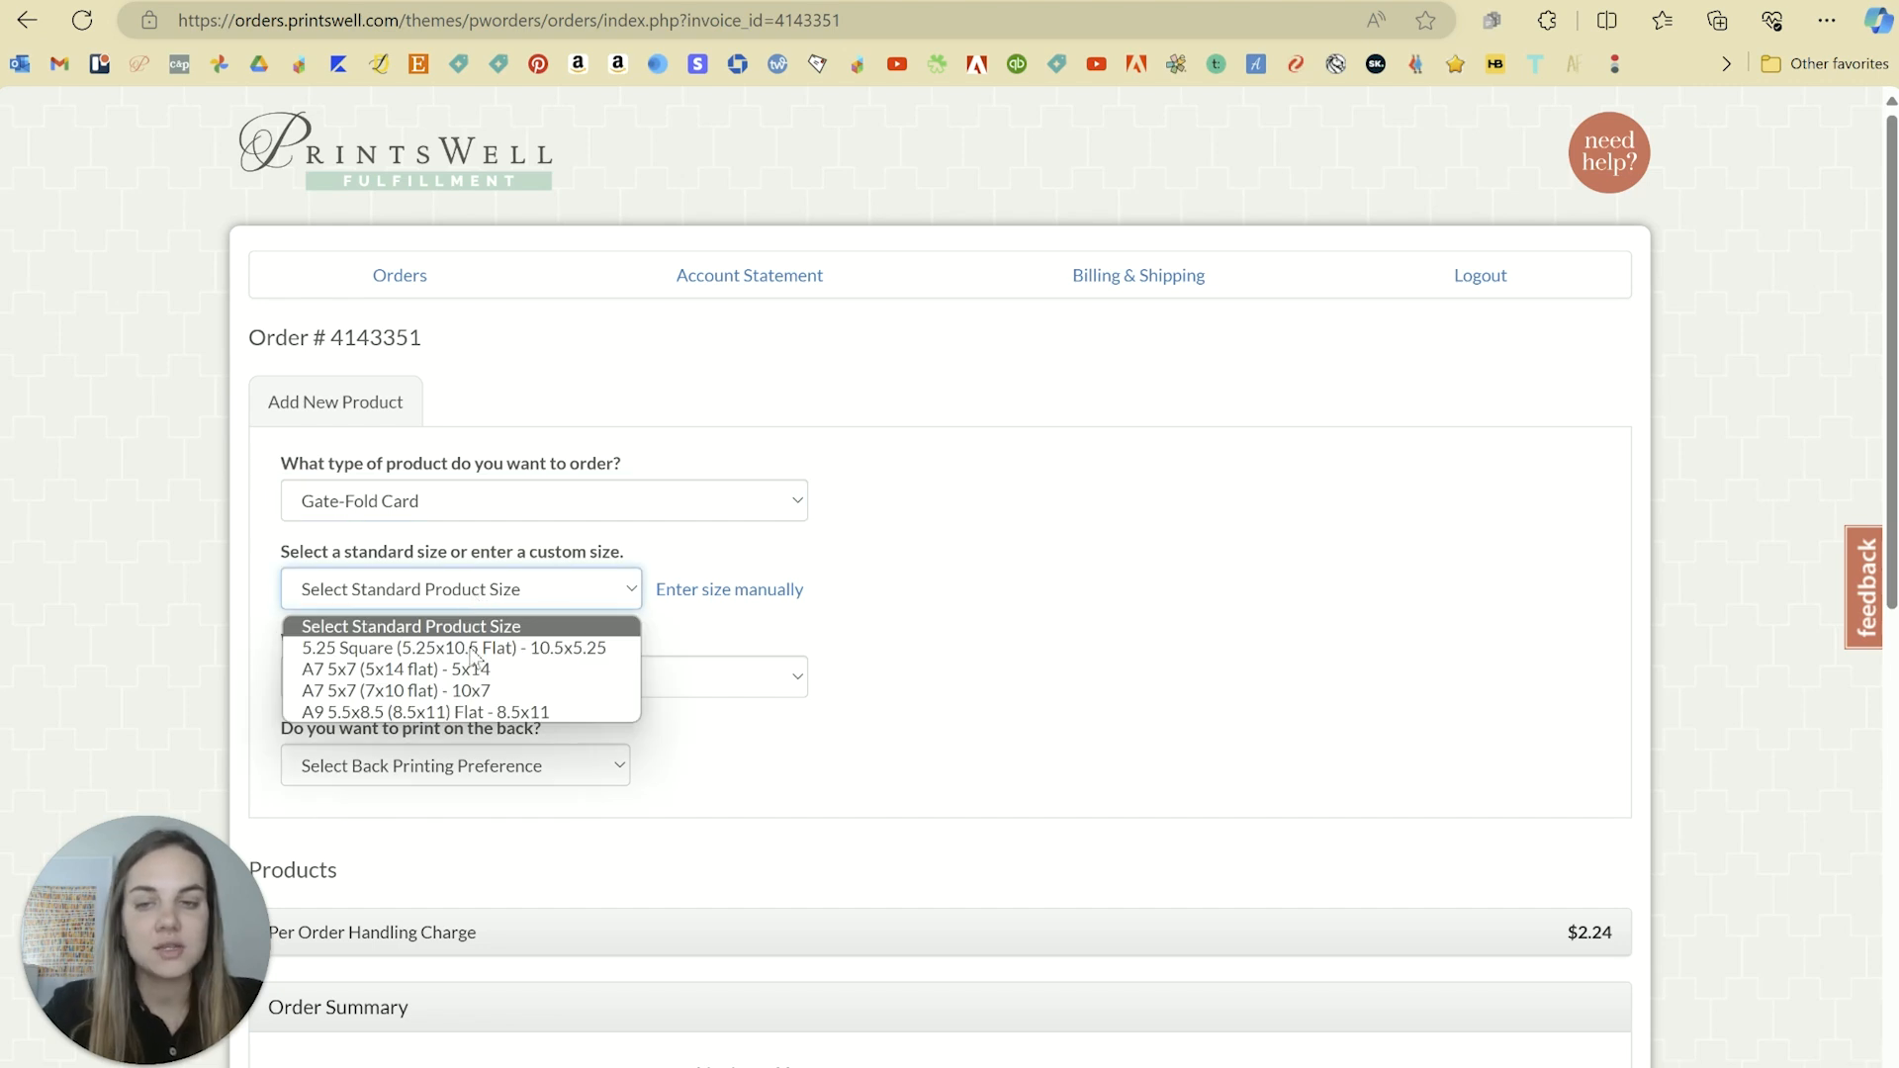
left_click(394, 690)
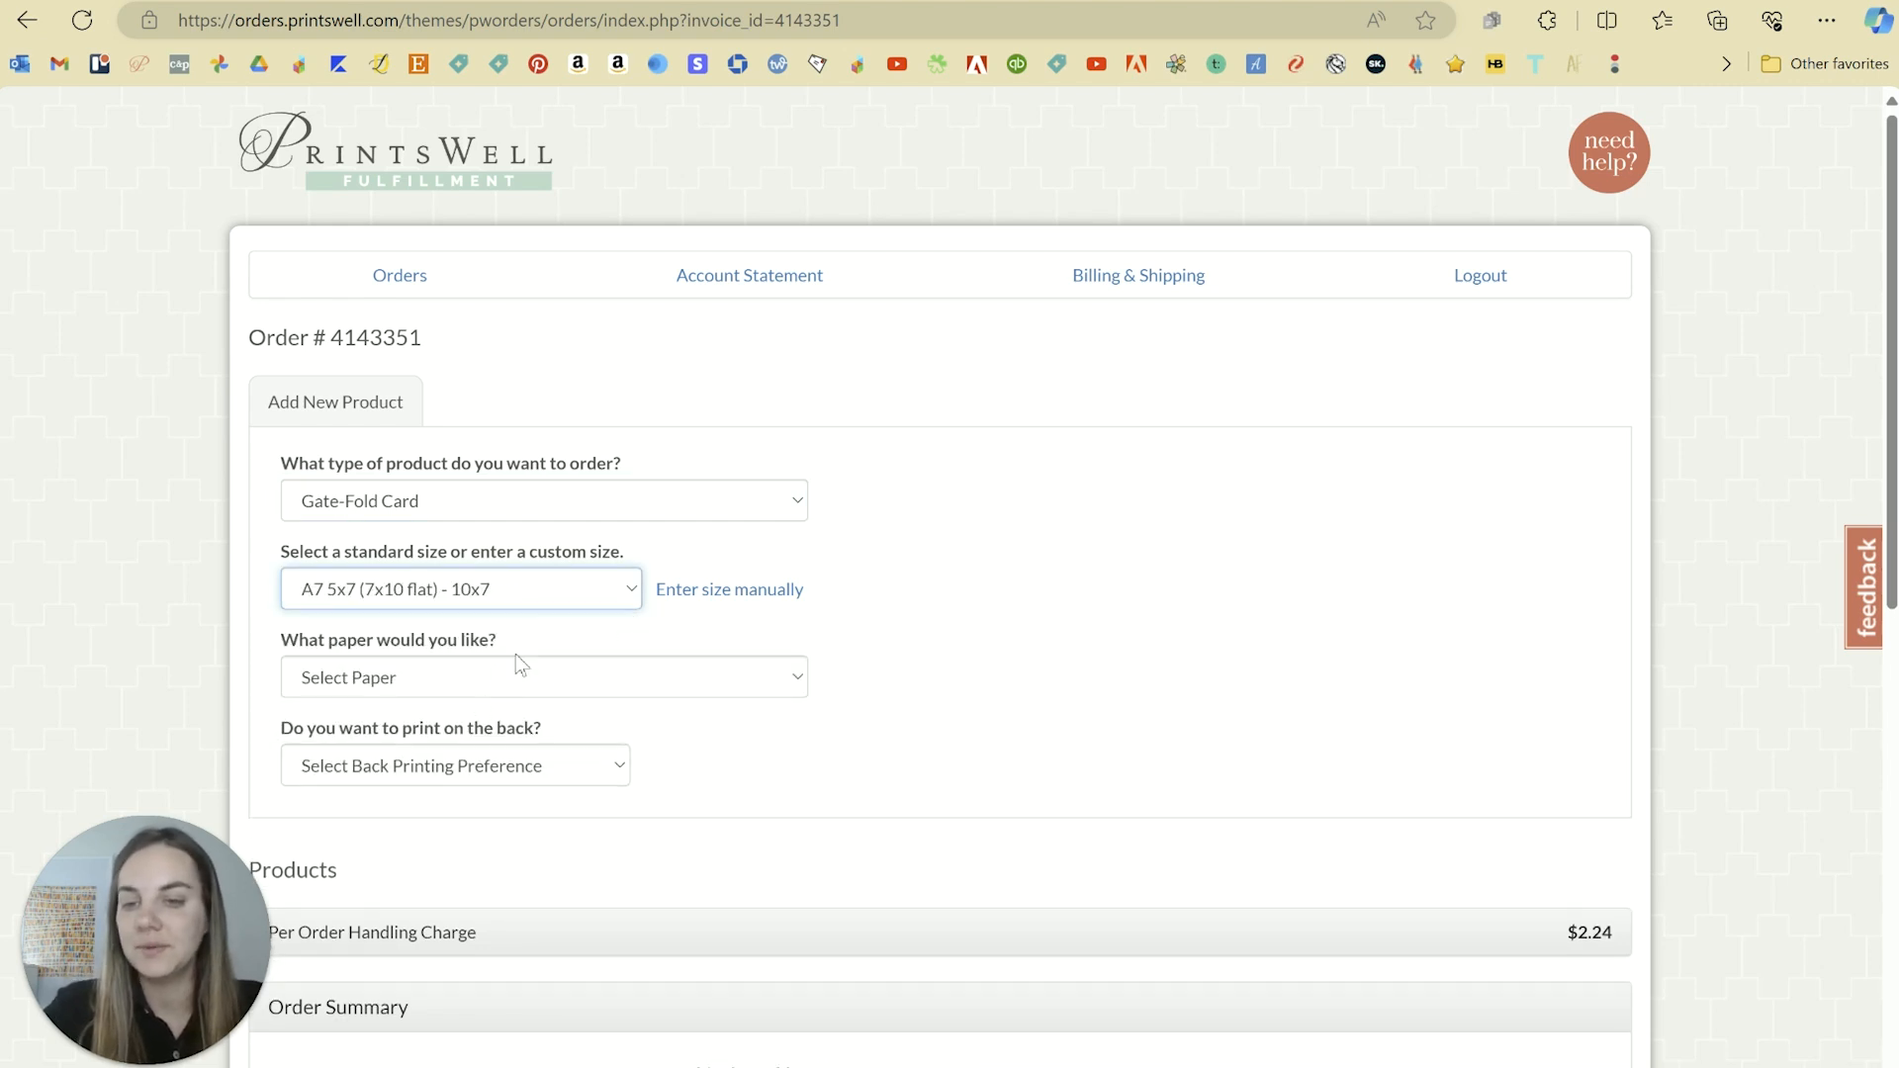
left_click(543, 676)
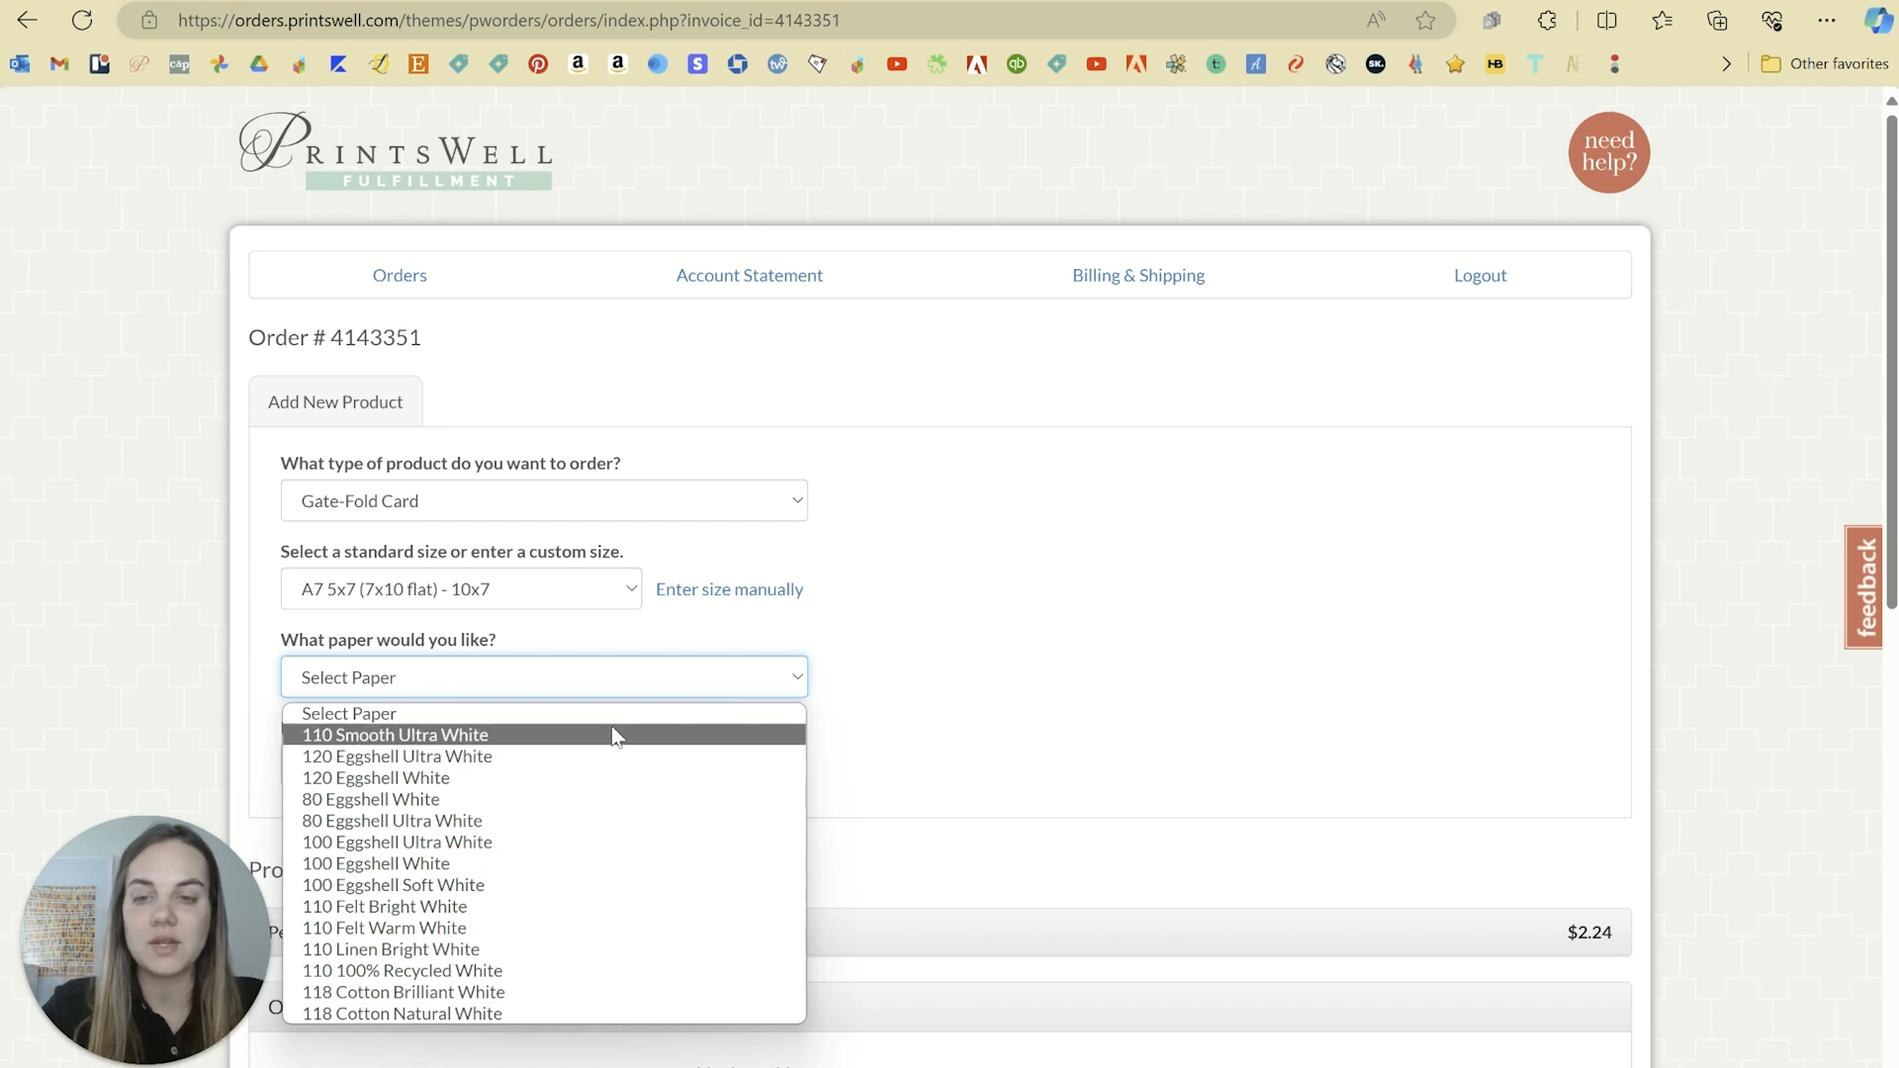
mouse_move(611, 714)
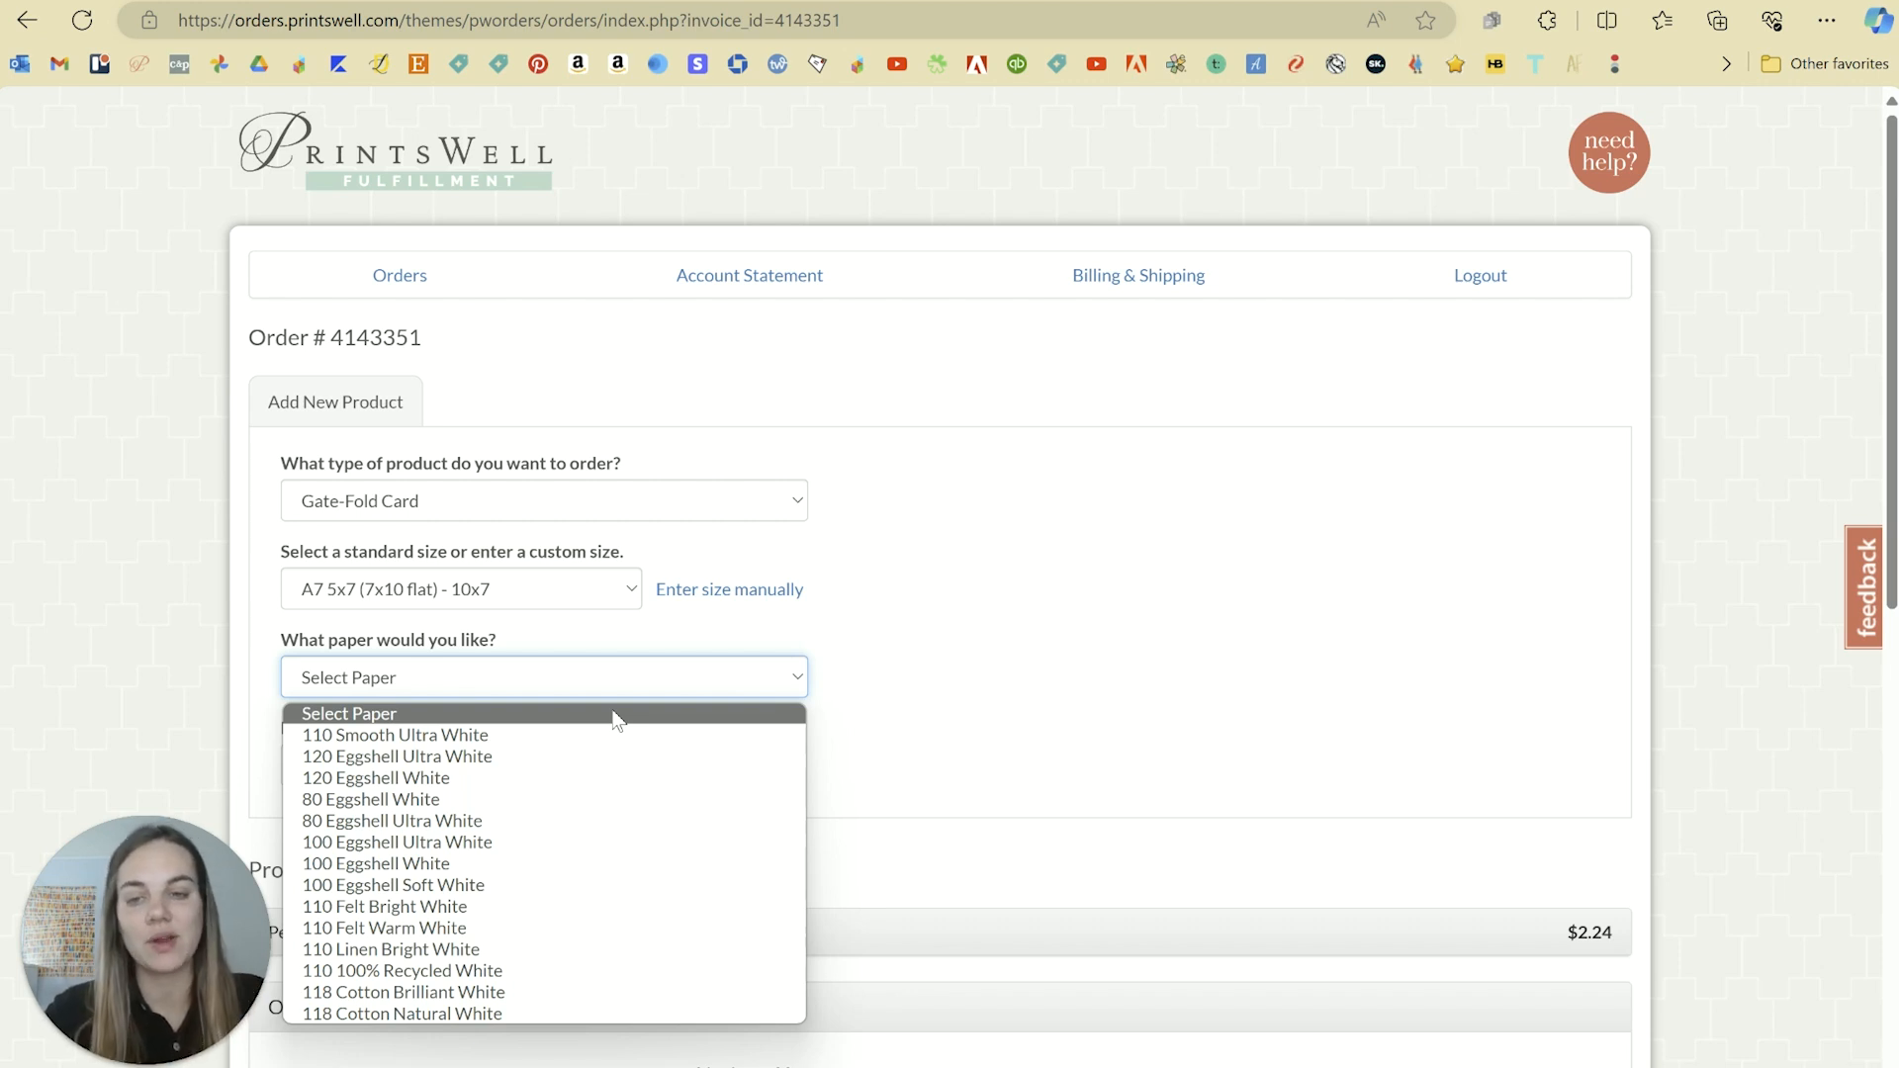
mouse_move(541, 729)
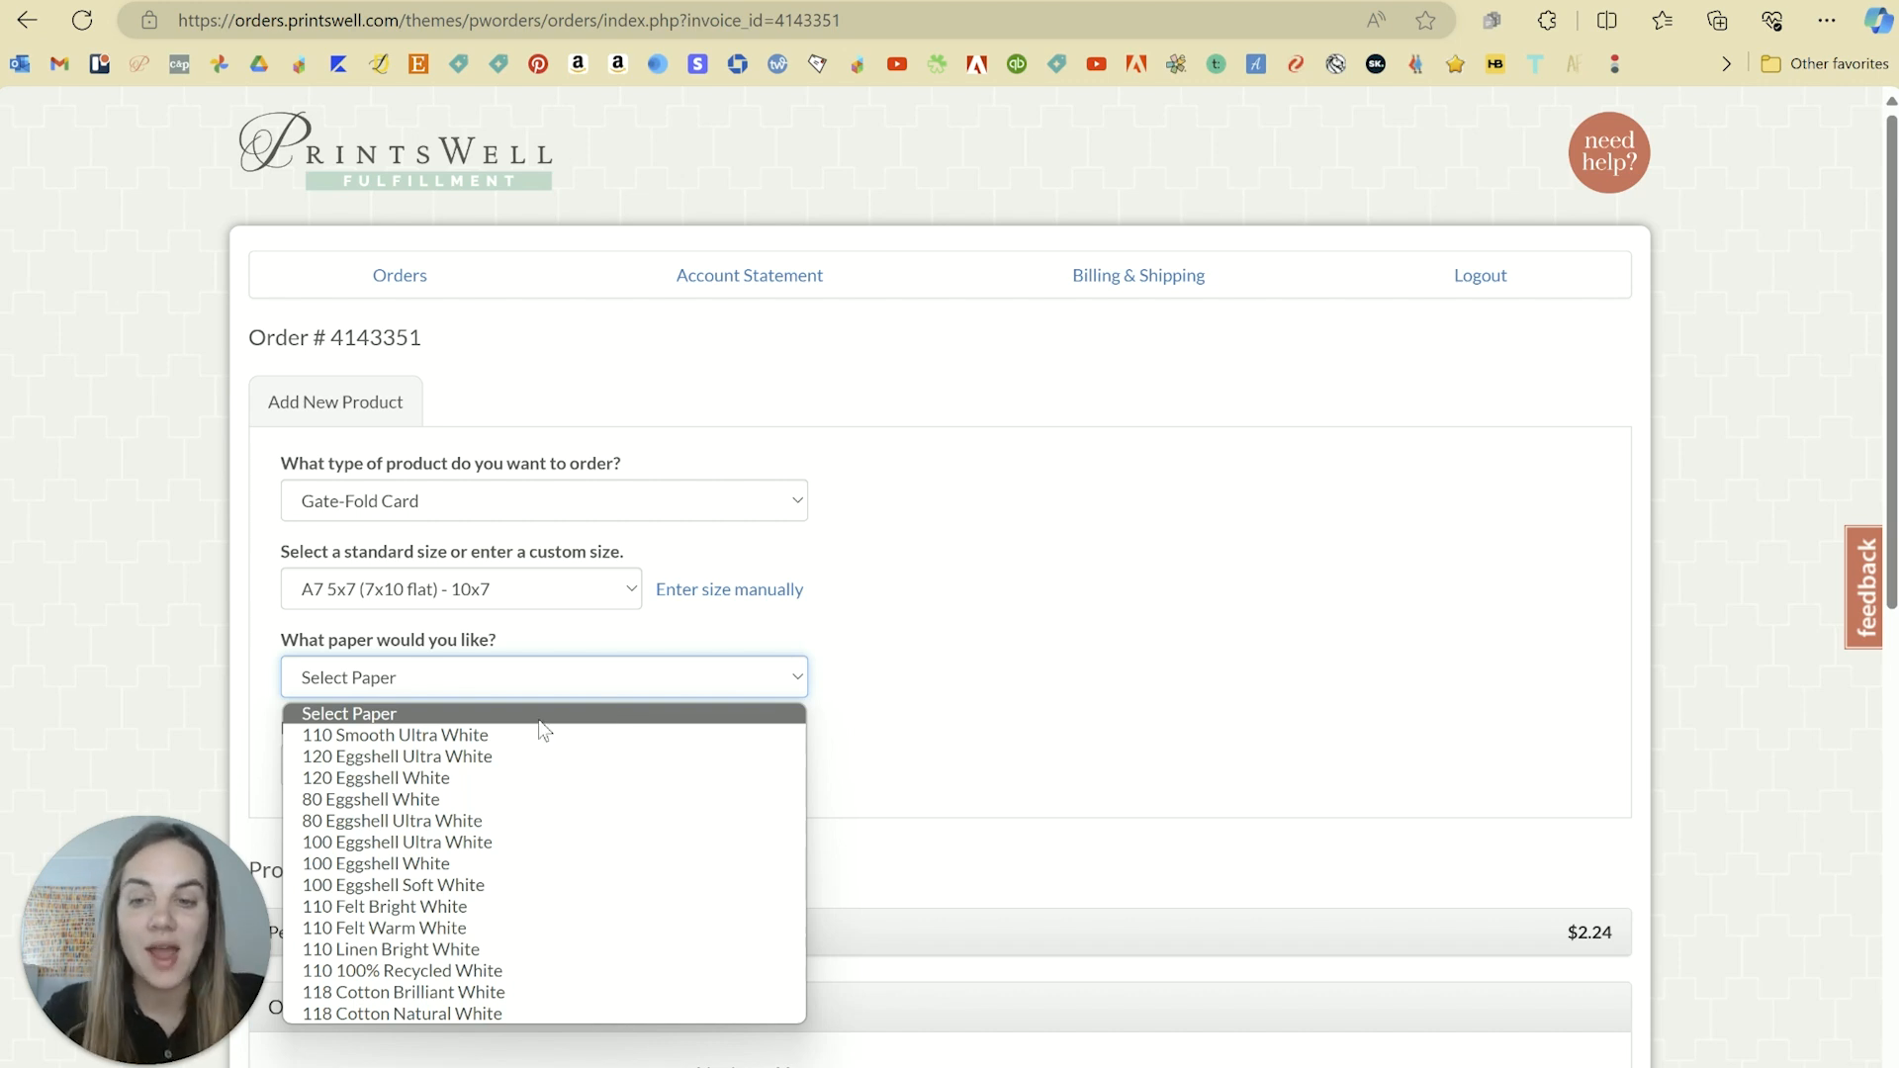
mouse_move(390, 820)
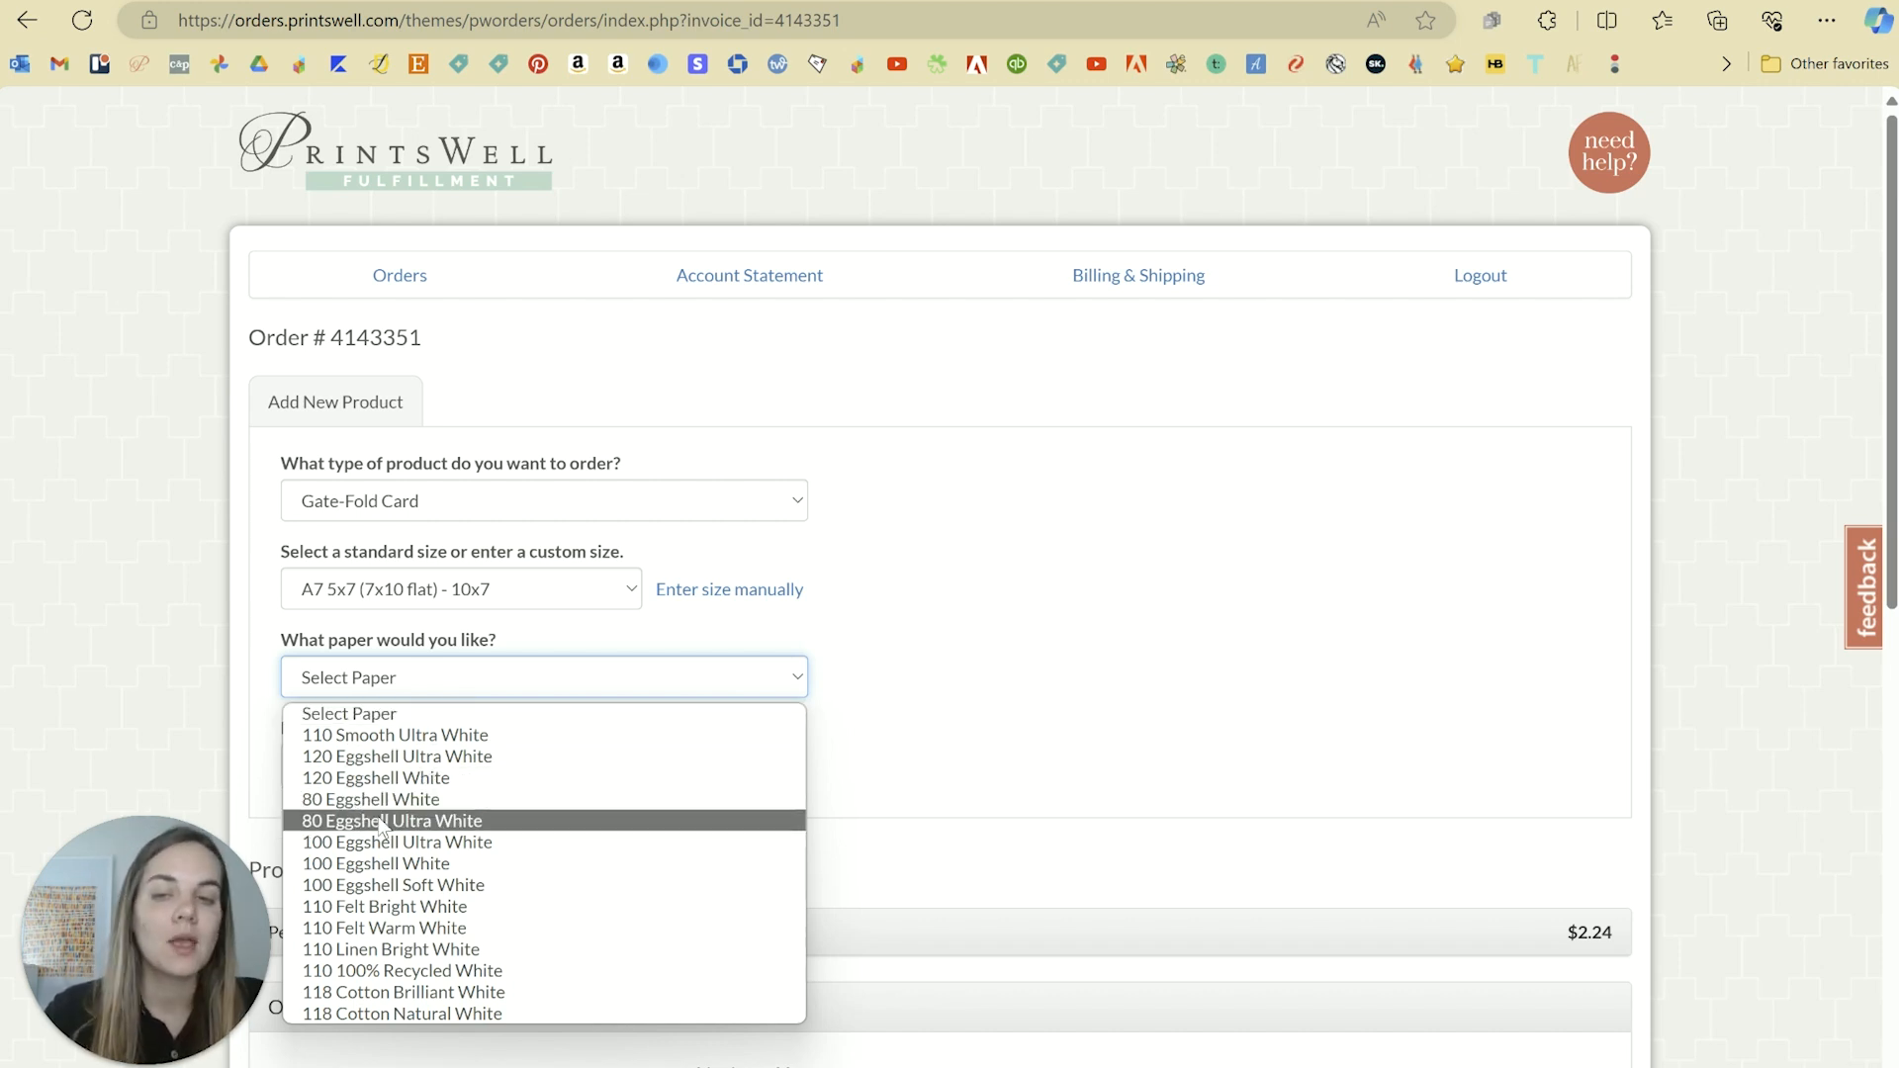
left_click(389, 820)
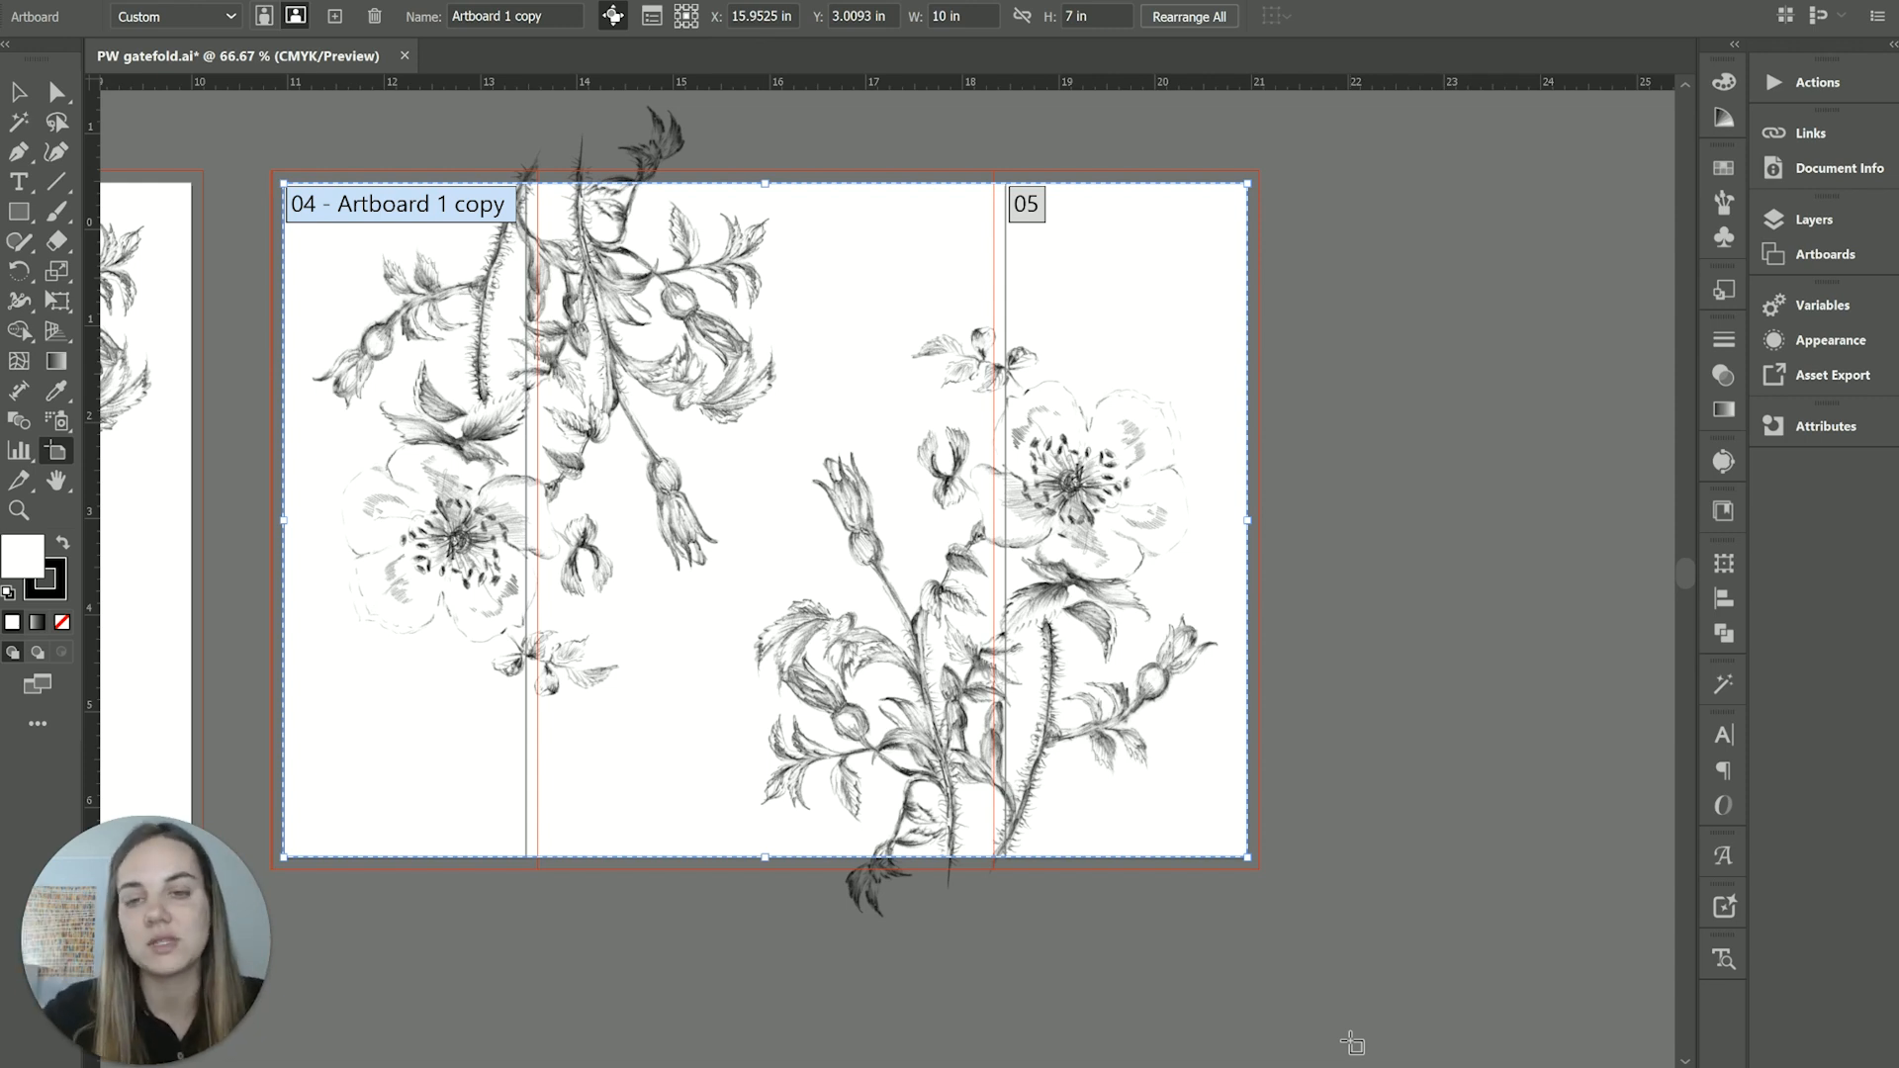
mouse_move(836, 383)
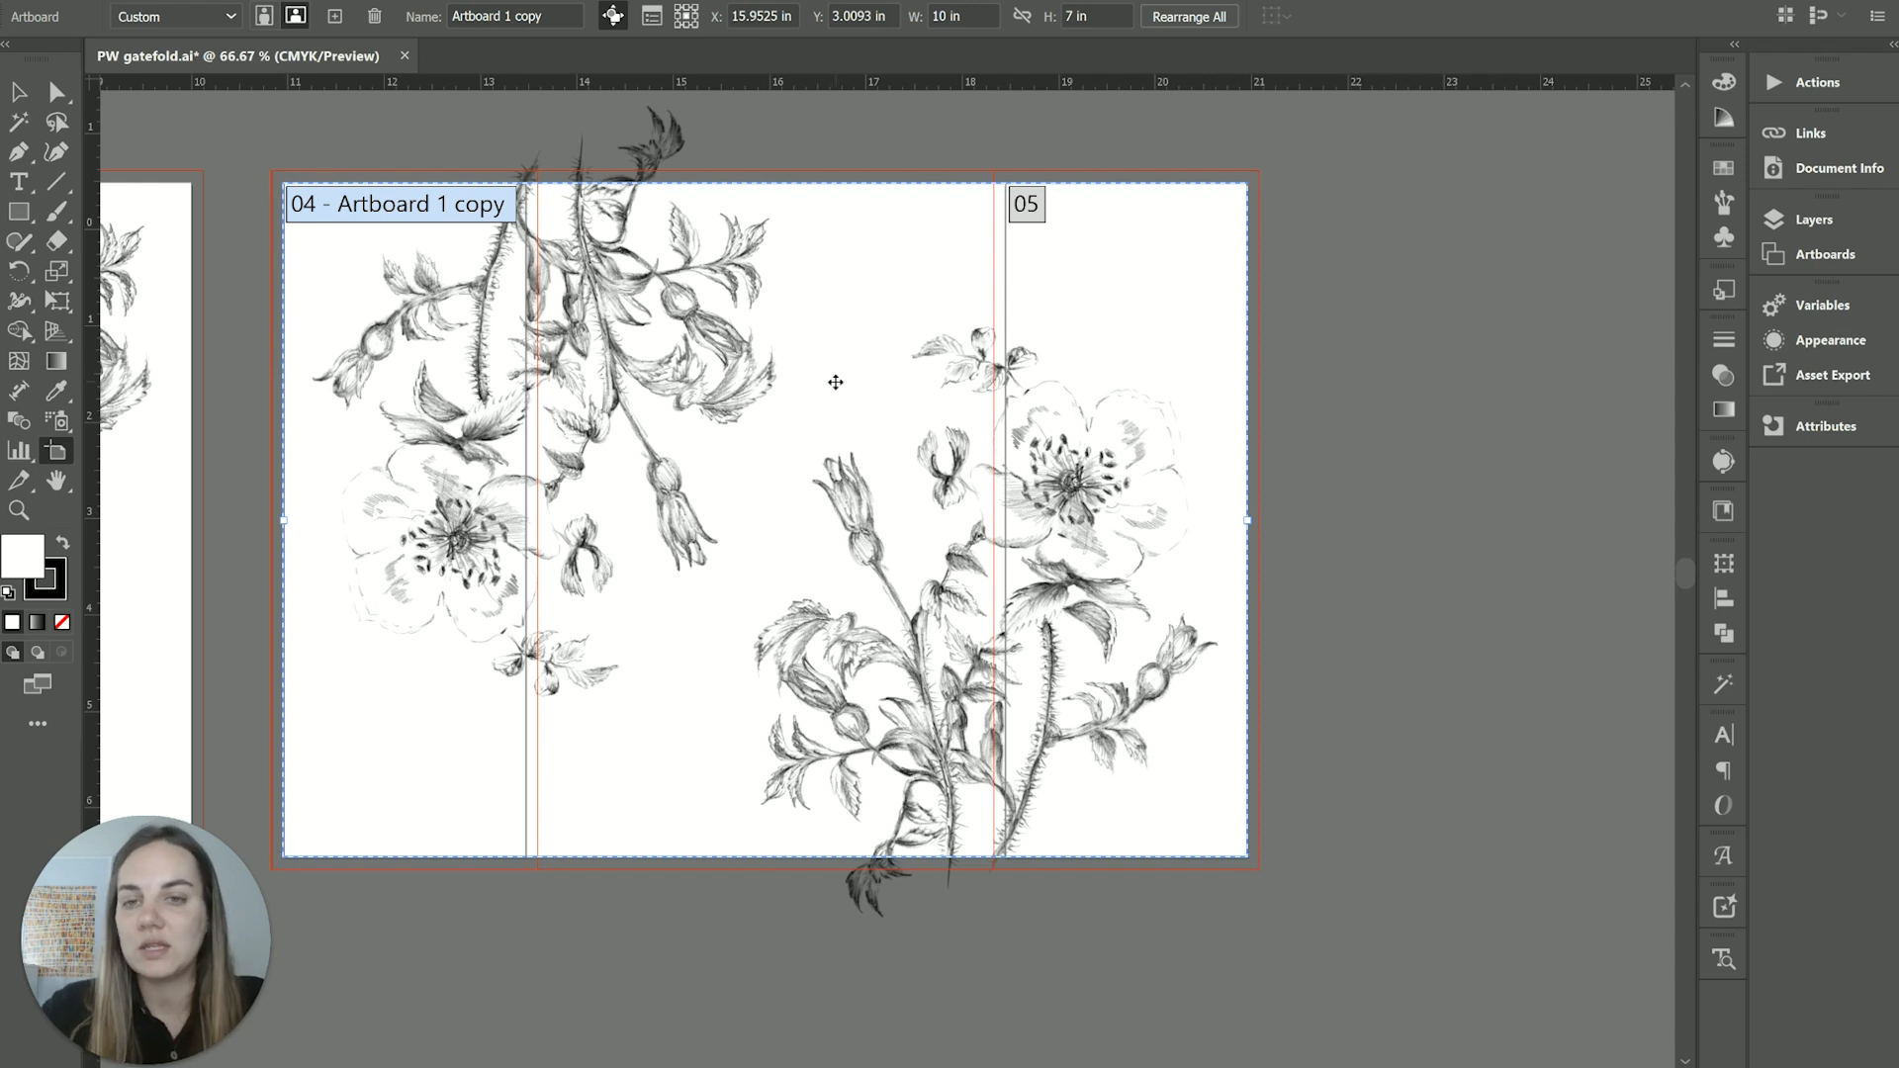
Switch from Illustrator to the PrintsWell Fulfillment window in Edge
scroll("down", 3)
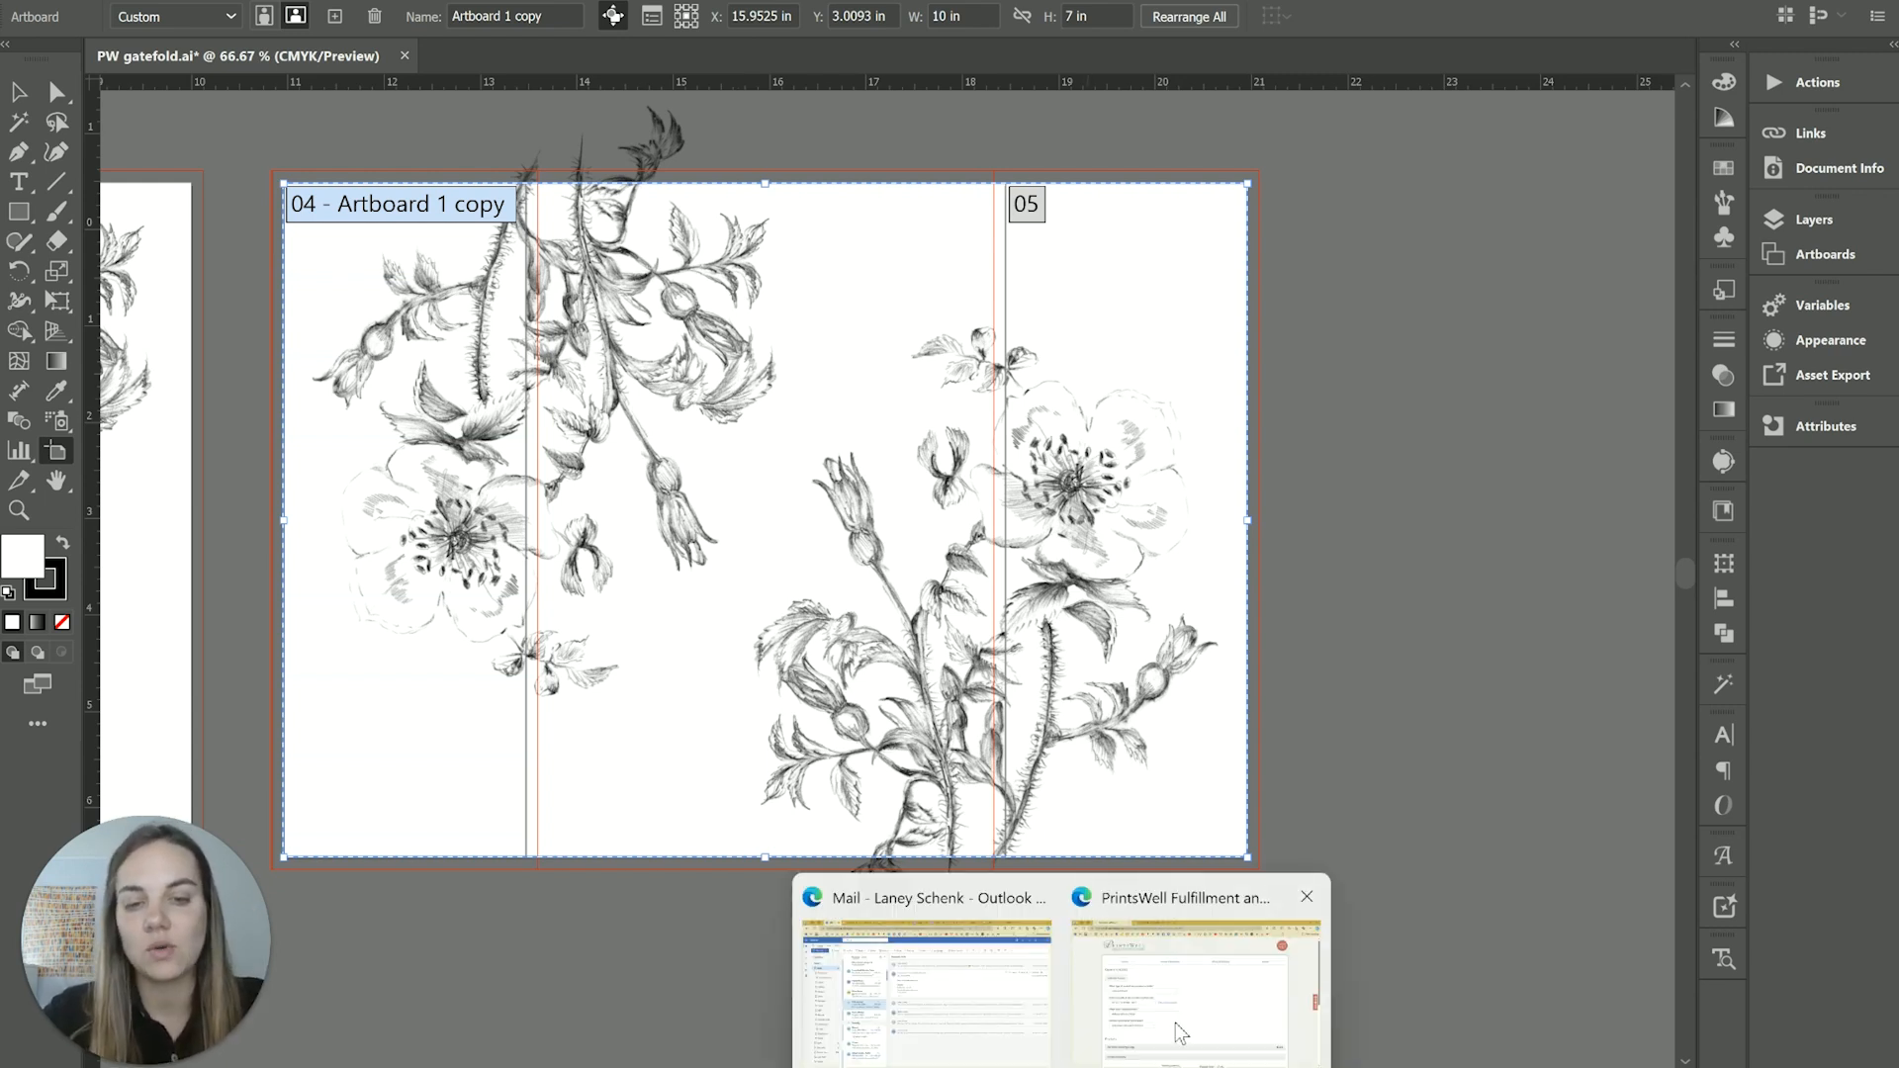
left_click(1187, 981)
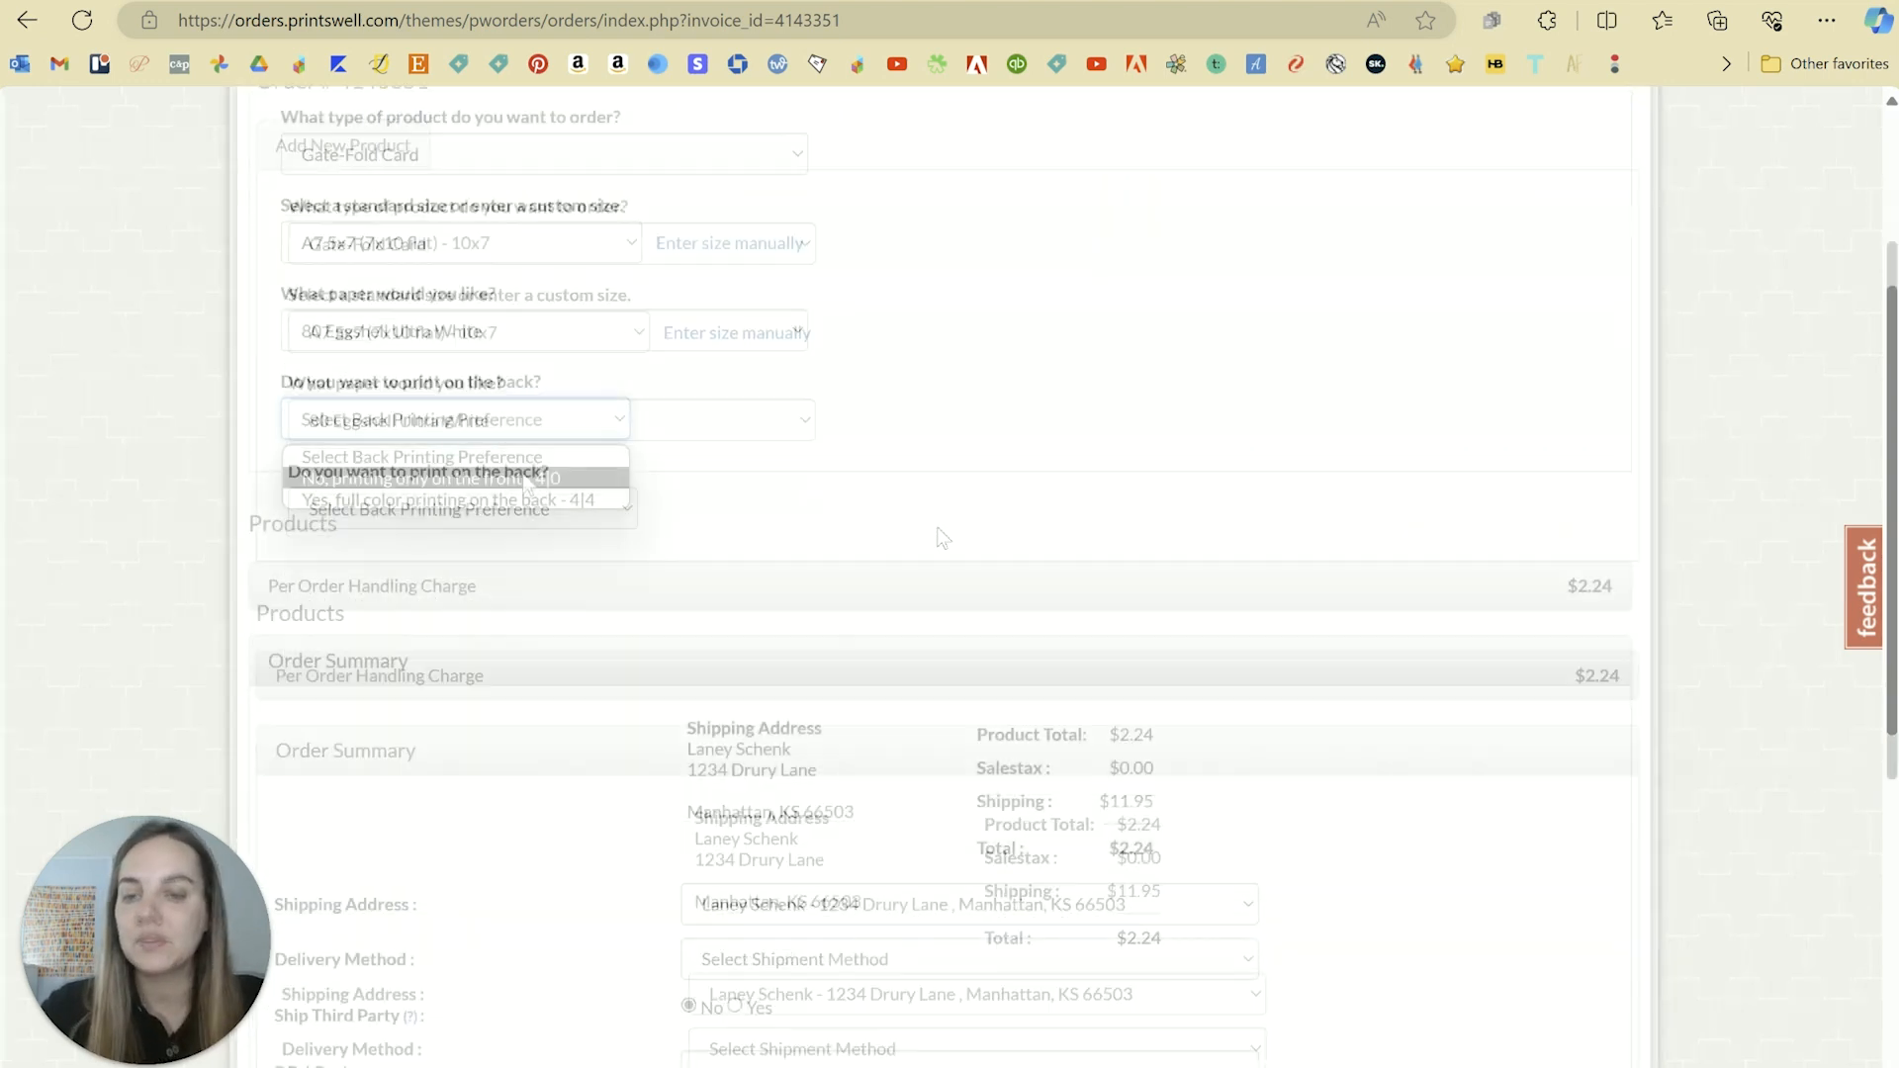
Choose front-only 4|0 printing and select the 100-card gate-fold product
left_click(426, 476)
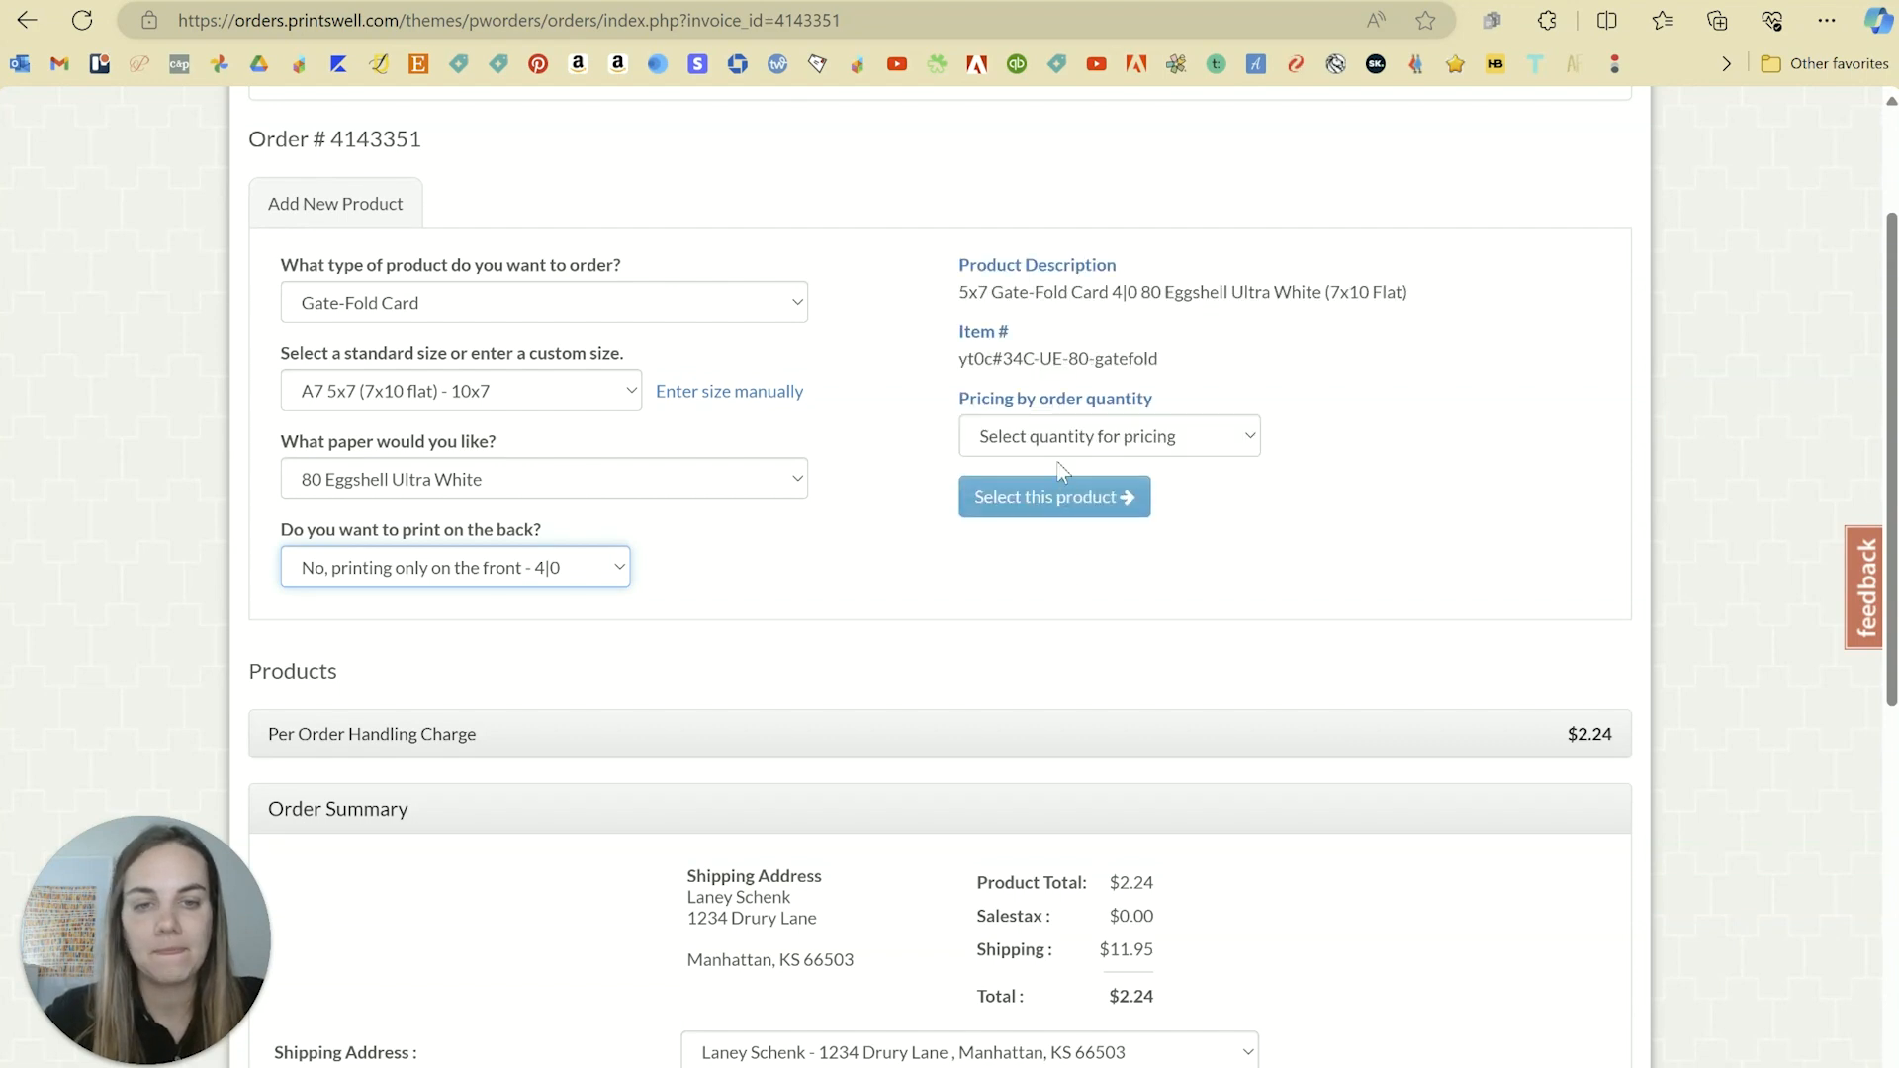
left_click(1052, 497)
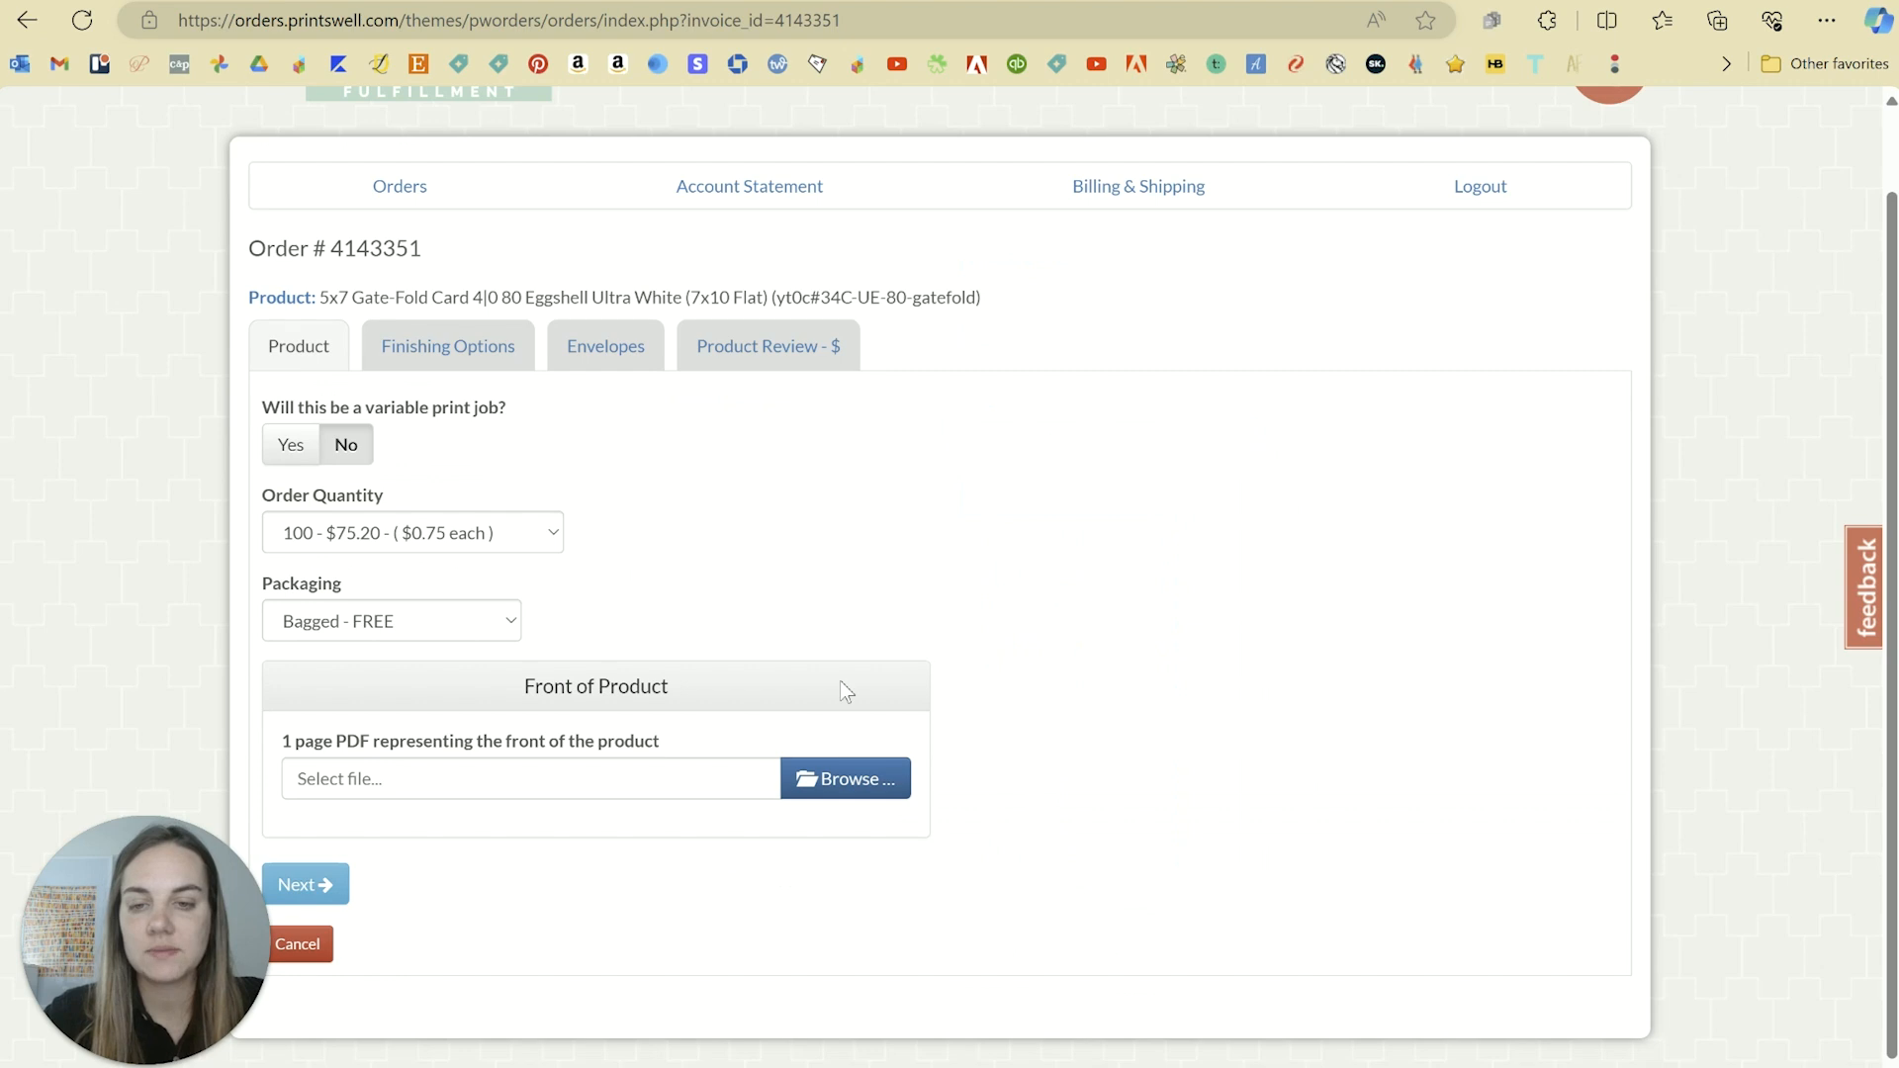
Browse for the floral gatefold PDF in the home folder as the front file
left_click(844, 778)
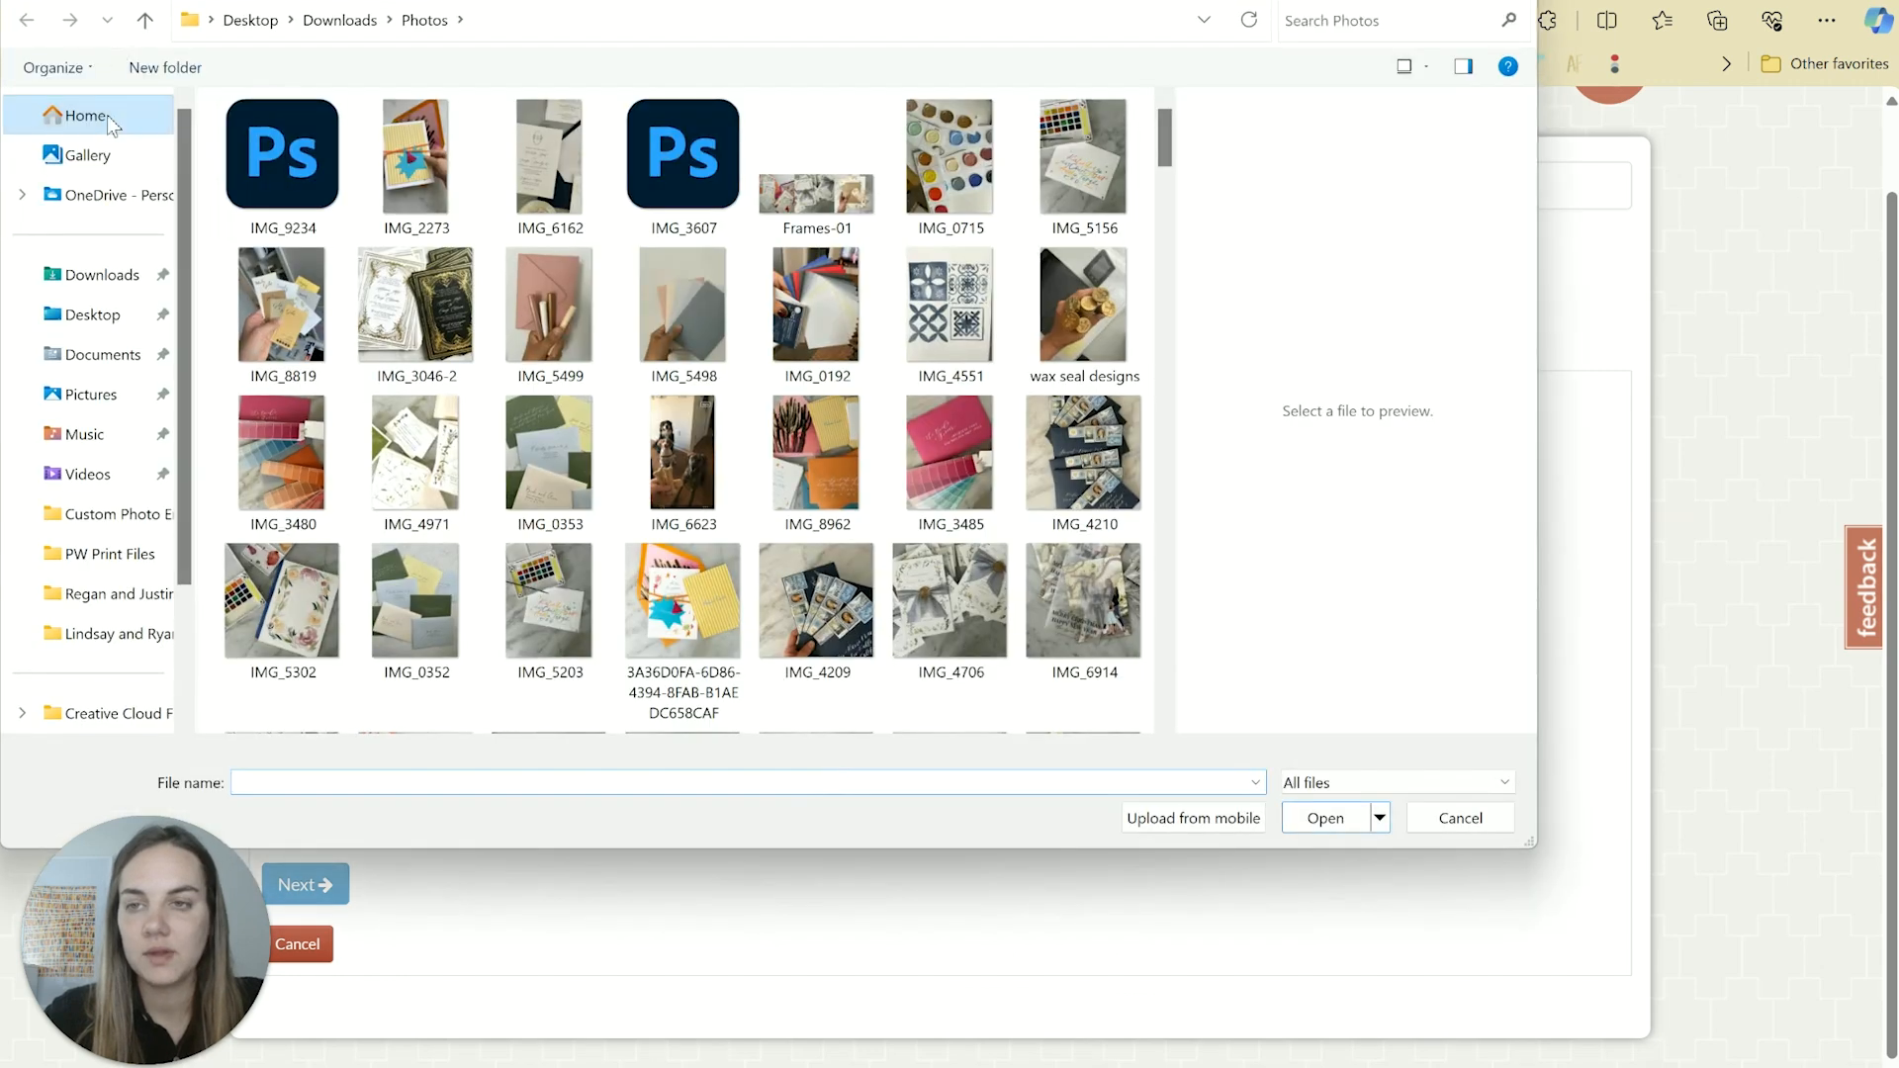
left_click(1323, 818)
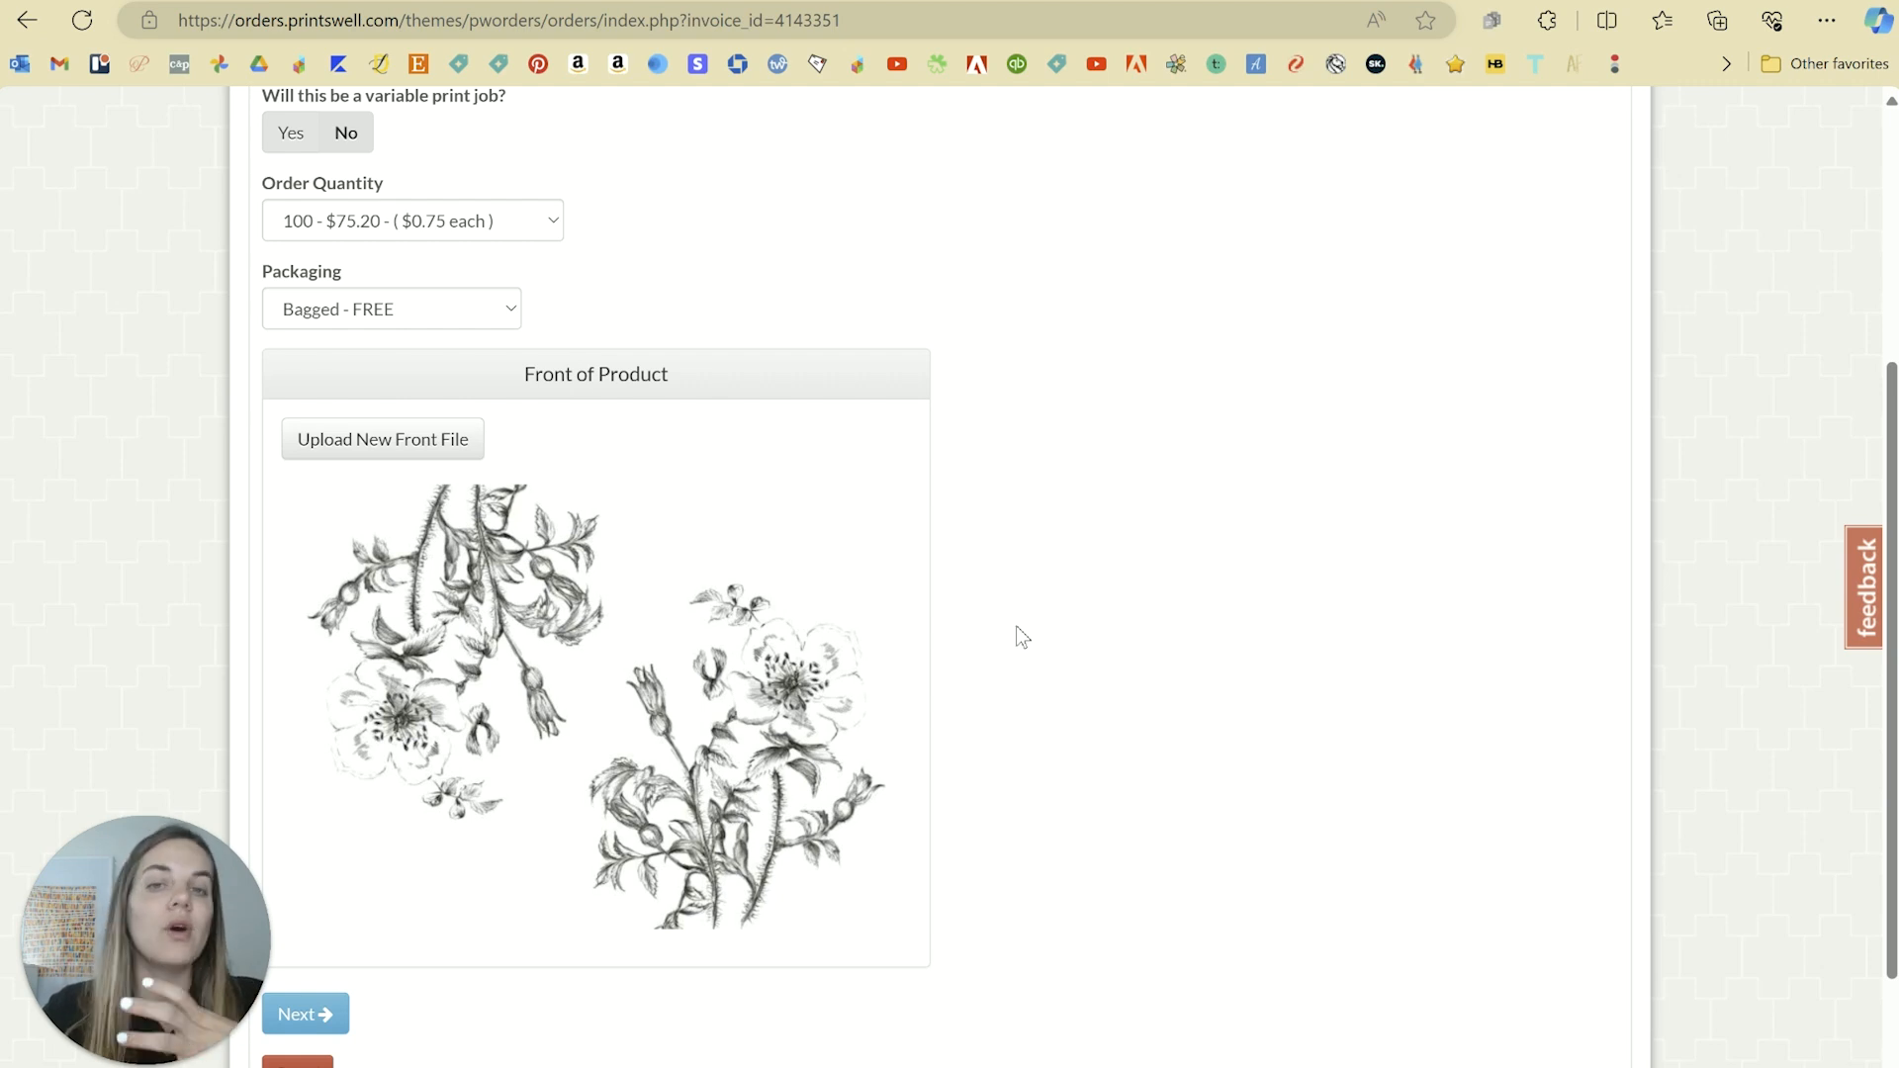
mouse_move(617, 678)
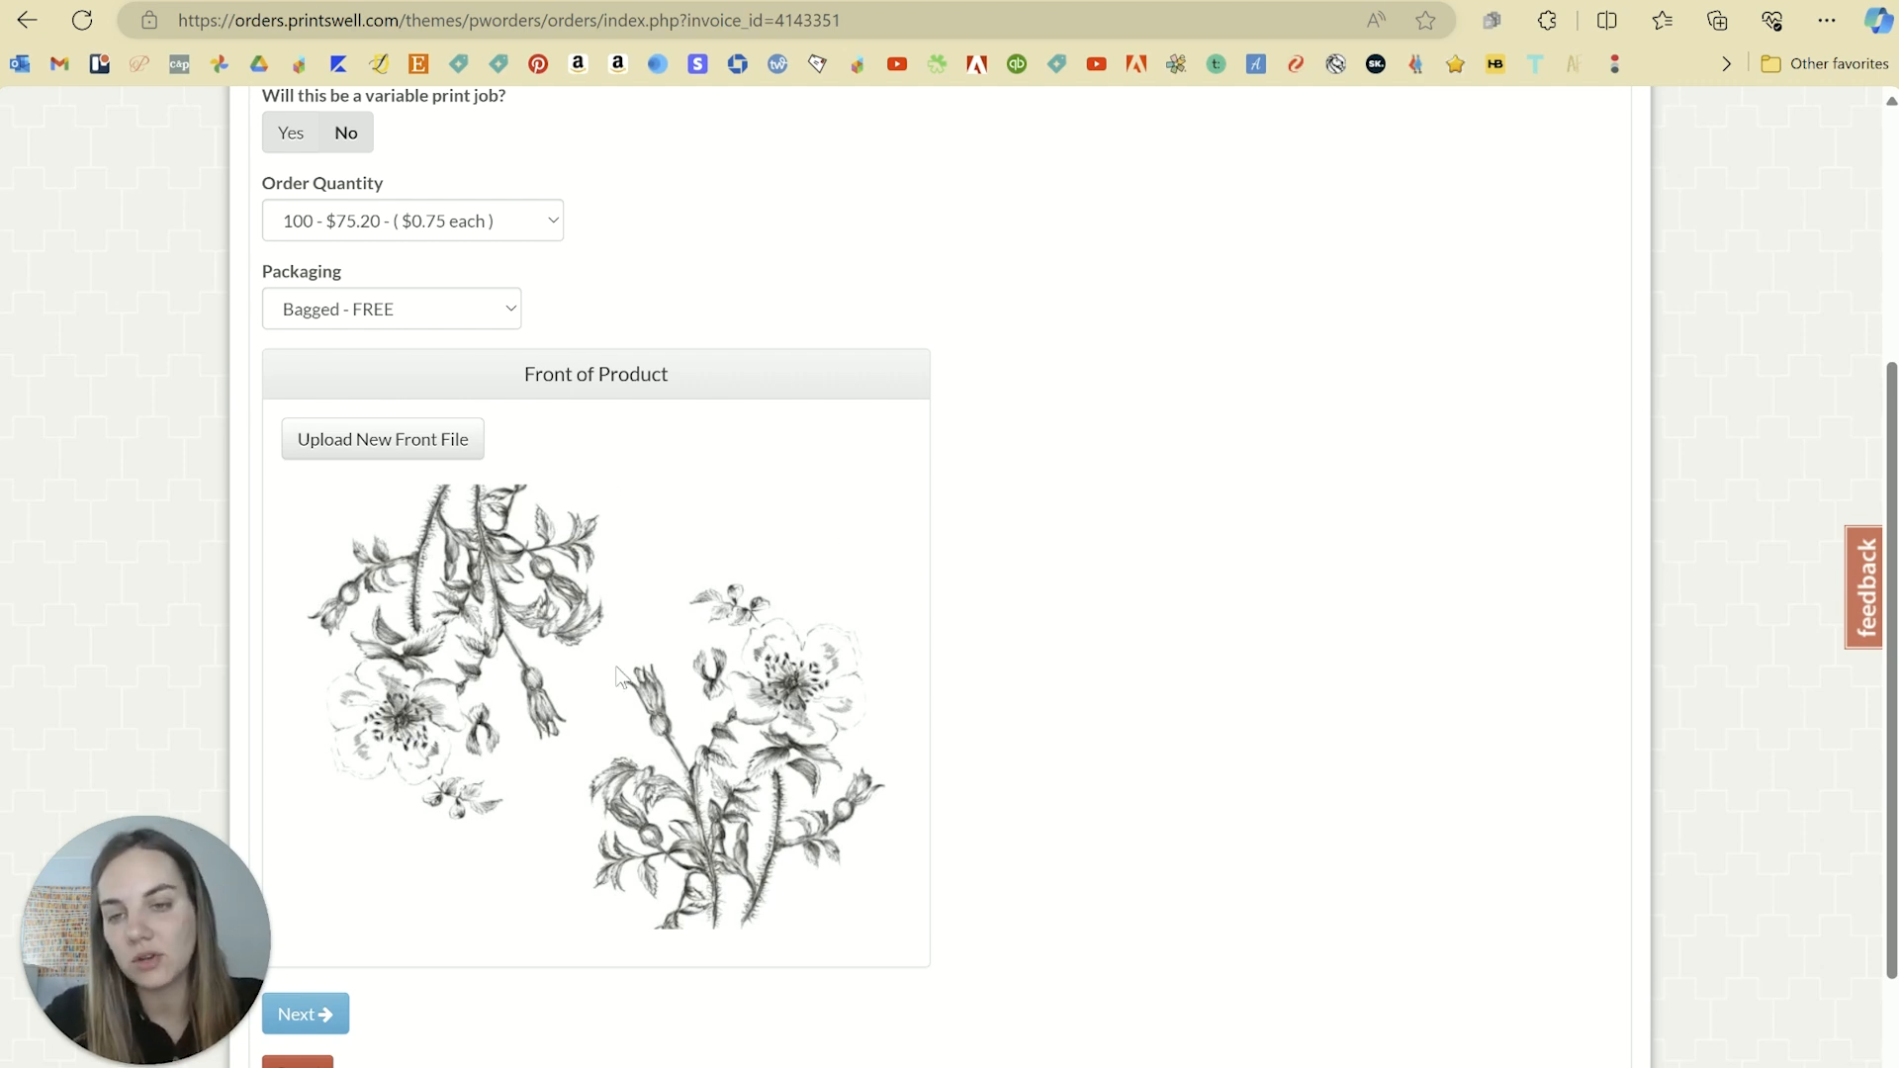
mouse_move(914, 713)
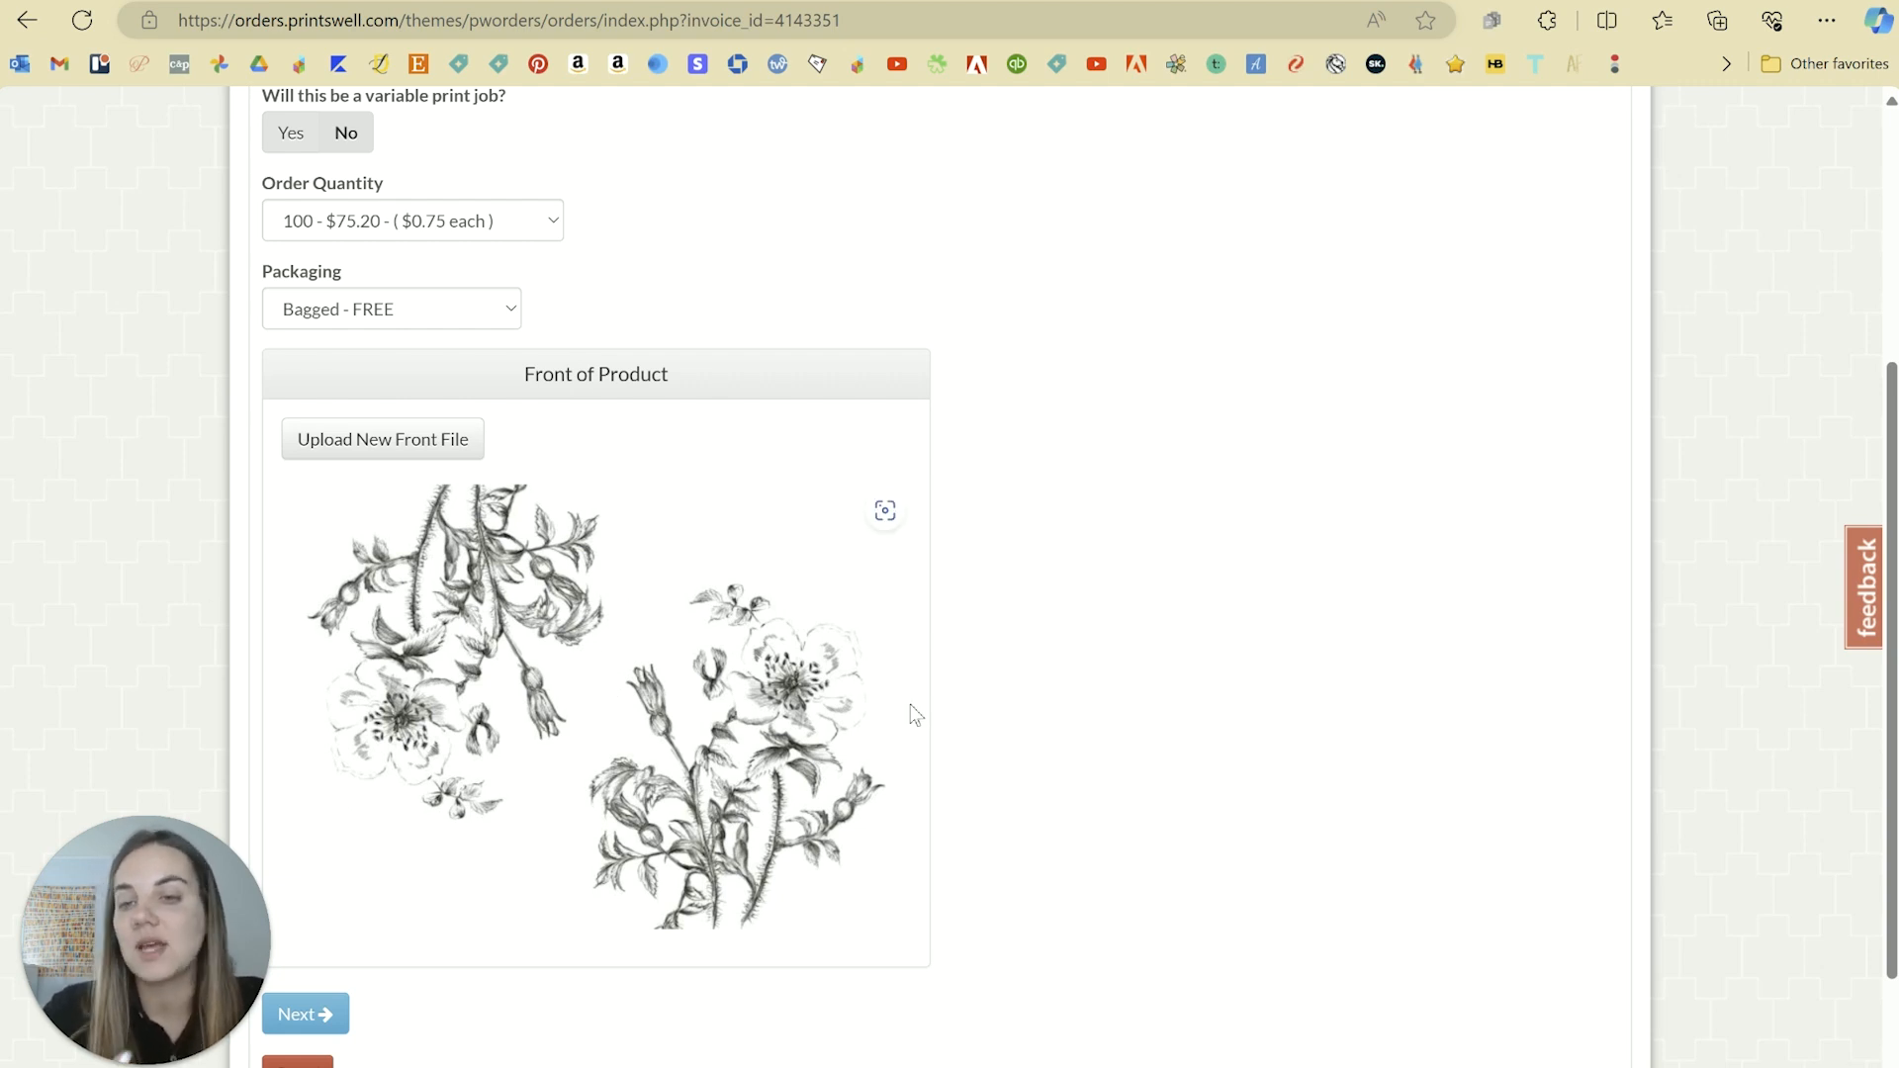
mouse_move(820, 473)
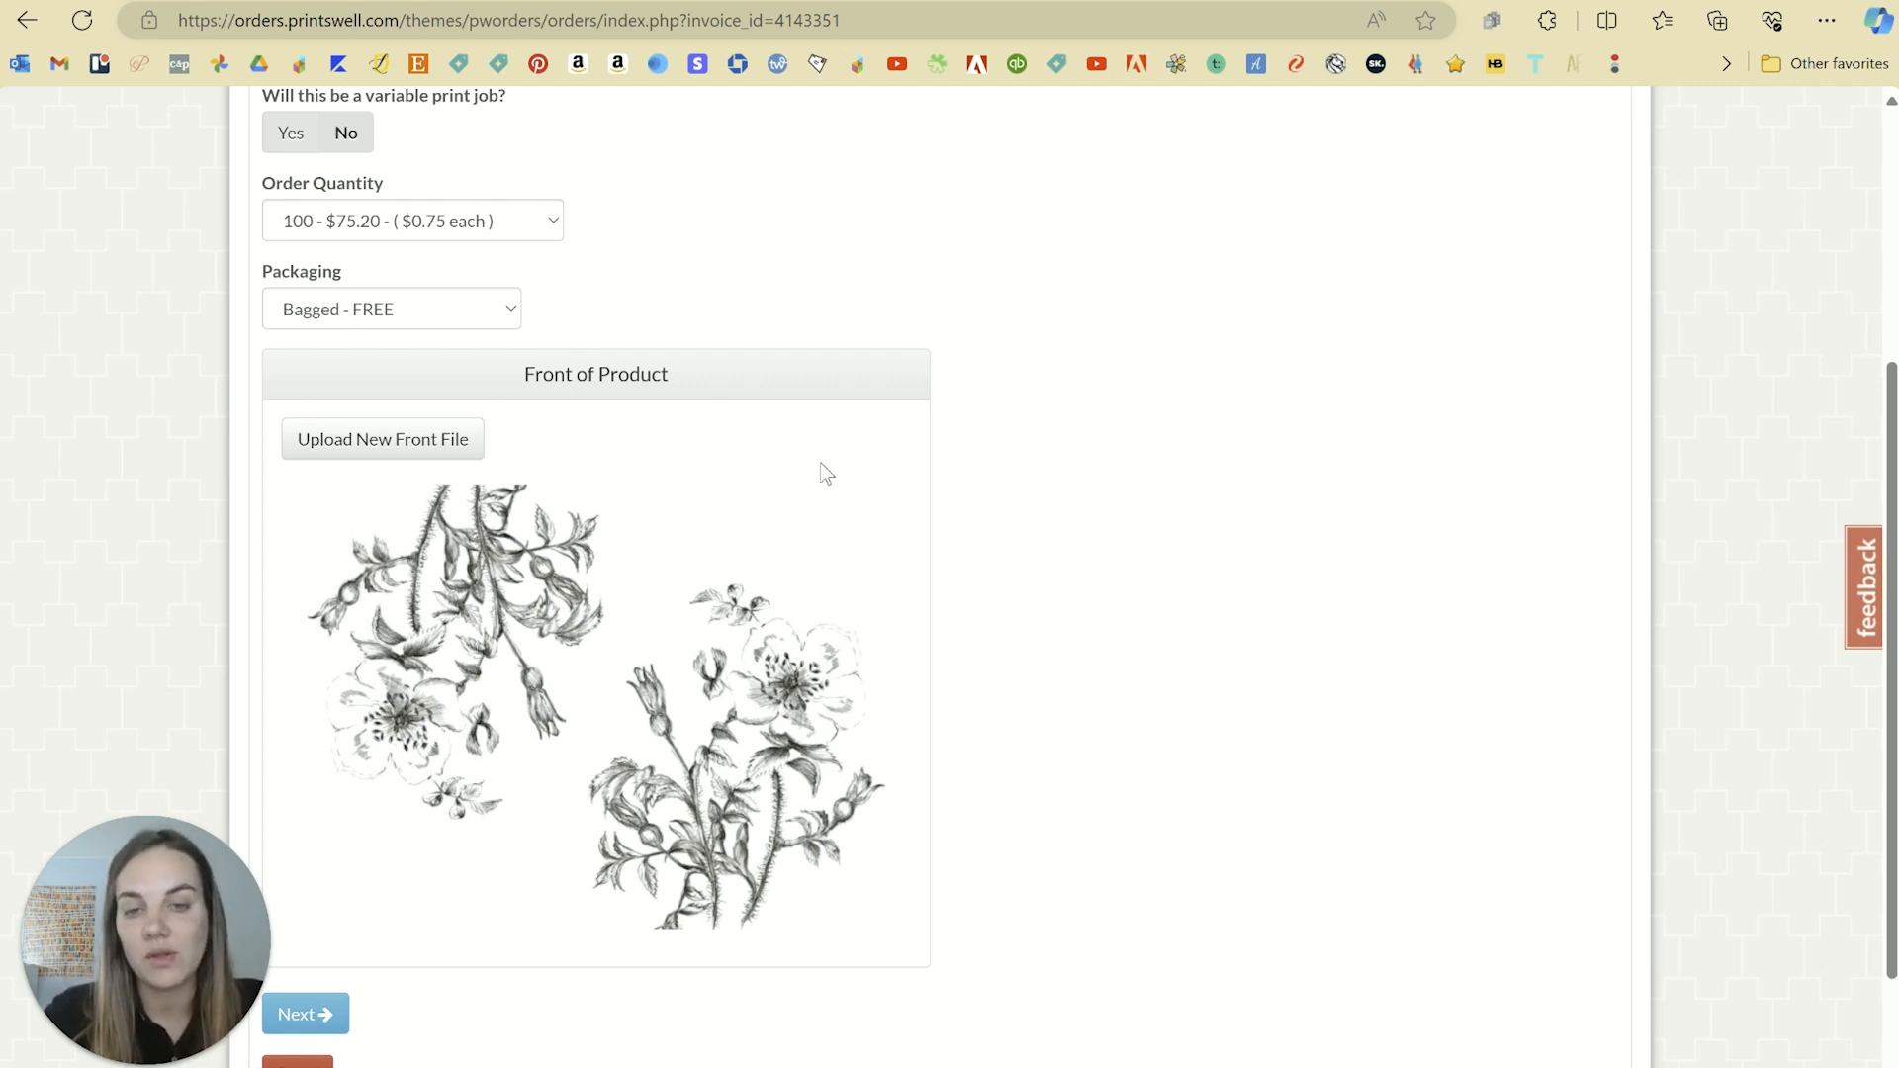
mouse_move(1047, 597)
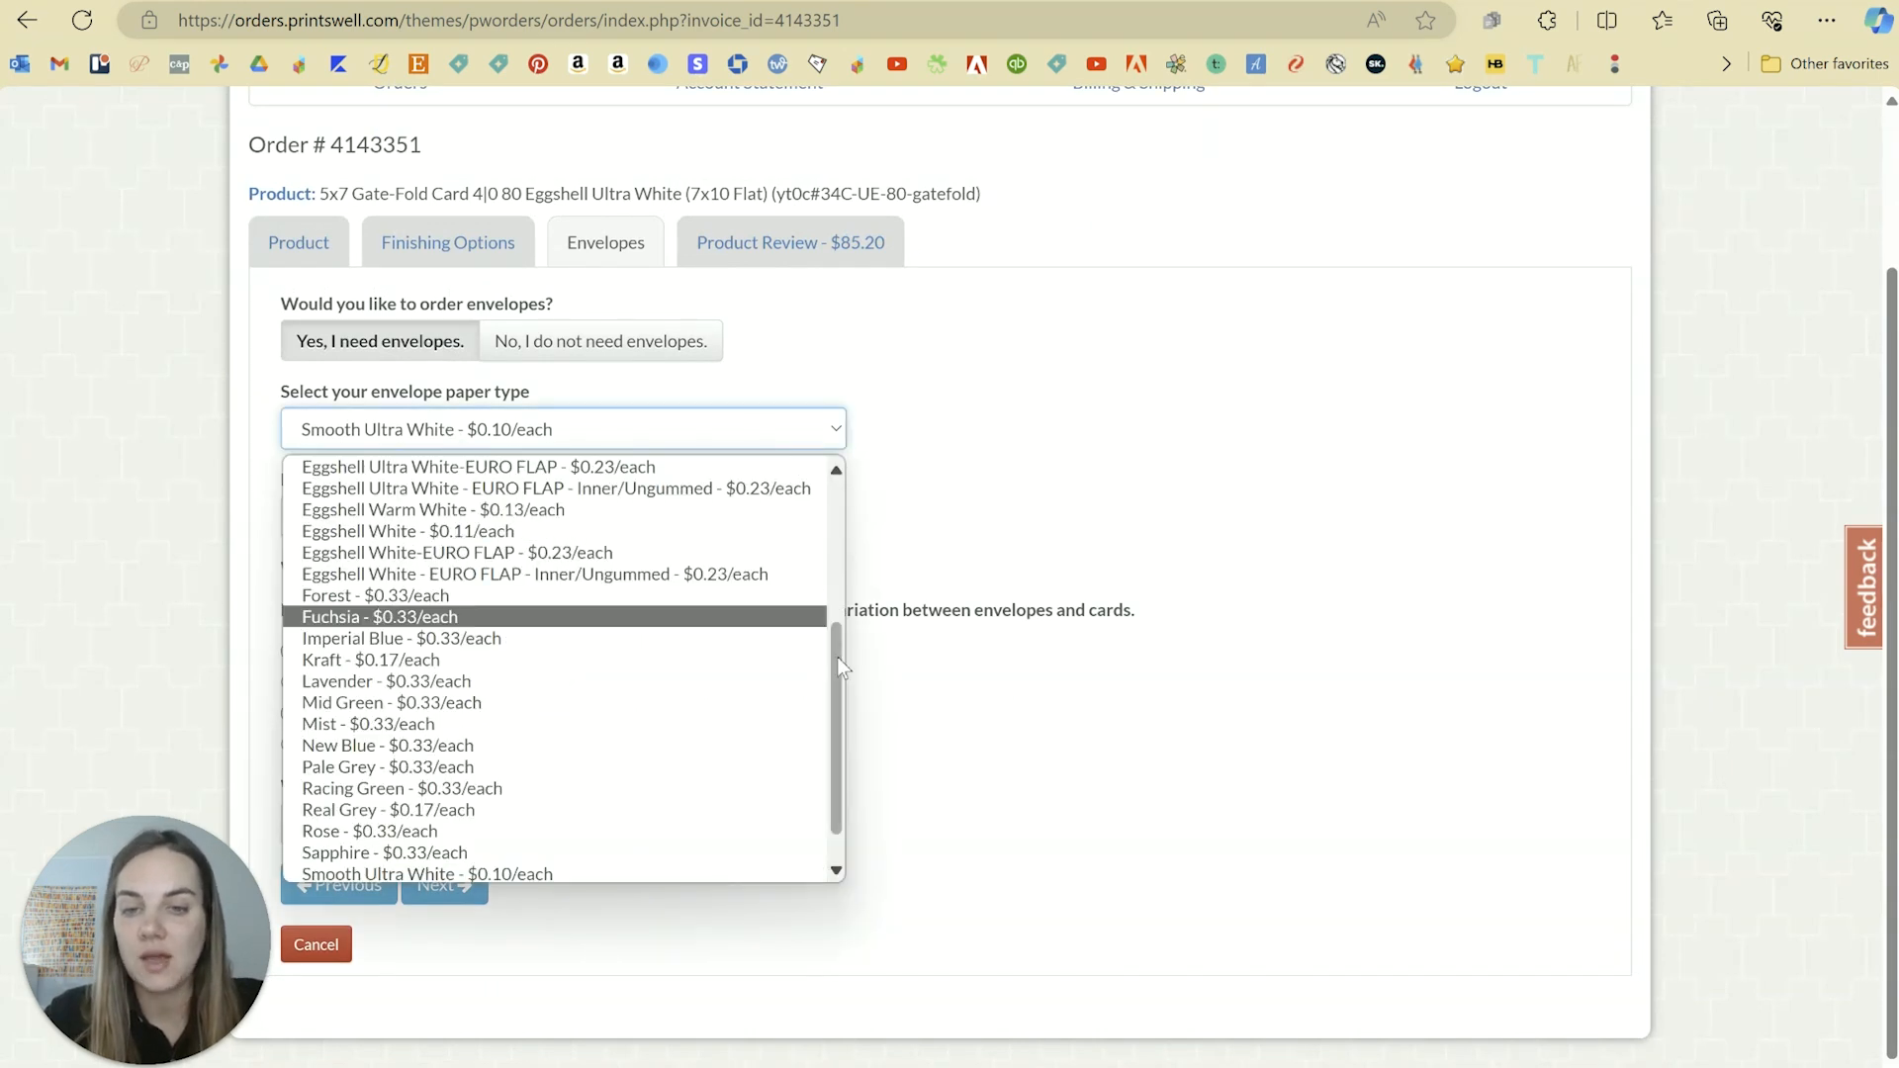
Decline envelopes and add the 100 gate-fold cards to the cart from Product Review
scroll("up", 3)
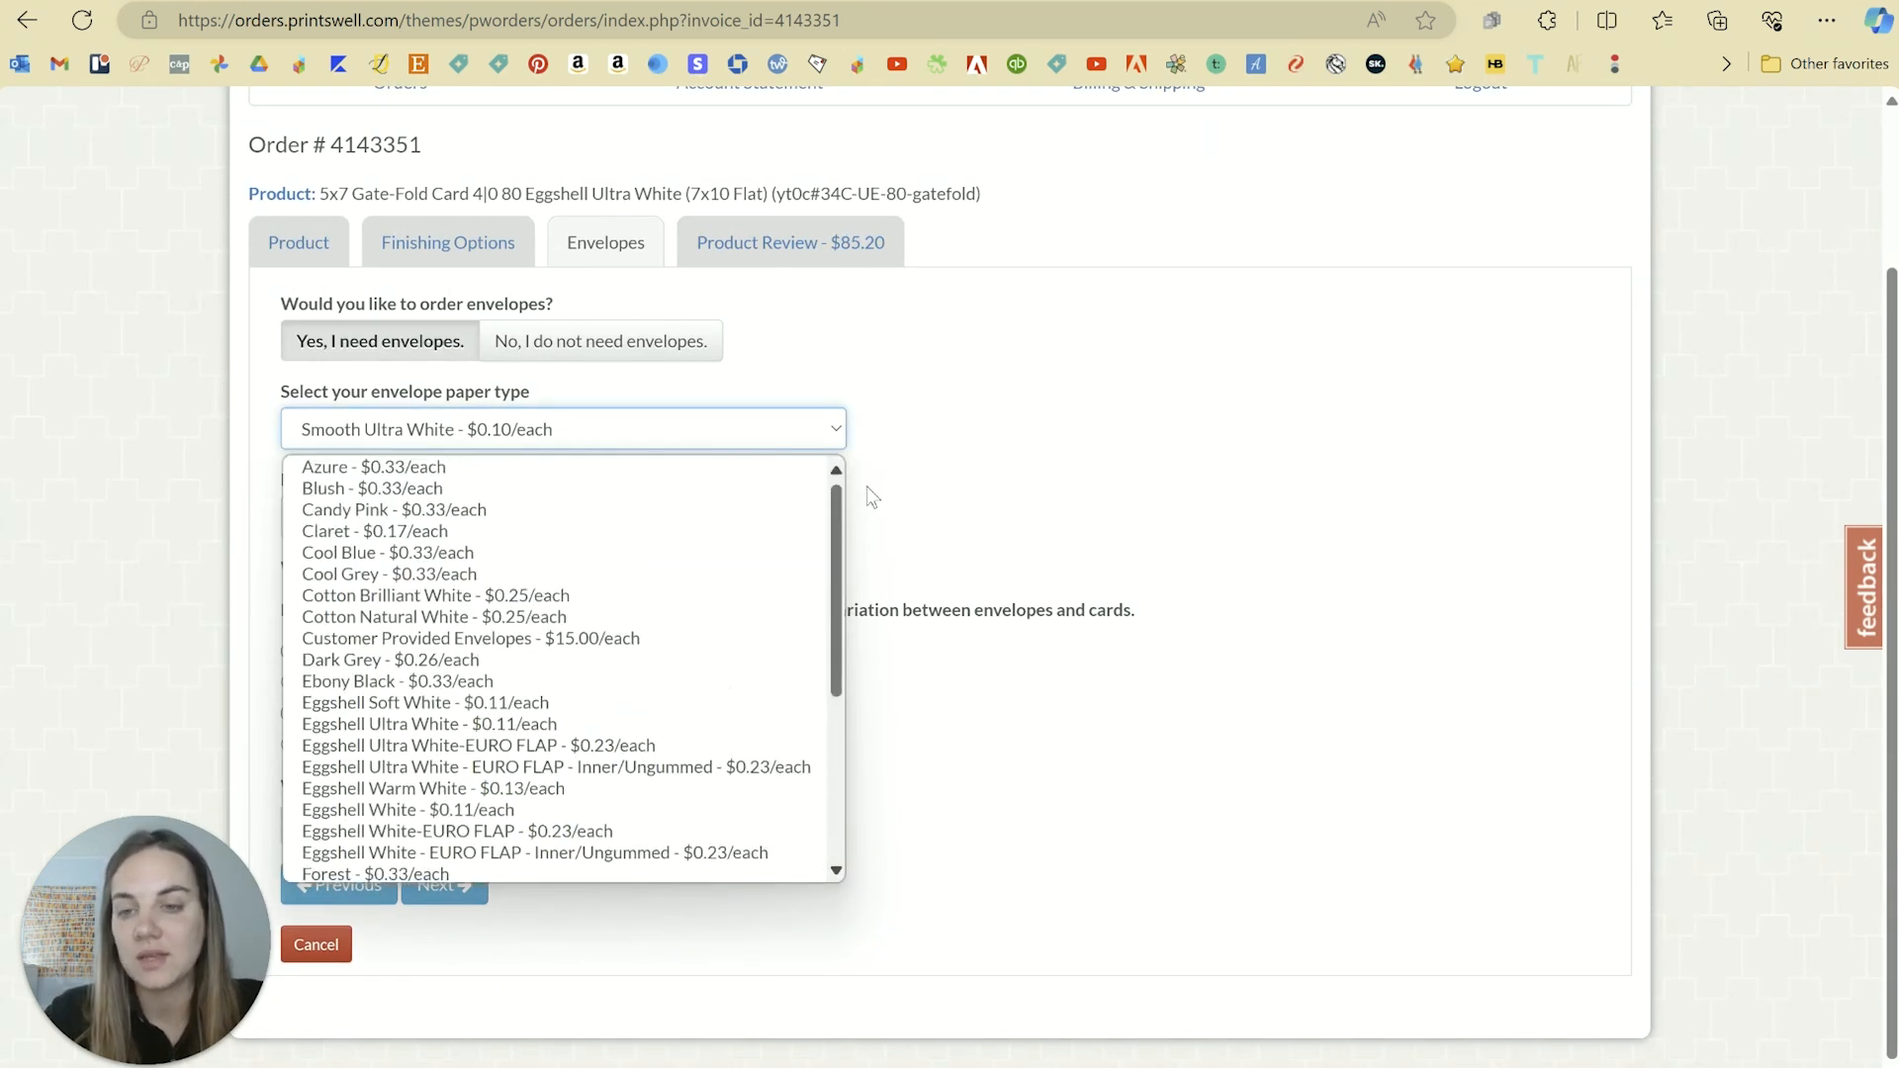
scroll("down", 3)
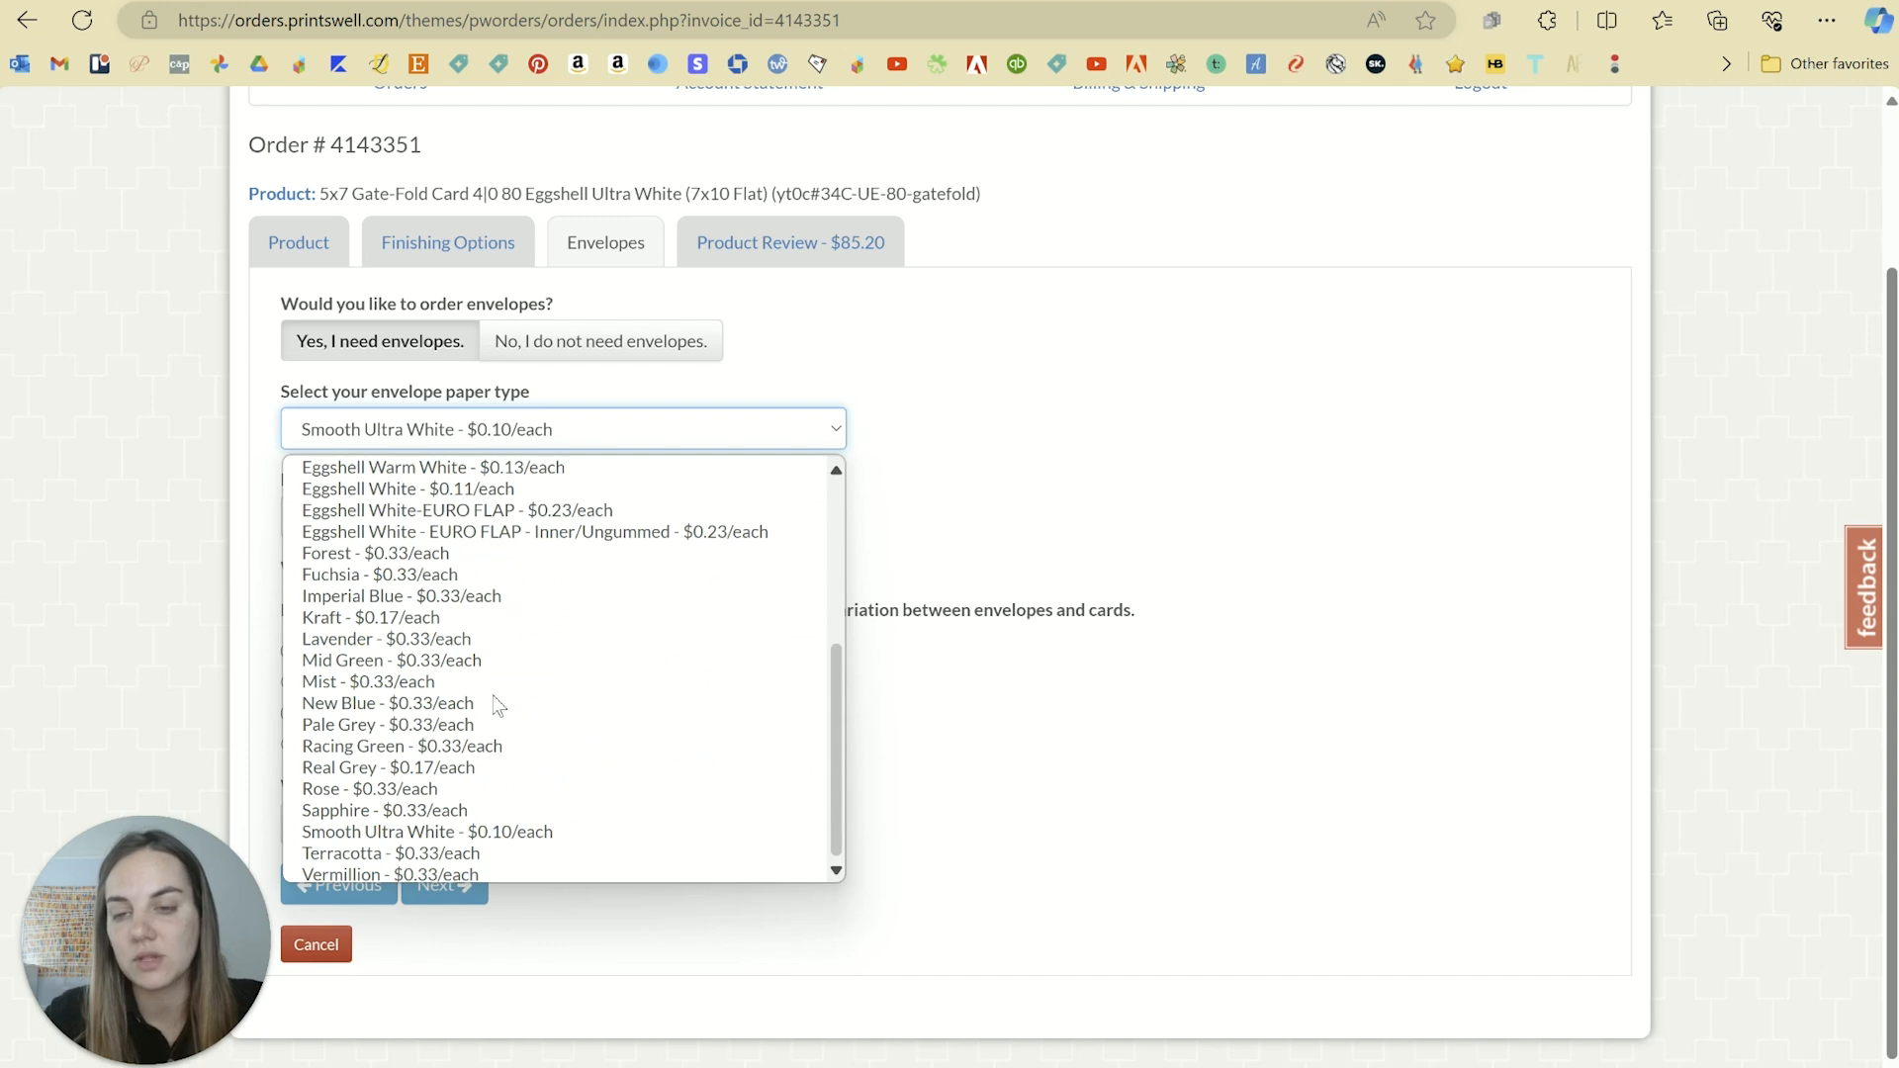
left_click(598, 340)
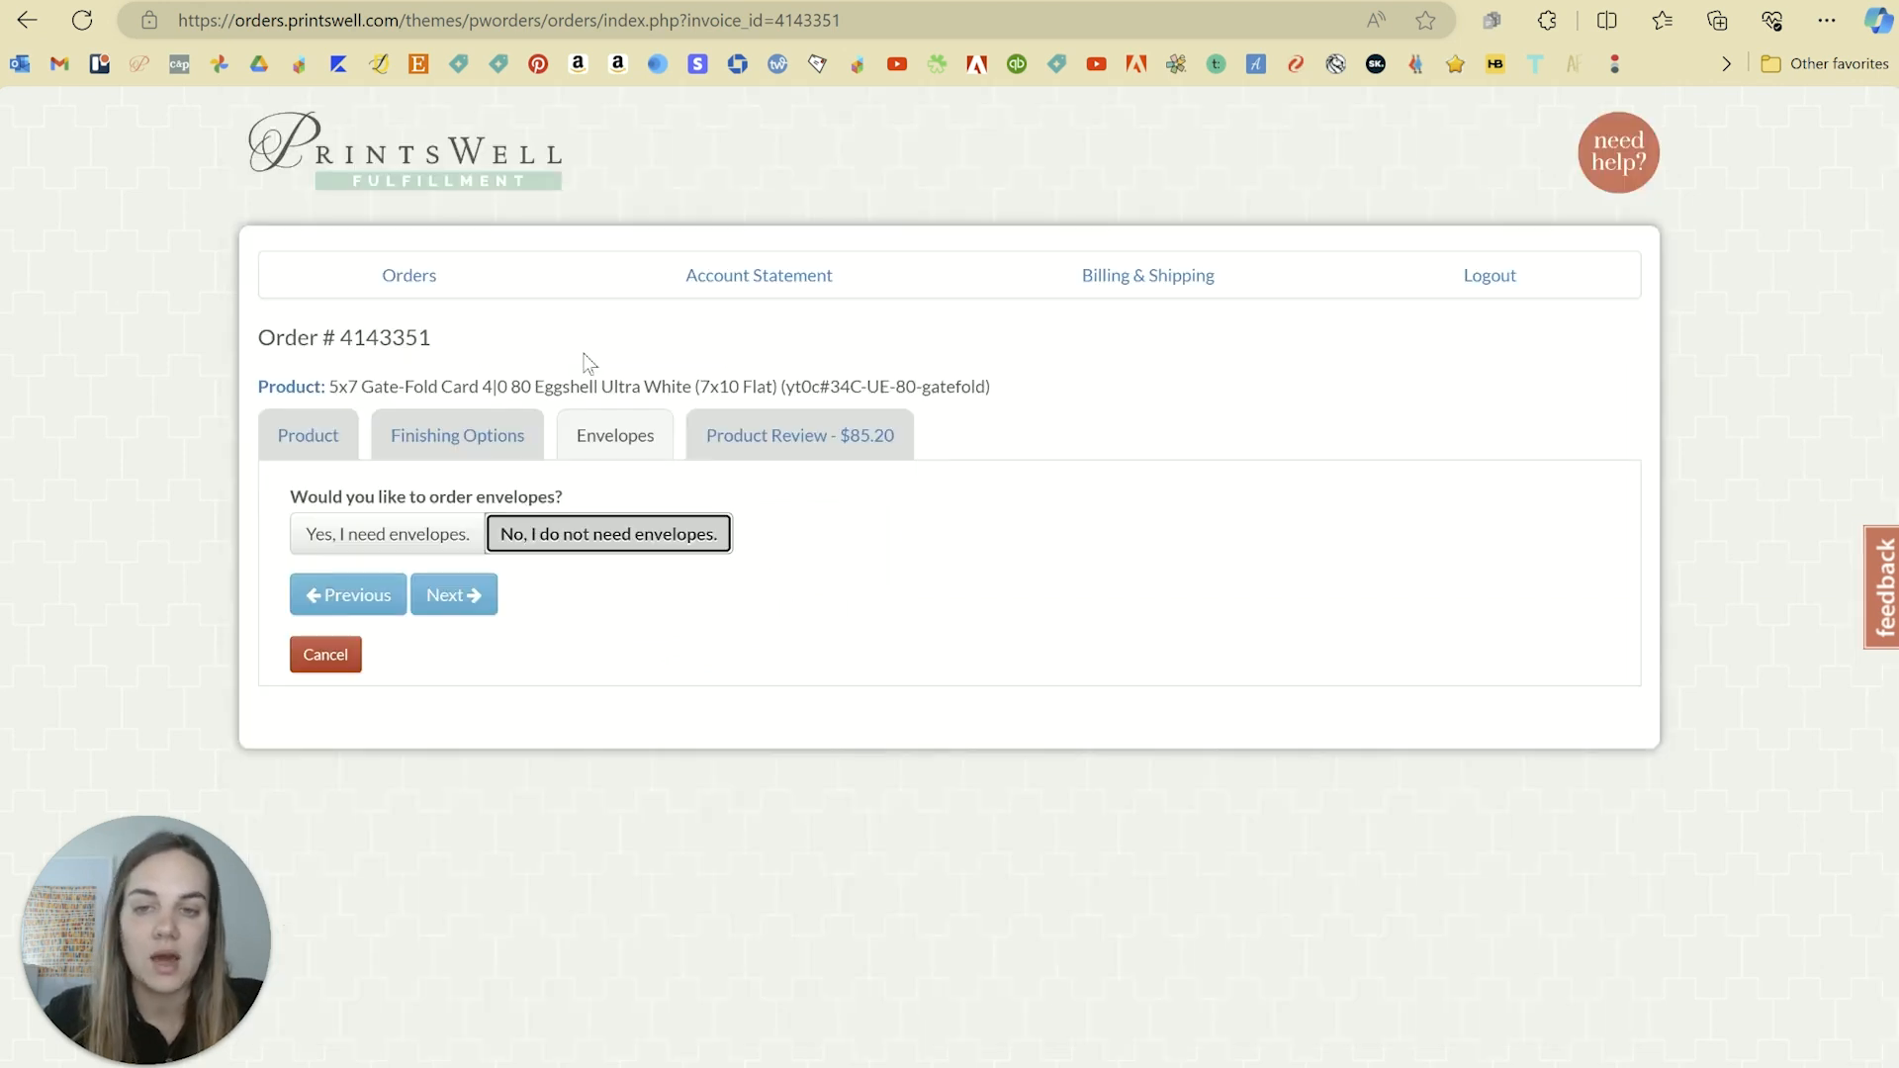
left_click(453, 594)
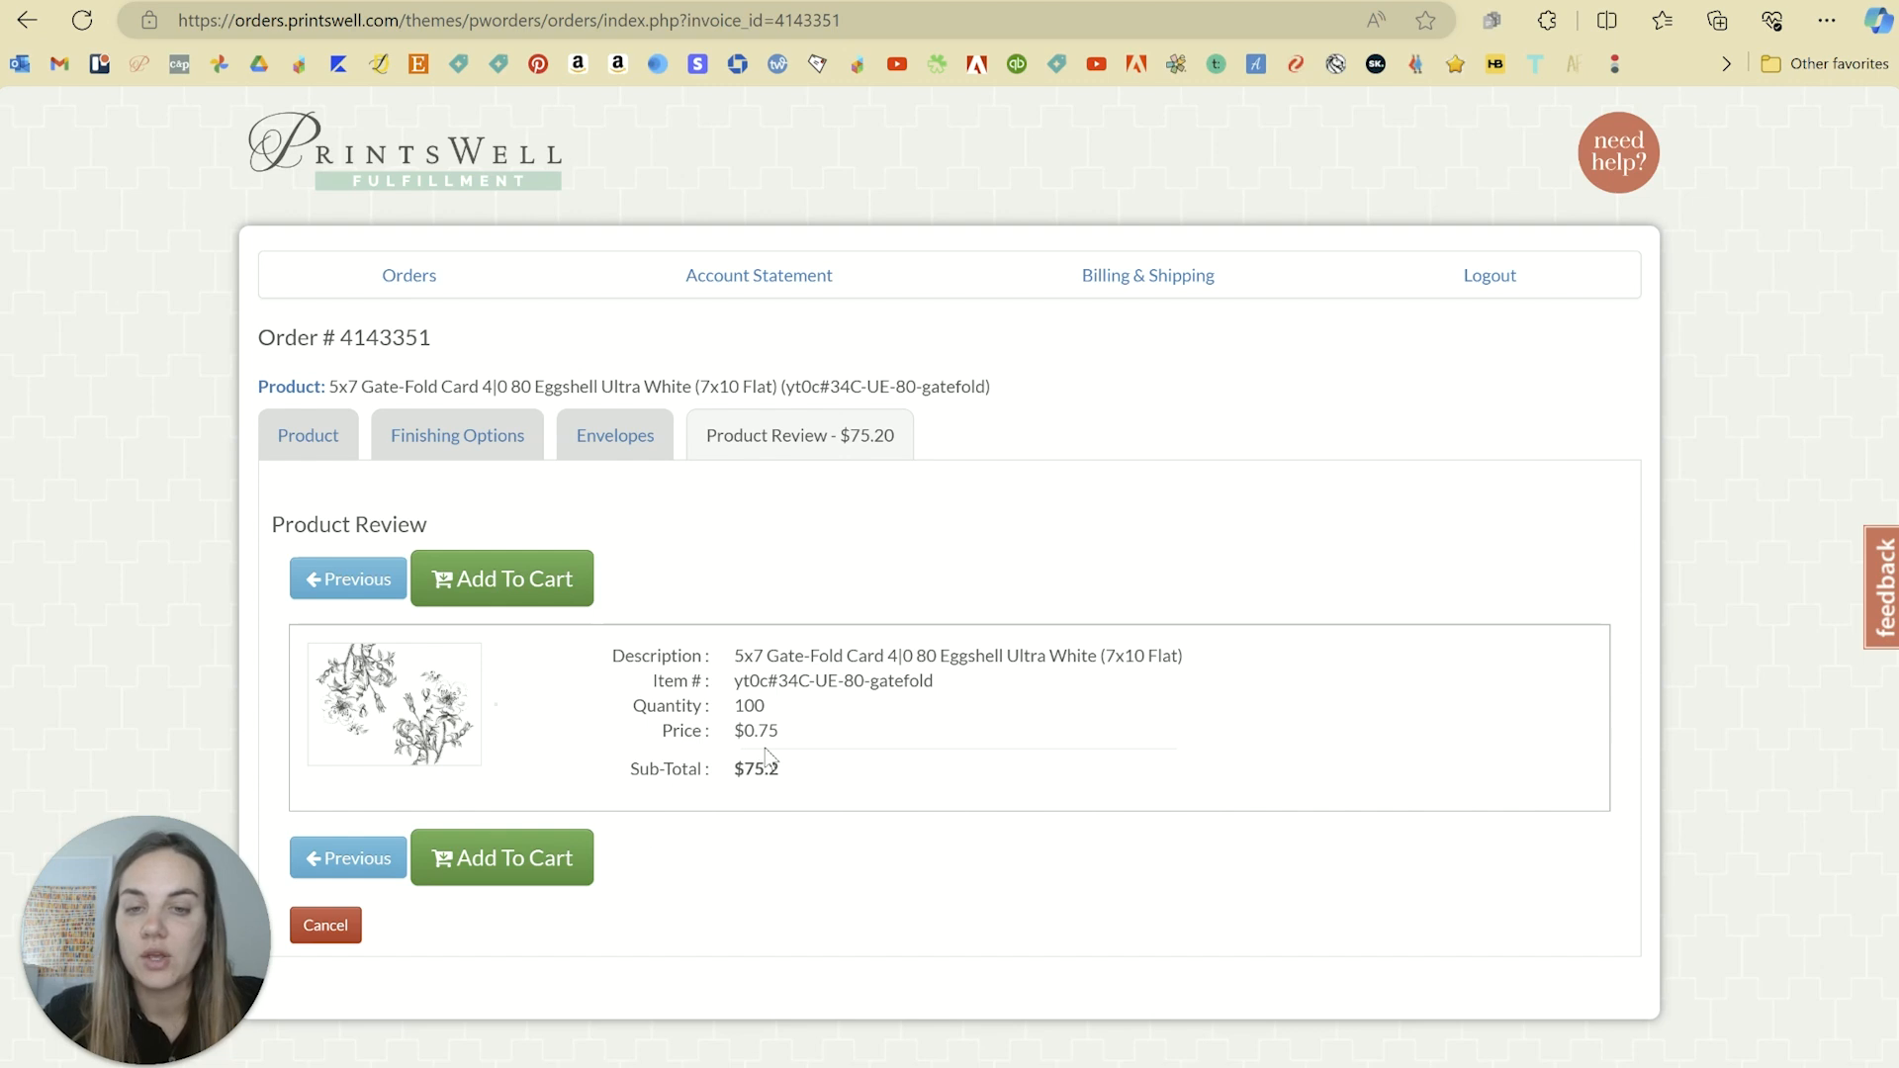
double_click(1015, 655)
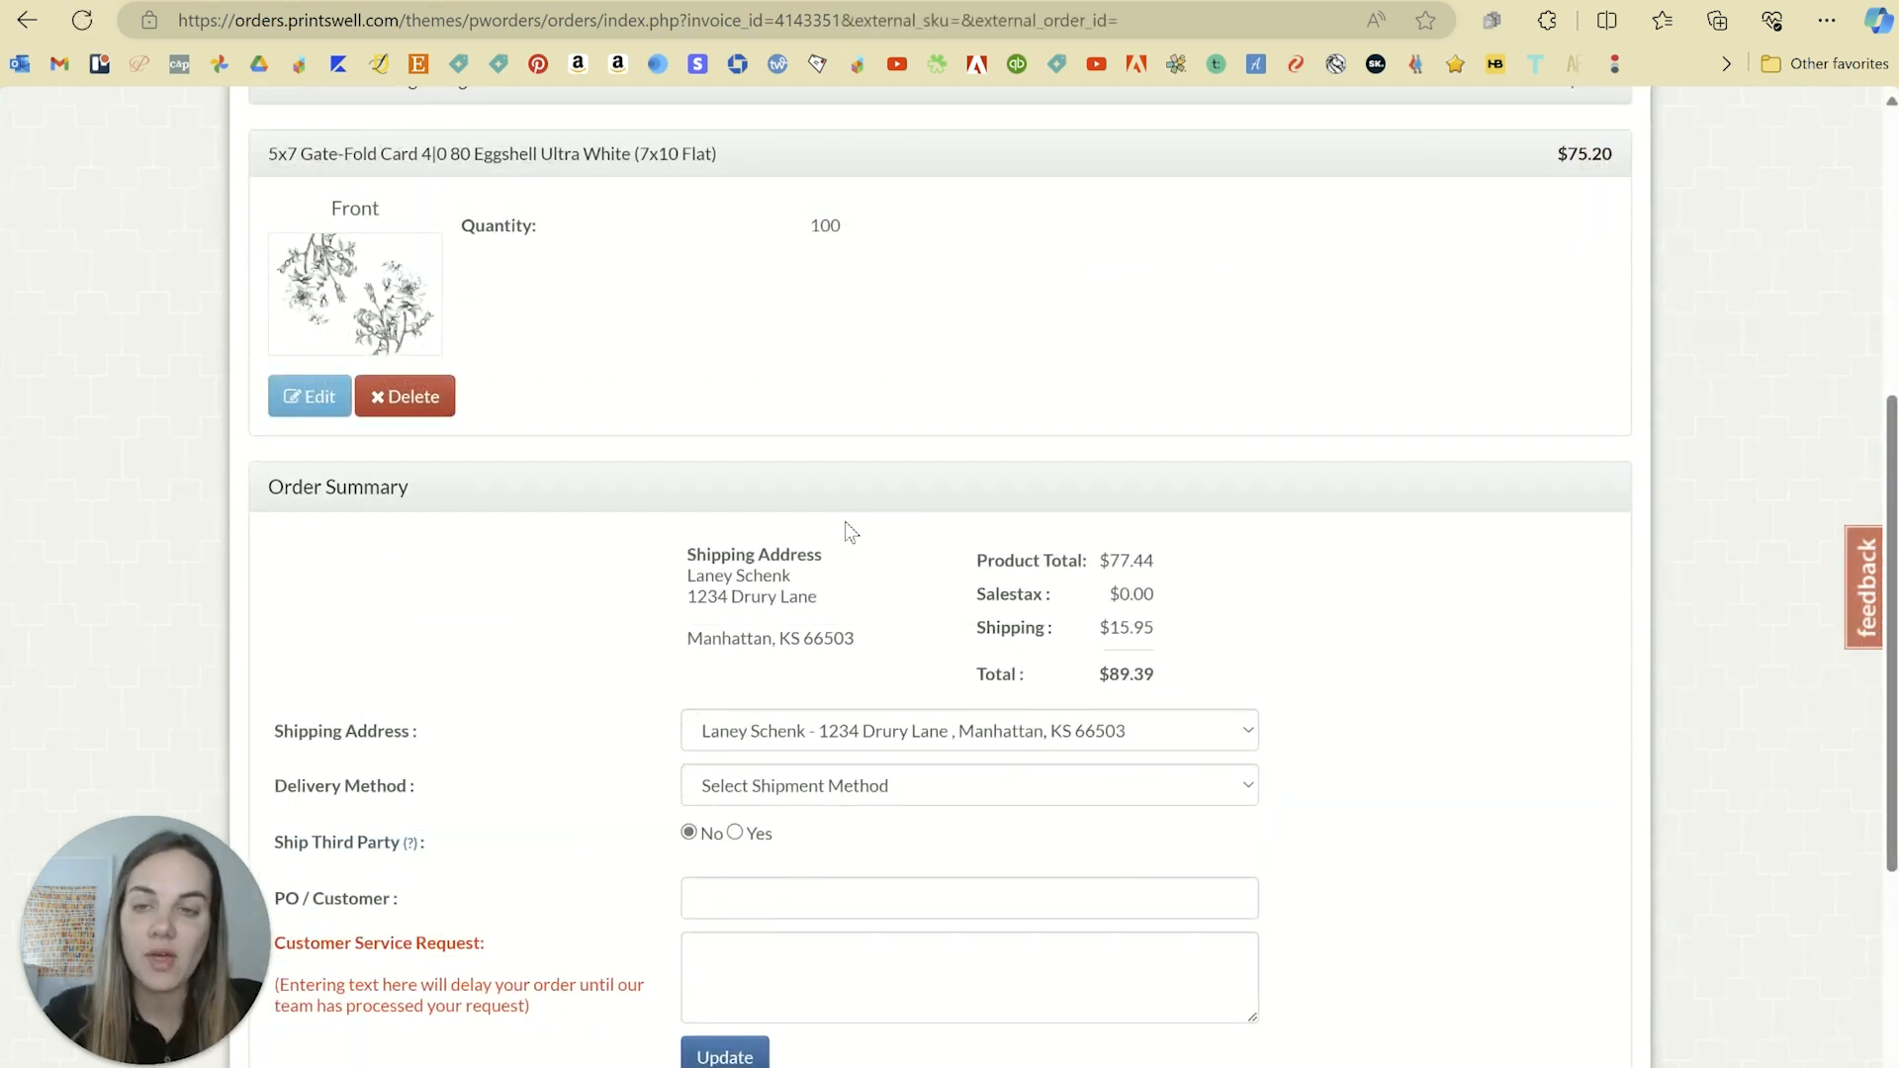
Choose Ground as the delivery method in Order Summary, making the total $93.39
scroll("down", 3)
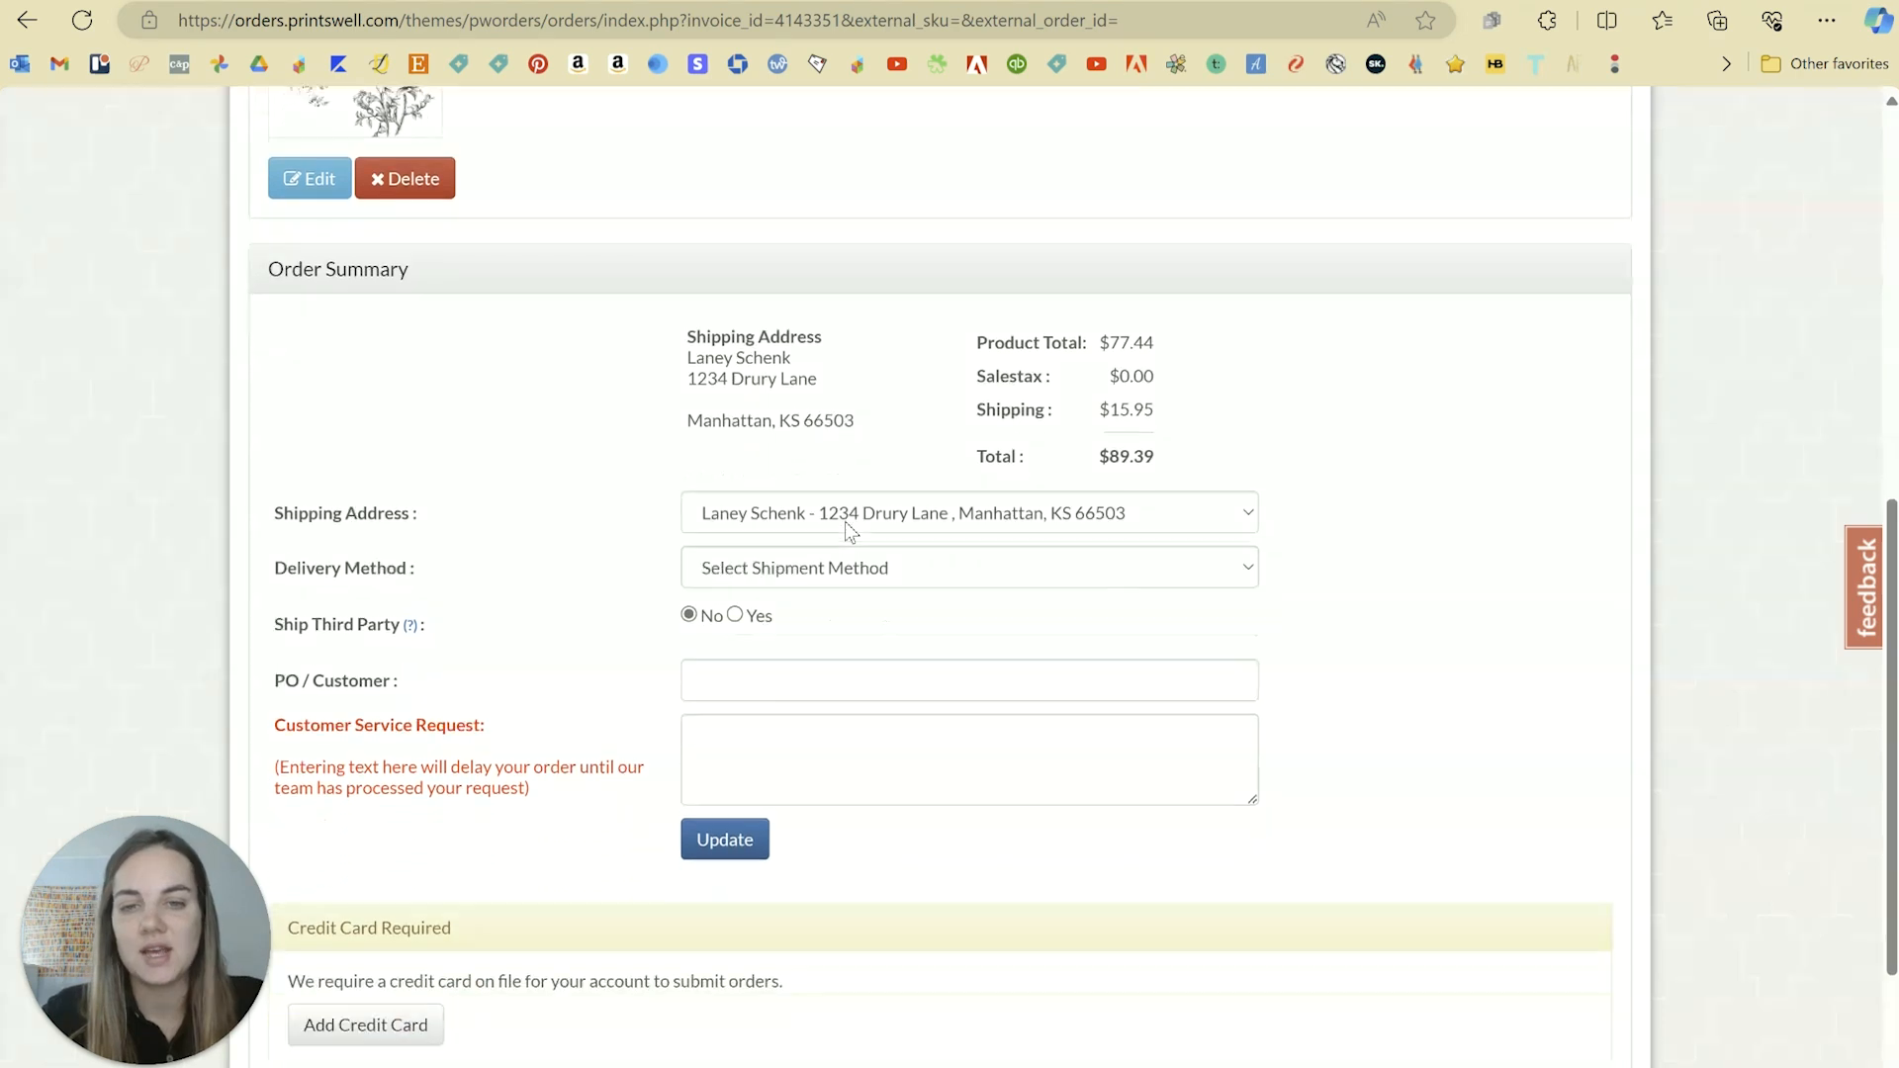
scroll("down", 3)
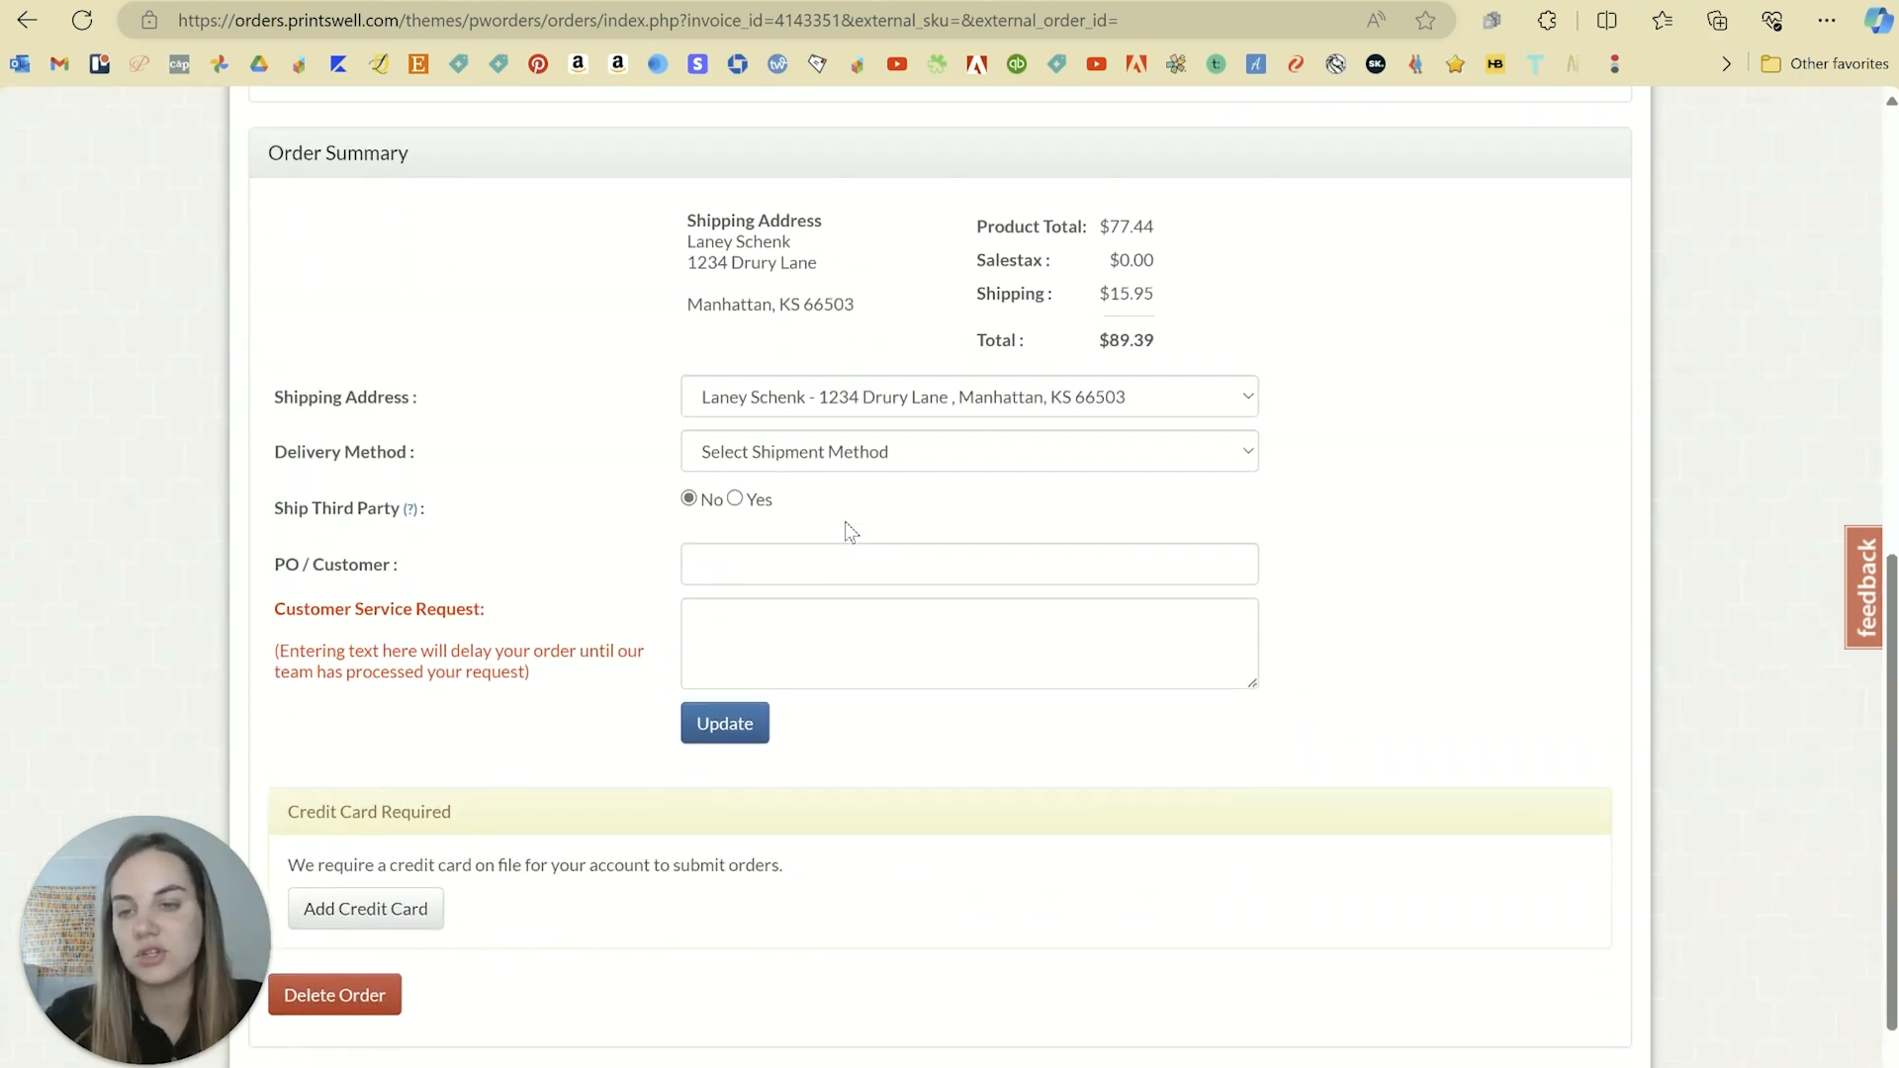
left_click(968, 451)
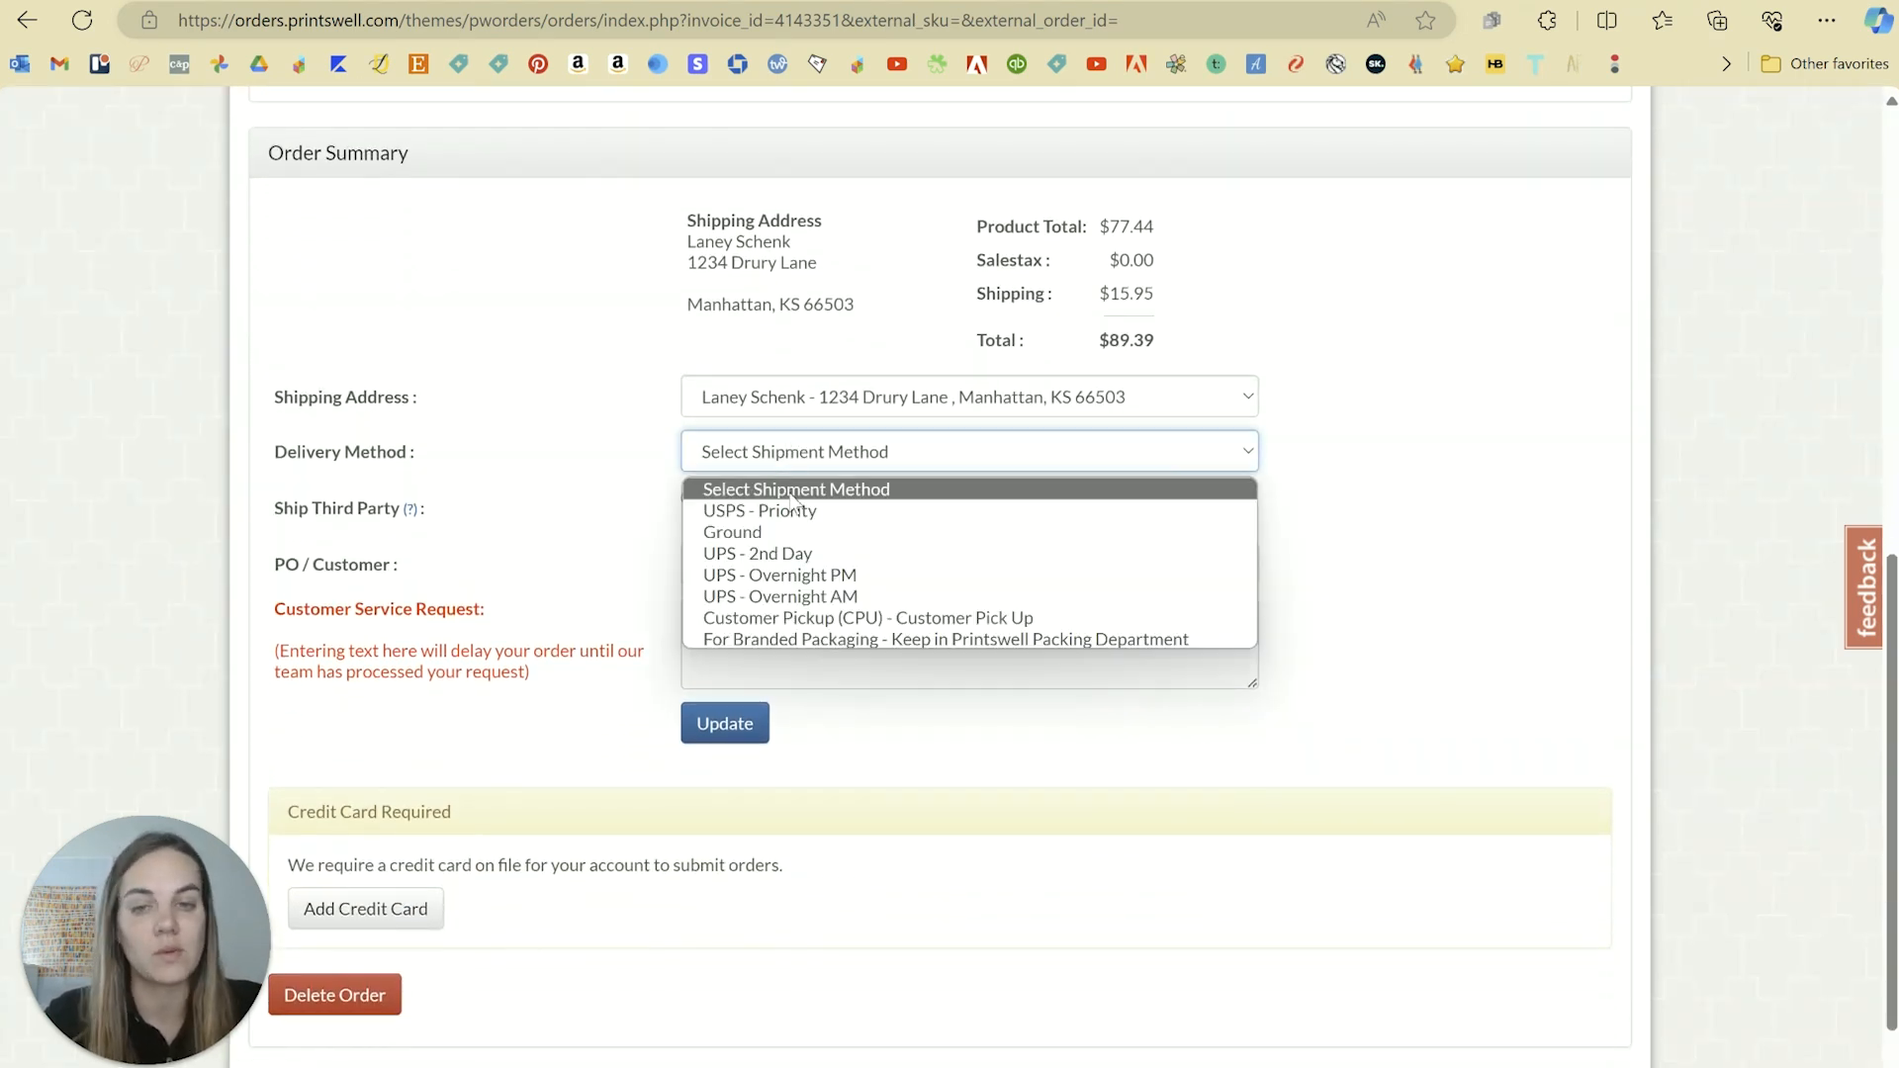
left_click(757, 554)
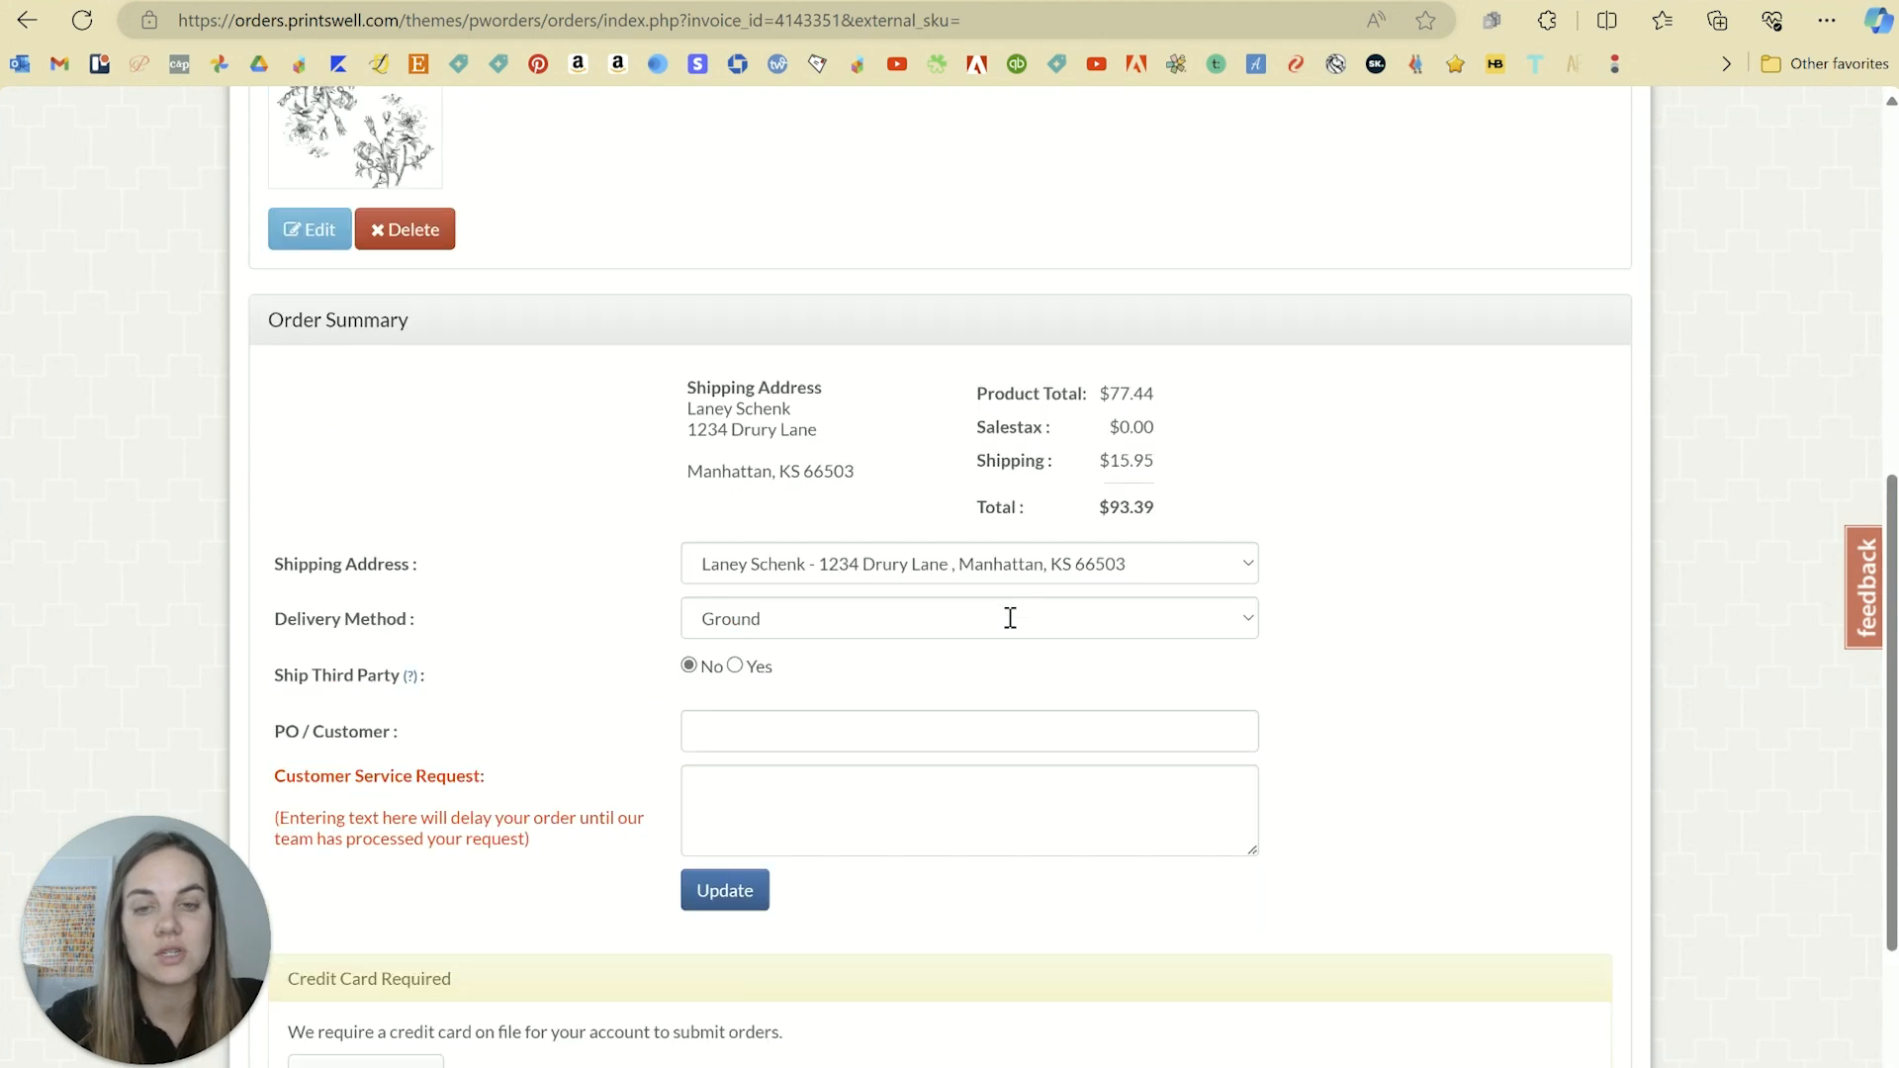
scroll("up", 3)
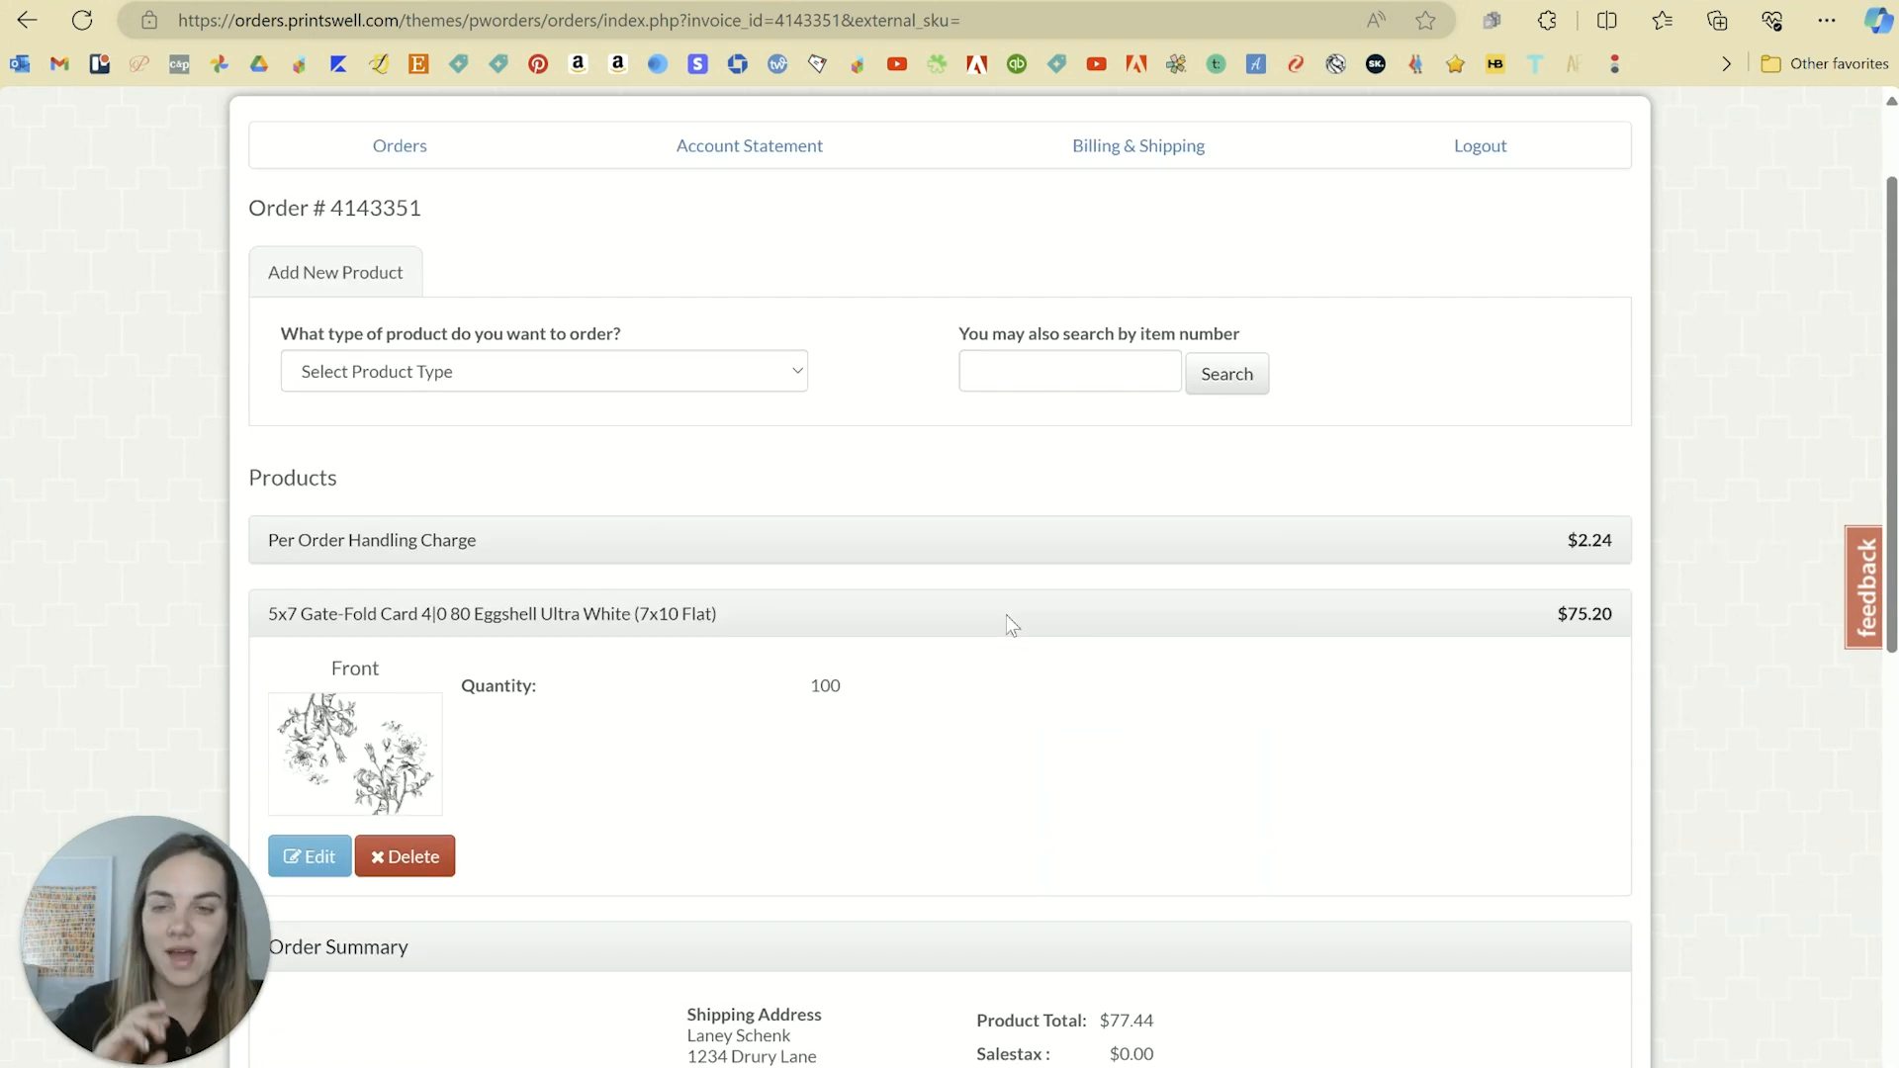
scroll("down", 3)
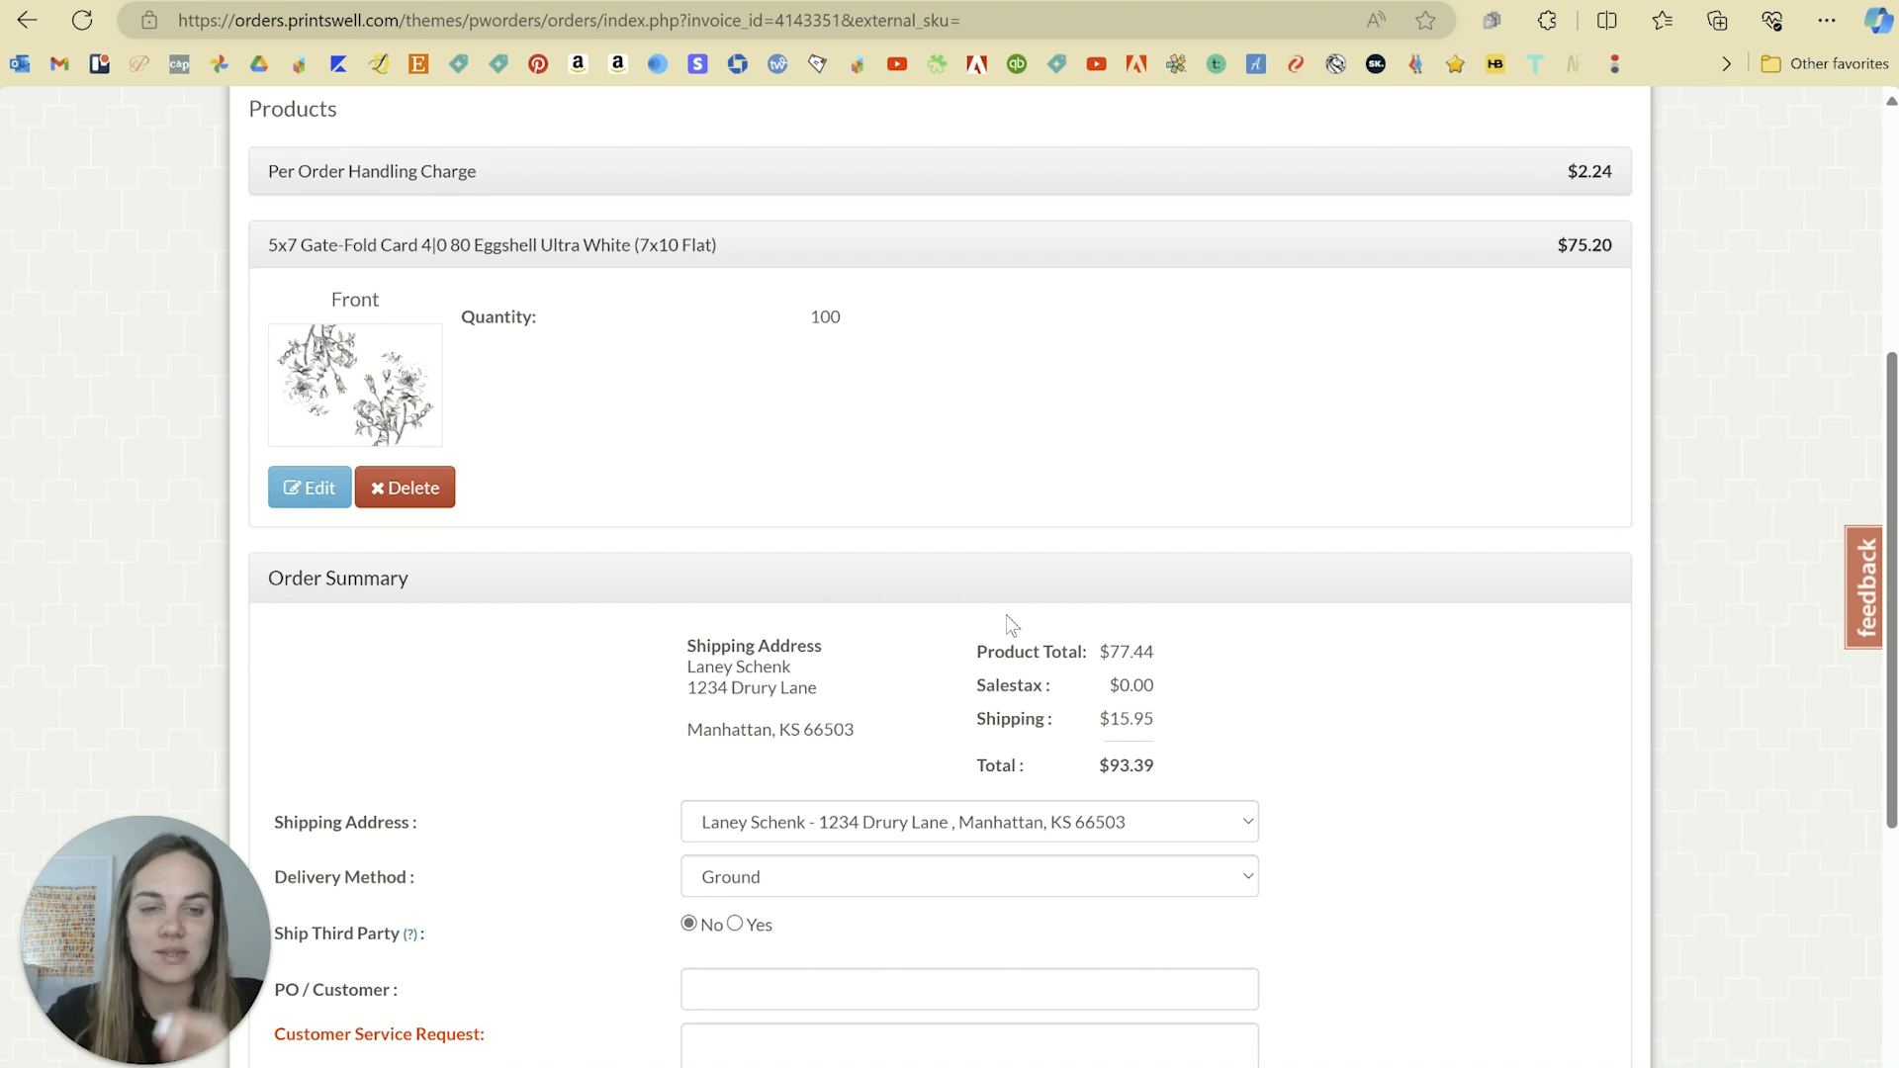
key("alt+tab")
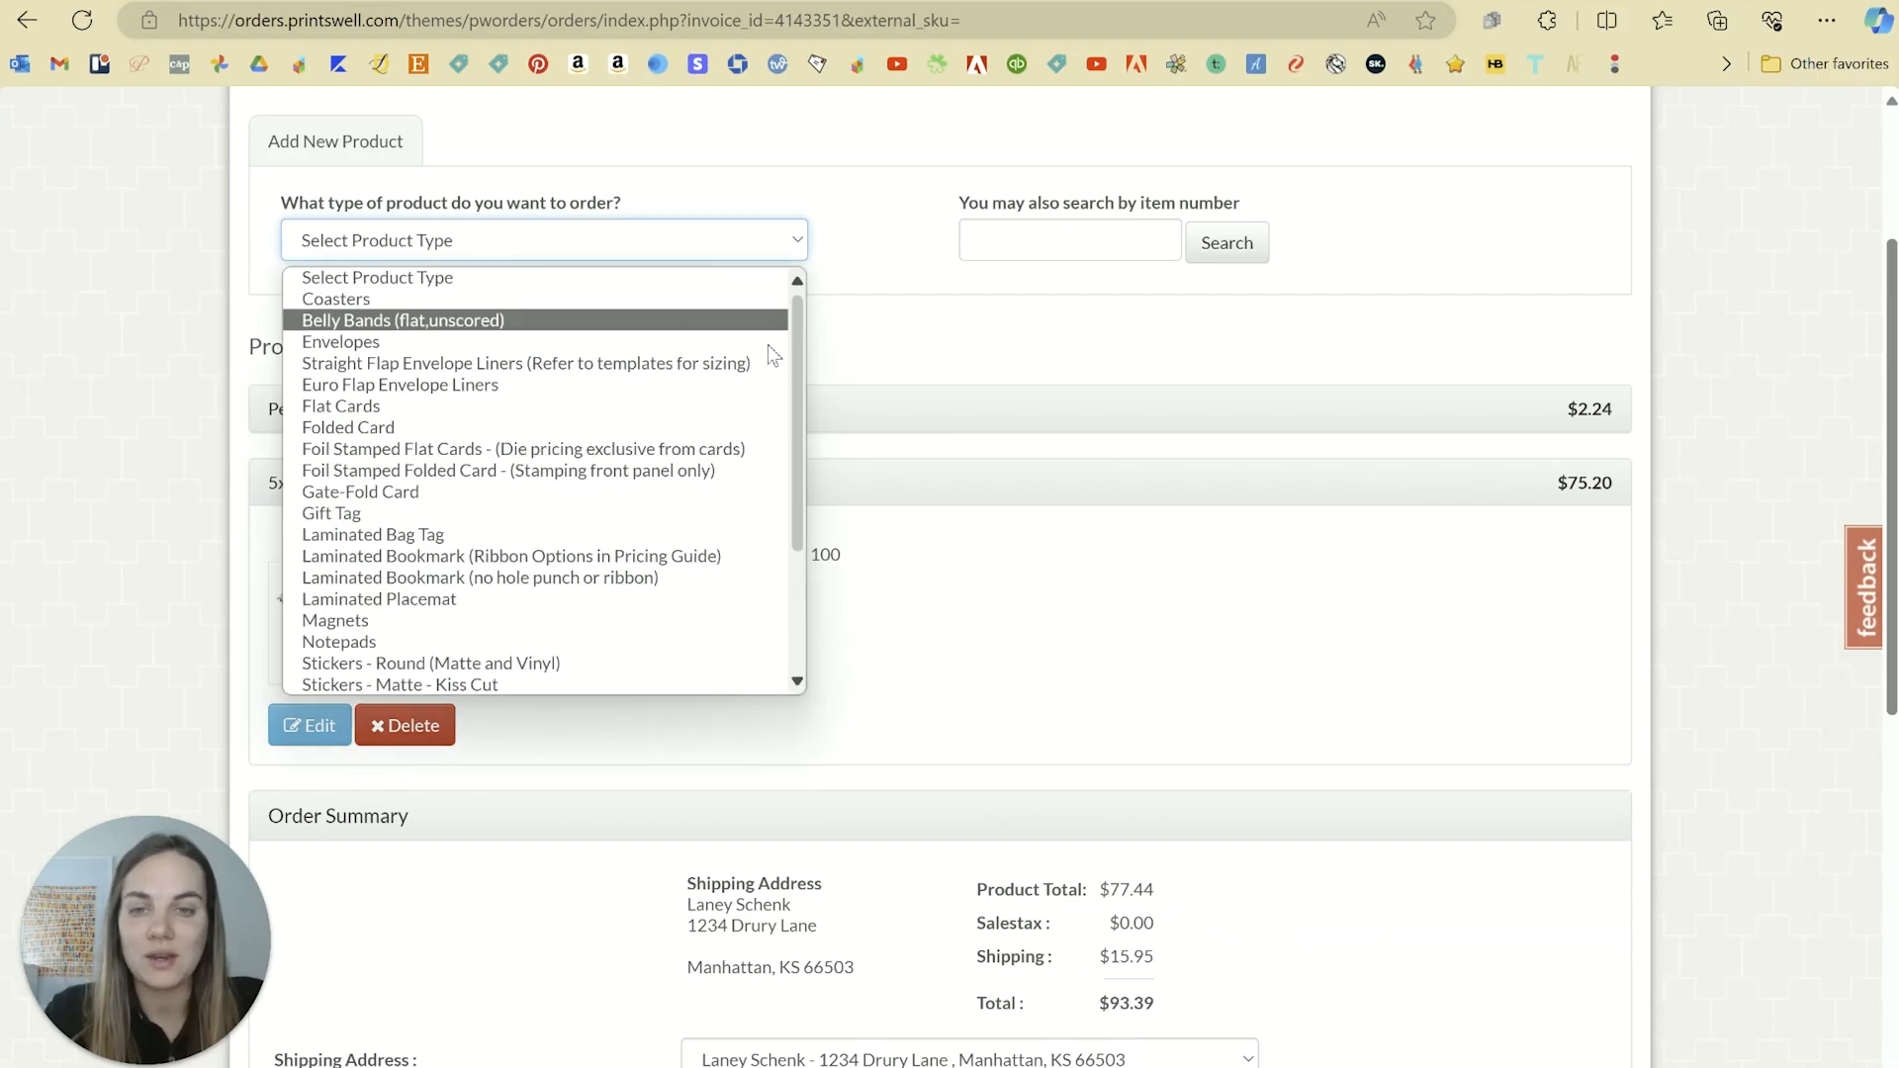
scroll("down", 3)
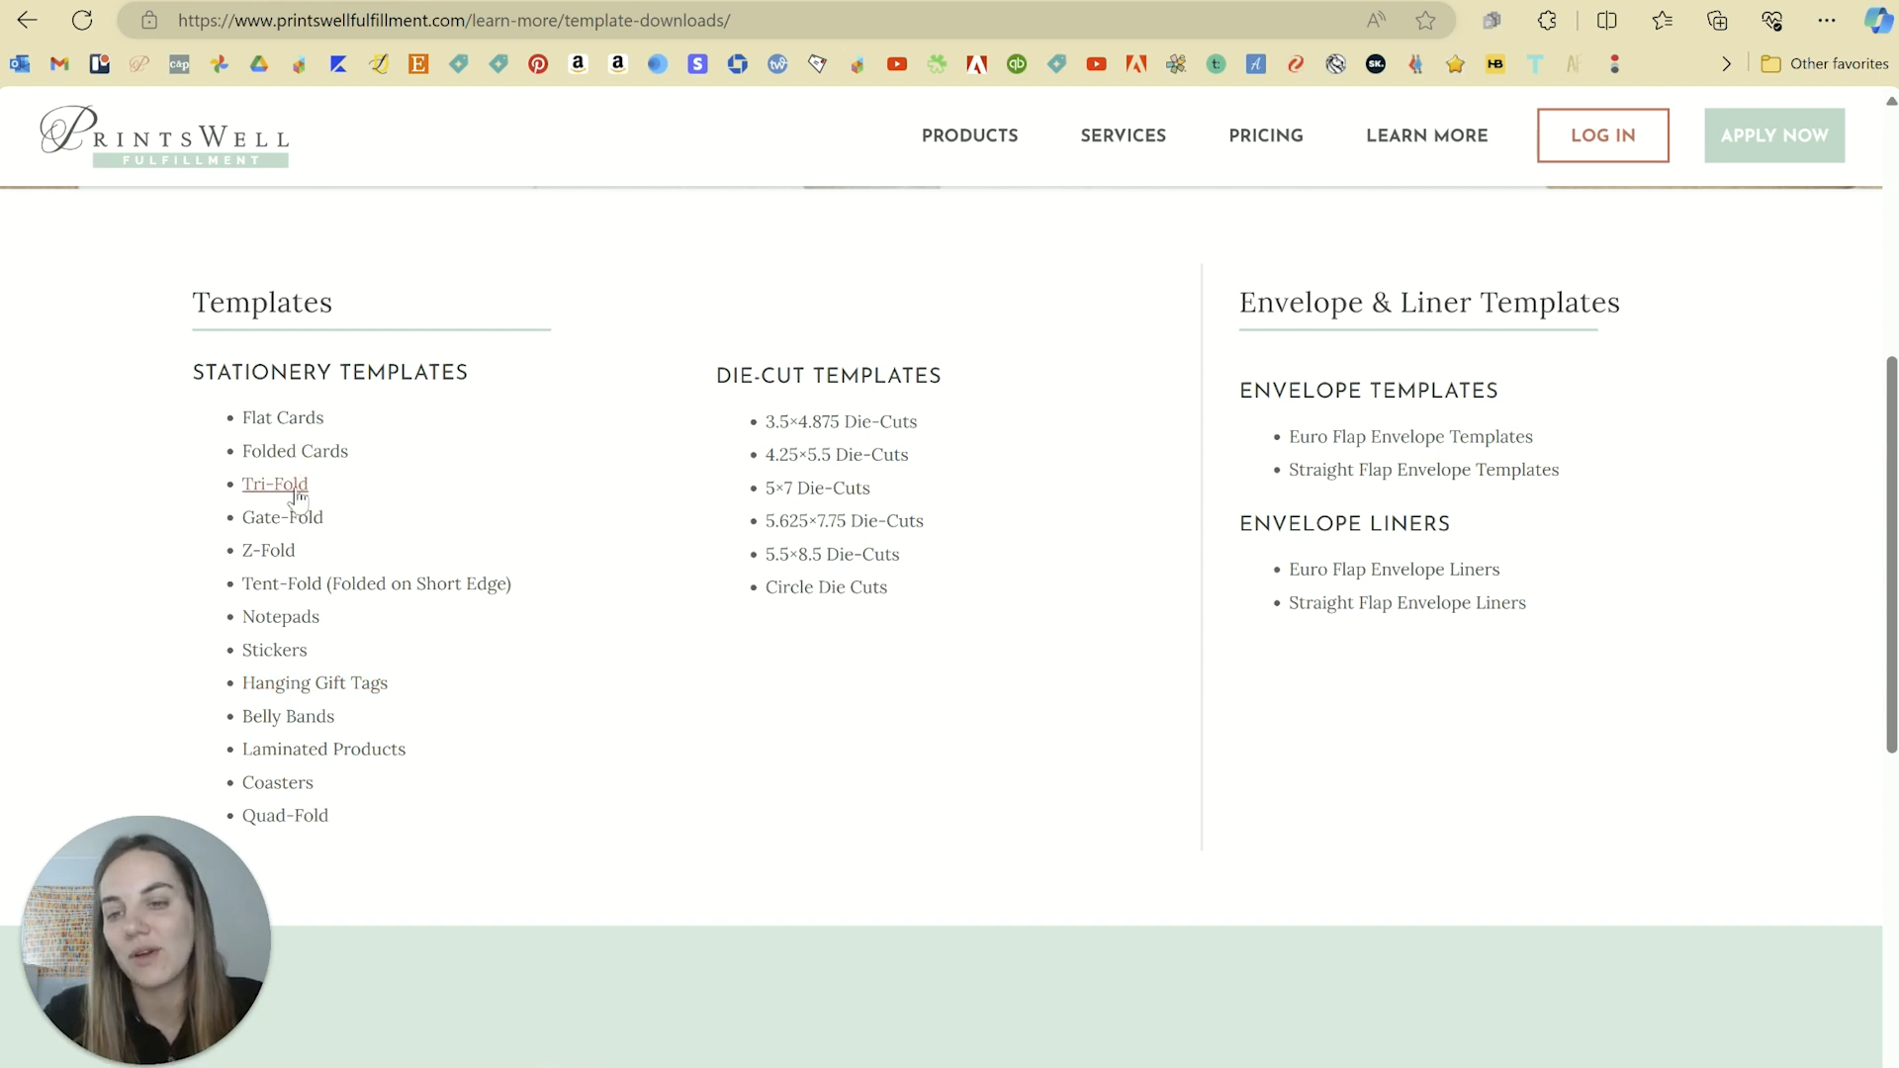
mouse_move(337, 824)
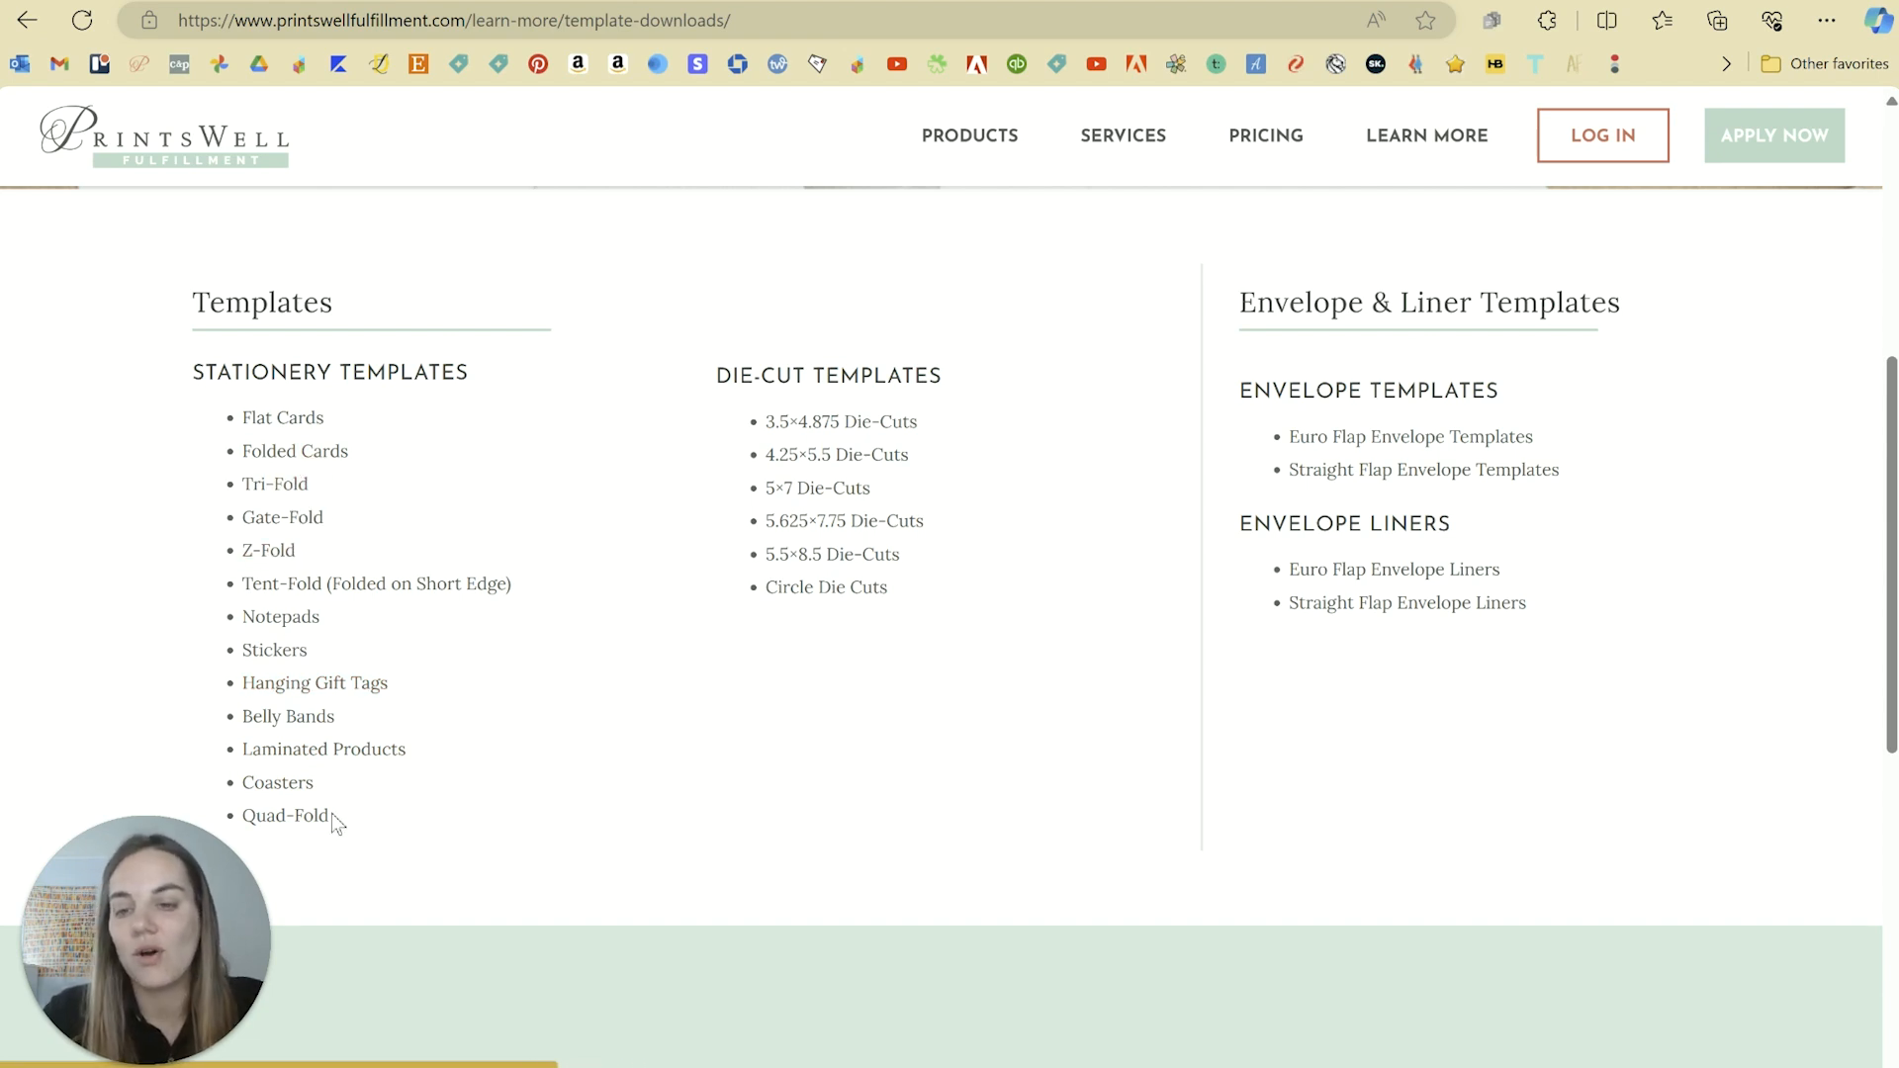
scroll("up", 3)
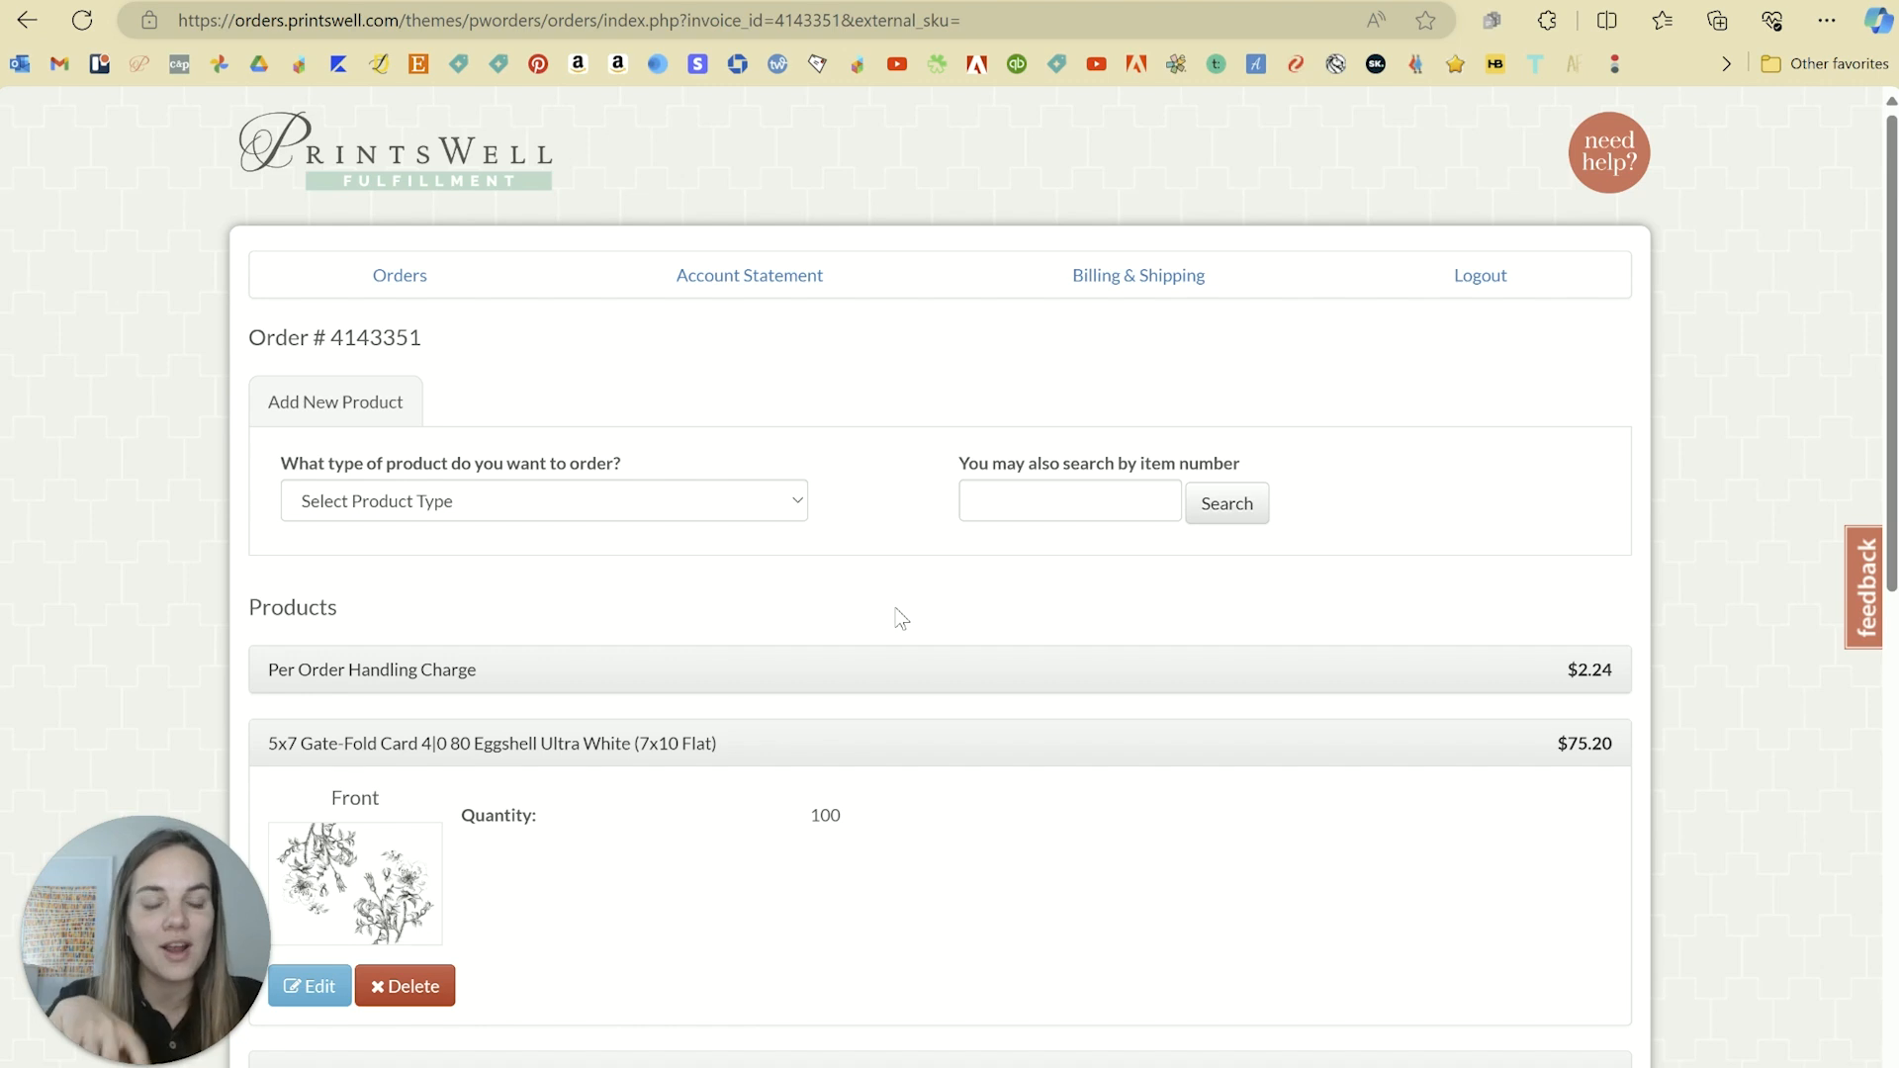
scroll("down", 3)
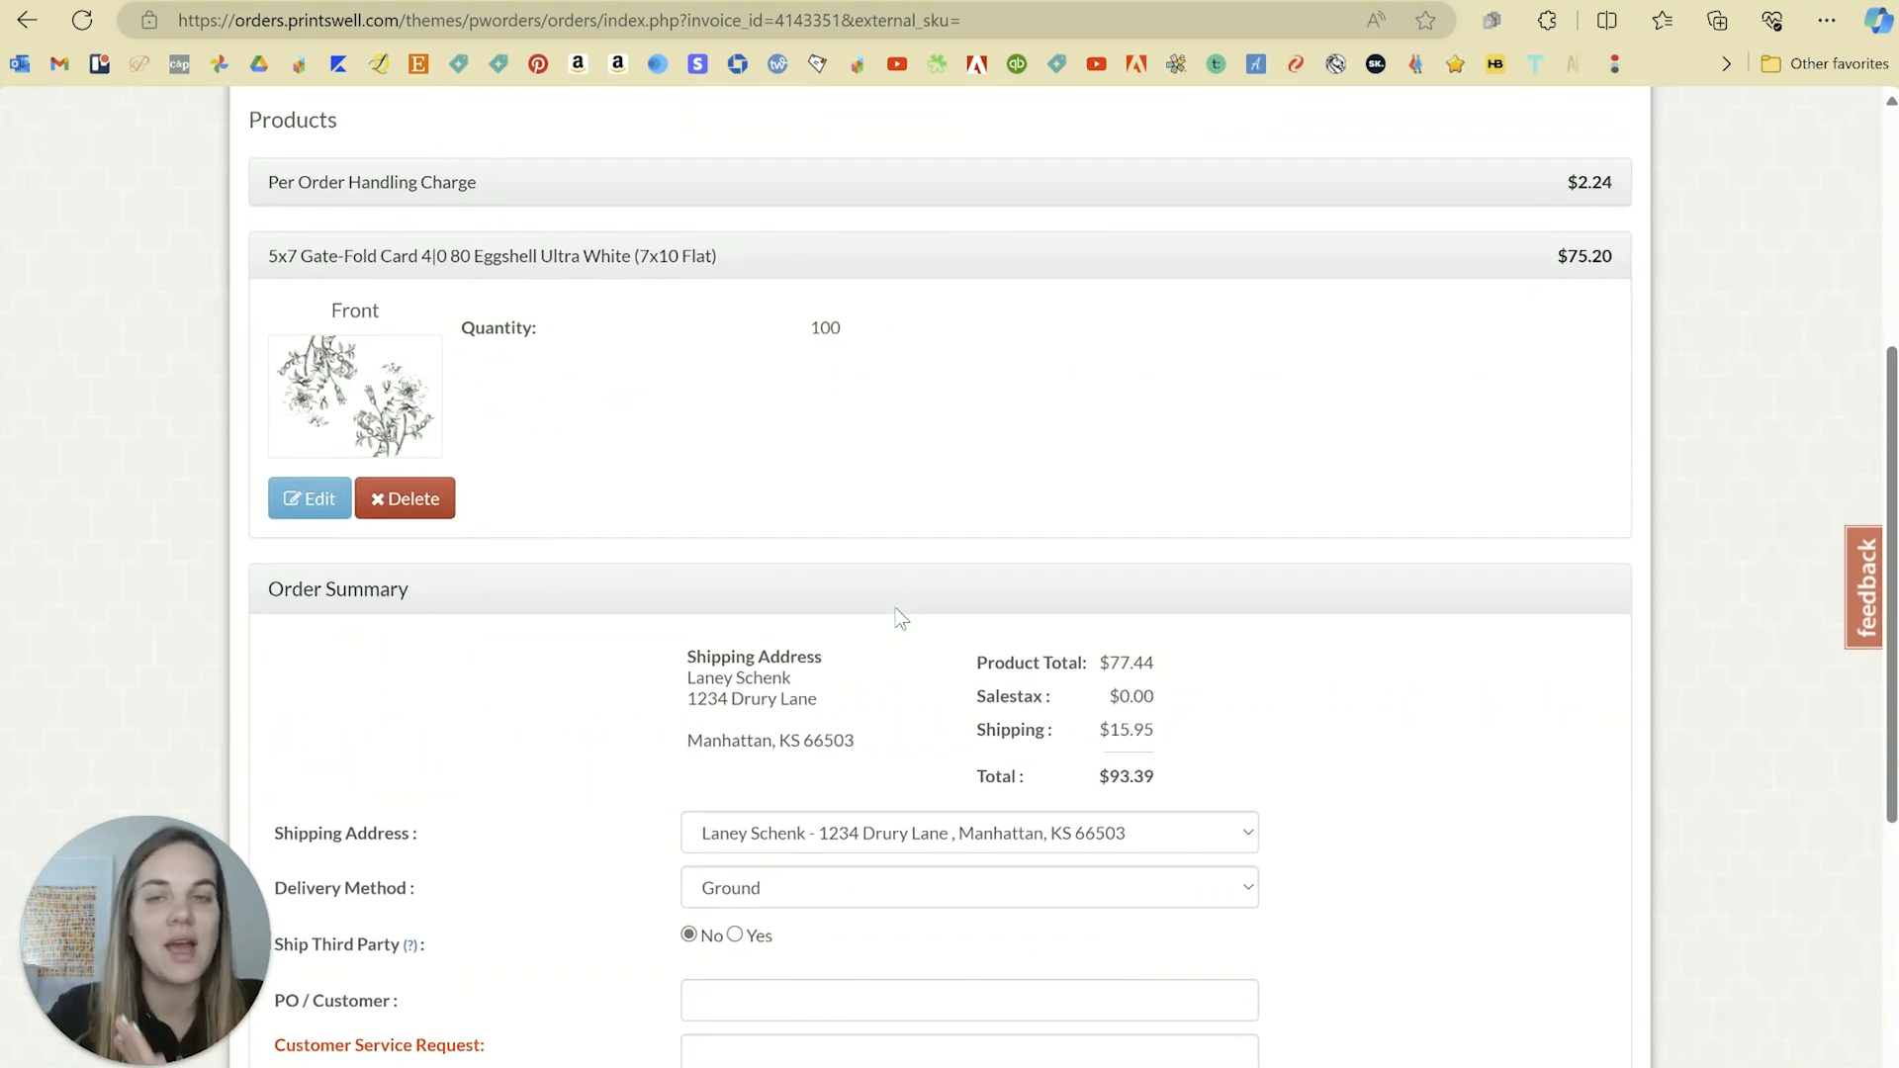